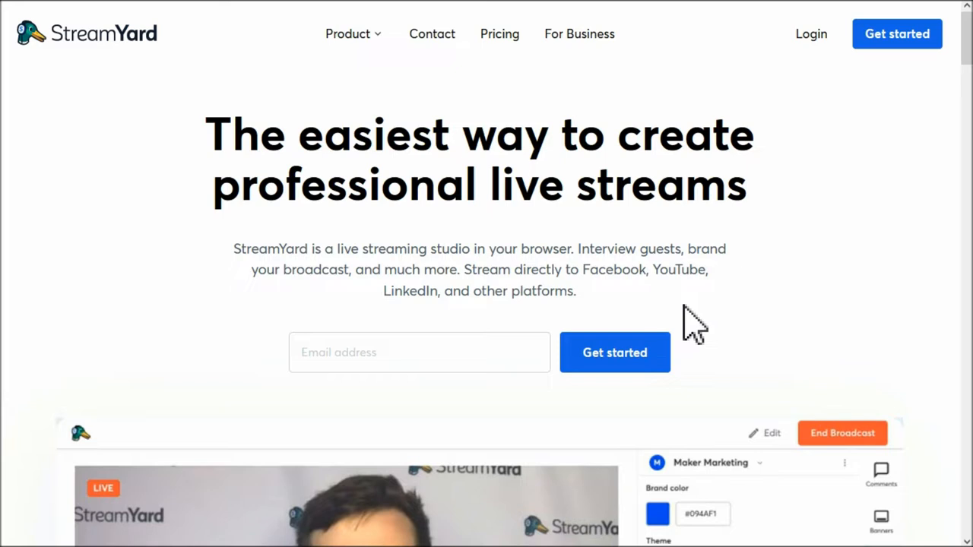
{"action": "mouse_move", "coordinate": [840, 152]}
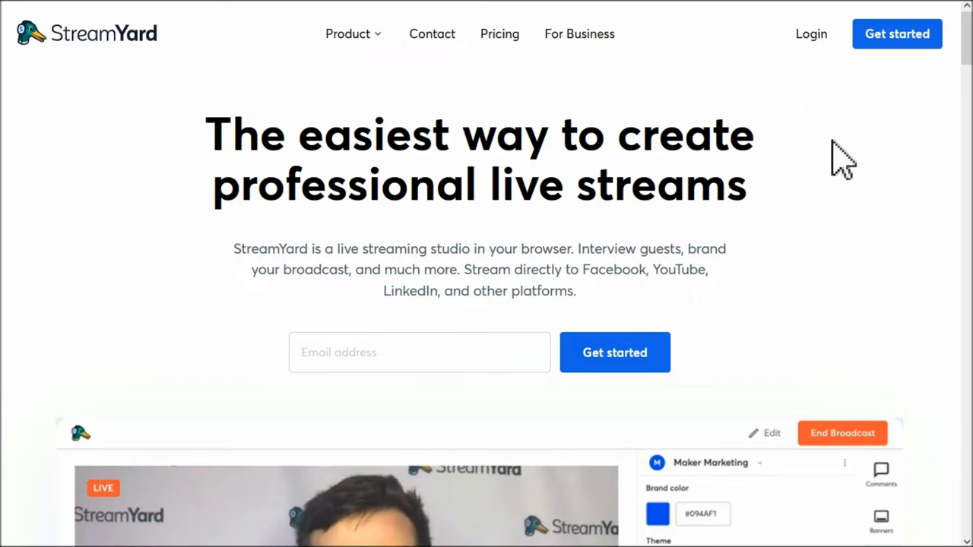
{"action": "mouse_move", "coordinate": [844, 197]}
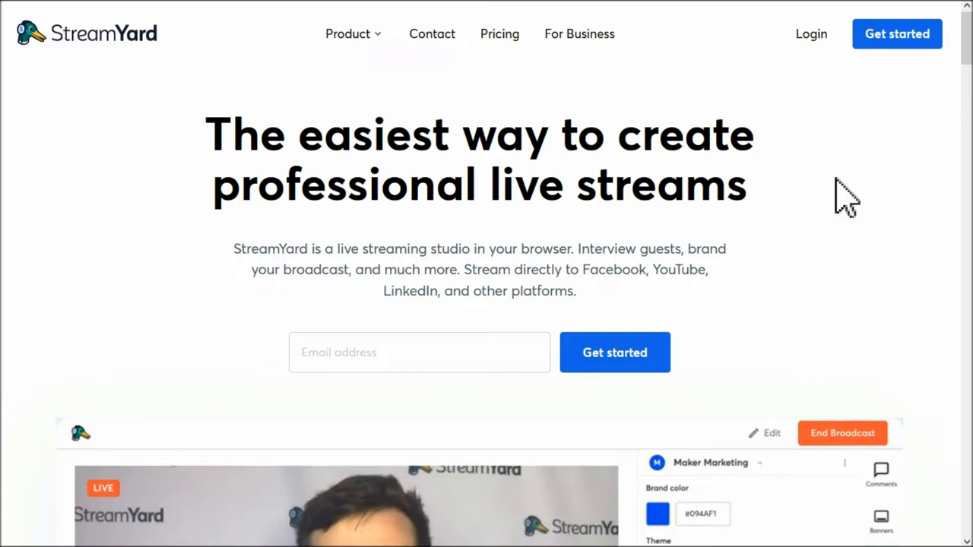
- Scroll down the homepage and play through the studio demo of branded themes and banners
{"action": "left_click_drag", "start_coordinate": [209, 134], "coordinate": [748, 205]}
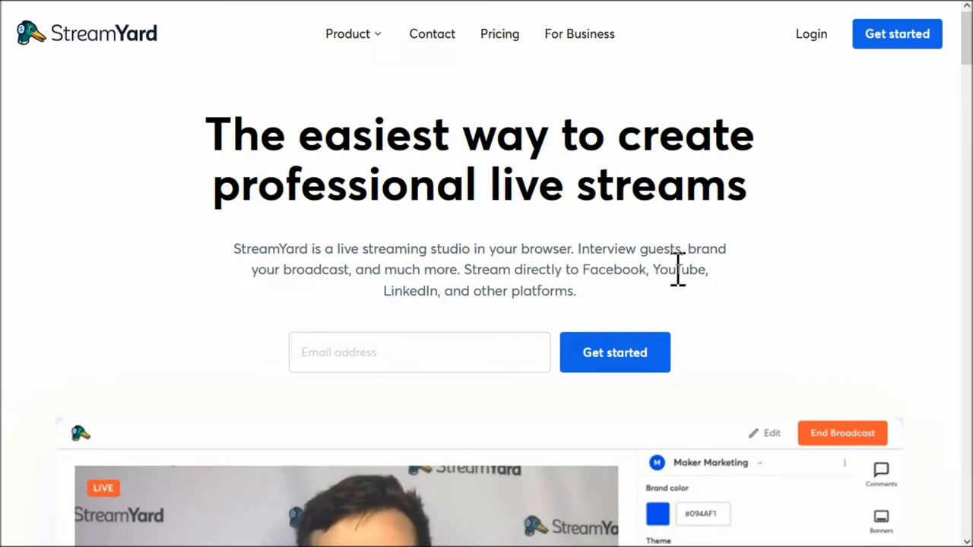
{"action": "mouse_move", "coordinate": [538, 297]}
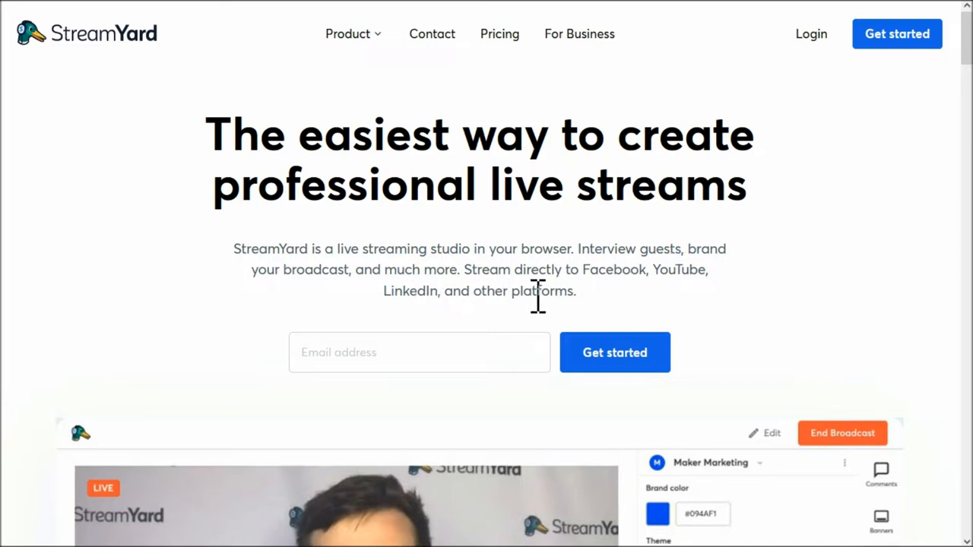
{"action": "mouse_move", "coordinate": [657, 327]}
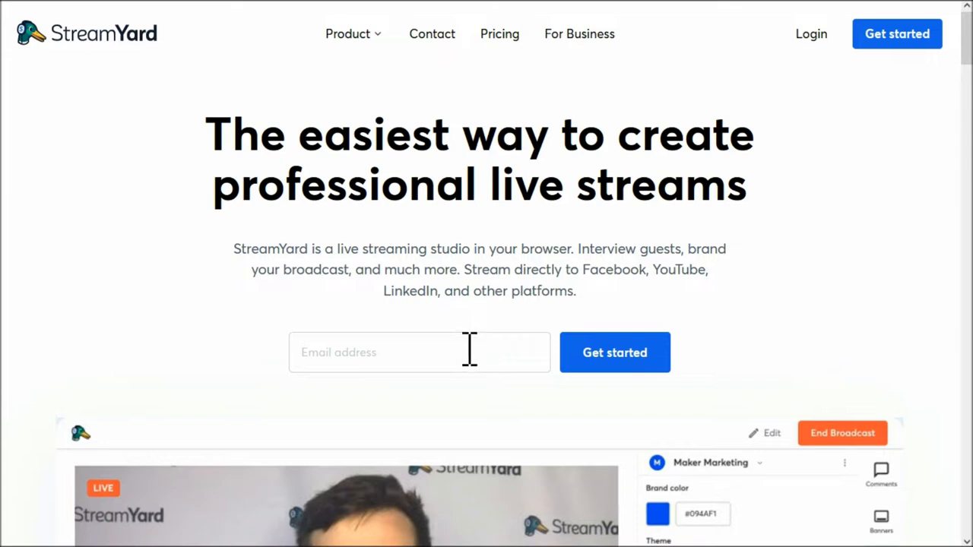
{"action": "mouse_move", "coordinate": [699, 365]}
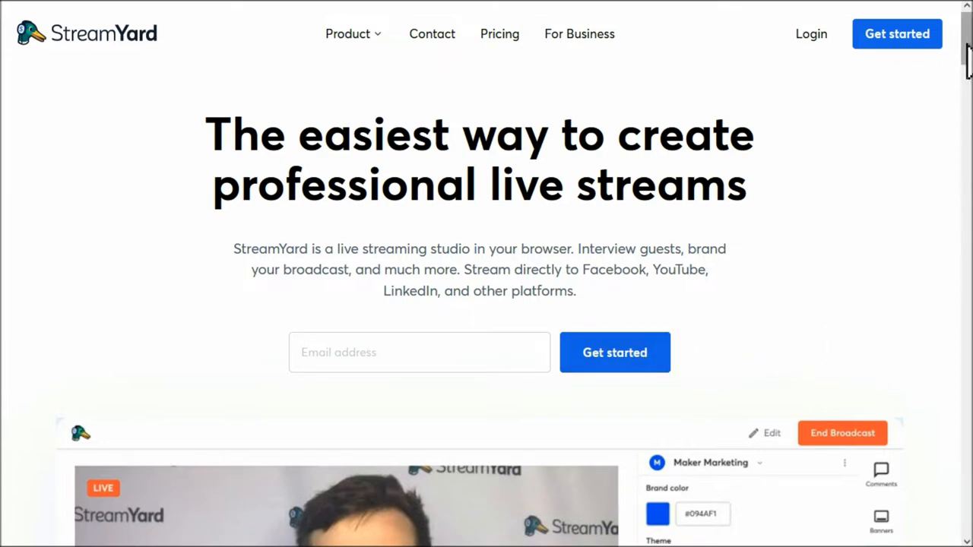
{"action": "scroll", "scroll_direction": "down", "scroll_amount": 3}
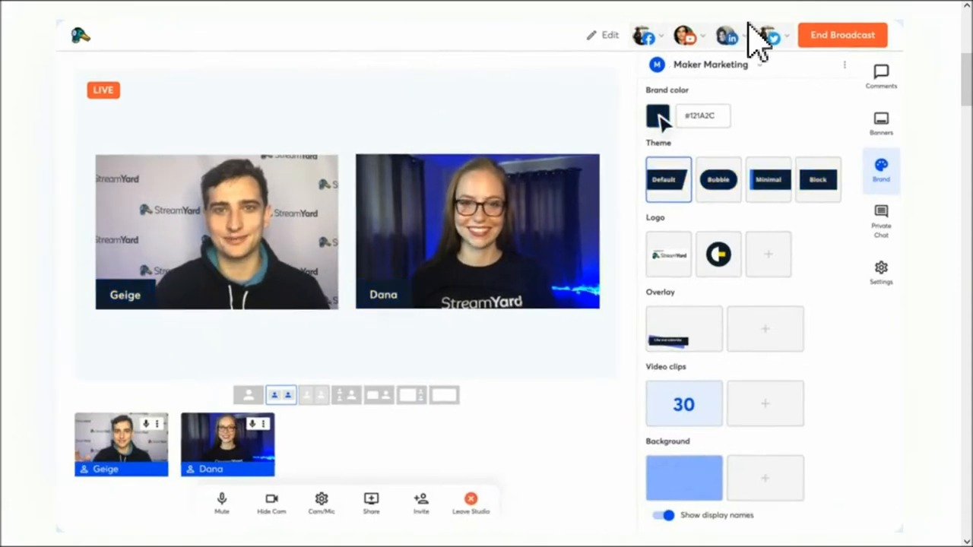
{"action": "left_click", "coordinate": [718, 180]}
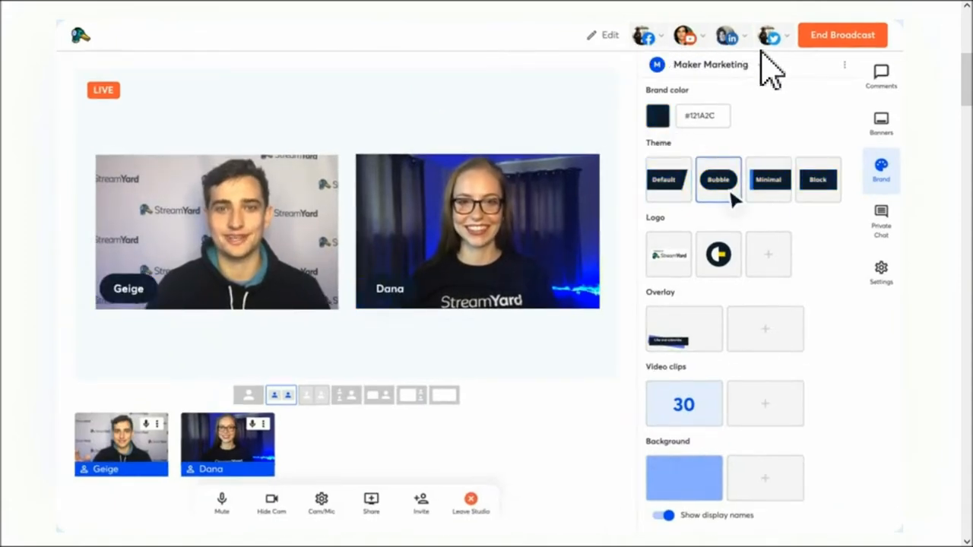
{"action": "left_click", "coordinate": [668, 256]}
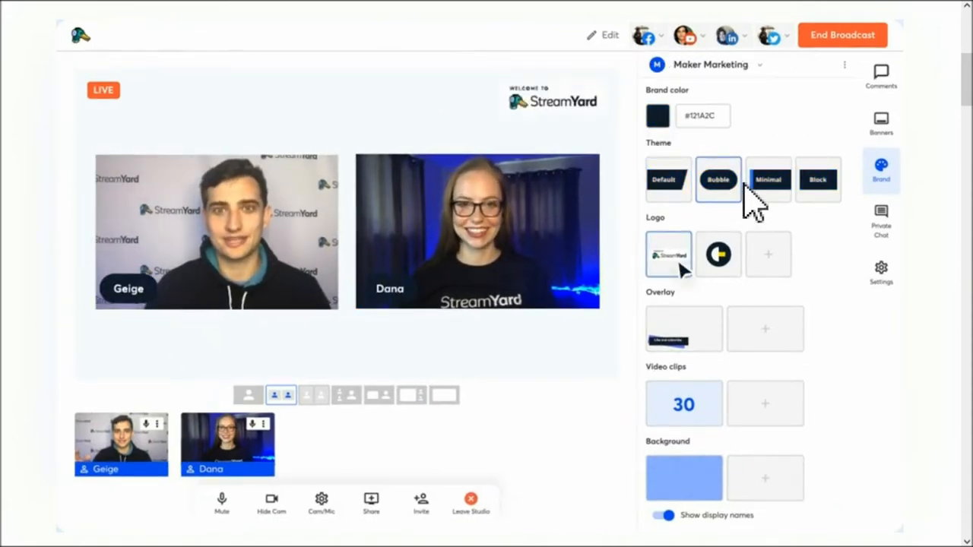
{"action": "left_click", "coordinate": [683, 478]}
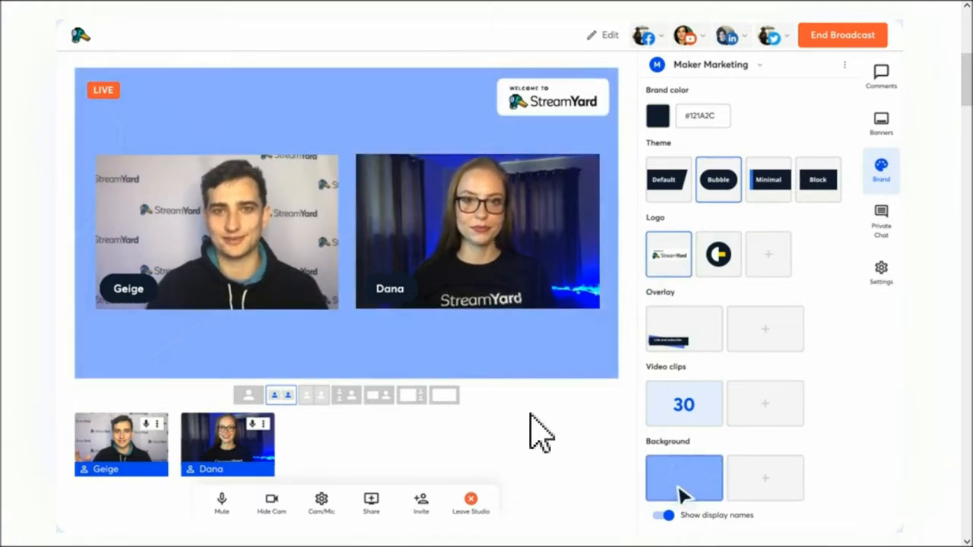
- Continue the demo through on-screen viewer comments and reach the feature highlights
{"action": "left_click", "coordinate": [882, 124]}
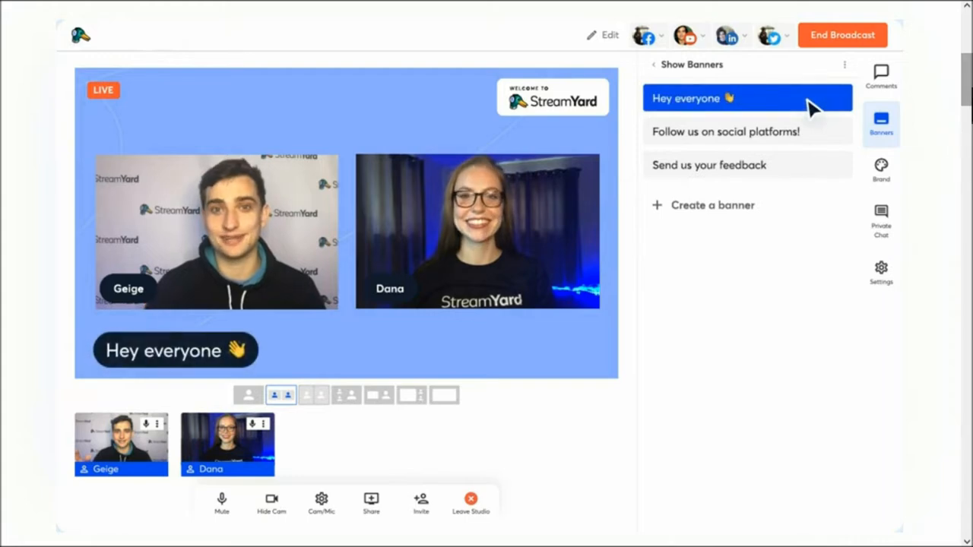
{"action": "left_click", "coordinate": [882, 76]}
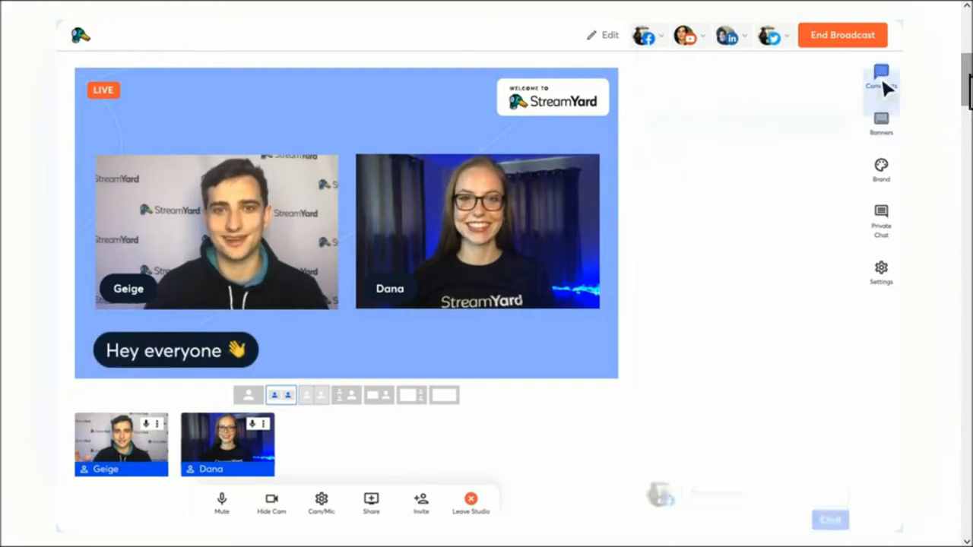
{"action": "left_click", "coordinate": [881, 76]}
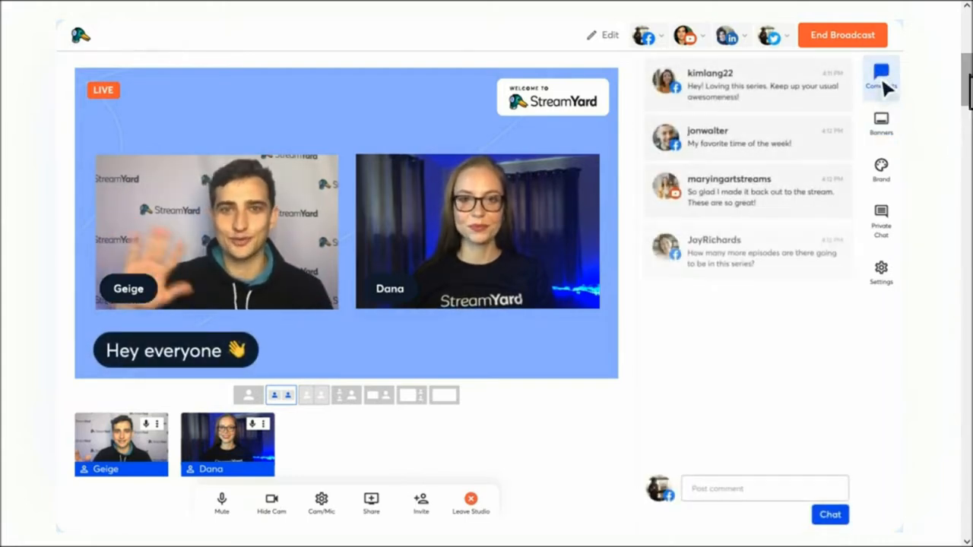
{"action": "left_click", "coordinate": [745, 137]}
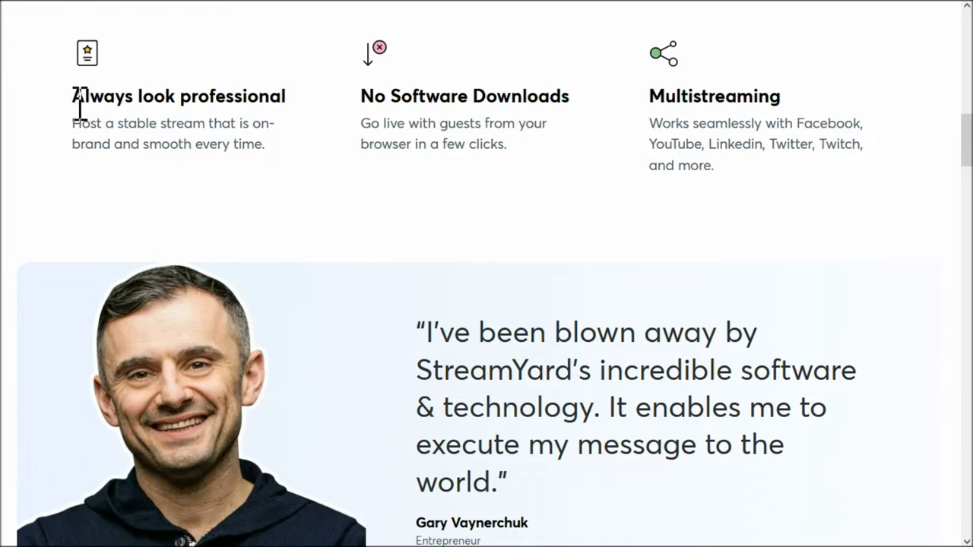
{"action": "mouse_move", "coordinate": [323, 114]}
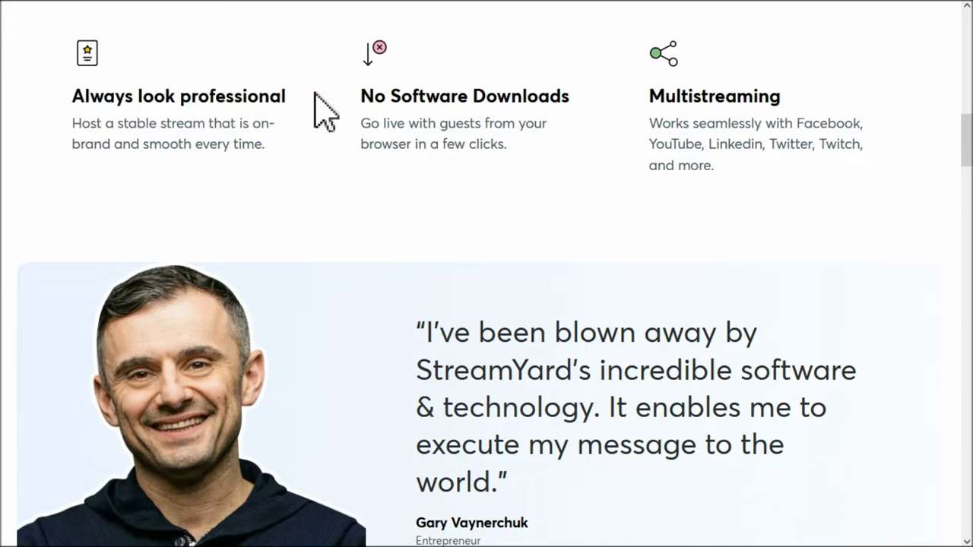
{"action": "mouse_move", "coordinate": [365, 96]}
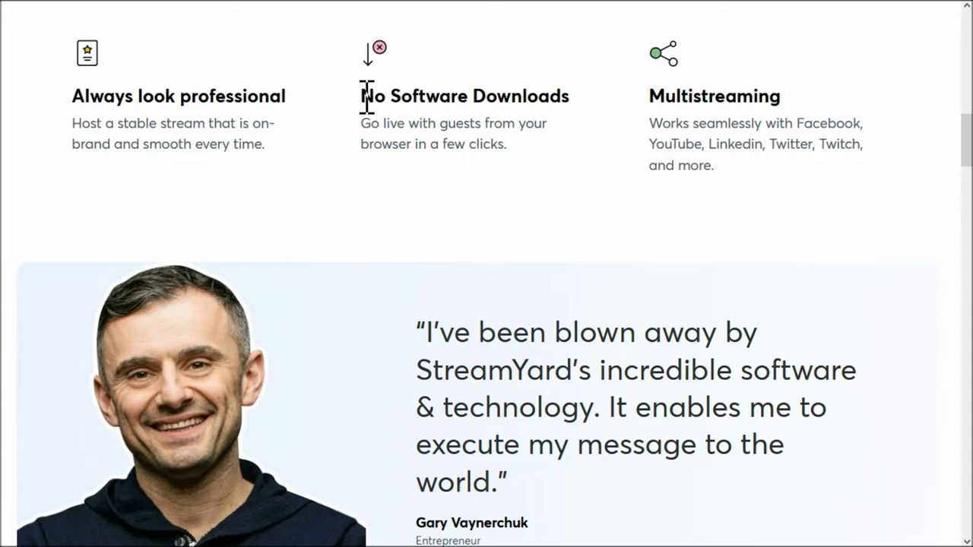
- Highlight the 'No Software Downloads' feature text, view the guests section, and return to the top
{"action": "left_click_drag", "start_coordinate": [362, 94], "coordinate": [547, 124]}
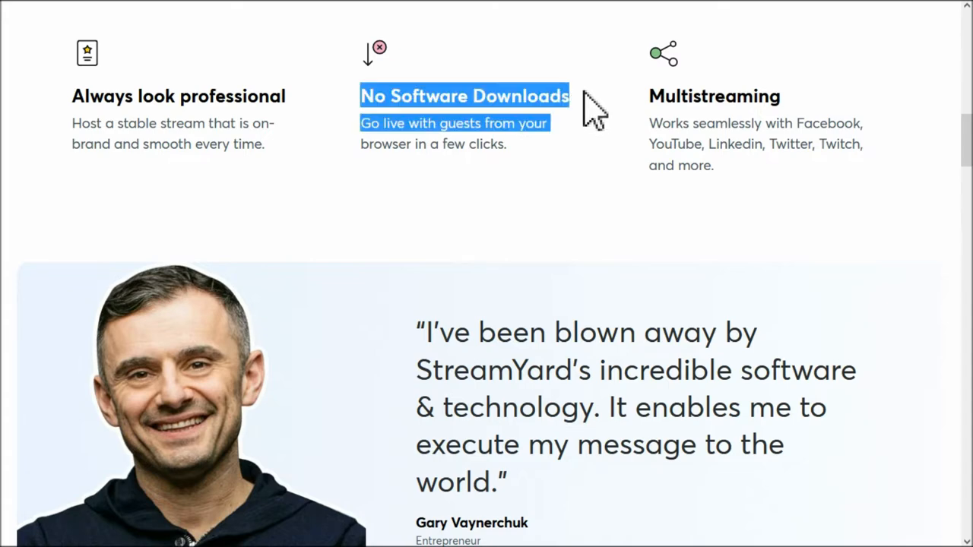
{"action": "mouse_move", "coordinate": [605, 114]}
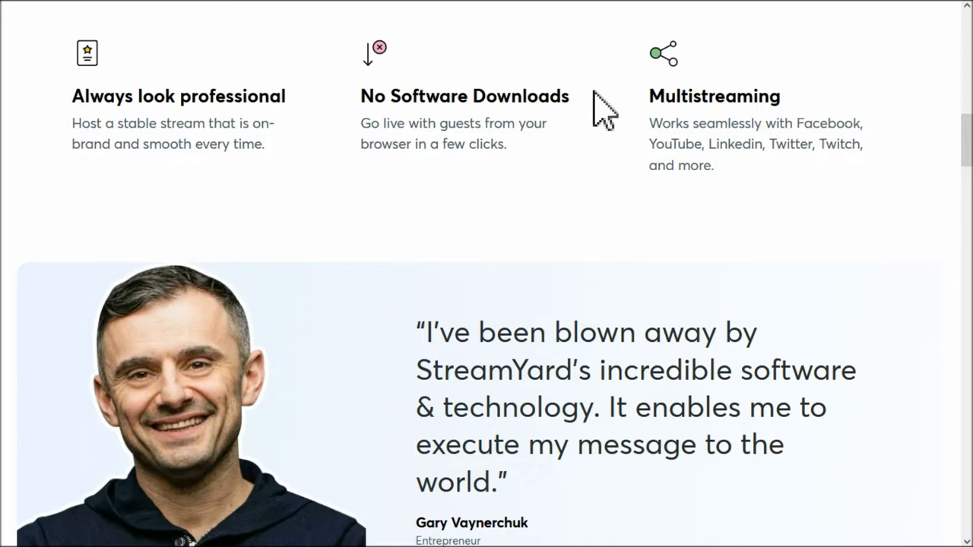
{"action": "mouse_move", "coordinate": [609, 122]}
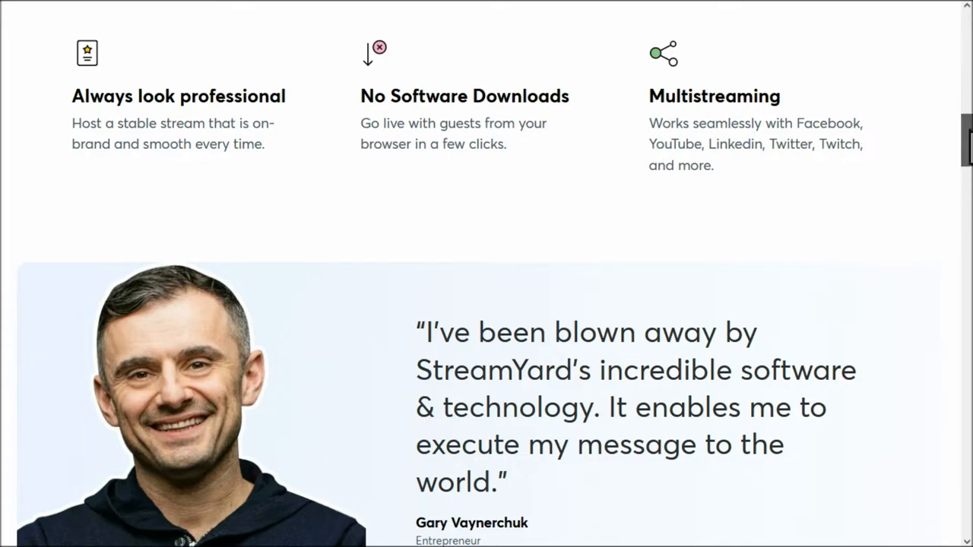
{"action": "scroll", "scroll_direction": "down", "scroll_amount": 3}
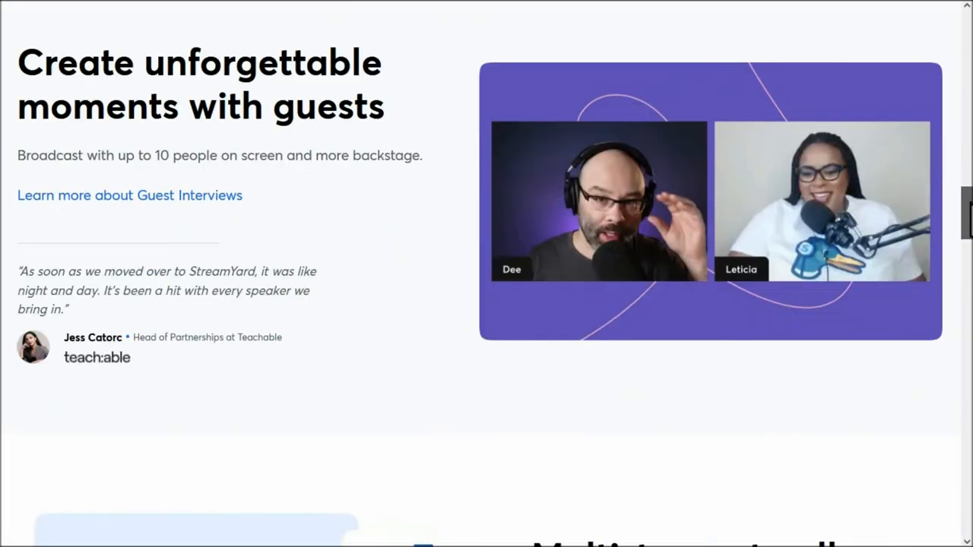
{"action": "scroll", "scroll_direction": "up", "scroll_amount": 3}
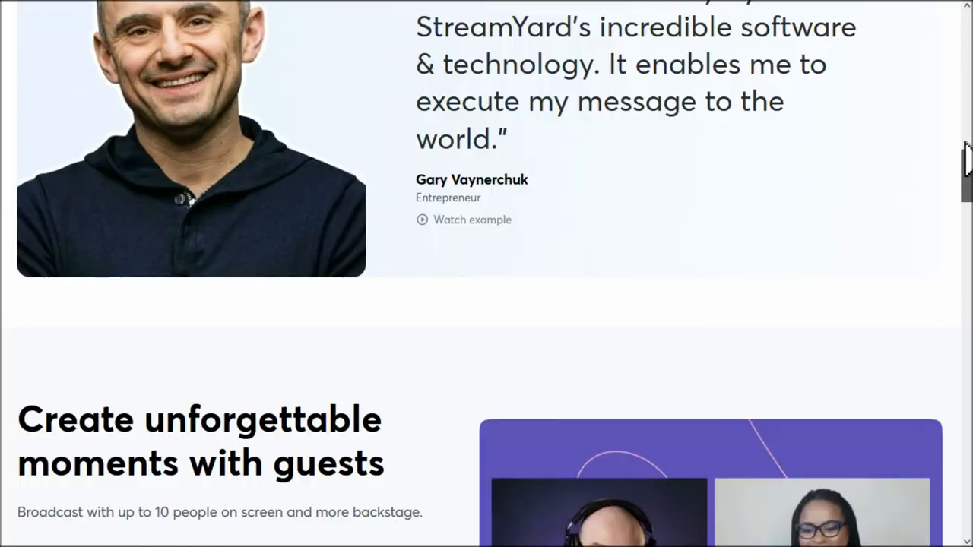
{"action": "scroll", "scroll_direction": "up", "scroll_amount": 3}
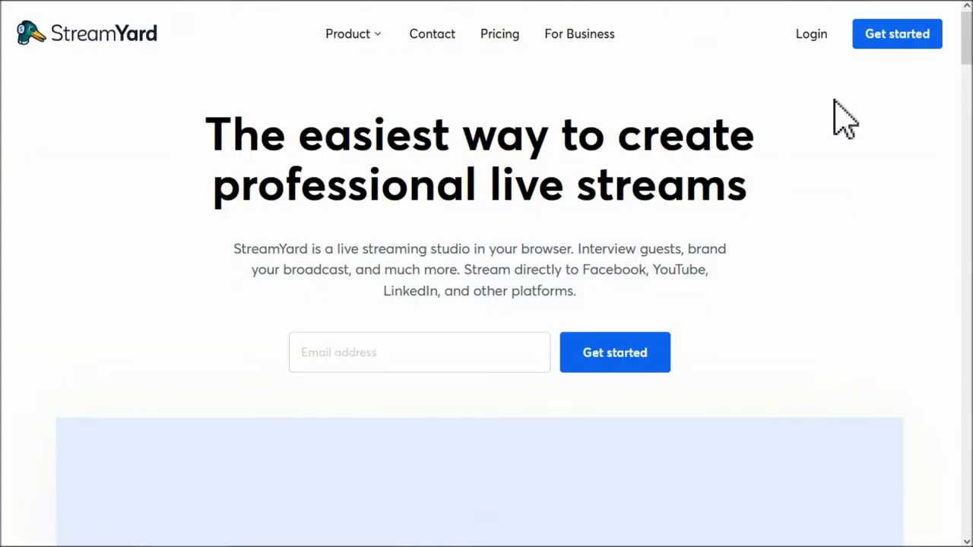
{"action": "mouse_move", "coordinate": [812, 33]}
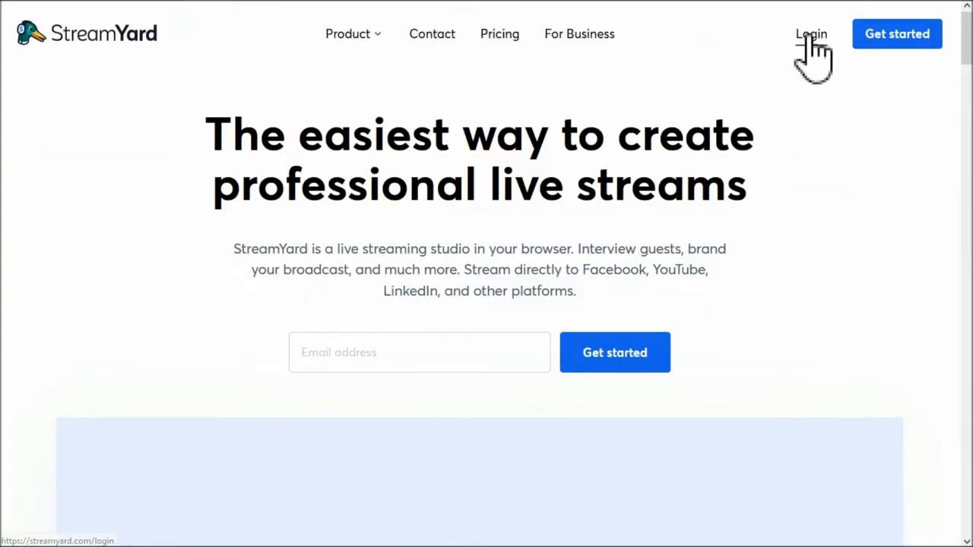
{"action": "left_click", "coordinate": [811, 33]}
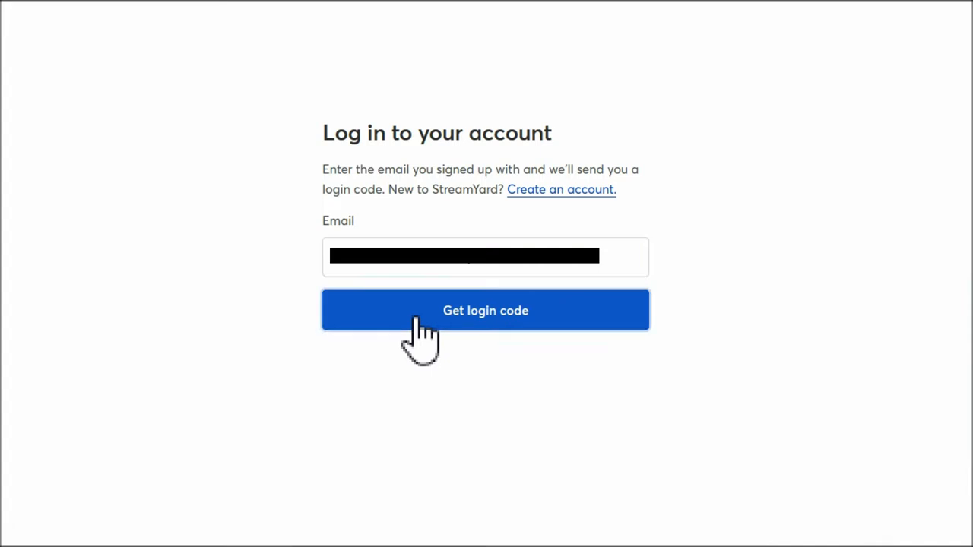
{"action": "left_click", "coordinate": [485, 311]}
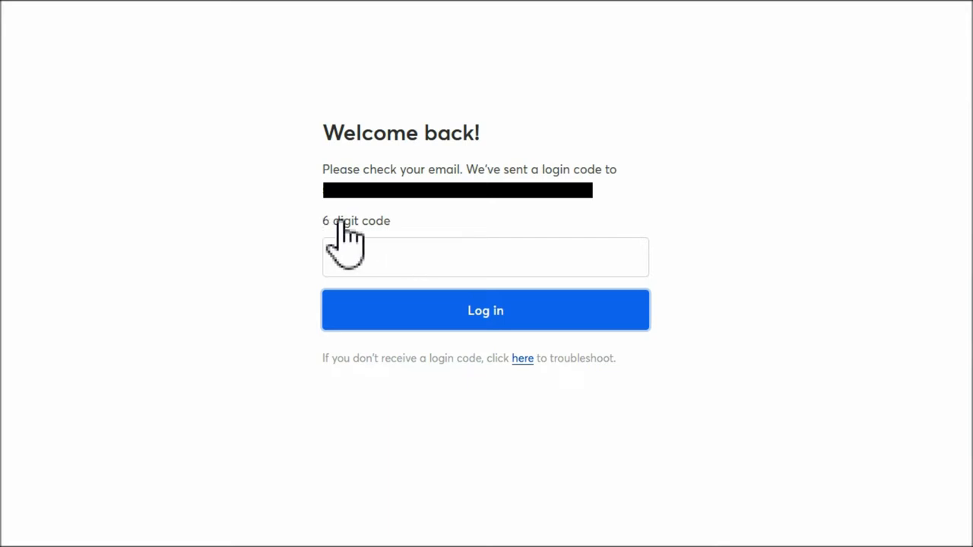
{"action": "mouse_move", "coordinate": [277, 68]}
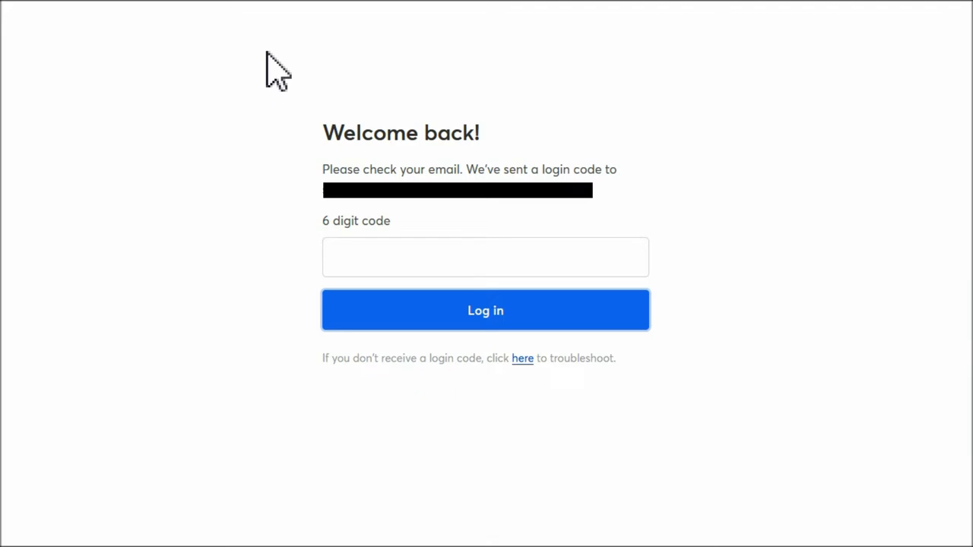
{"action": "left_click", "coordinate": [485, 257]}
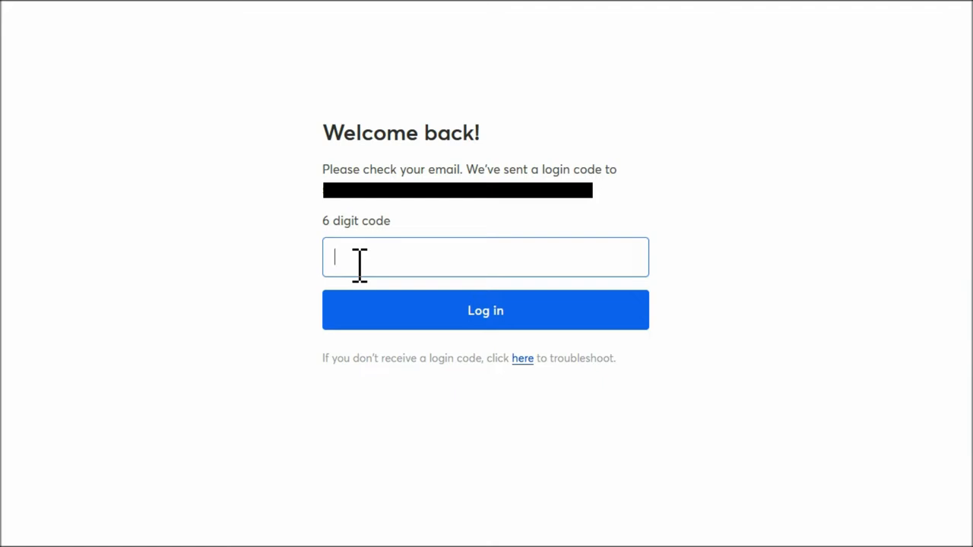
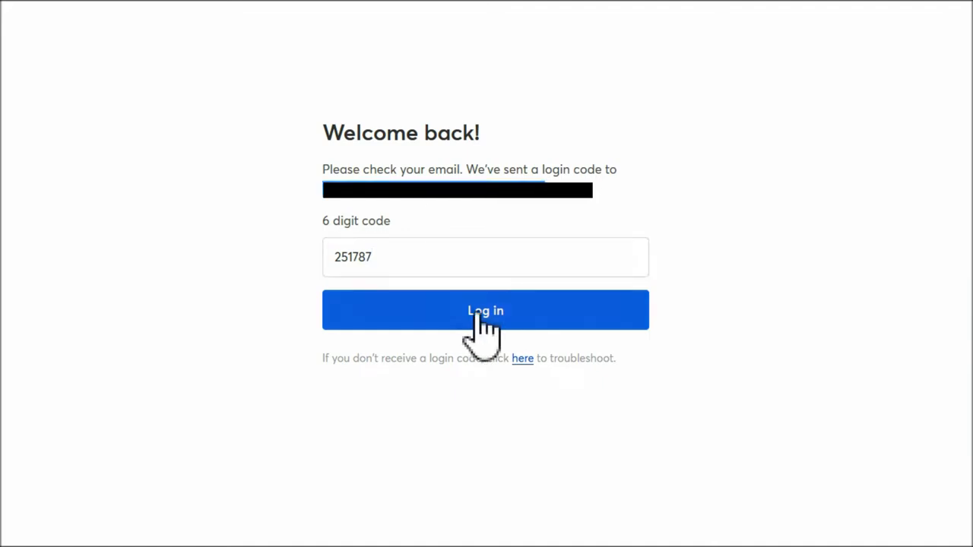
{"action": "left_click", "coordinate": [485, 310]}
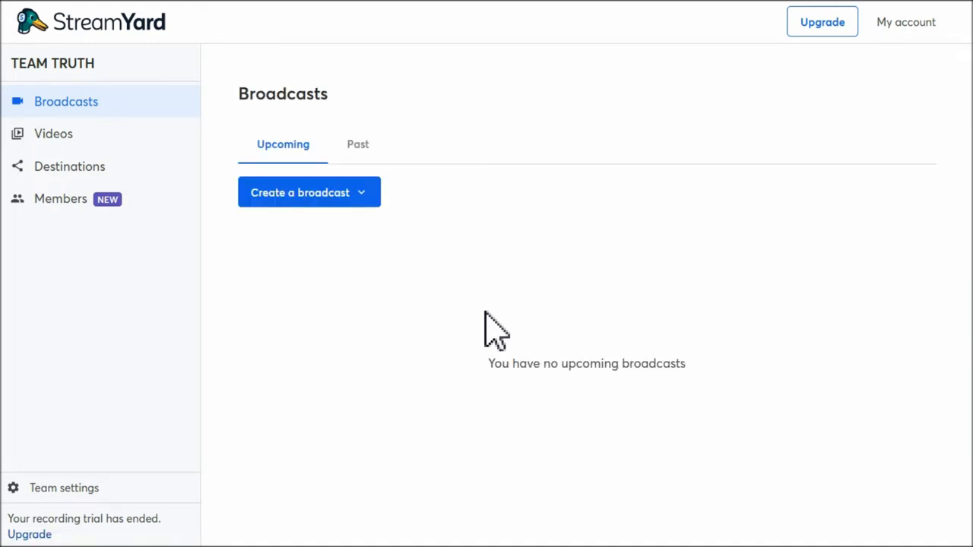
{"action": "mouse_move", "coordinate": [310, 225]}
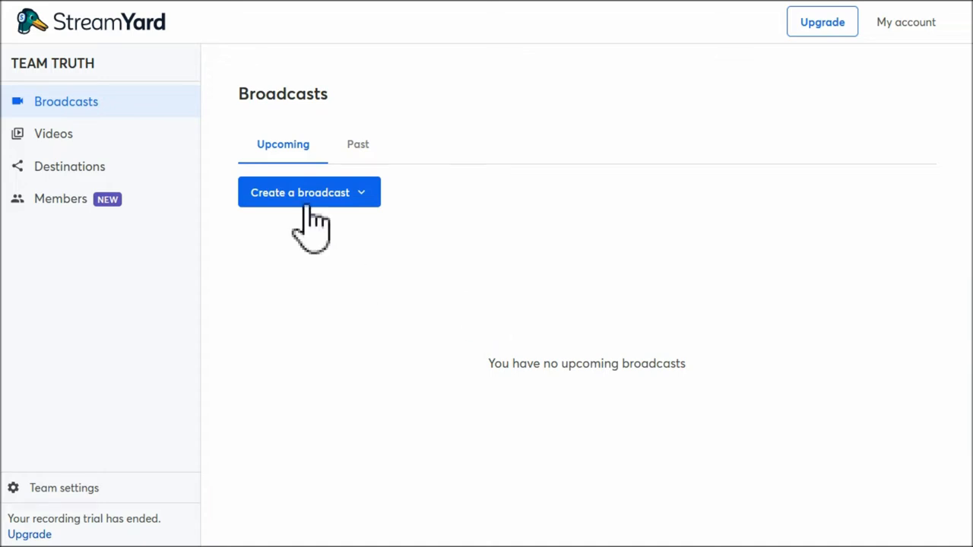
- Open Account settings from the My account menu, then reopen the account menu
{"action": "left_click", "coordinate": [906, 21]}
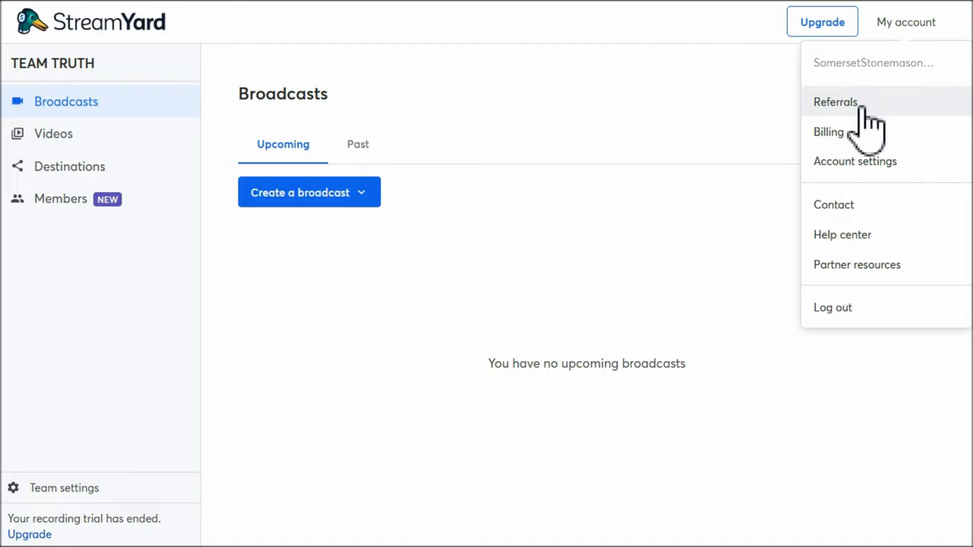
{"action": "mouse_move", "coordinate": [854, 161]}
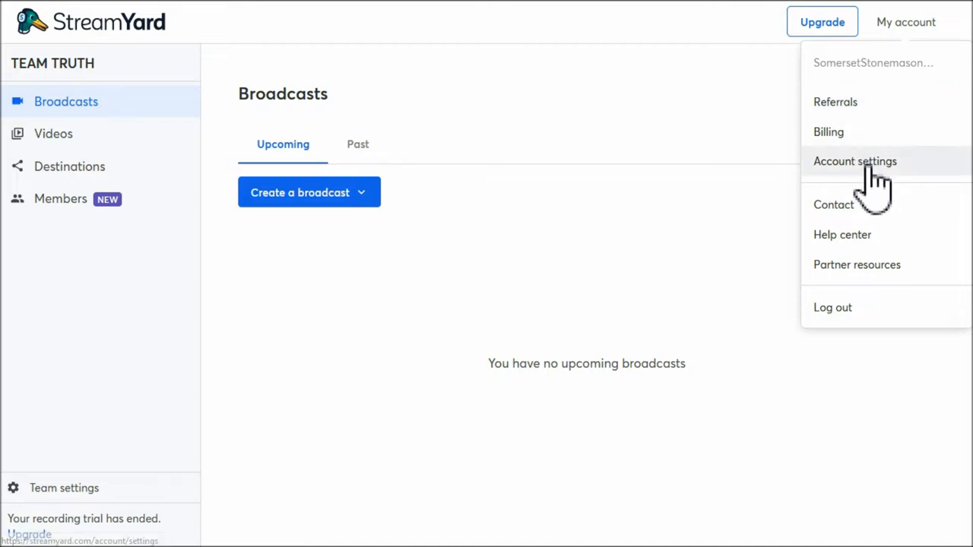
{"action": "left_click", "coordinate": [855, 161]}
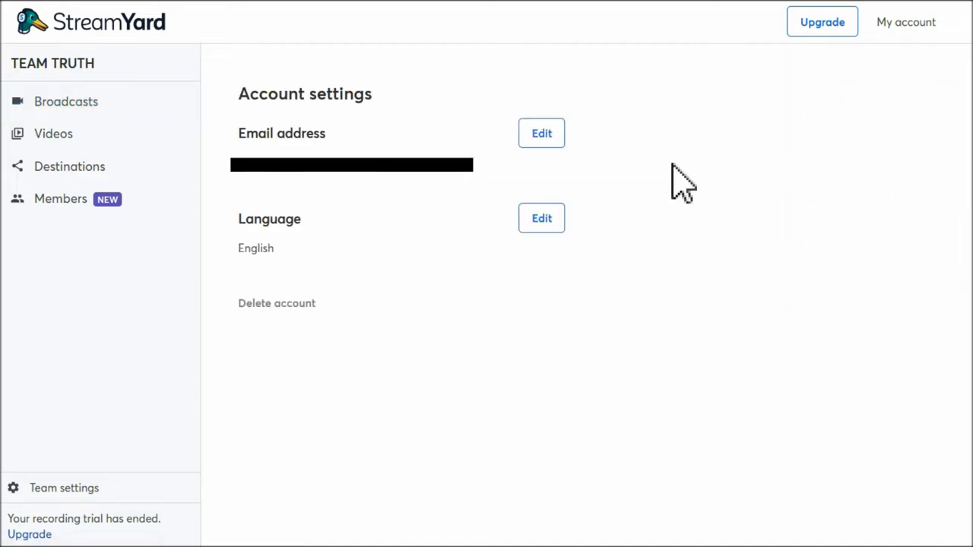
{"action": "mouse_move", "coordinate": [417, 292]}
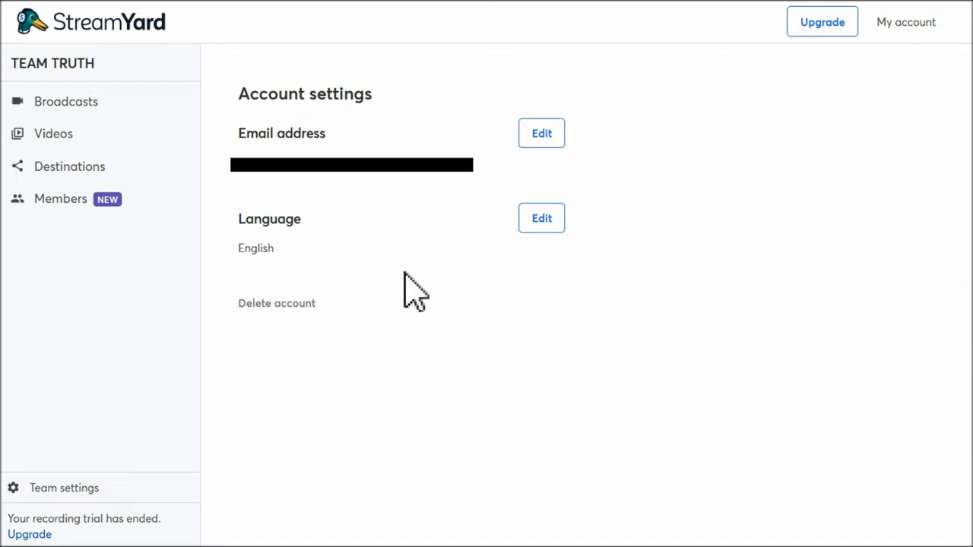
{"action": "mouse_move", "coordinate": [901, 73]}
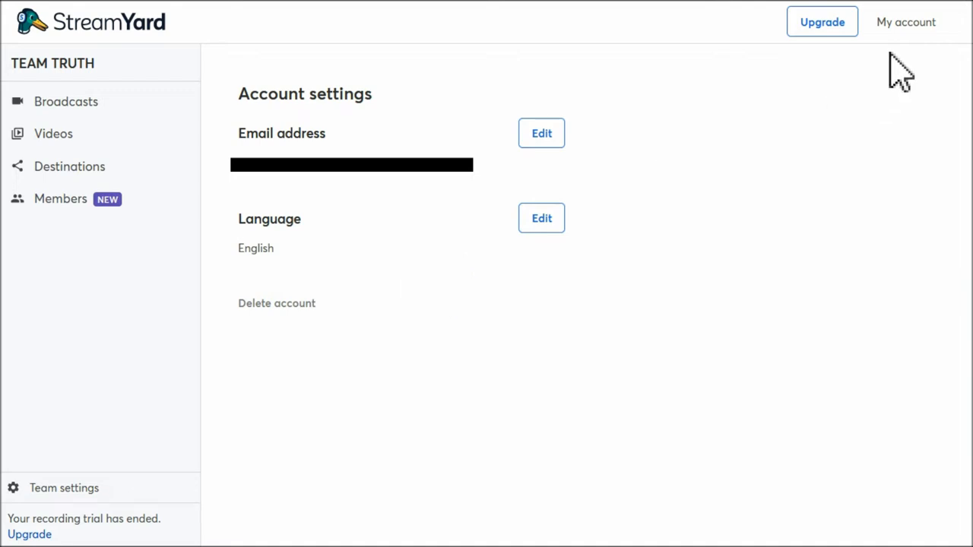
{"action": "left_click", "coordinate": [906, 23]}
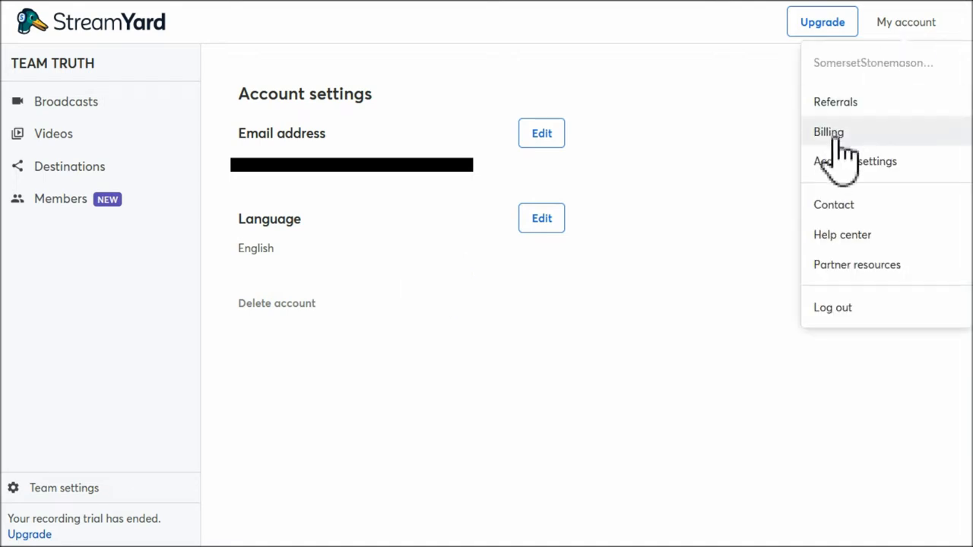
{"action": "mouse_move", "coordinate": [843, 235]}
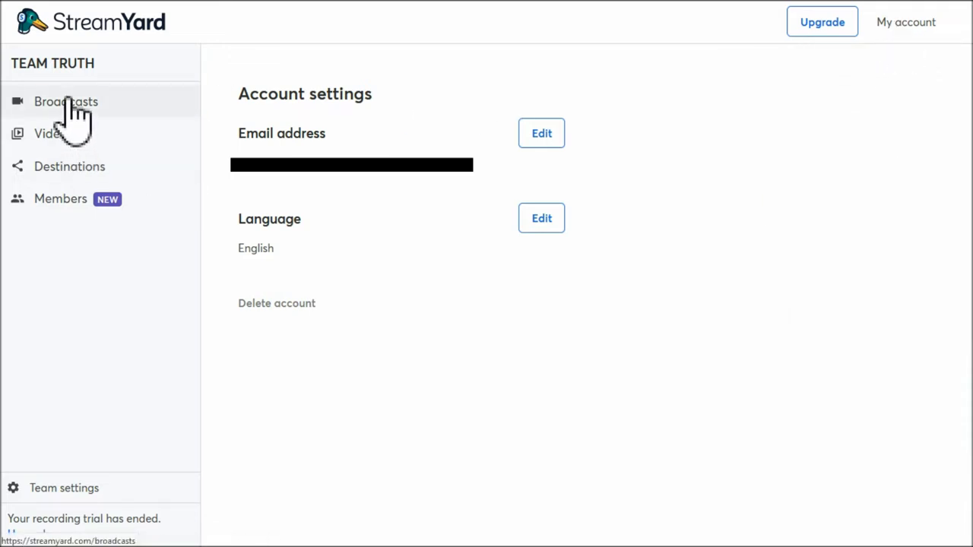
- Visit Broadcasts and Videos, ending on Destinations listing the connected YouTube channel
{"action": "left_click", "coordinate": [66, 100]}
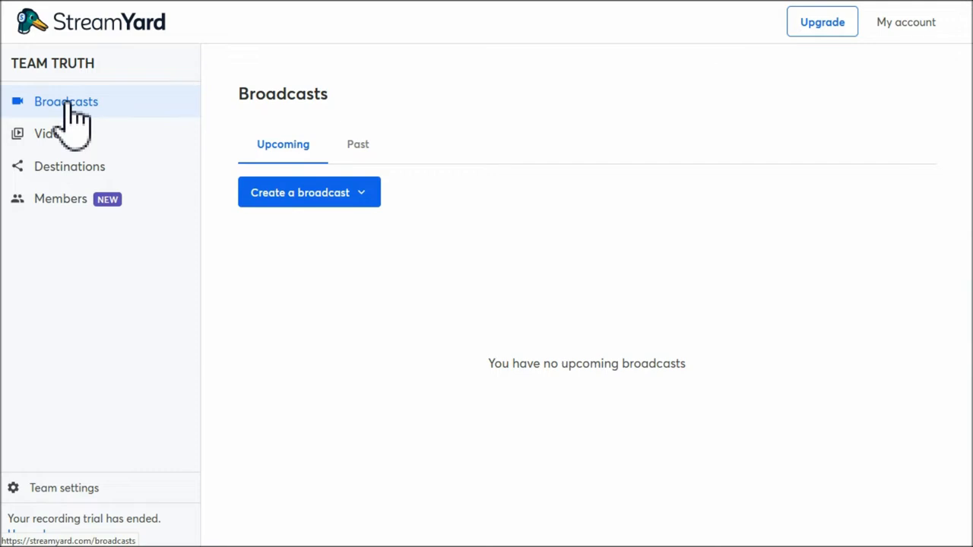
{"action": "mouse_move", "coordinate": [605, 76]}
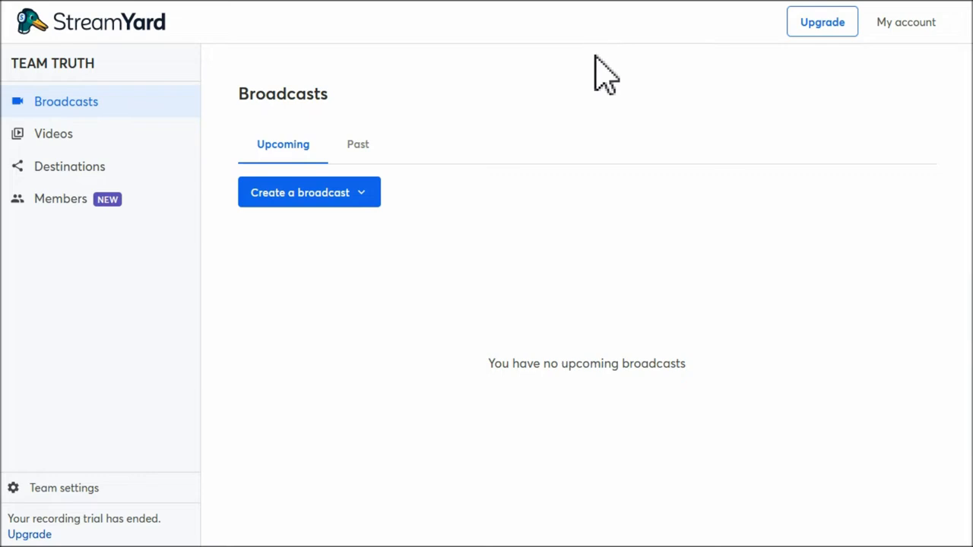
{"action": "mouse_move", "coordinate": [447, 129]}
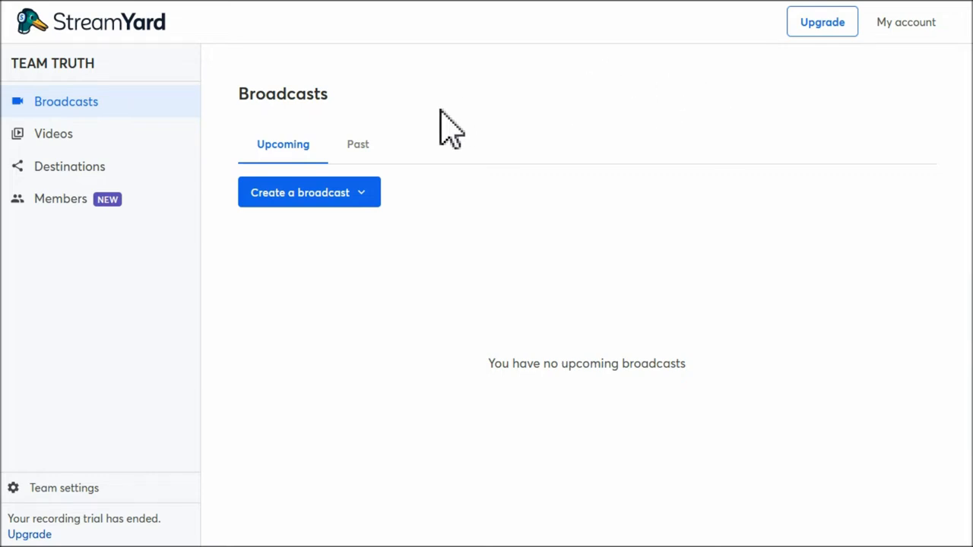
{"action": "mouse_move", "coordinate": [186, 156]}
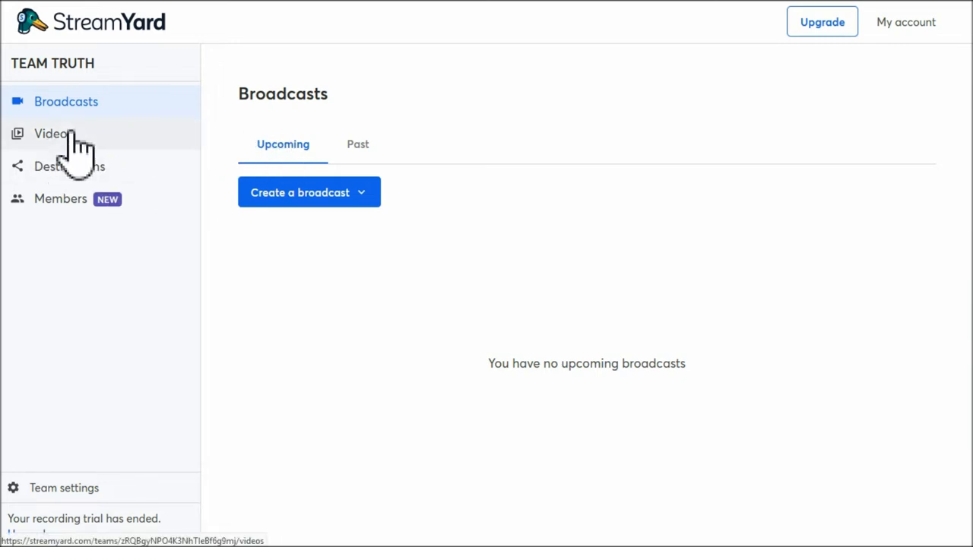
{"action": "left_click", "coordinate": [52, 134]}
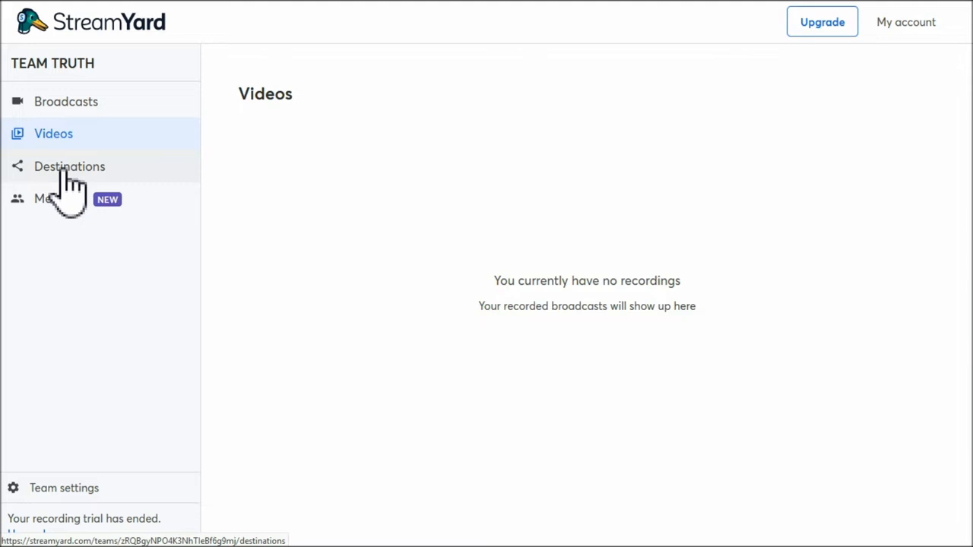
{"action": "left_click", "coordinate": [70, 165]}
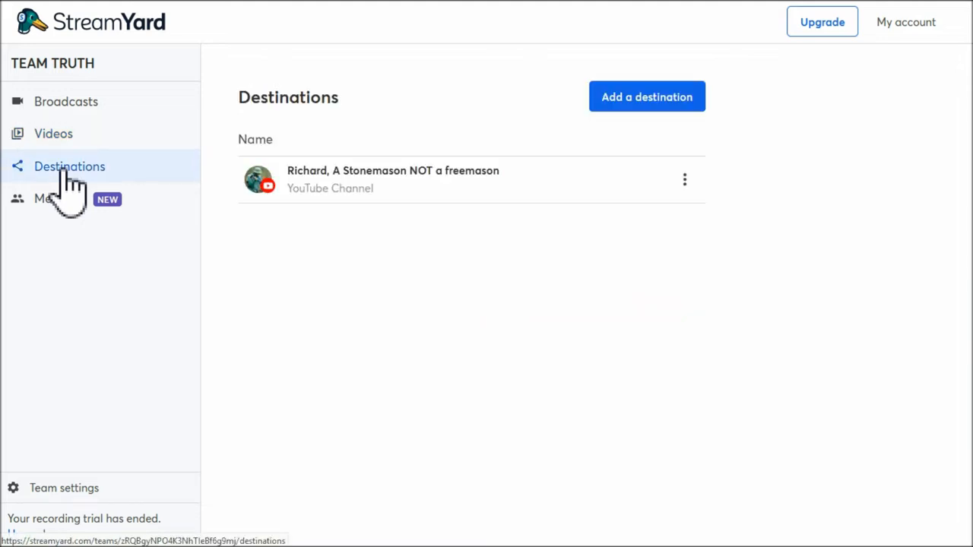
{"action": "mouse_move", "coordinate": [444, 231]}
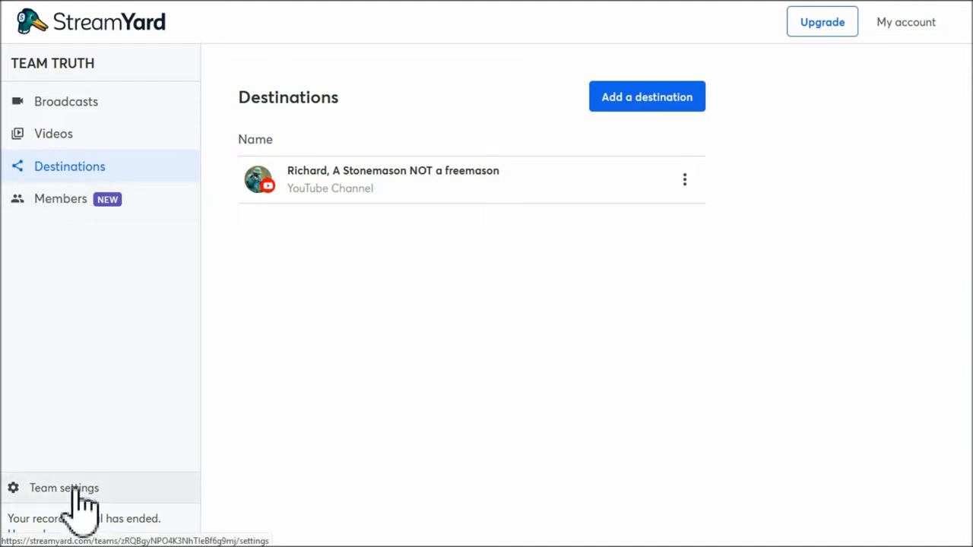
{"action": "mouse_move", "coordinate": [283, 447]}
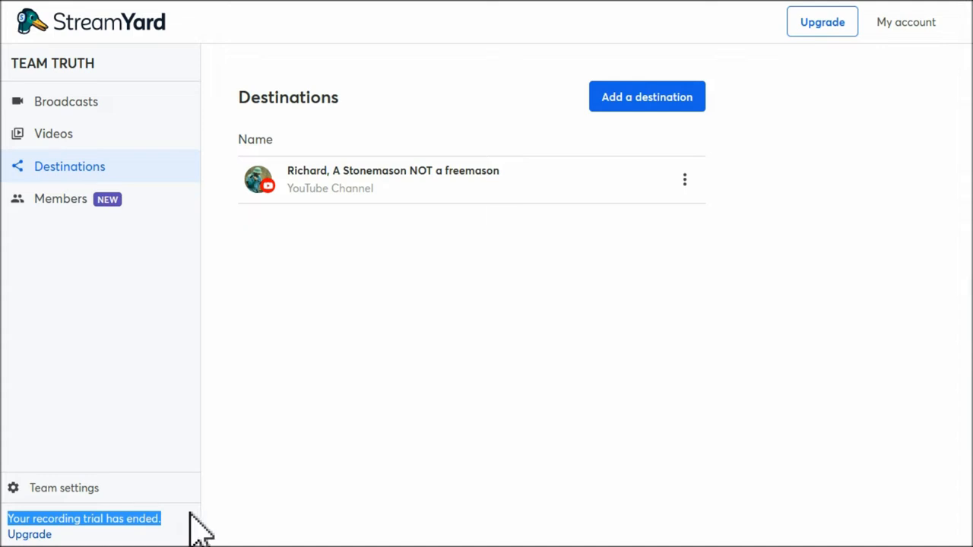
{"action": "mouse_move", "coordinate": [407, 411]}
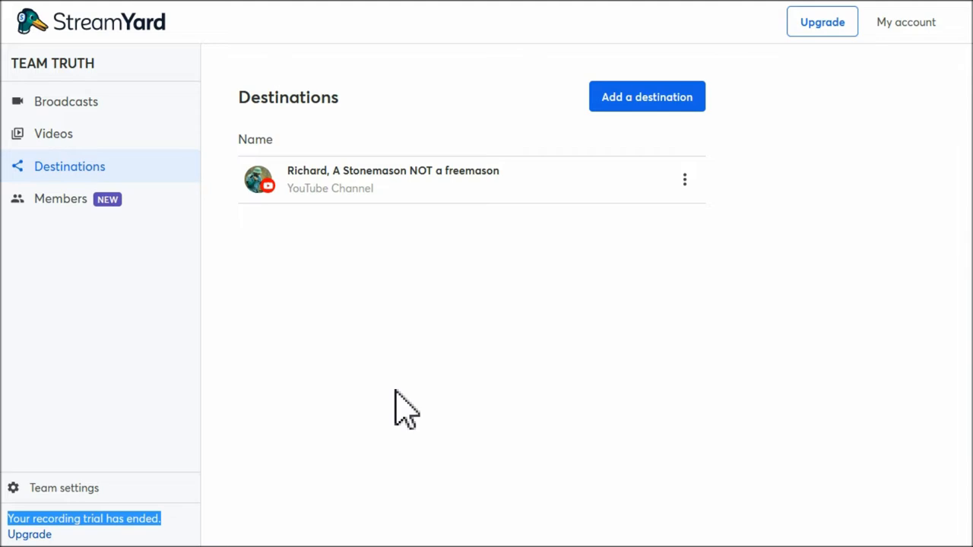
{"action": "mouse_move", "coordinate": [403, 304]}
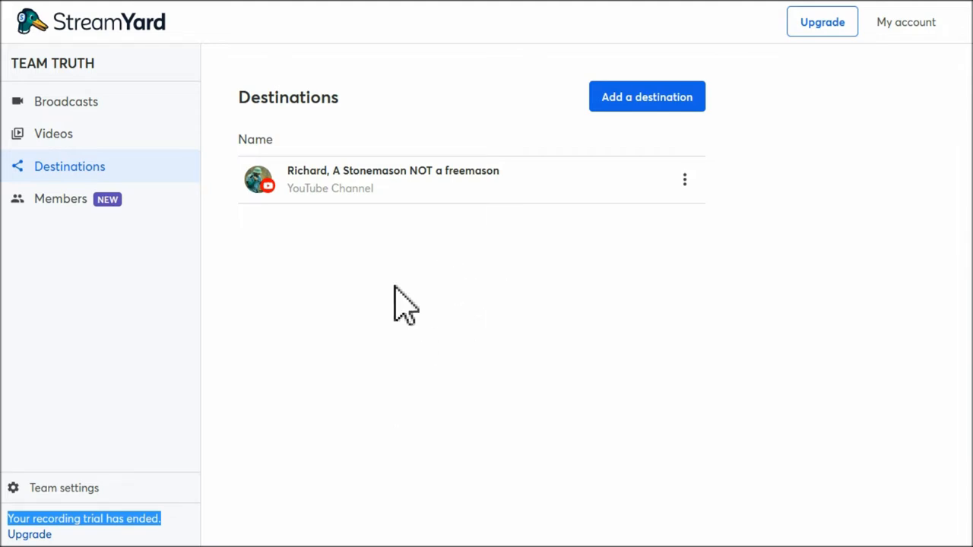
{"action": "mouse_move", "coordinate": [245, 216]}
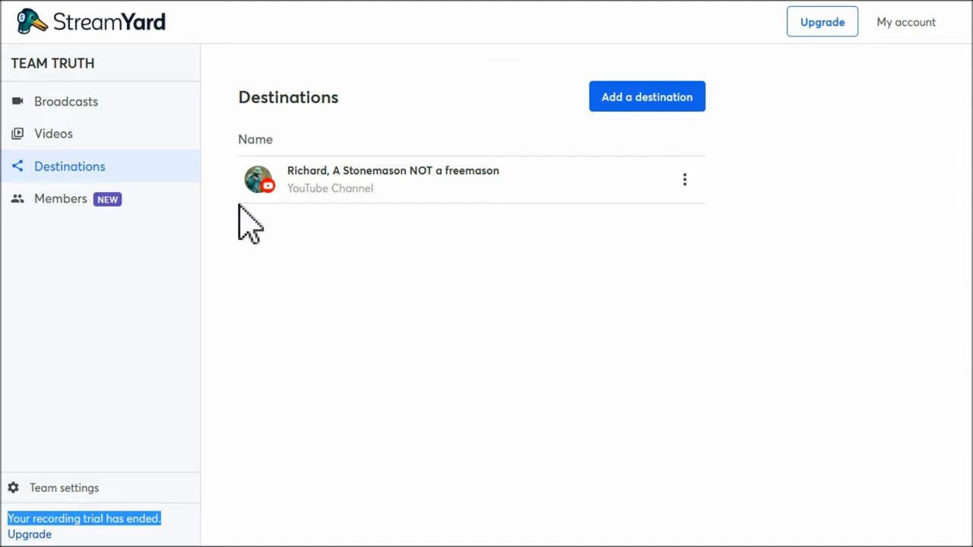
{"action": "mouse_move", "coordinate": [263, 374]}
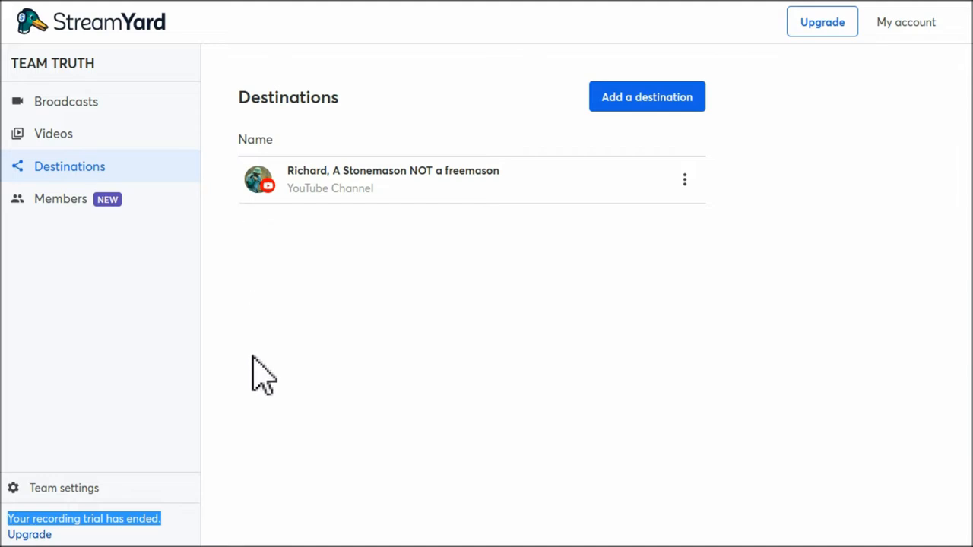
{"action": "mouse_move", "coordinate": [29, 536]}
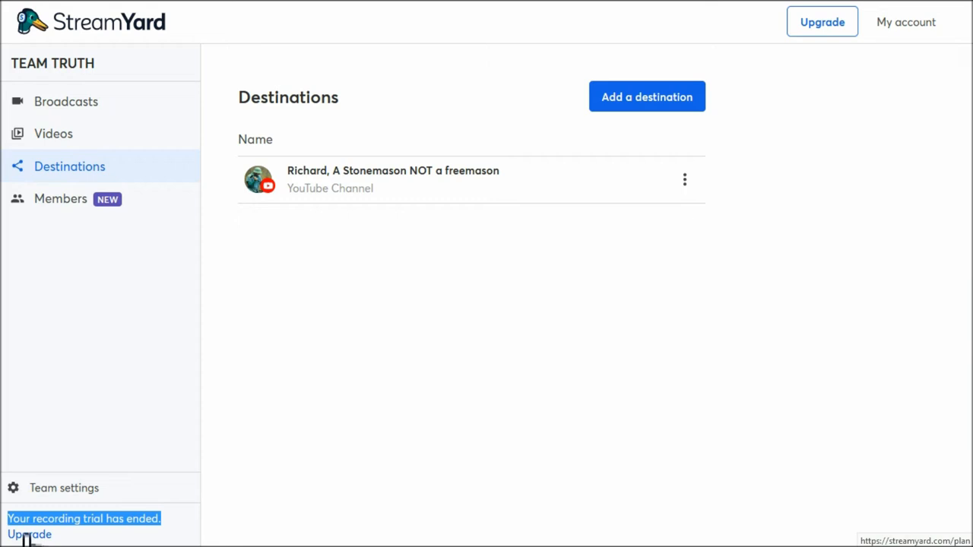
- View the Upgrade page comparing Free, Basic and Professional plans and highlight Free plan text
{"action": "left_click", "coordinate": [30, 535]}
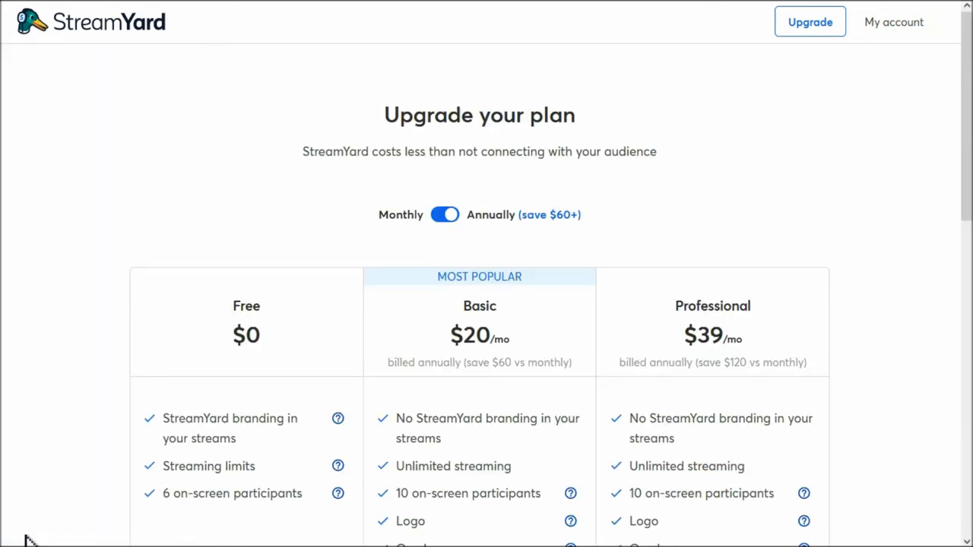
{"action": "mouse_move", "coordinate": [920, 155]}
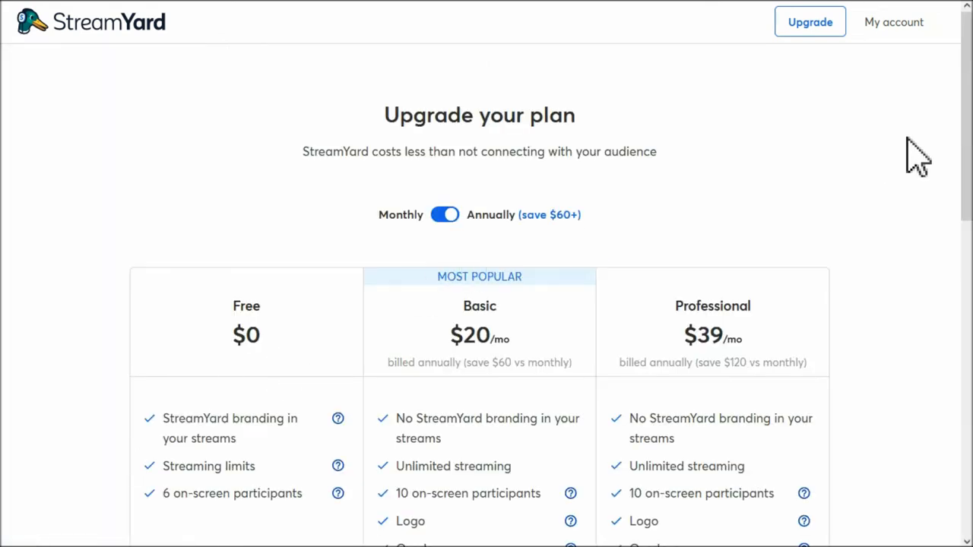
{"action": "scroll", "scroll_direction": "down", "scroll_amount": 3}
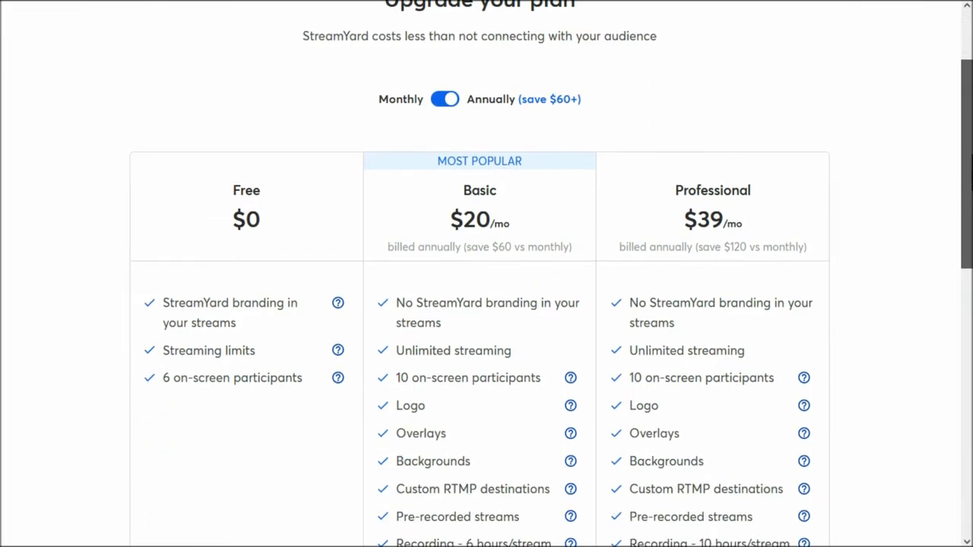
{"action": "scroll", "scroll_direction": "down", "scroll_amount": 3}
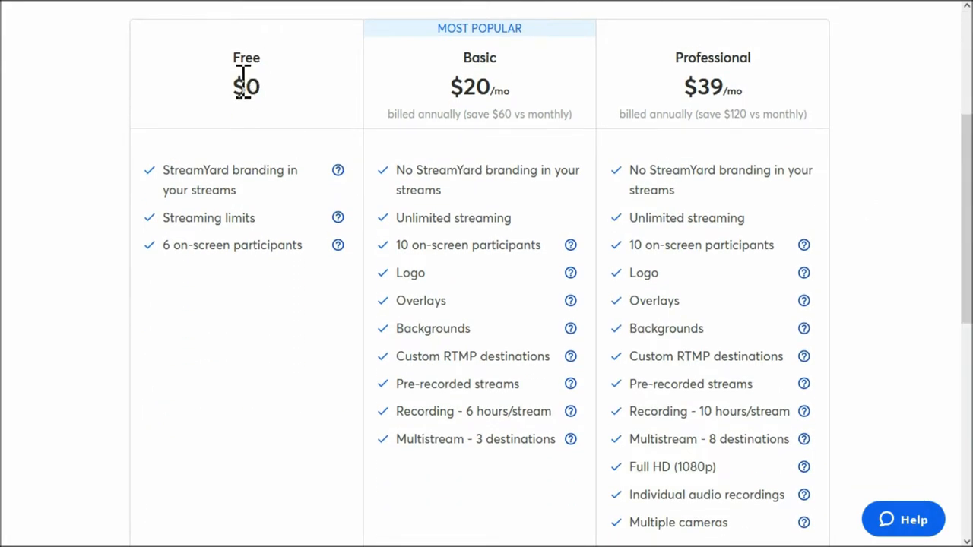
{"action": "double_click", "coordinate": [246, 85]}
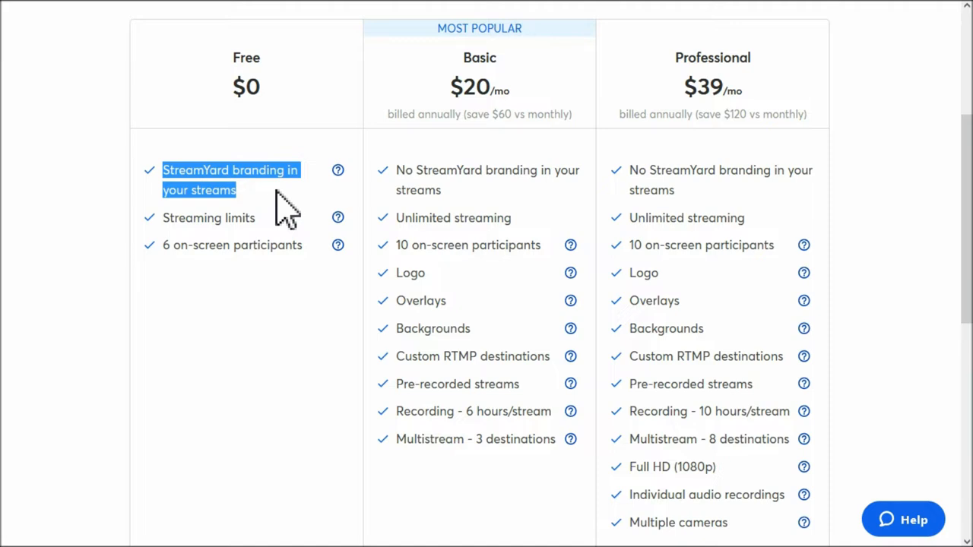
{"action": "mouse_move", "coordinate": [341, 173]}
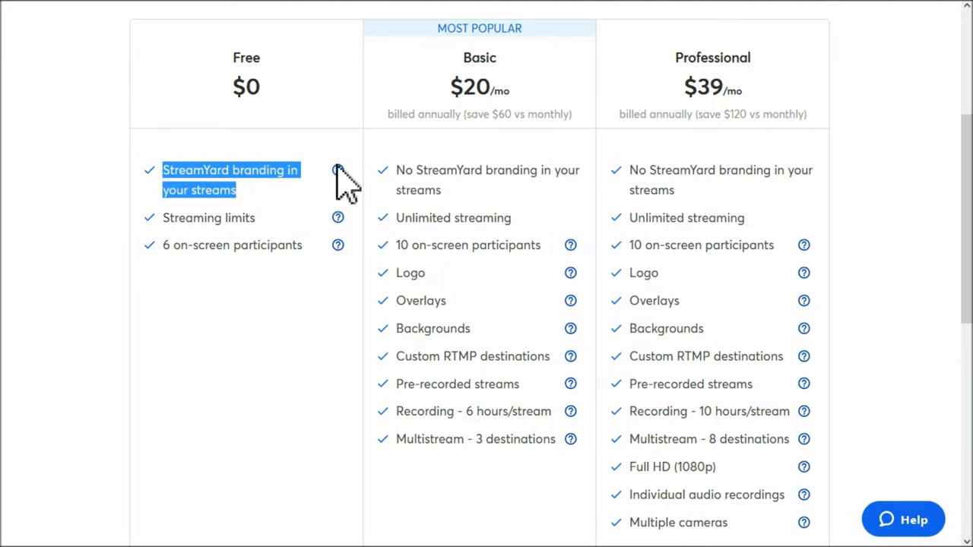
{"action": "mouse_move", "coordinate": [337, 217]}
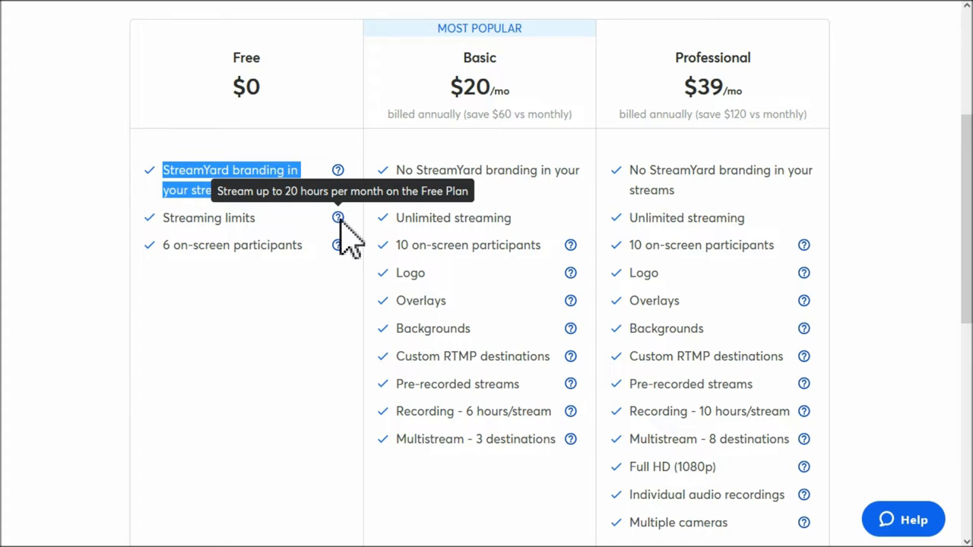
{"action": "mouse_move", "coordinate": [268, 251]}
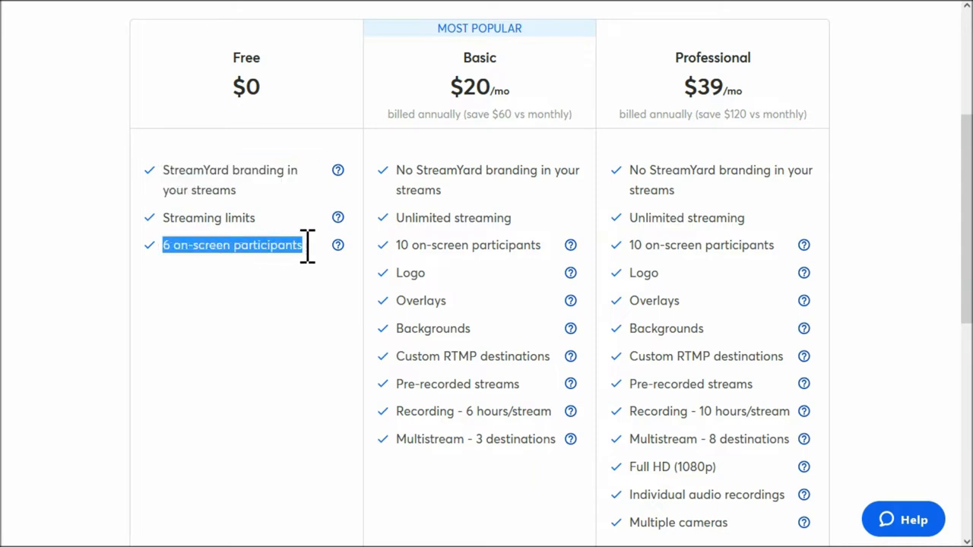
{"action": "mouse_move", "coordinate": [337, 244]}
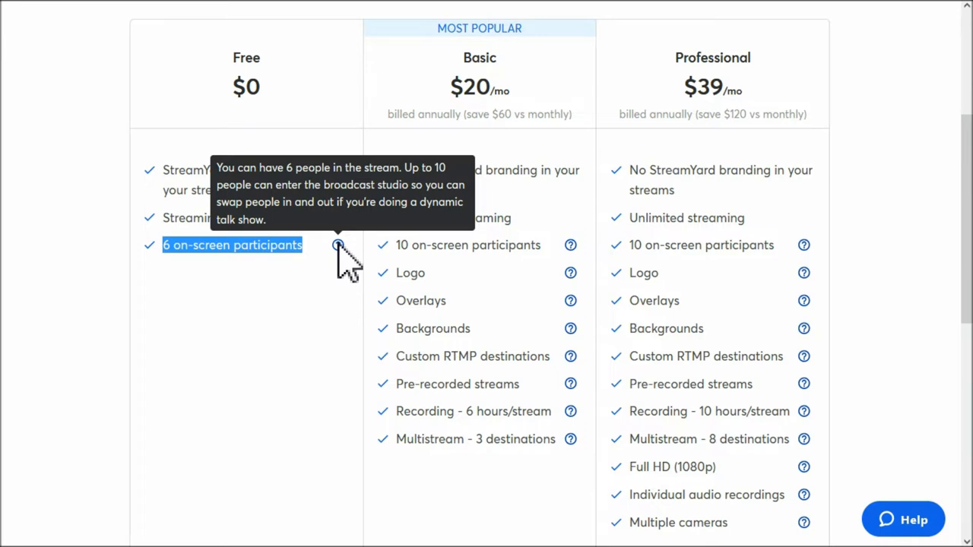
{"action": "mouse_move", "coordinate": [337, 313]}
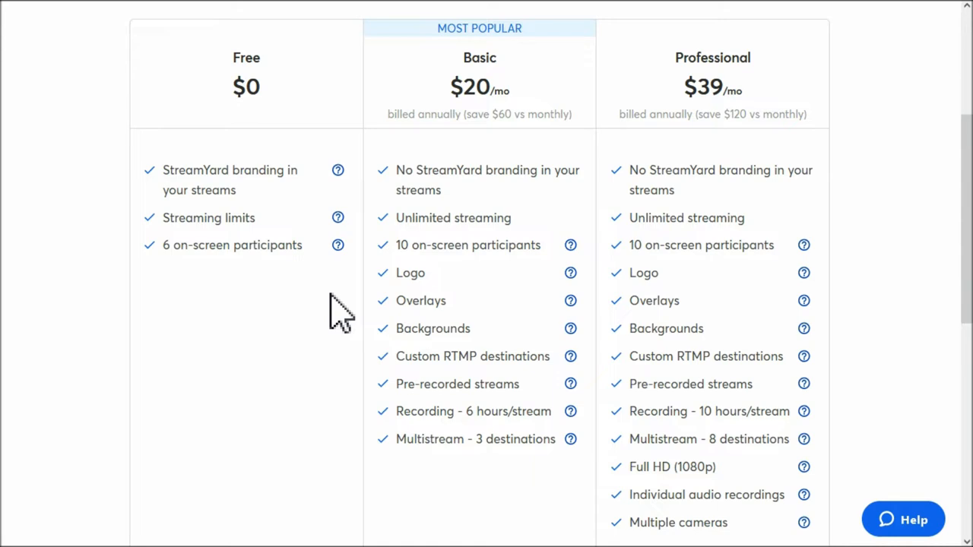
{"action": "mouse_move", "coordinate": [449, 171]}
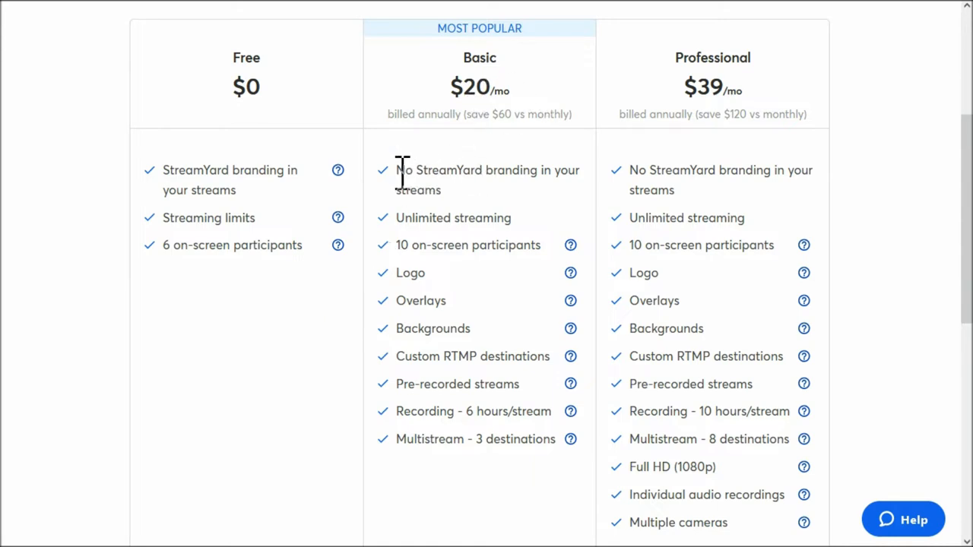
{"action": "left_click_drag", "start_coordinate": [395, 170], "coordinate": [441, 190]}
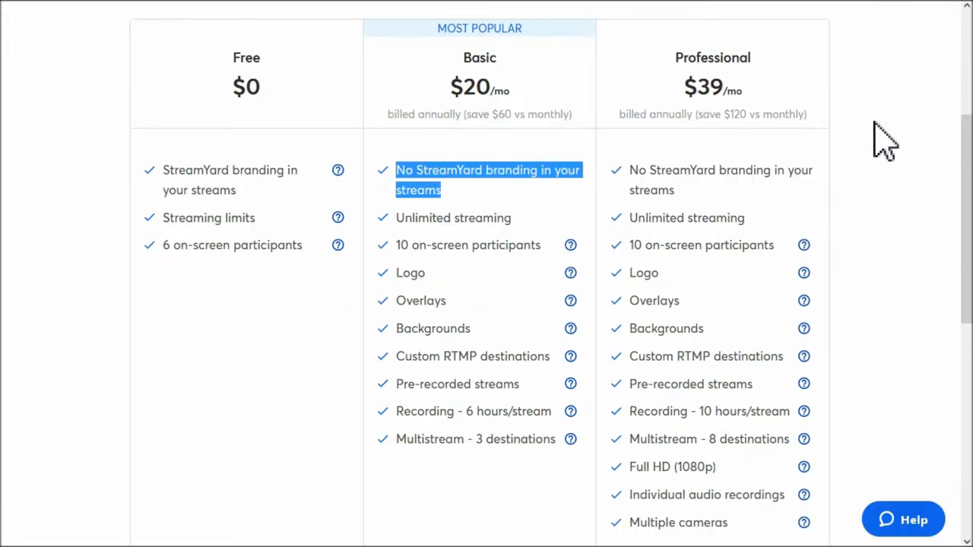
{"action": "mouse_move", "coordinate": [794, 122]}
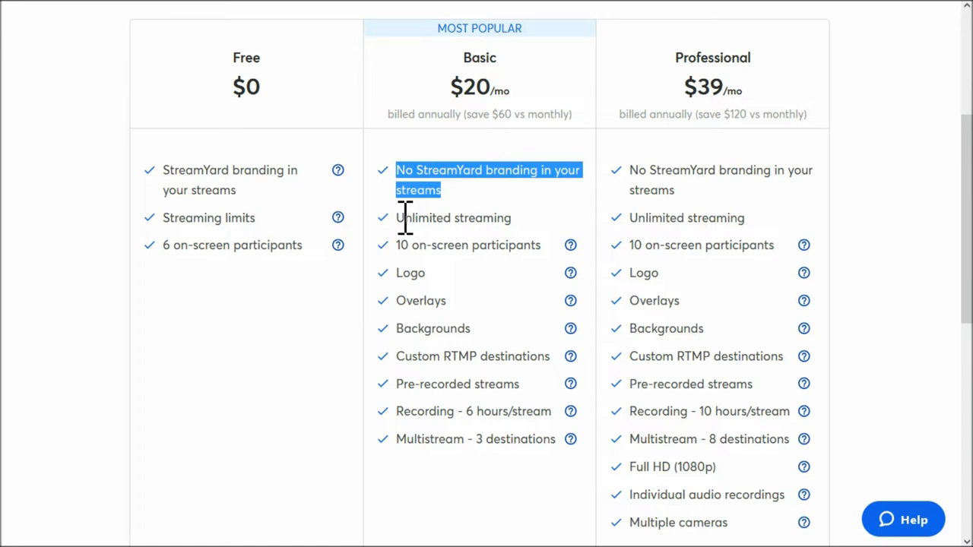
{"action": "mouse_move", "coordinate": [479, 295]}
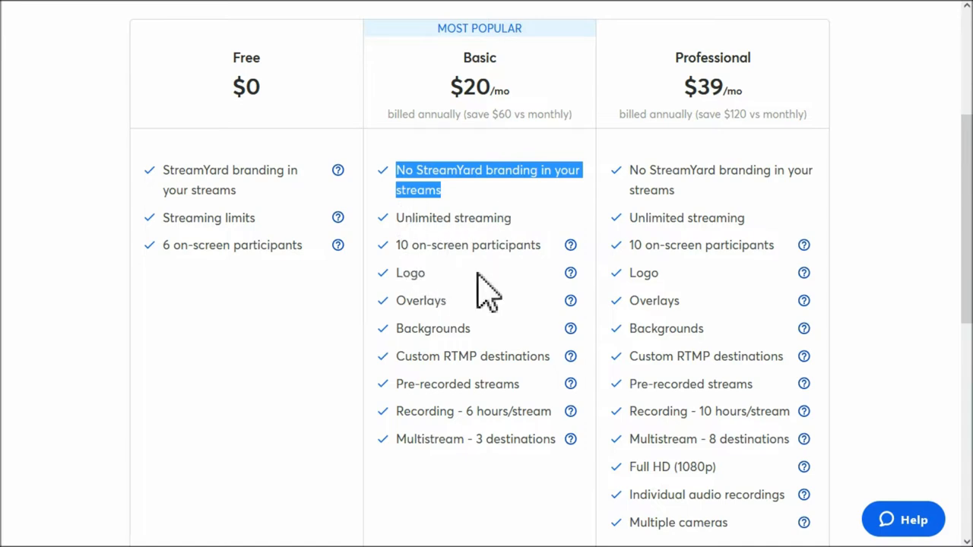
{"action": "mouse_move", "coordinate": [426, 315]}
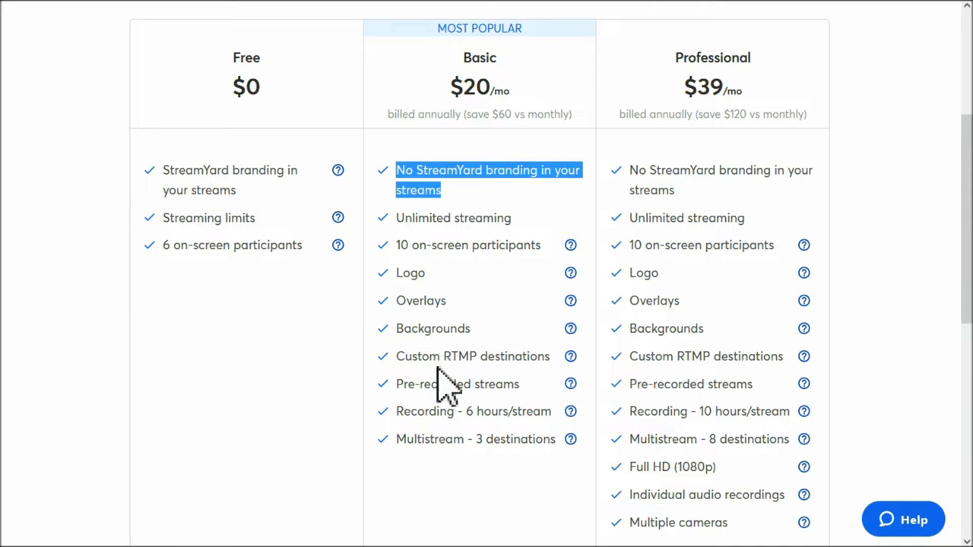
{"action": "mouse_move", "coordinate": [523, 149]}
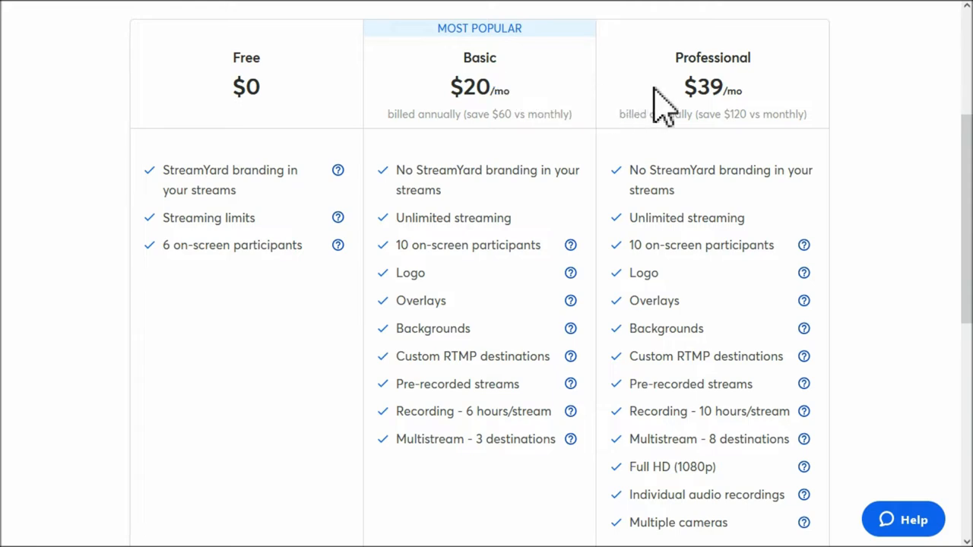
{"action": "double_click", "coordinate": [711, 57]}
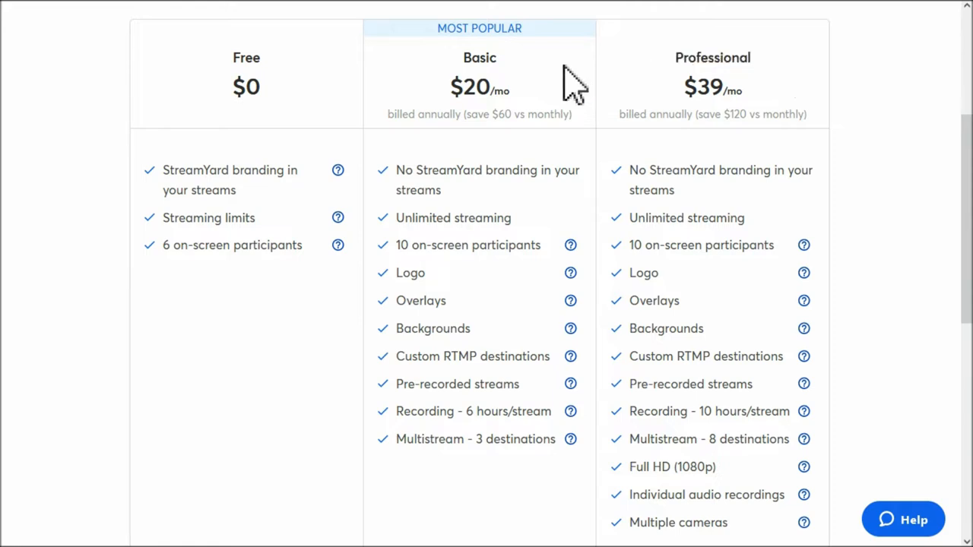
{"action": "double_click", "coordinate": [247, 58]}
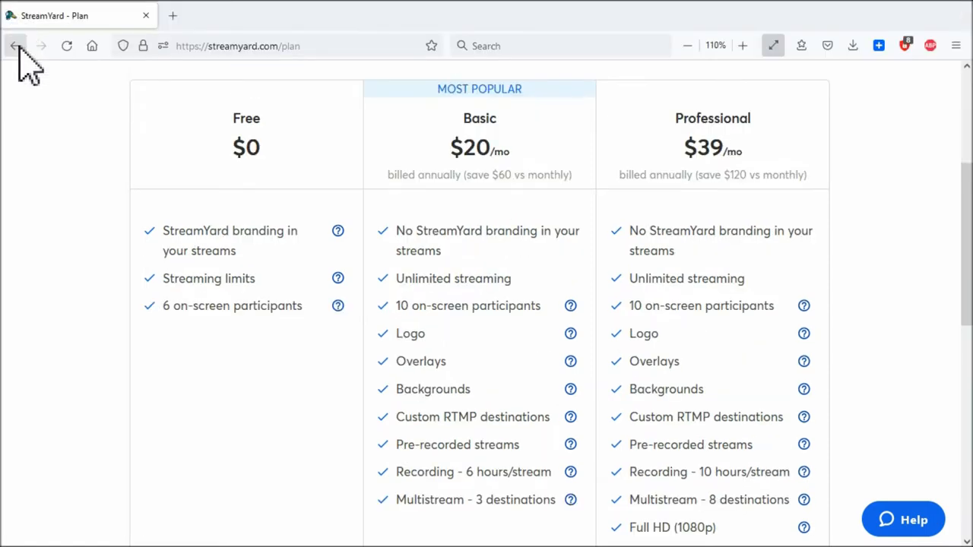
- Go back in the browser to the Destinations page with the YouTube channel
{"action": "left_click", "coordinate": [17, 45]}
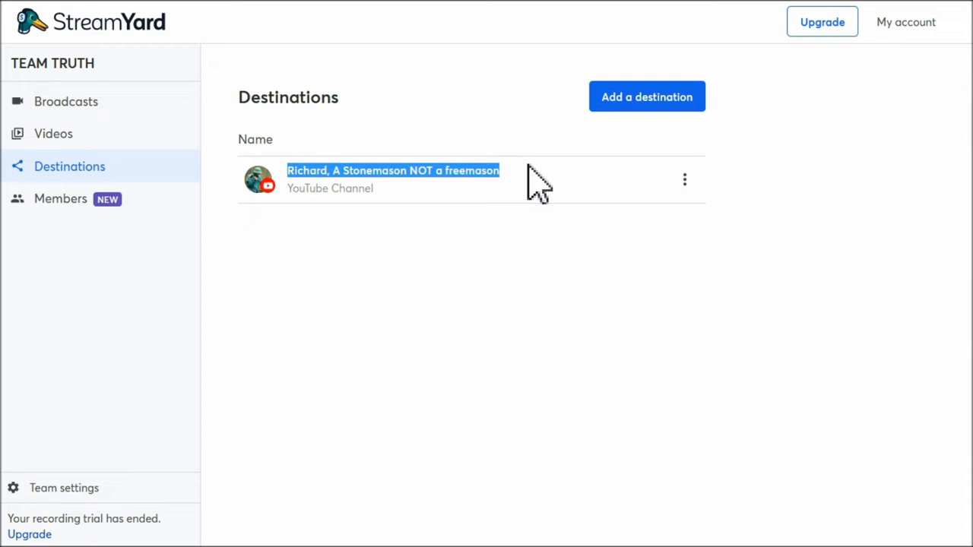
{"action": "mouse_move", "coordinate": [316, 186]}
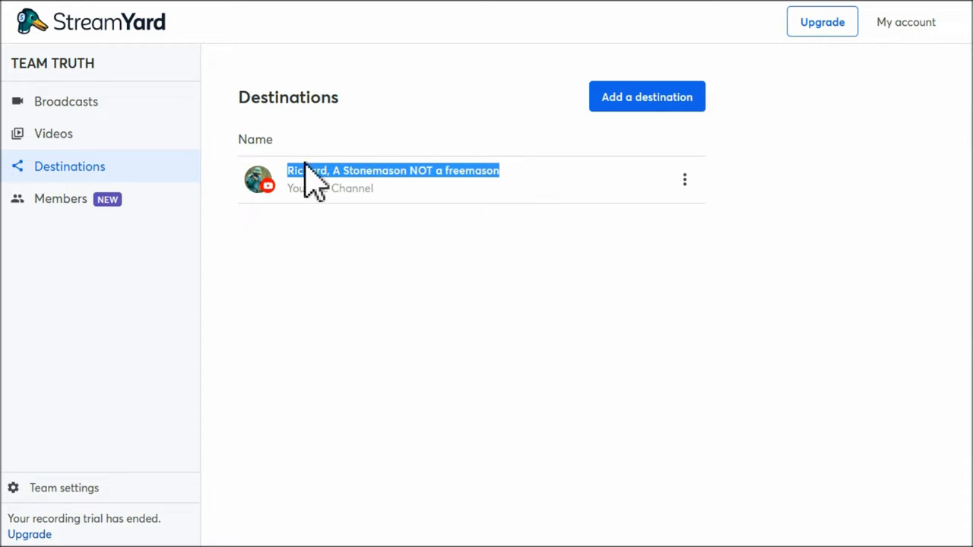
- Show the Past broadcasts list and scroll through it
{"action": "left_click", "coordinate": [66, 101]}
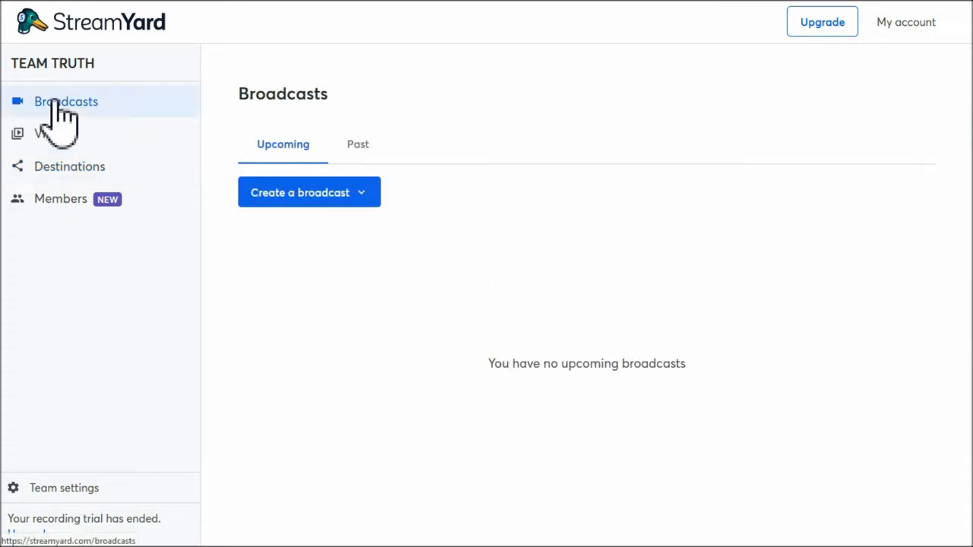
{"action": "mouse_move", "coordinate": [357, 152]}
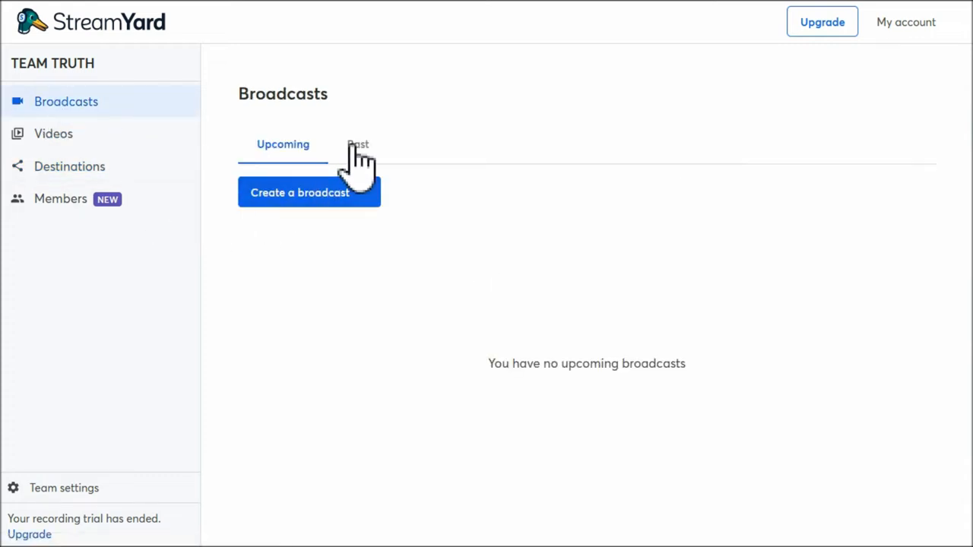
{"action": "left_click", "coordinate": [358, 145]}
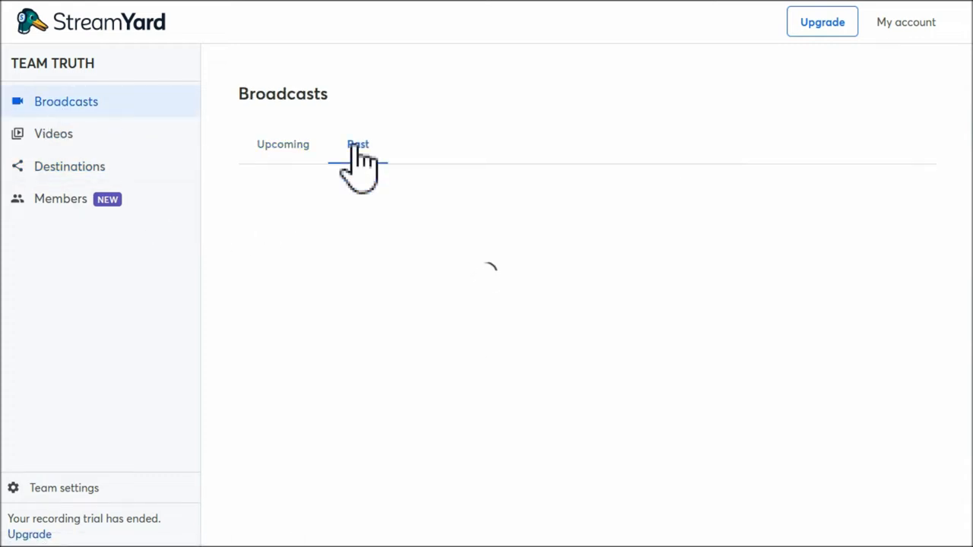
{"action": "left_click", "coordinate": [357, 144]}
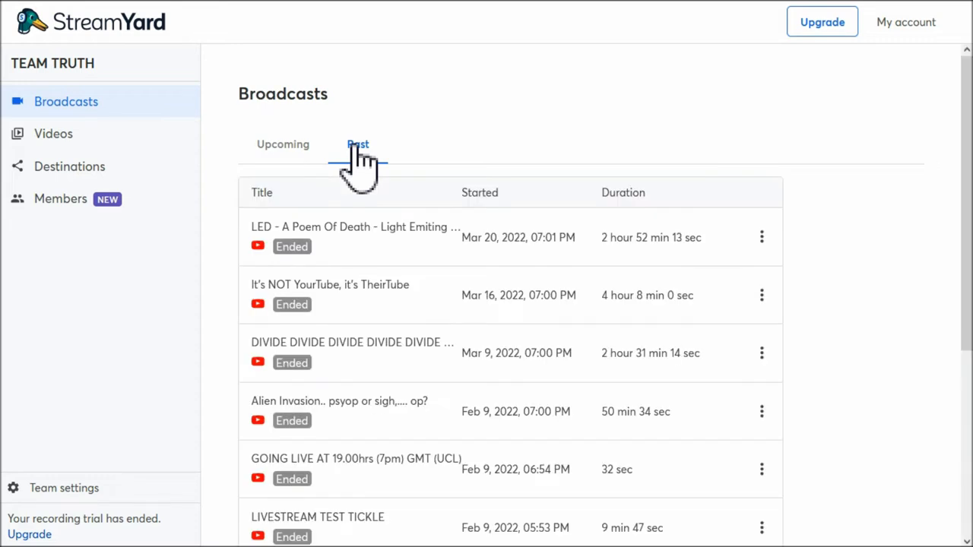
{"action": "left_click", "coordinate": [357, 145]}
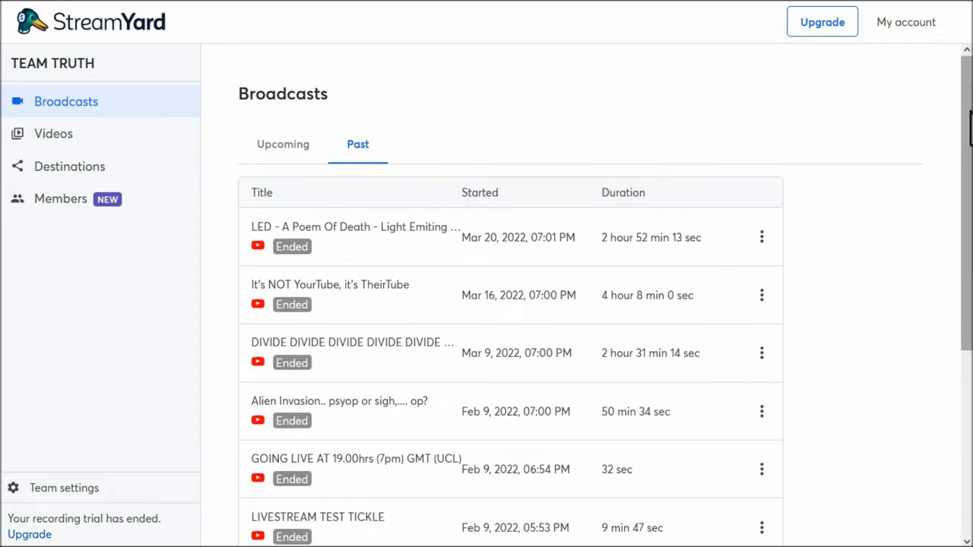
{"action": "scroll", "scroll_direction": "down", "scroll_amount": 3}
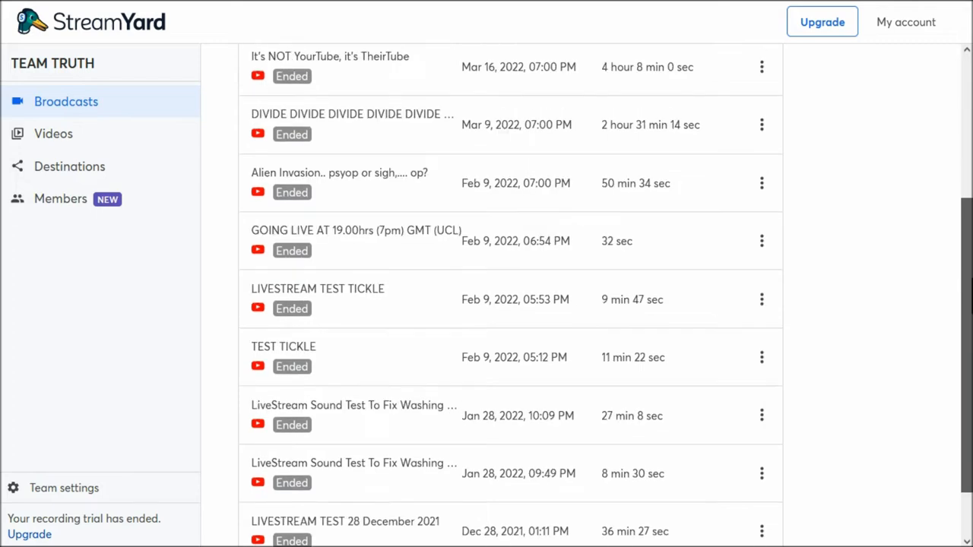
{"action": "scroll", "scroll_direction": "down", "scroll_amount": 3}
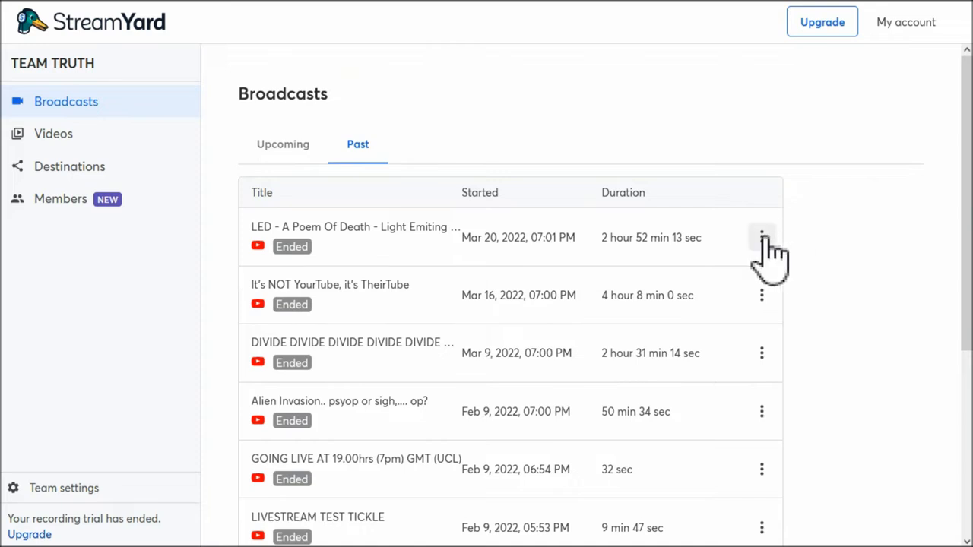
- Peek at the latest past broadcast's options menu, then return to the empty Upcoming tab
{"action": "left_click", "coordinate": [762, 237]}
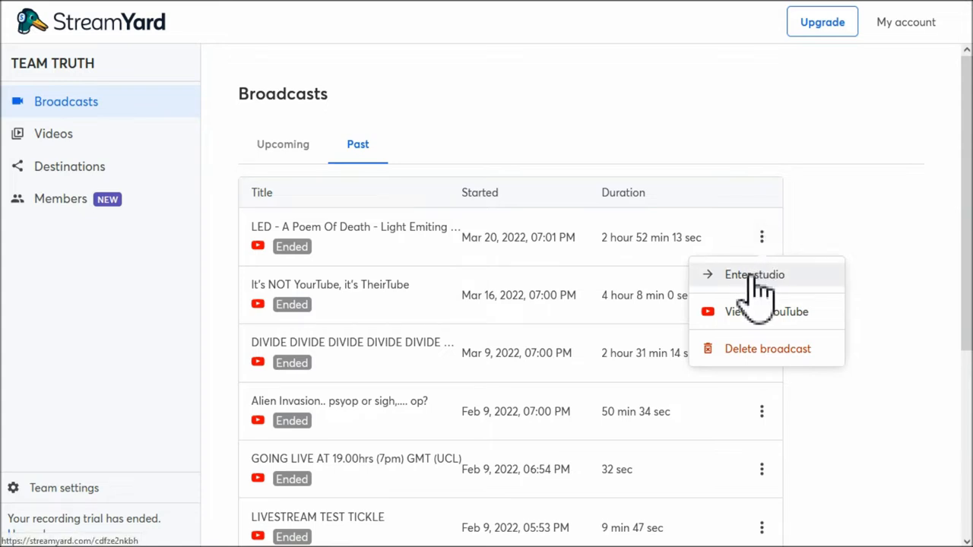
{"action": "left_click", "coordinate": [585, 160]}
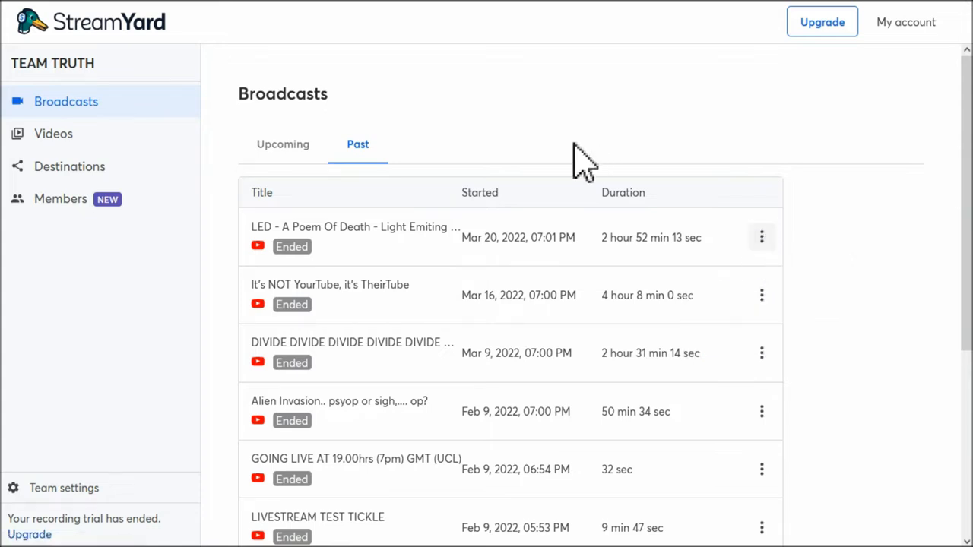
{"action": "left_click", "coordinate": [283, 143]}
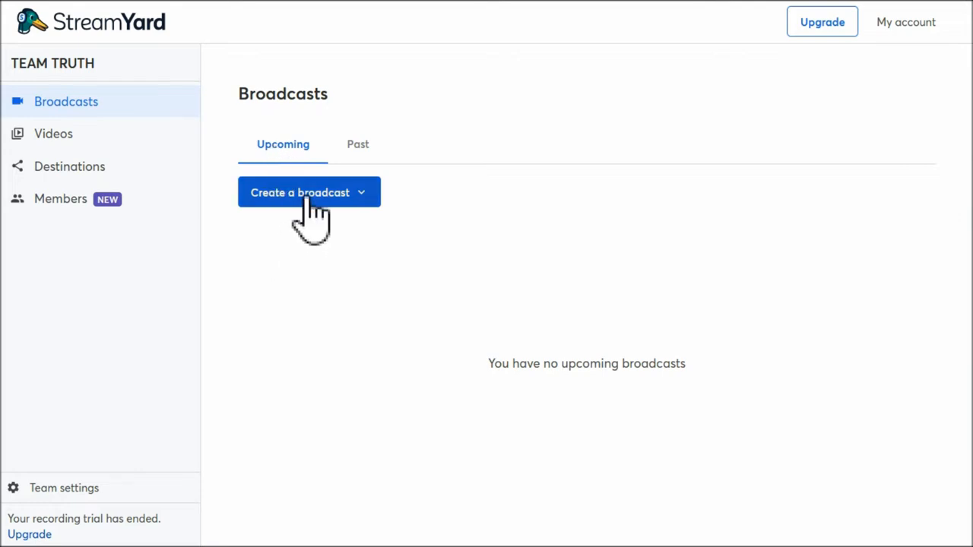
- Start a new broadcast from Create a broadcast > New broadcast
{"action": "left_click", "coordinate": [309, 191]}
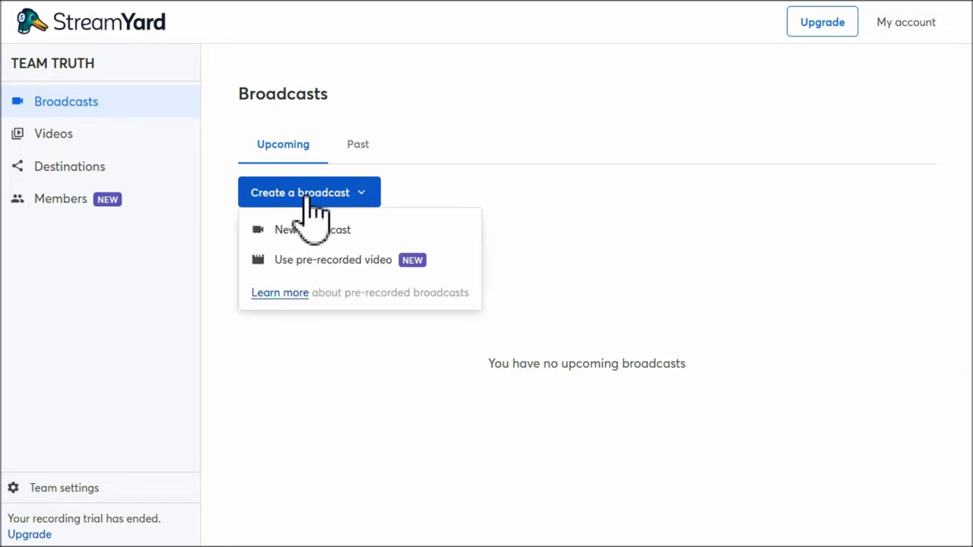
{"action": "left_click", "coordinate": [311, 228]}
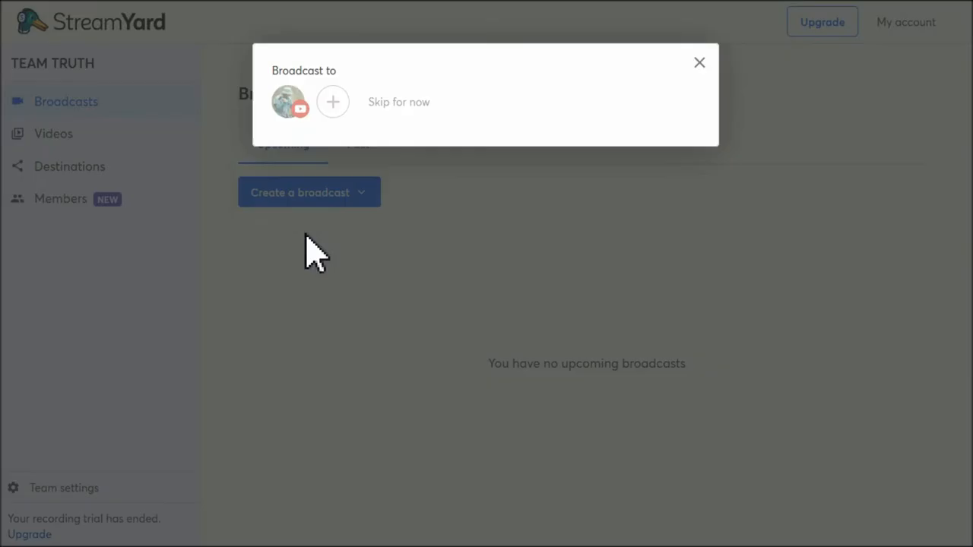
{"action": "mouse_move", "coordinate": [289, 104]}
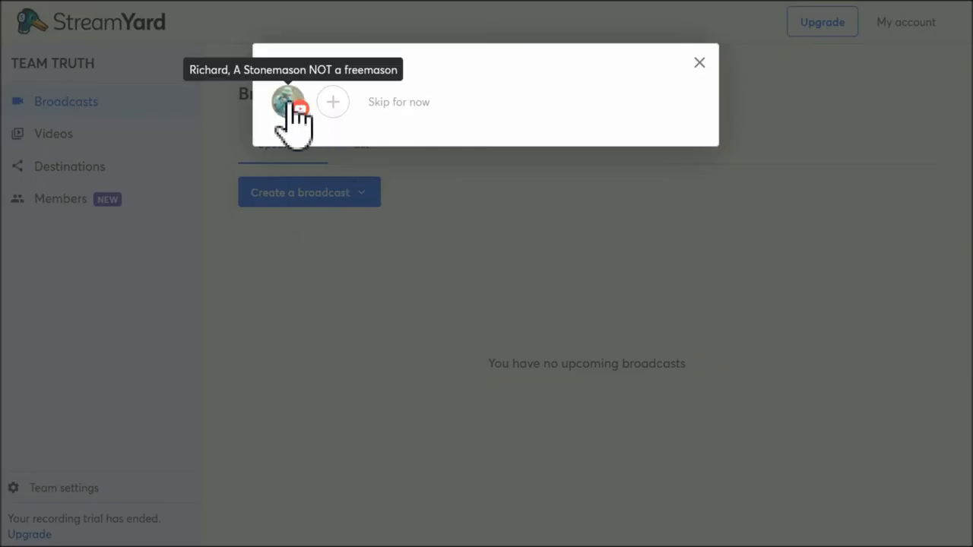
{"action": "mouse_move", "coordinate": [333, 102]}
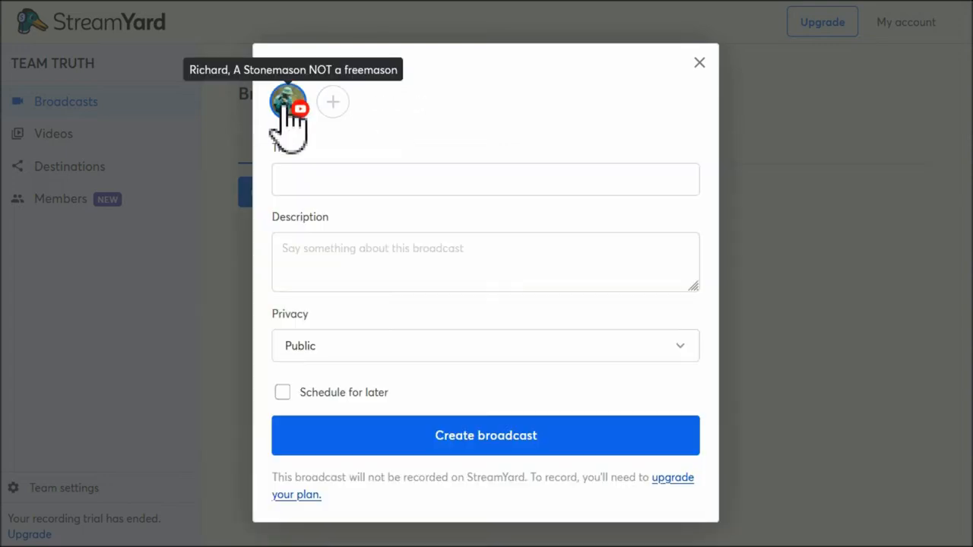
- Enter the title 'STREAMYARD INTRO' and open the privacy choices to pick Unlisted
{"action": "left_click", "coordinate": [487, 179]}
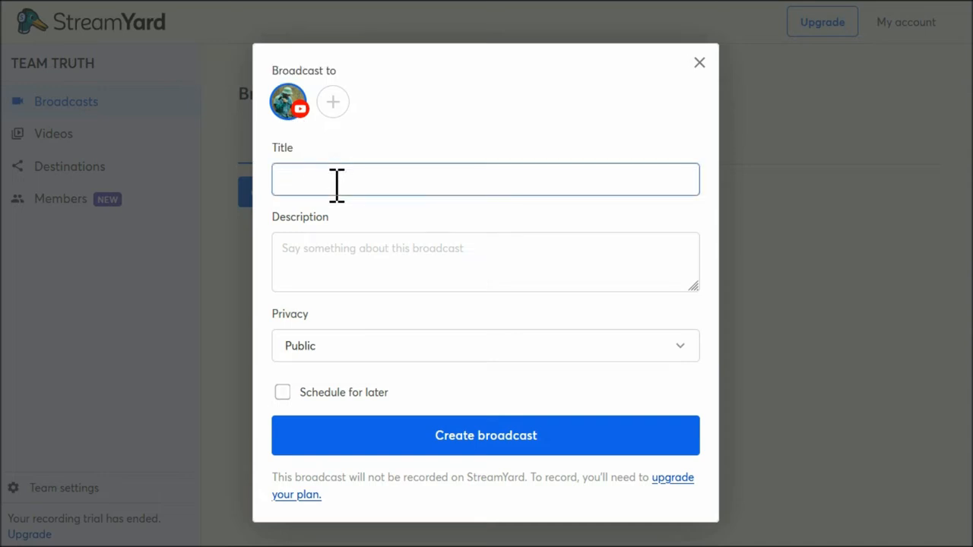
{"action": "type", "text": "INTRO"}
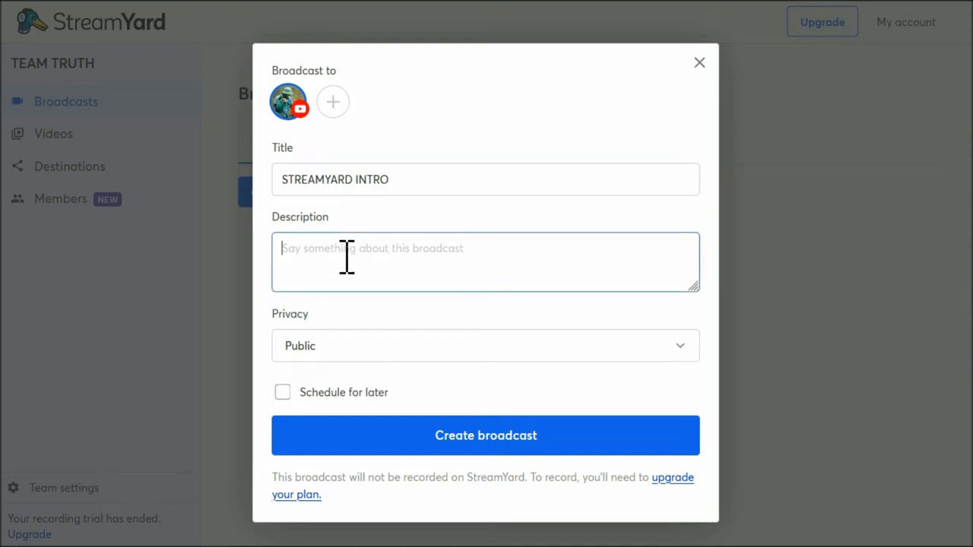
{"action": "type", "text": "STREAMYARD INTRO"}
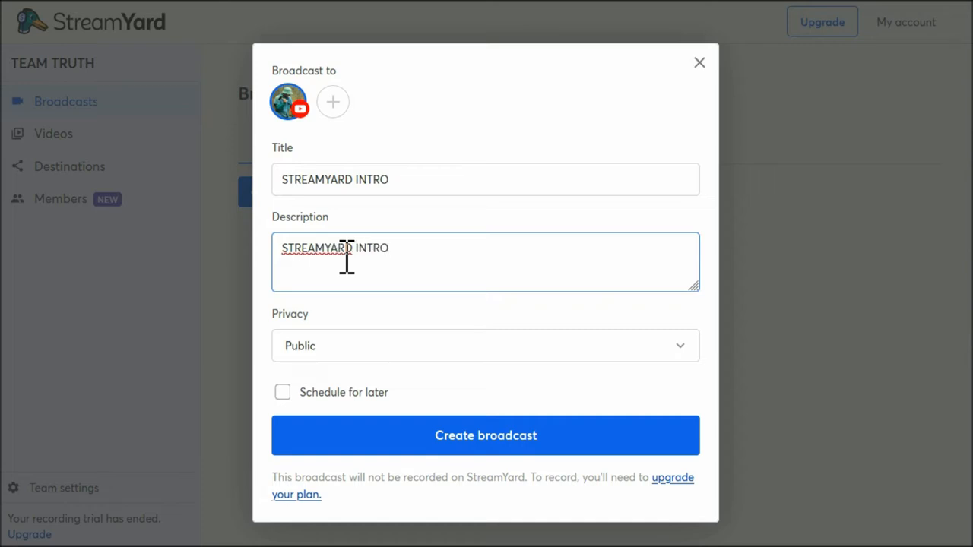
{"action": "mouse_move", "coordinate": [378, 350]}
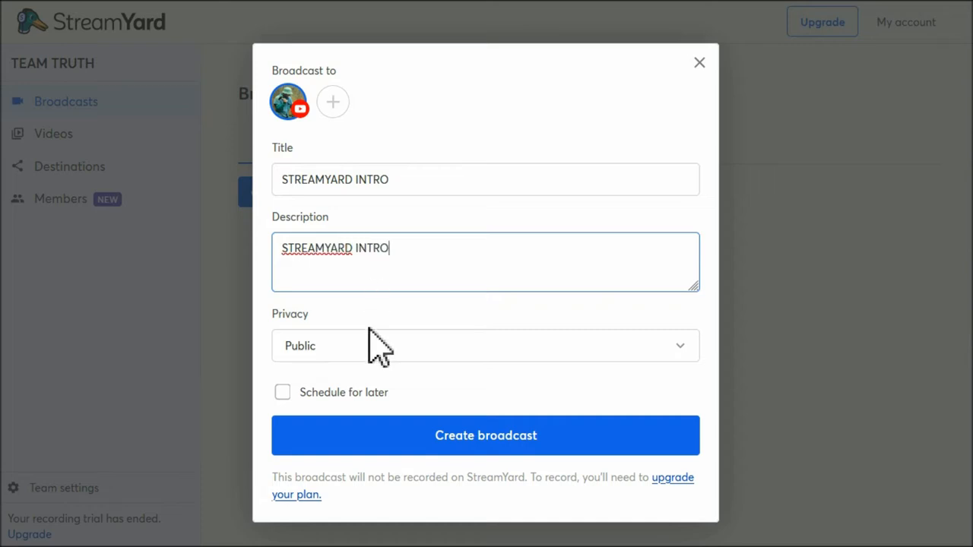
{"action": "mouse_move", "coordinate": [687, 365]}
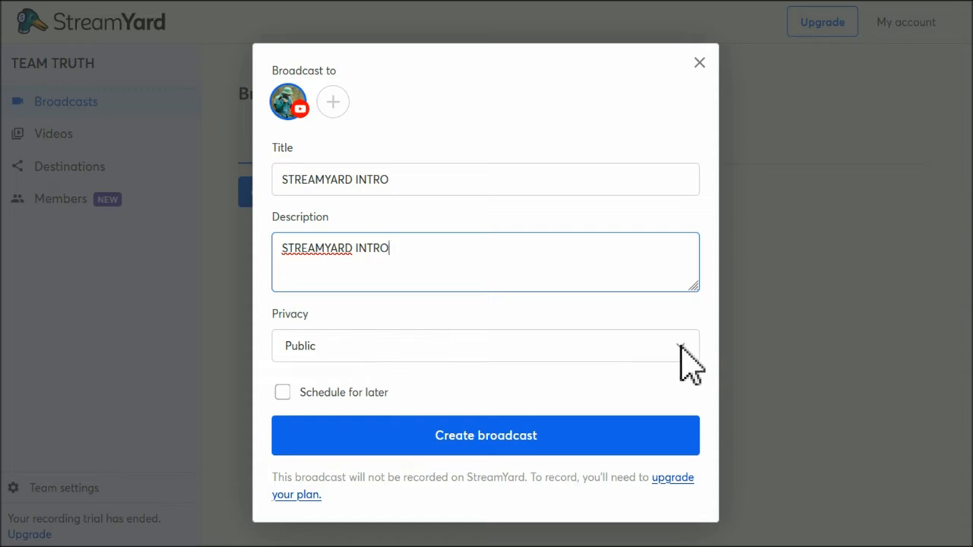
{"action": "left_click", "coordinate": [486, 345]}
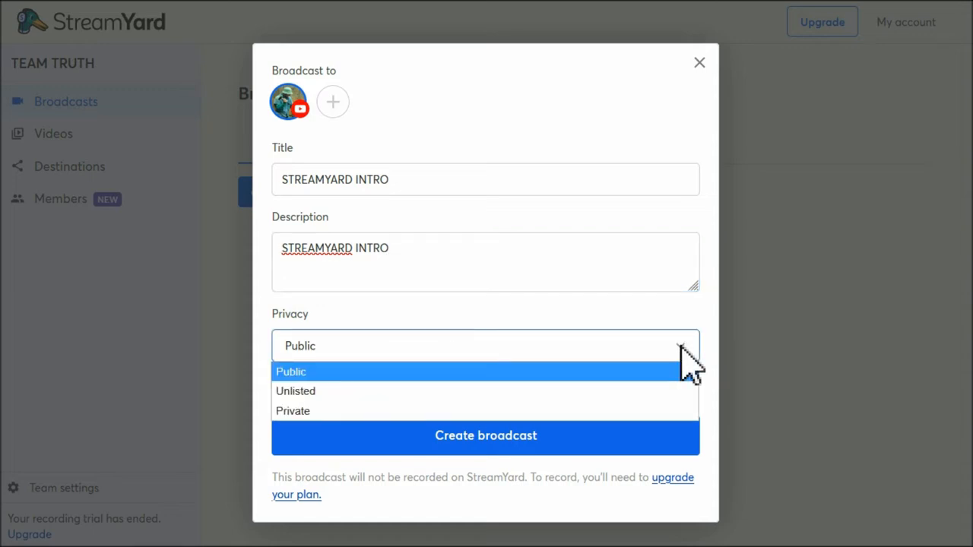
{"action": "mouse_move", "coordinate": [520, 389]}
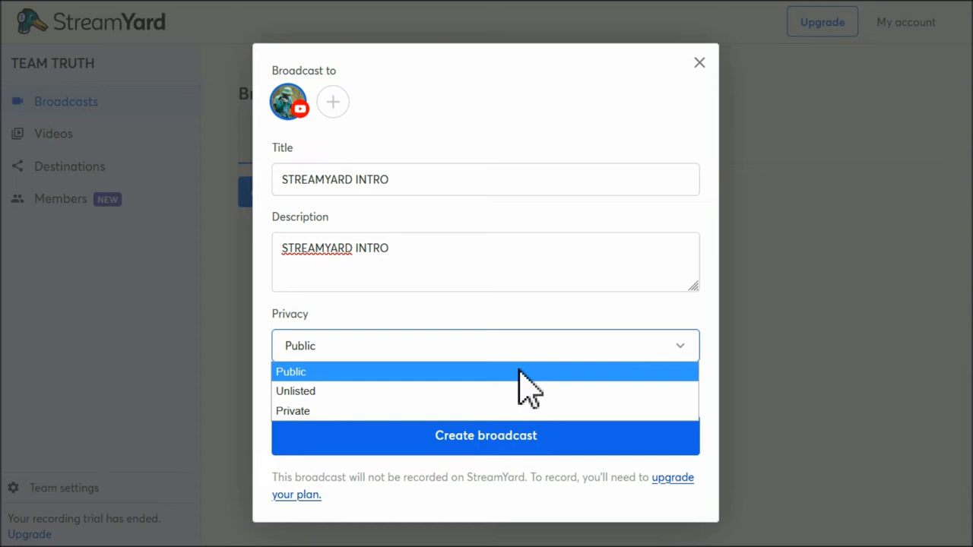
{"action": "mouse_move", "coordinate": [479, 410]}
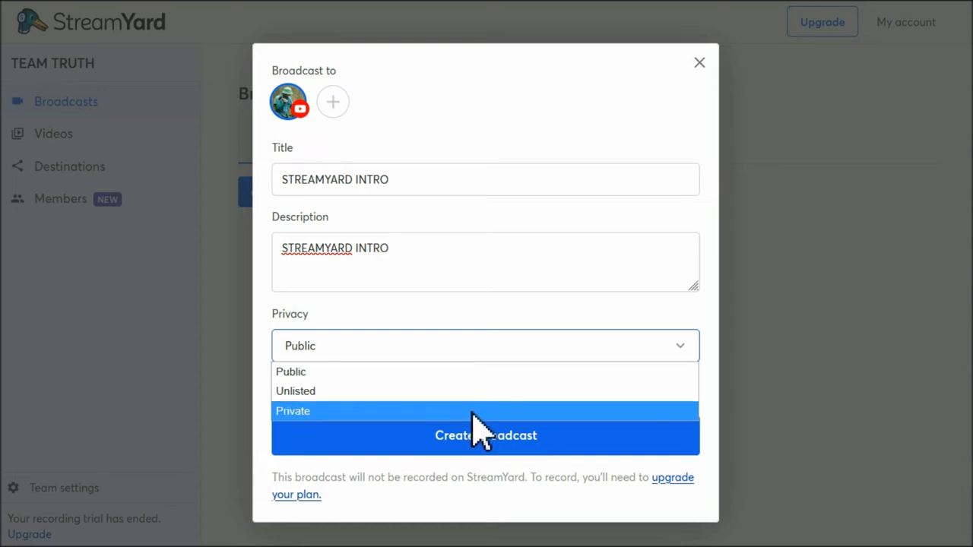
{"action": "mouse_move", "coordinate": [441, 391]}
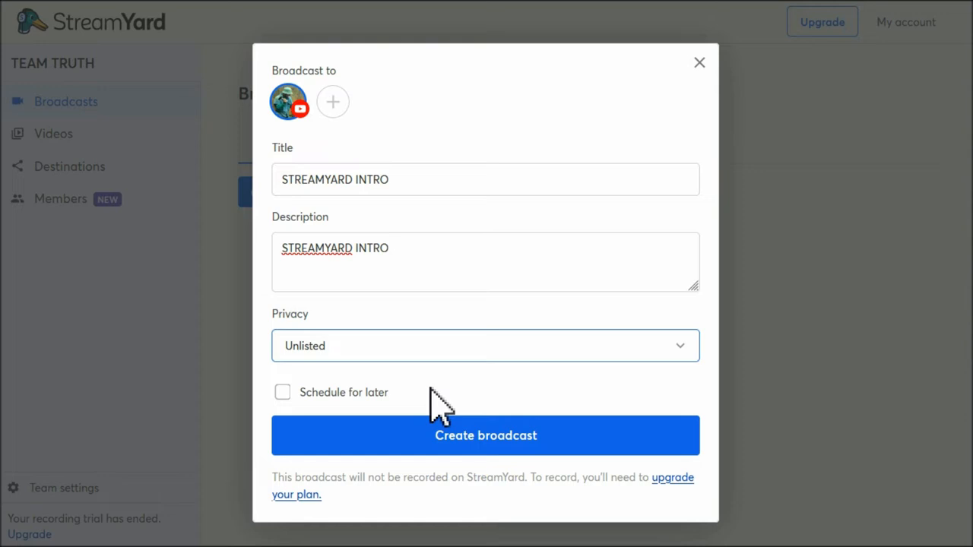
{"action": "mouse_move", "coordinate": [434, 357]}
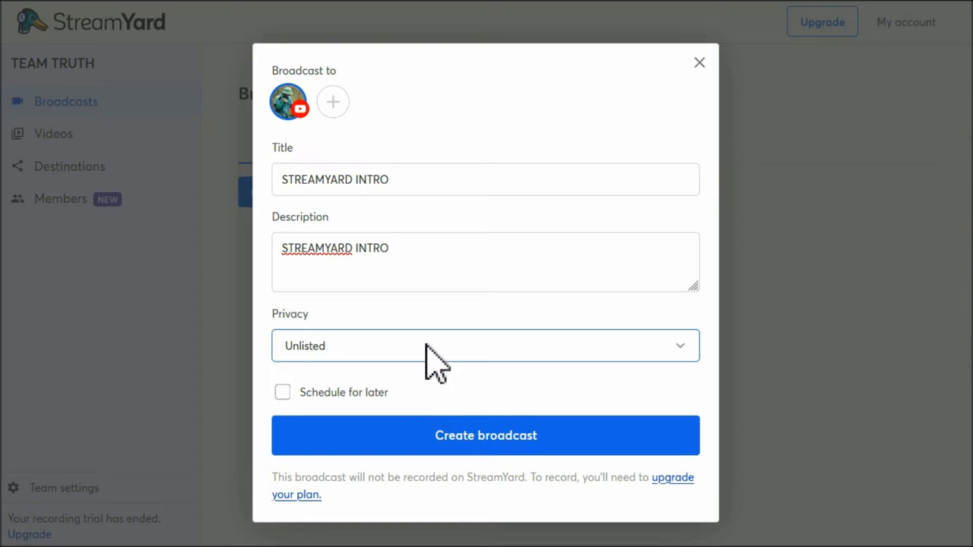
{"action": "mouse_move", "coordinate": [358, 372]}
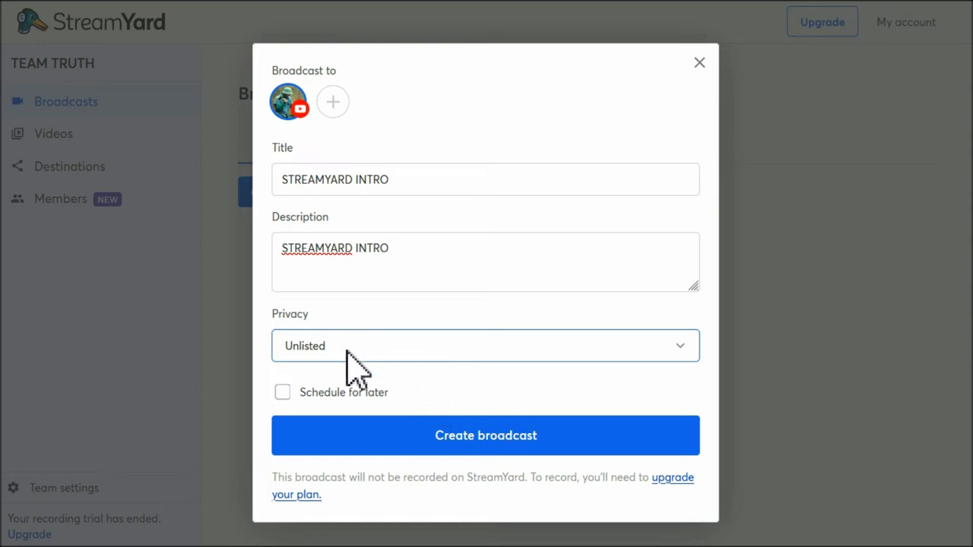
{"action": "mouse_move", "coordinate": [349, 369]}
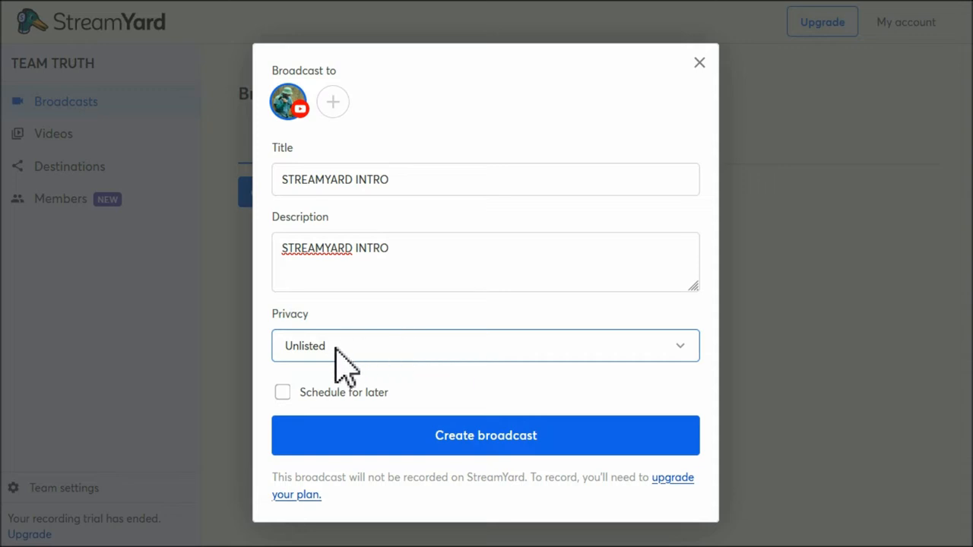
{"action": "mouse_move", "coordinate": [456, 362]}
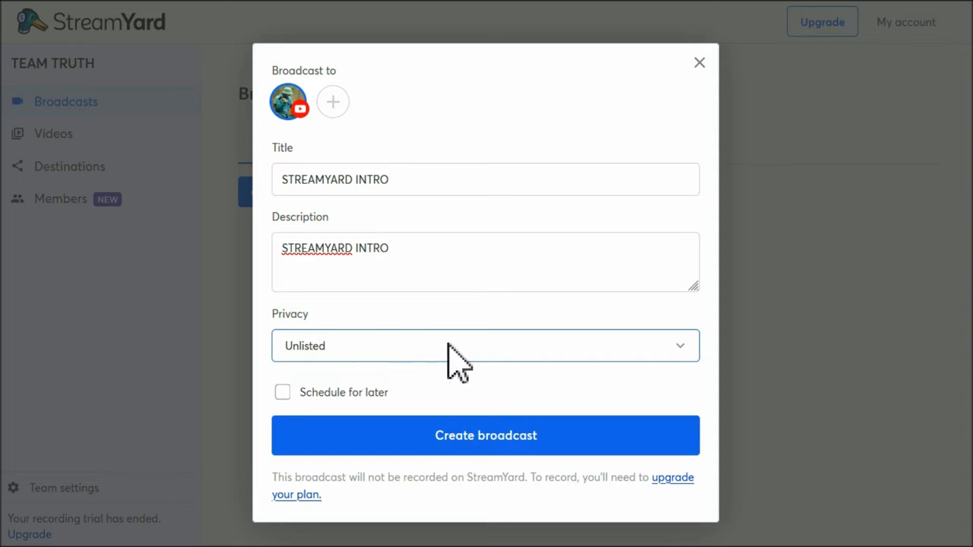
{"action": "mouse_move", "coordinate": [517, 357]}
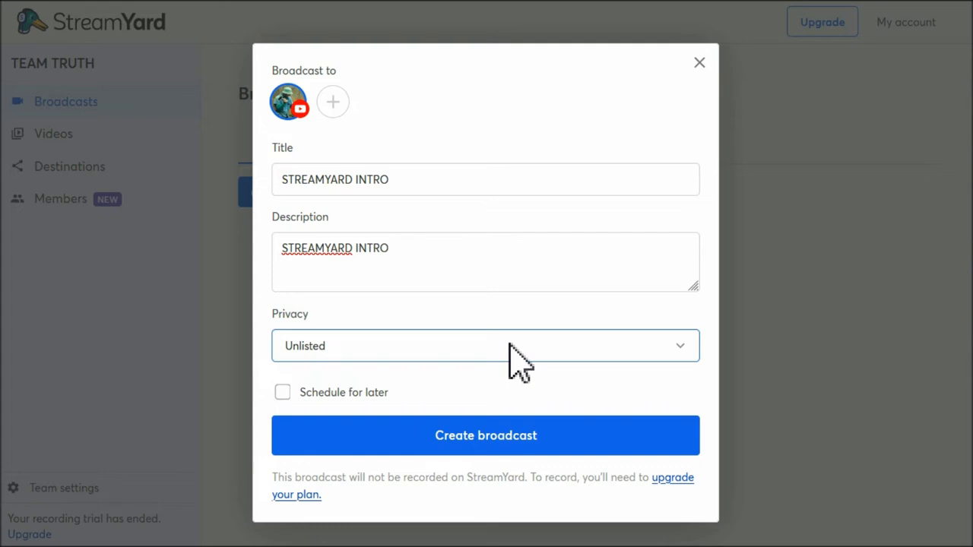
{"action": "mouse_move", "coordinate": [636, 361]}
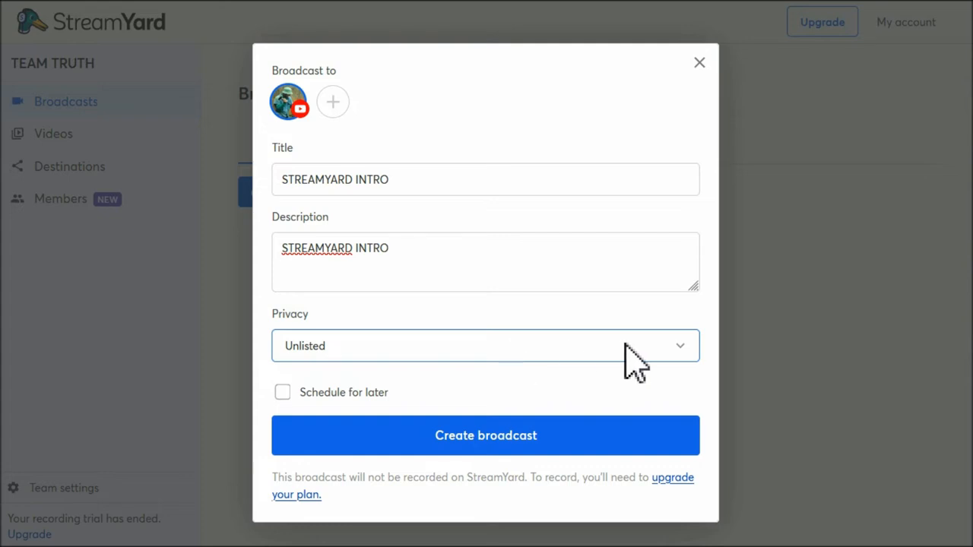
{"action": "mouse_move", "coordinate": [335, 365]}
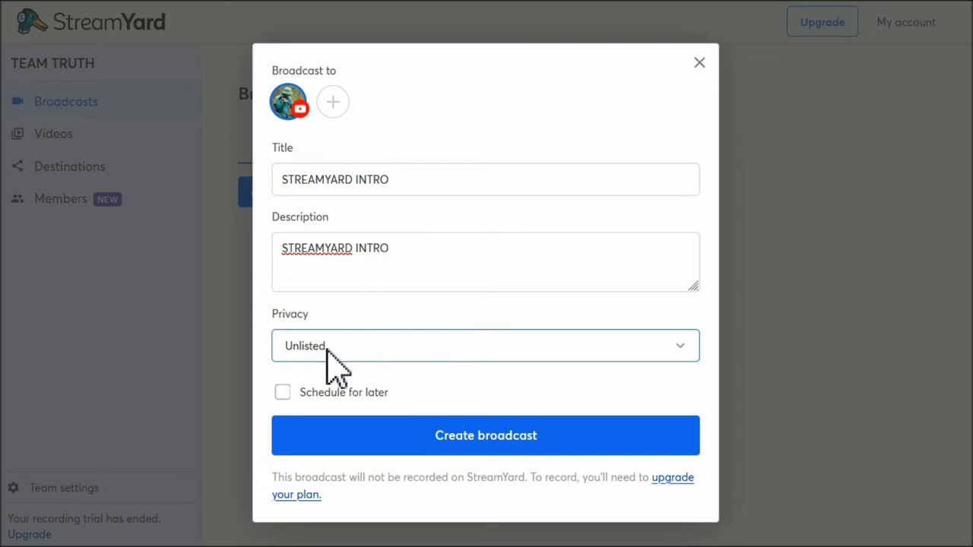
{"action": "mouse_move", "coordinate": [527, 410]}
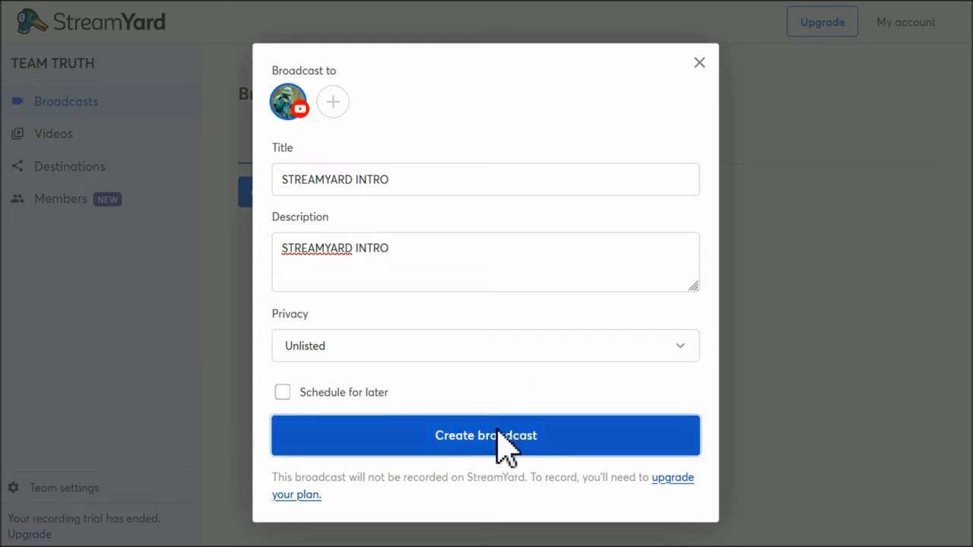
- Create the Unlisted broadcast and reach the camera and mic check with camera and mic working
{"action": "left_click", "coordinate": [487, 435]}
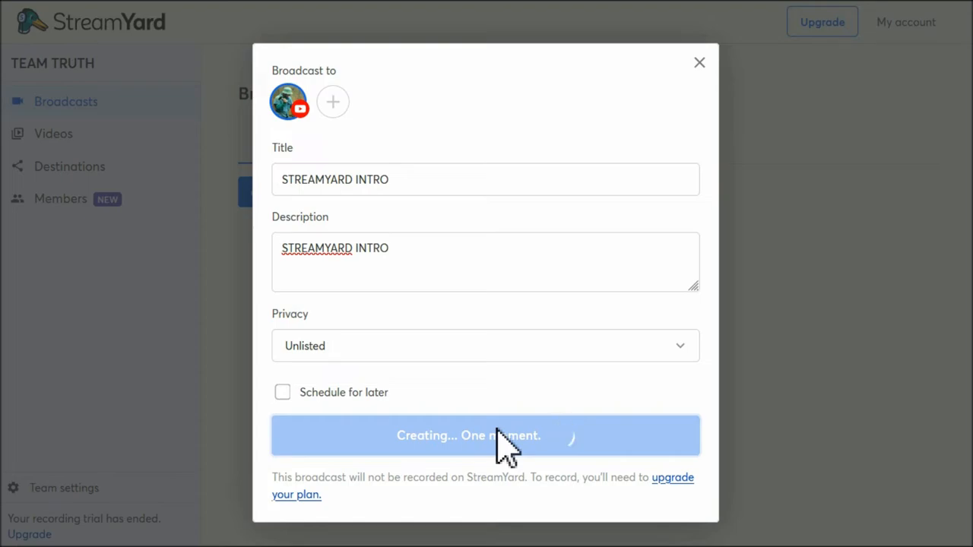
{"action": "left_click", "coordinate": [486, 435]}
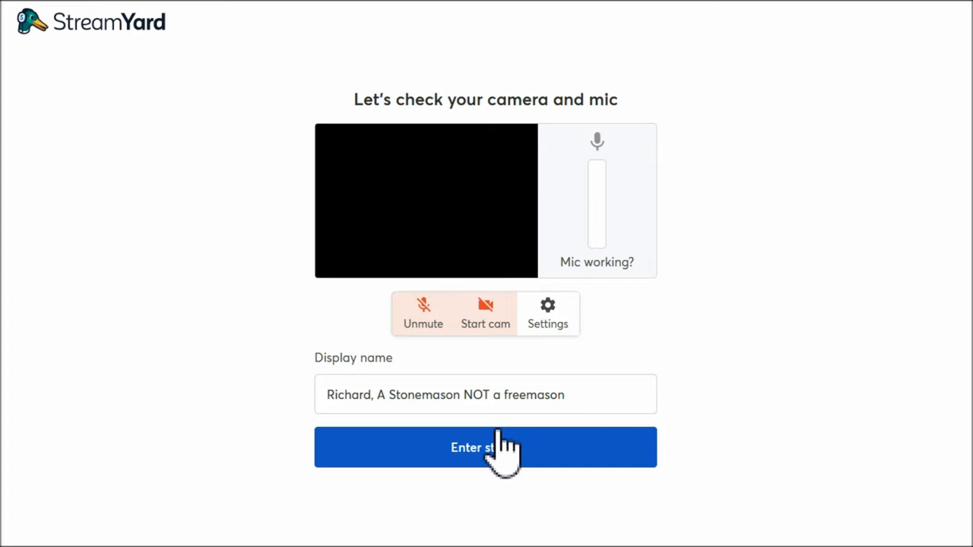
{"action": "left_click", "coordinate": [485, 313]}
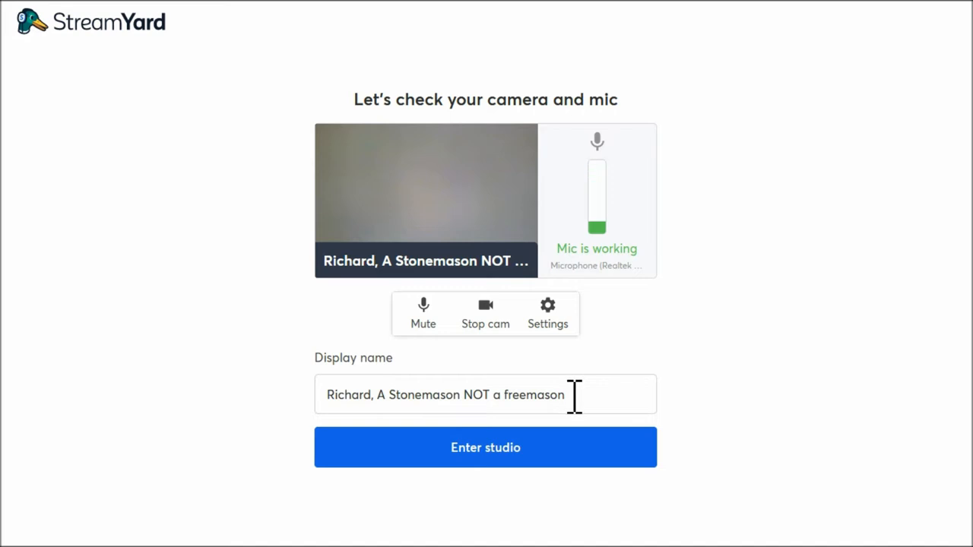
- Change the camera resolution from Standard 480p to High Definition 720p in camera settings
{"action": "left_click", "coordinate": [547, 312]}
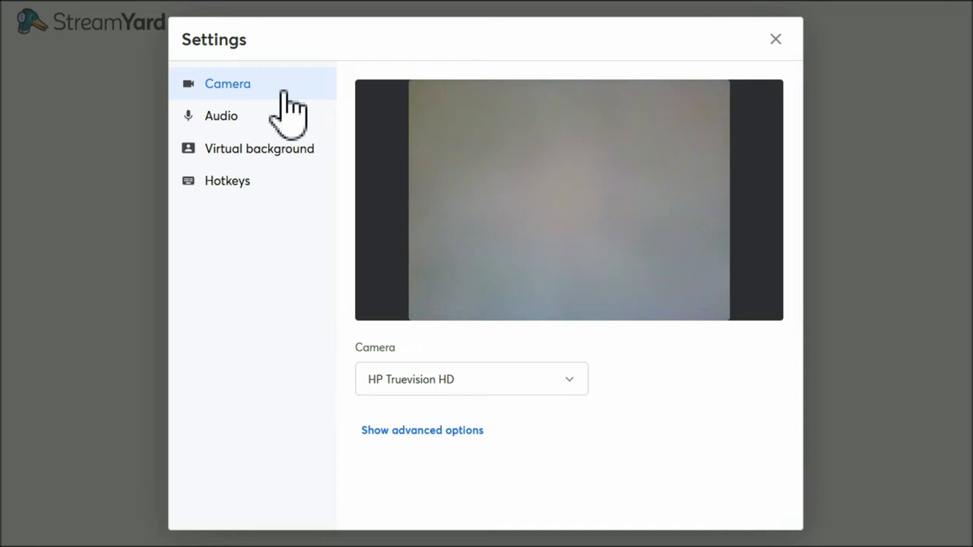
{"action": "mouse_move", "coordinate": [578, 399]}
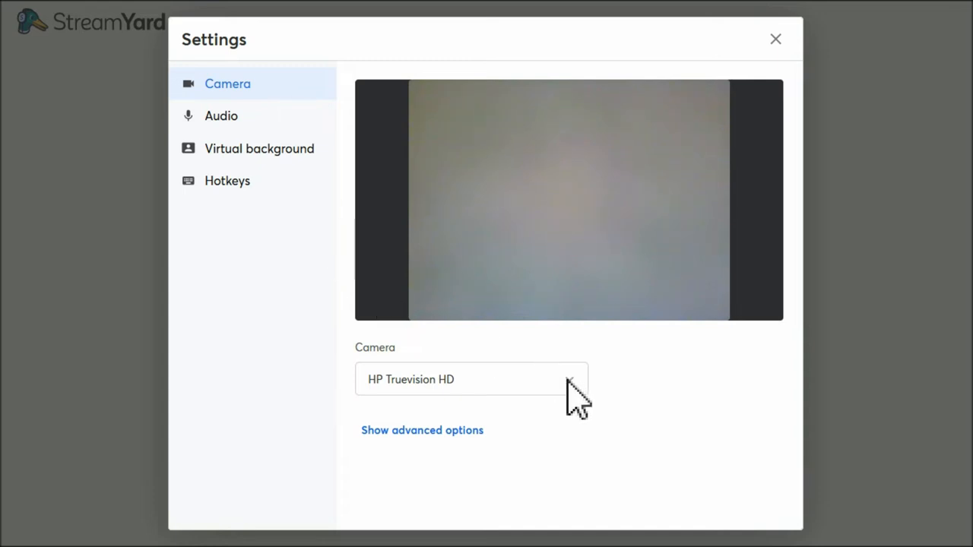
{"action": "mouse_move", "coordinate": [578, 395]}
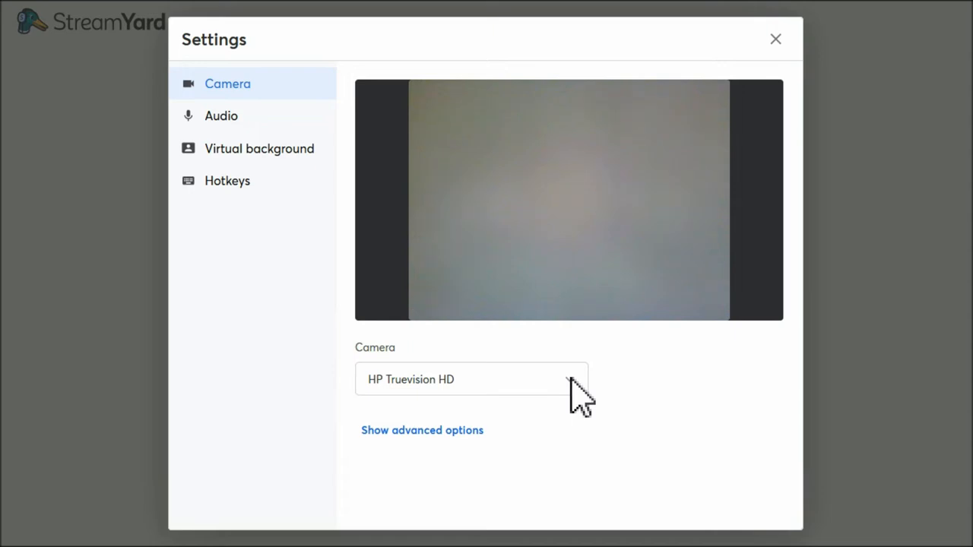
{"action": "left_click", "coordinate": [472, 380]}
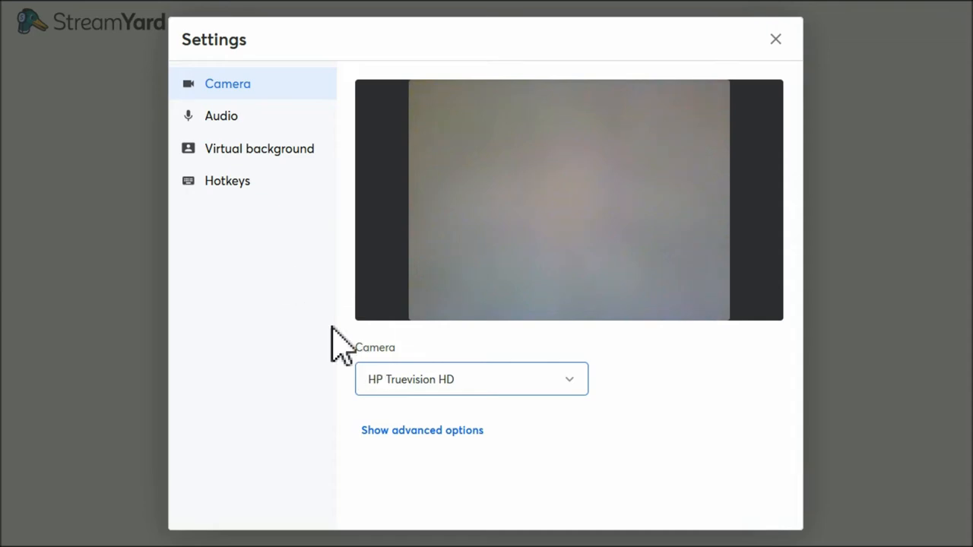
{"action": "left_click", "coordinate": [422, 429]}
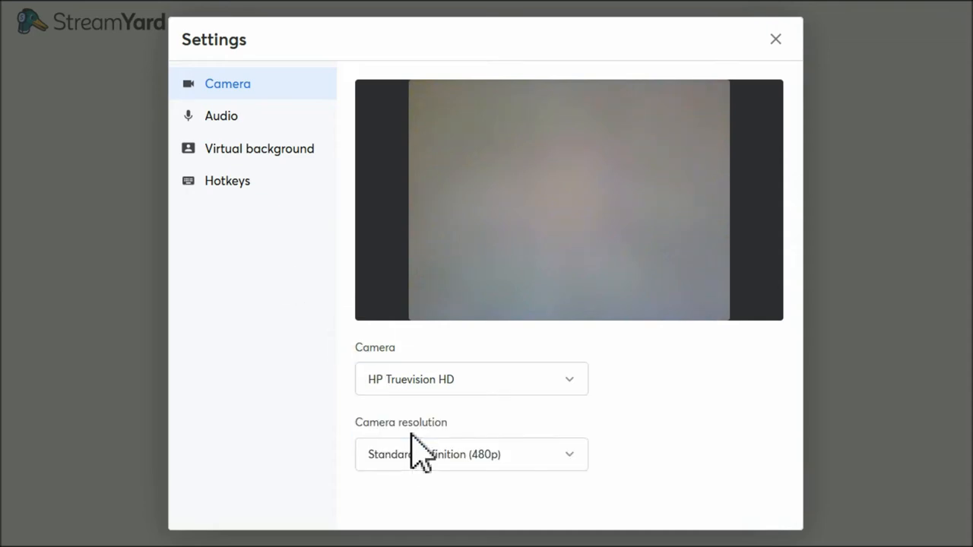
{"action": "left_click", "coordinate": [471, 453]}
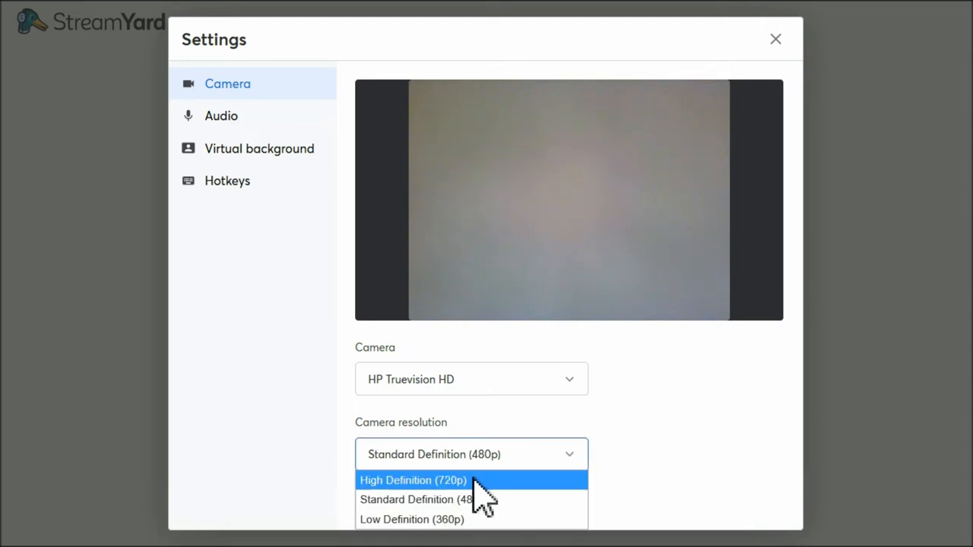
{"action": "left_click", "coordinate": [414, 481]}
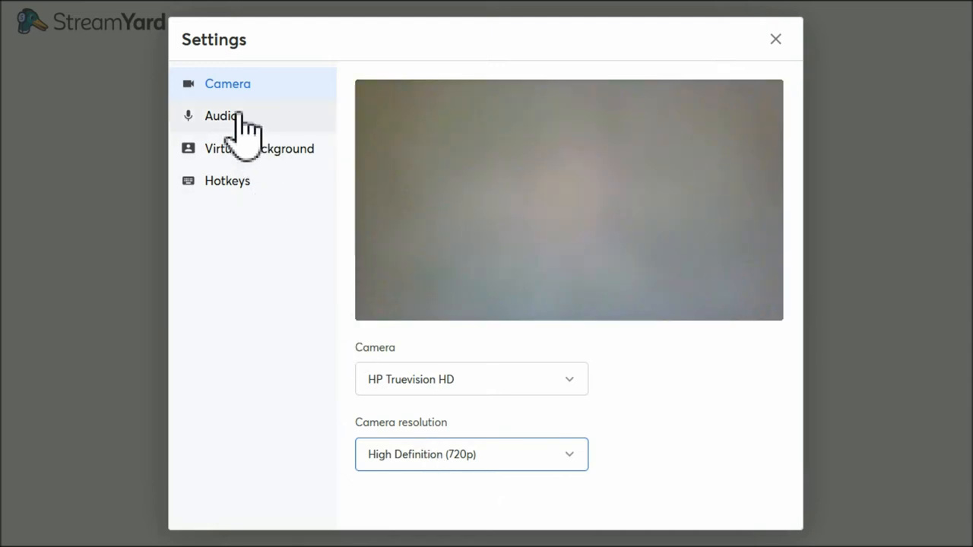
{"action": "left_click", "coordinate": [222, 116]}
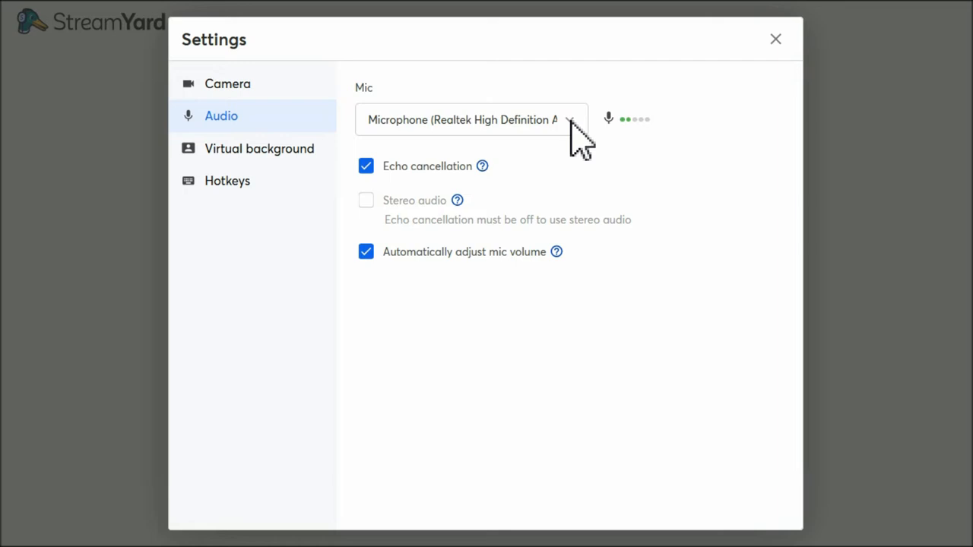
{"action": "left_click", "coordinate": [472, 119]}
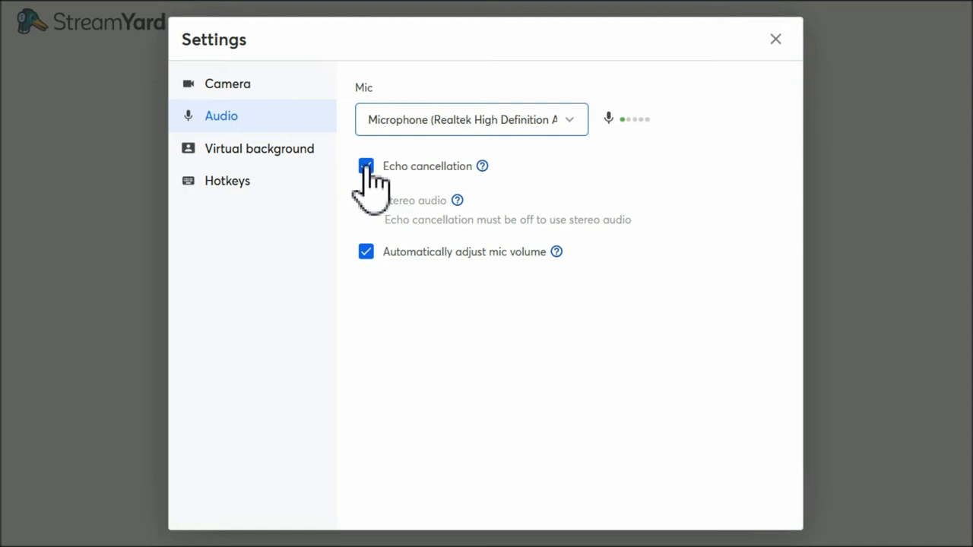
{"action": "mouse_move", "coordinate": [482, 166]}
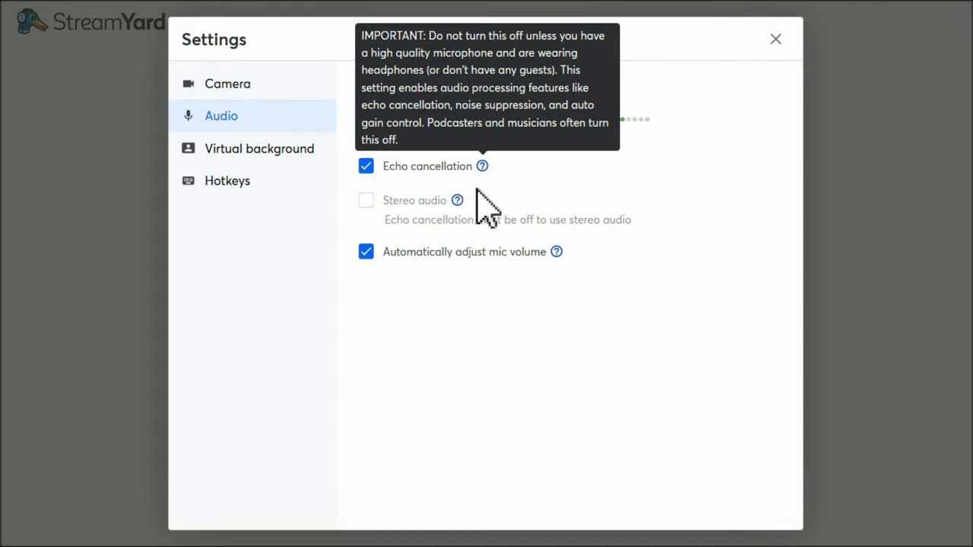
{"action": "mouse_move", "coordinate": [557, 252]}
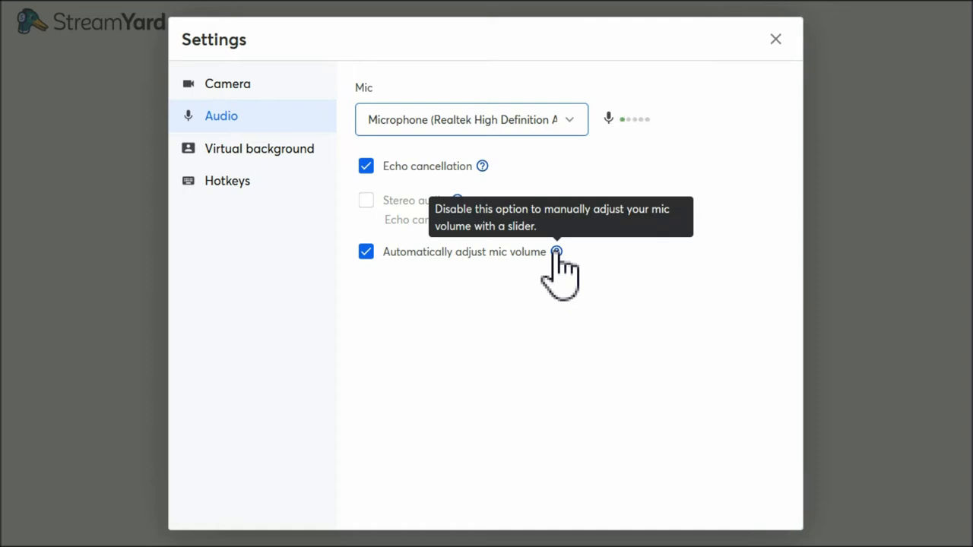
{"action": "mouse_move", "coordinate": [258, 182]}
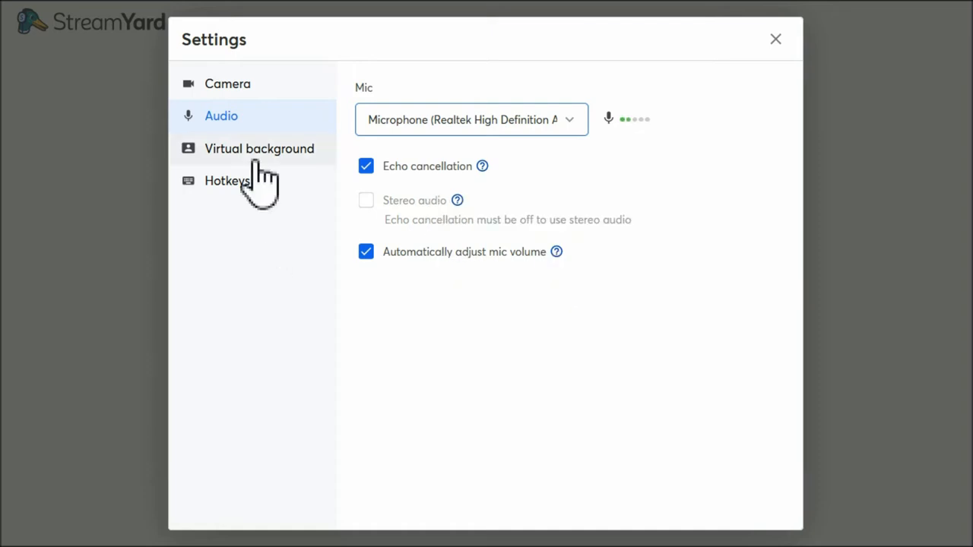
{"action": "left_click", "coordinate": [259, 149]}
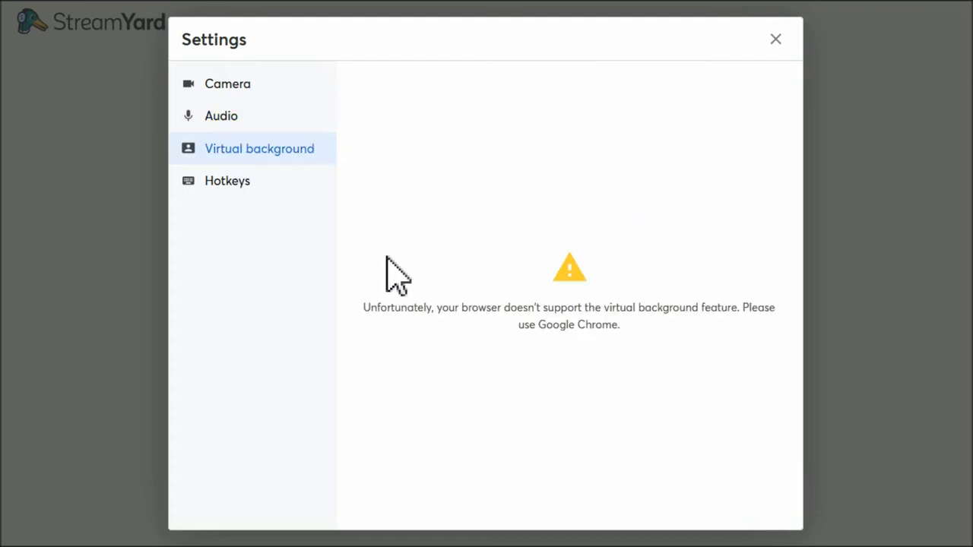
{"action": "mouse_move", "coordinate": [336, 232]}
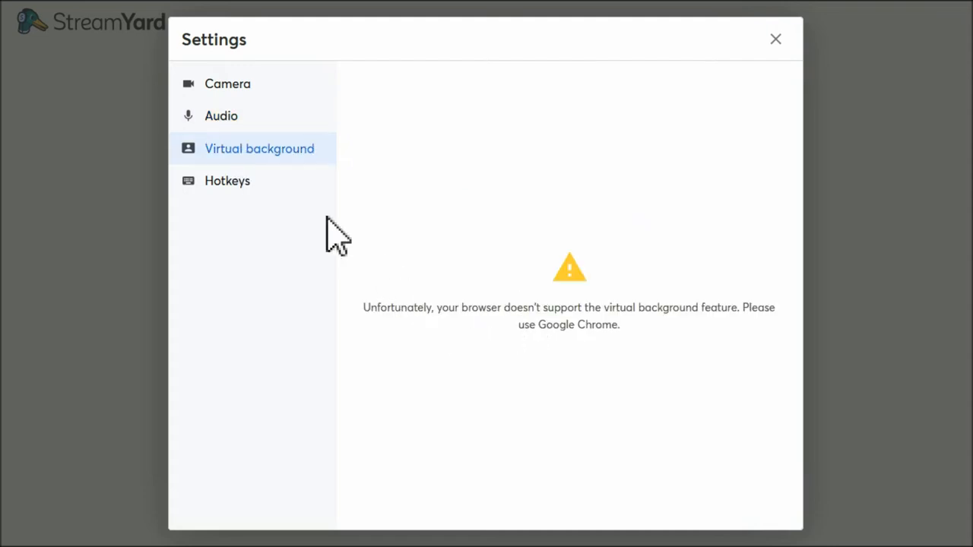
{"action": "left_click", "coordinate": [228, 179]}
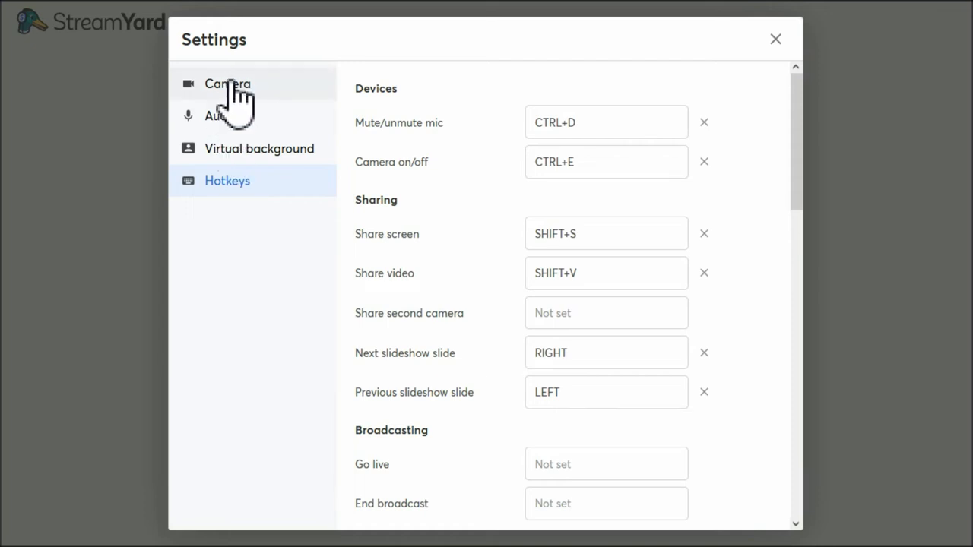
{"action": "left_click", "coordinate": [228, 83]}
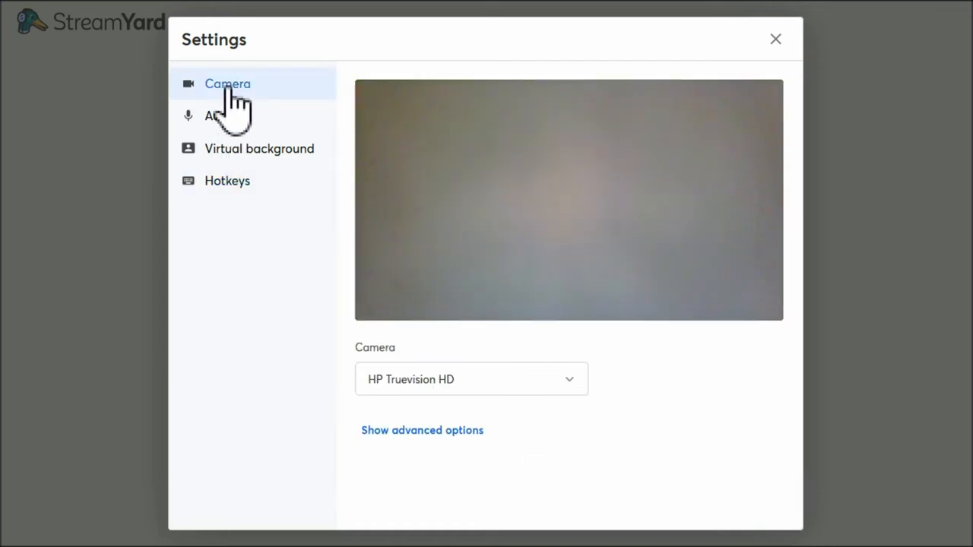
{"action": "mouse_move", "coordinate": [287, 225]}
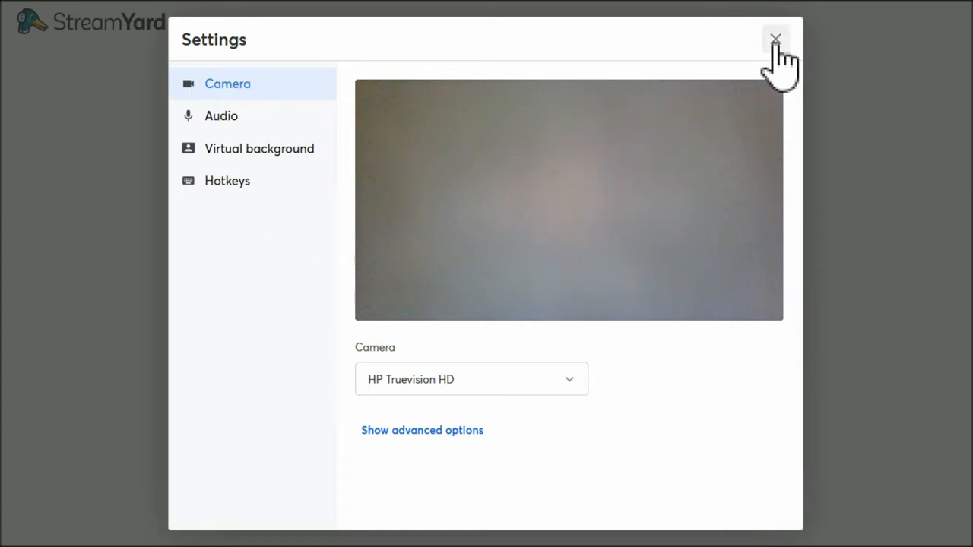
- Keep the sketched figure as the camera-off avatar and turn the camera back on
{"action": "left_click", "coordinate": [775, 38]}
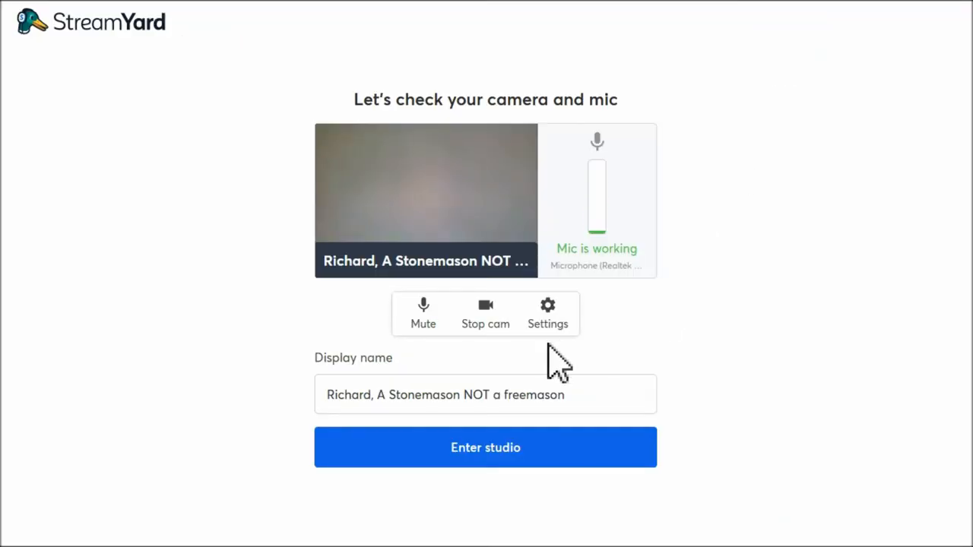
{"action": "mouse_move", "coordinate": [485, 313]}
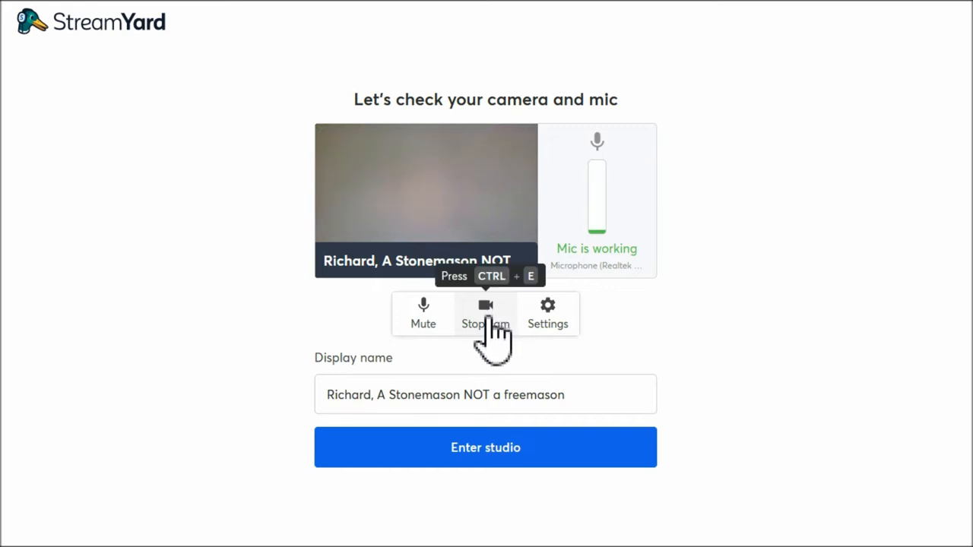
{"action": "left_click", "coordinate": [487, 313]}
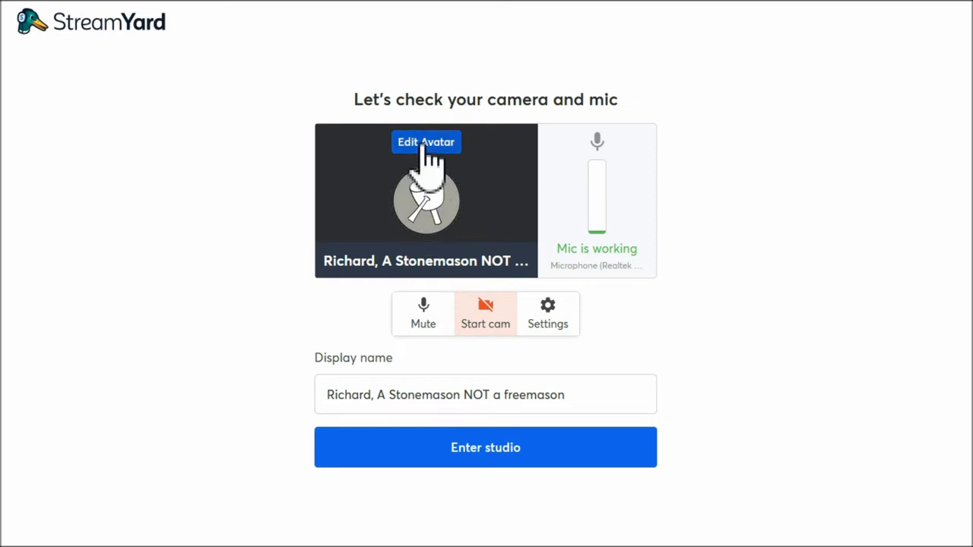
{"action": "left_click", "coordinate": [425, 143]}
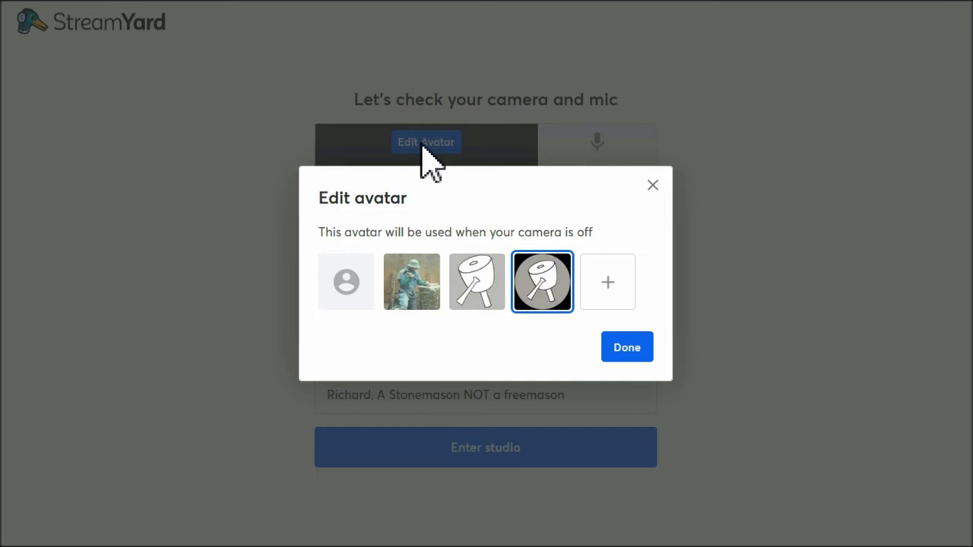
{"action": "mouse_move", "coordinate": [411, 297]}
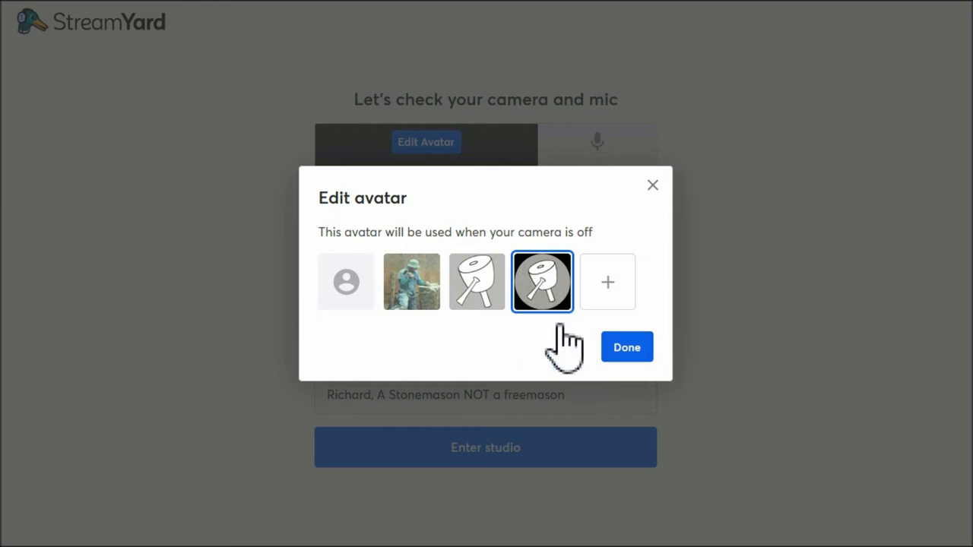
{"action": "mouse_move", "coordinate": [627, 347]}
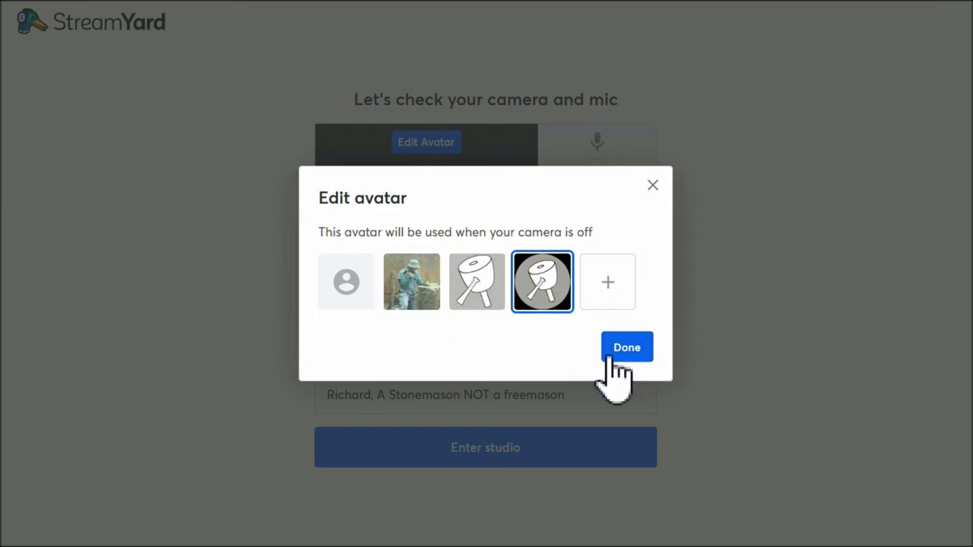
{"action": "left_click", "coordinate": [626, 347]}
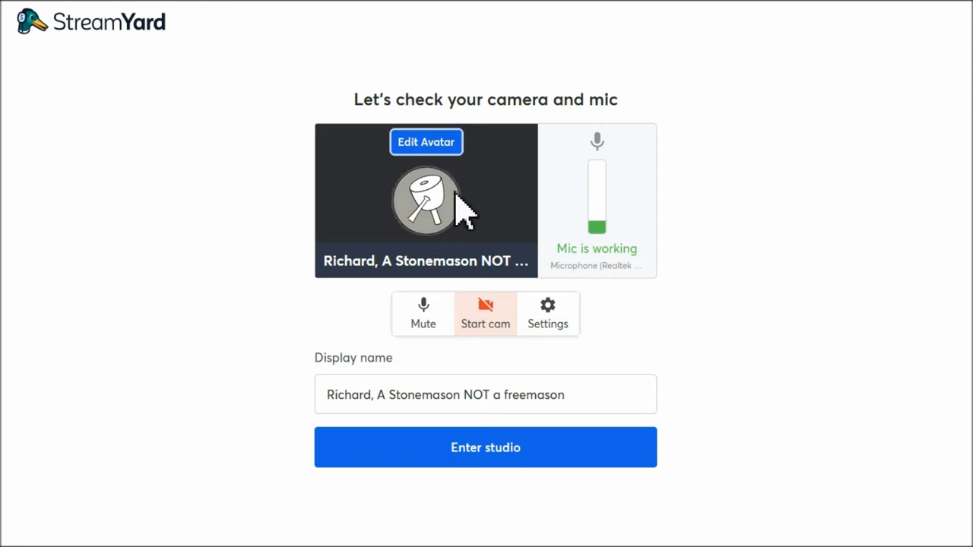
{"action": "left_click", "coordinate": [485, 314]}
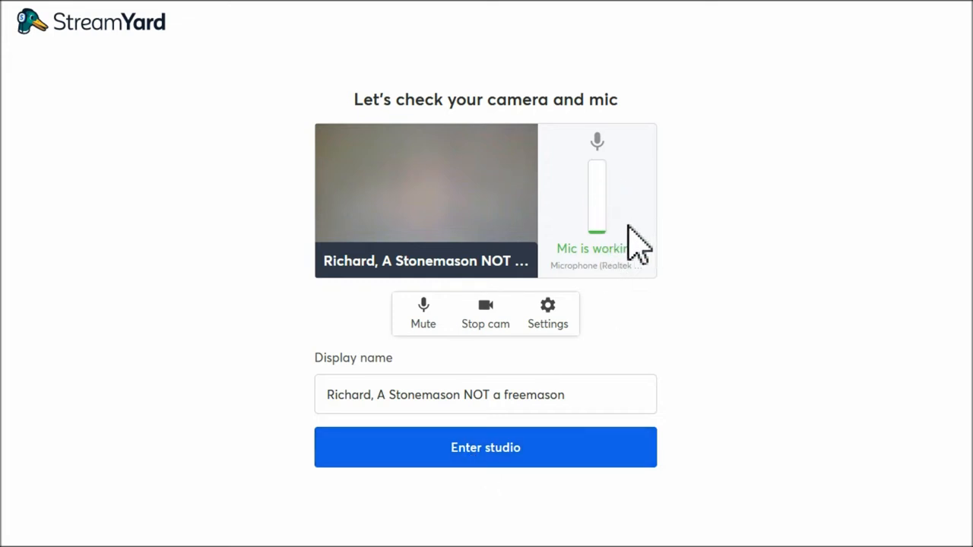
{"action": "mouse_move", "coordinate": [605, 183]}
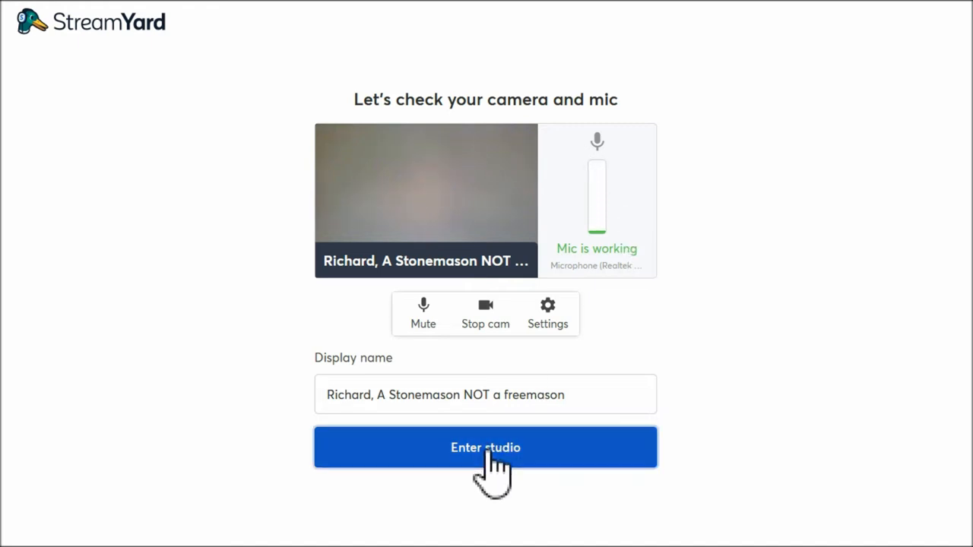
- Enter the STREAMYARD INTRO broadcast studio from the camera check page
{"action": "left_click", "coordinate": [486, 447]}
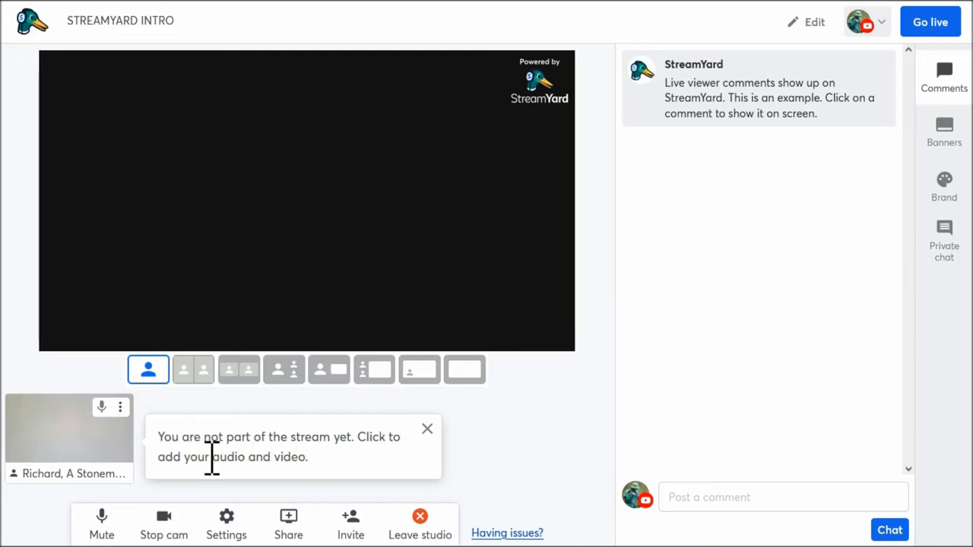
{"action": "mouse_move", "coordinate": [119, 426]}
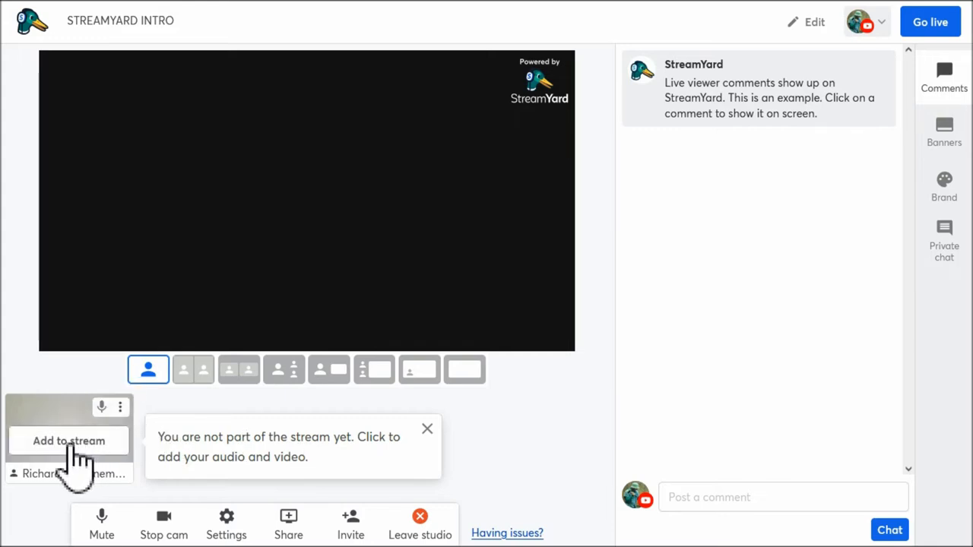
- Add your own camera feed to the stream so it fills the broadcast canvas
{"action": "left_click", "coordinate": [68, 441]}
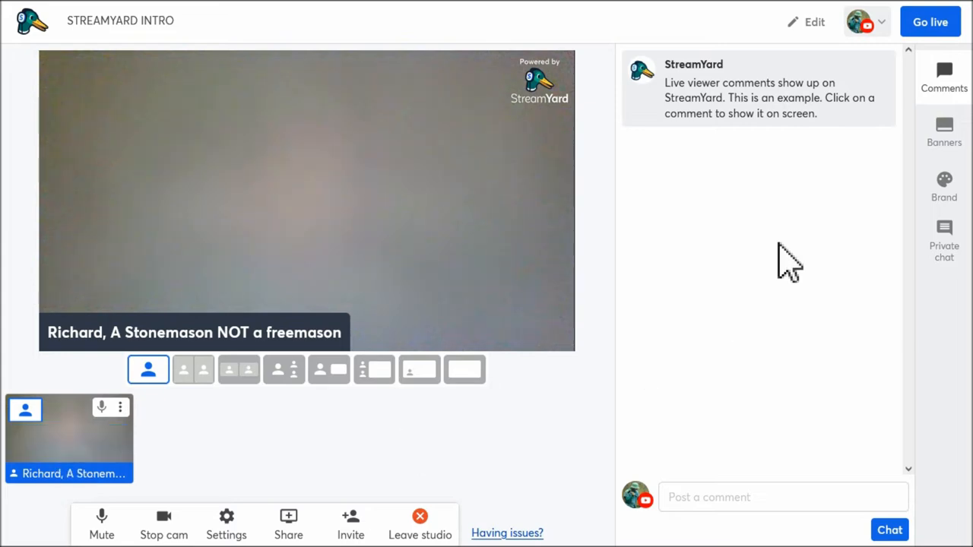
{"action": "mouse_move", "coordinate": [931, 22]}
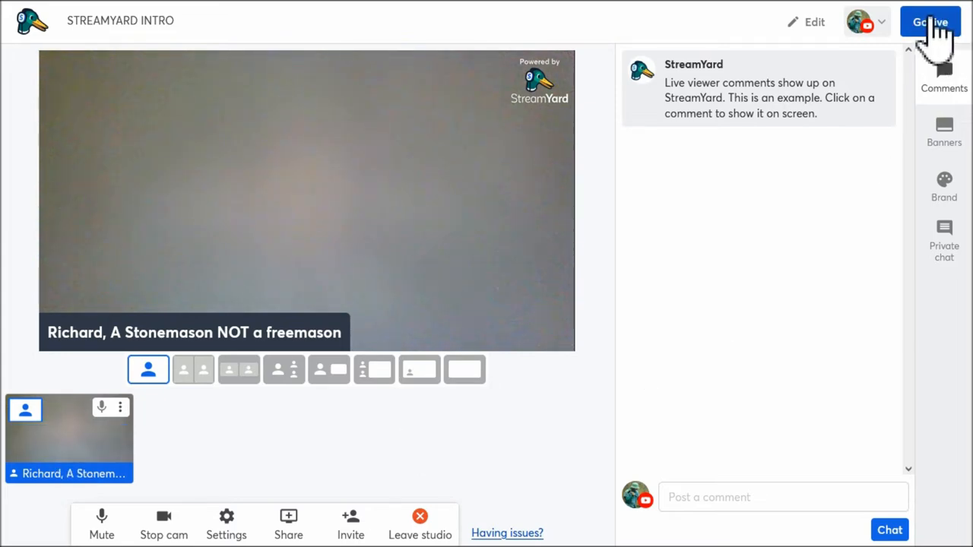
{"action": "mouse_move", "coordinate": [353, 505]}
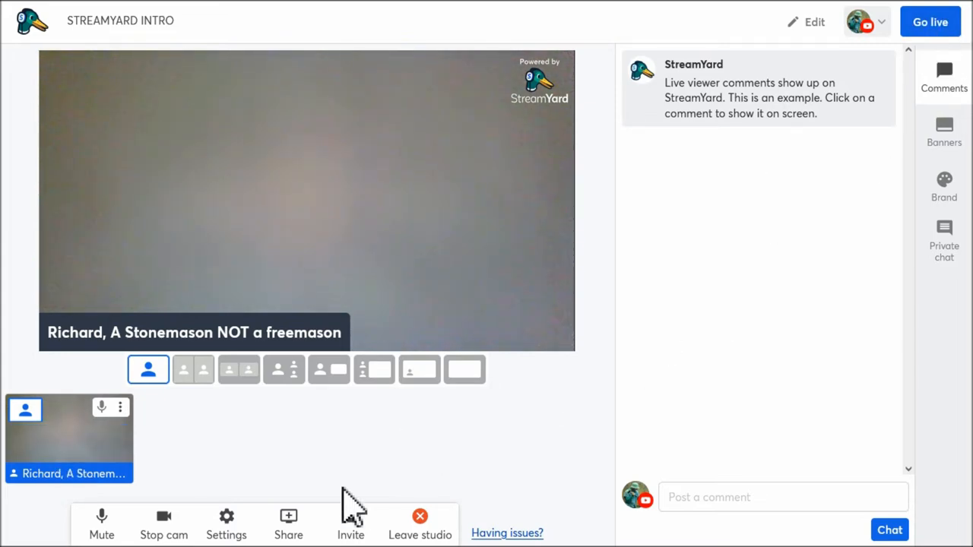
{"action": "mouse_move", "coordinate": [225, 524]}
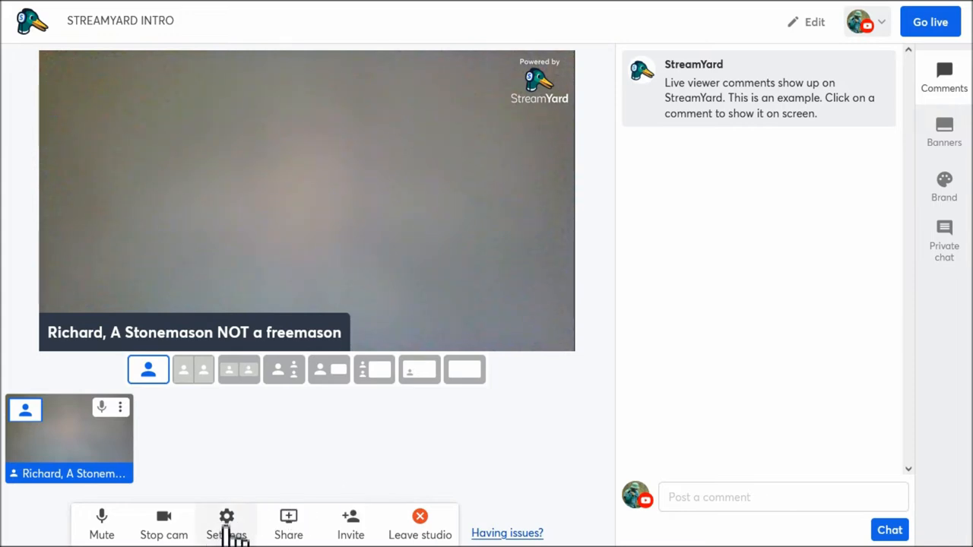
- Enable 'Play a sound when guests enter' in the Guests settings and return to the studio
{"action": "left_click", "coordinate": [225, 525]}
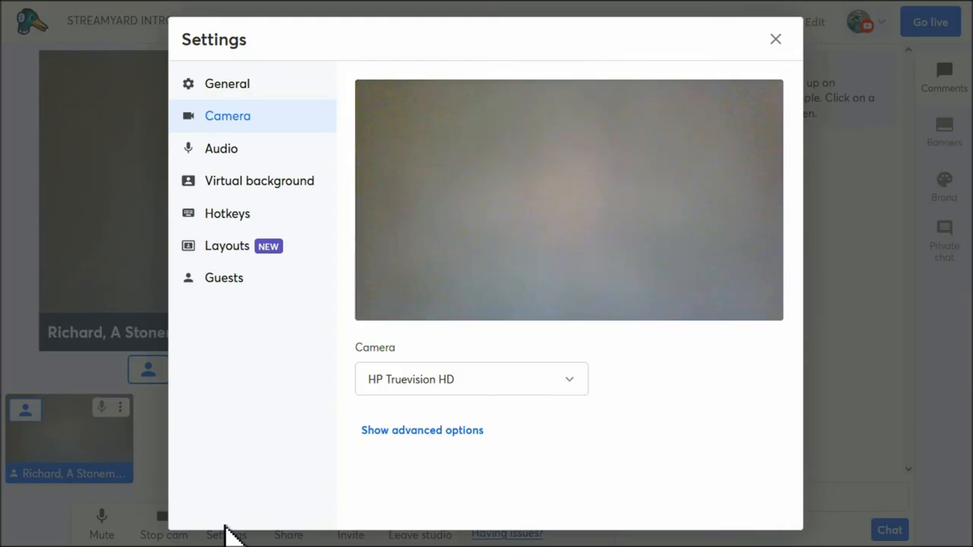
{"action": "mouse_move", "coordinate": [271, 190]}
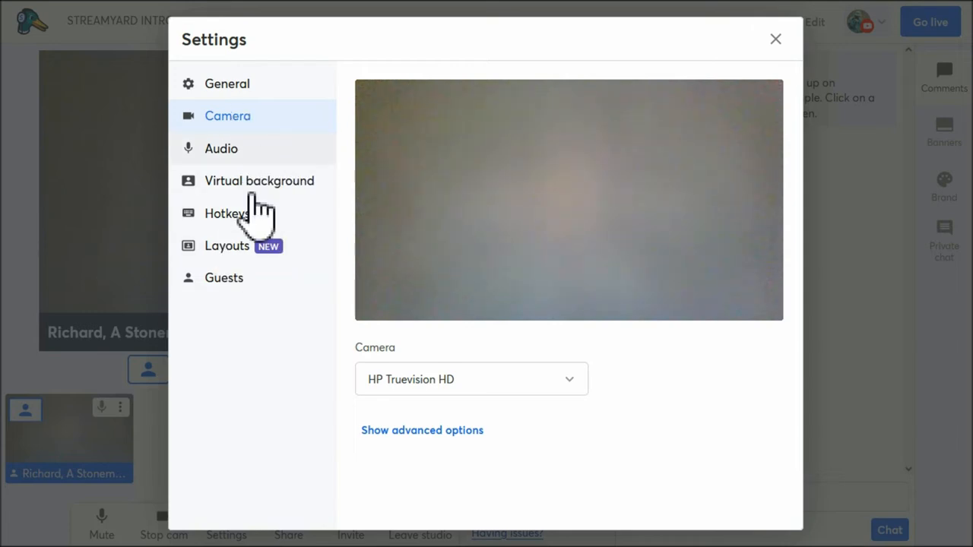
{"action": "mouse_move", "coordinate": [224, 276]}
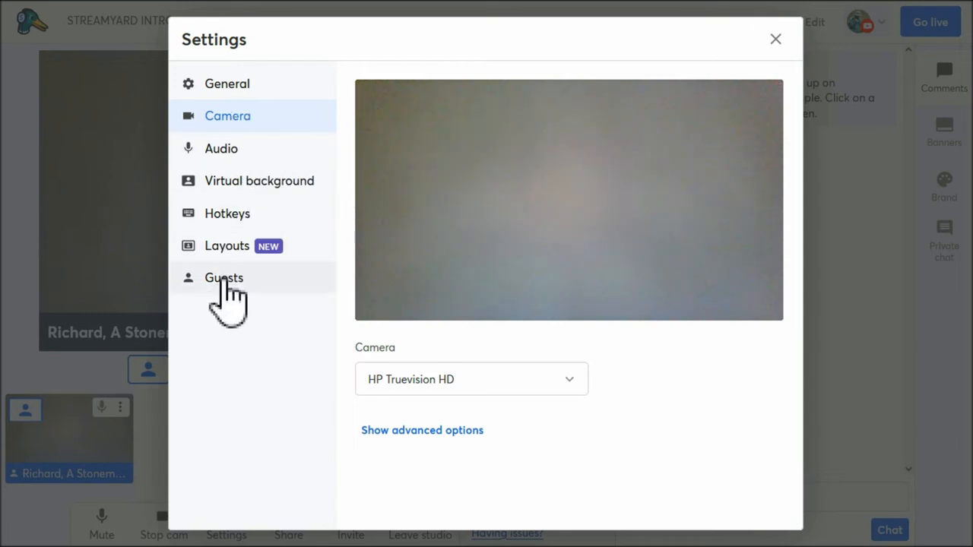
{"action": "left_click", "coordinate": [224, 277]}
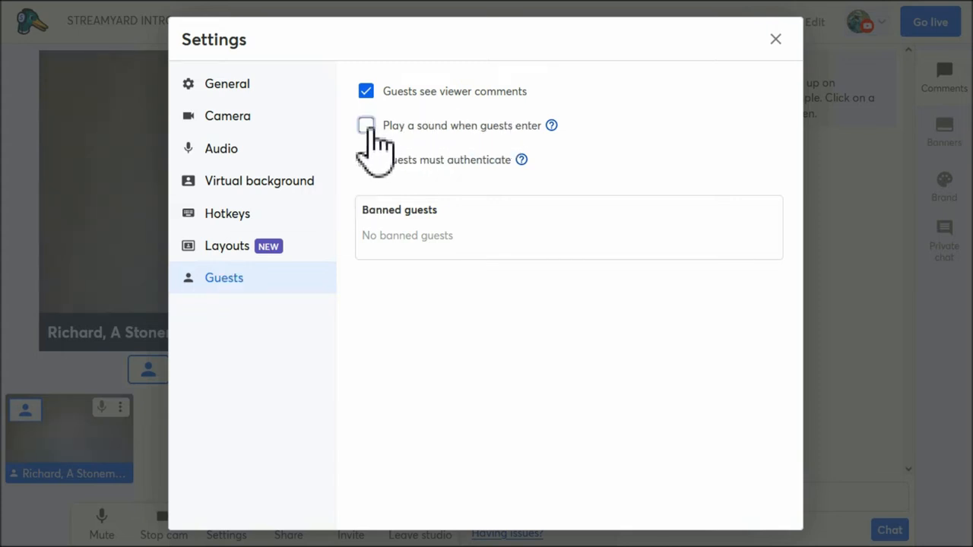
{"action": "left_click", "coordinate": [365, 125]}
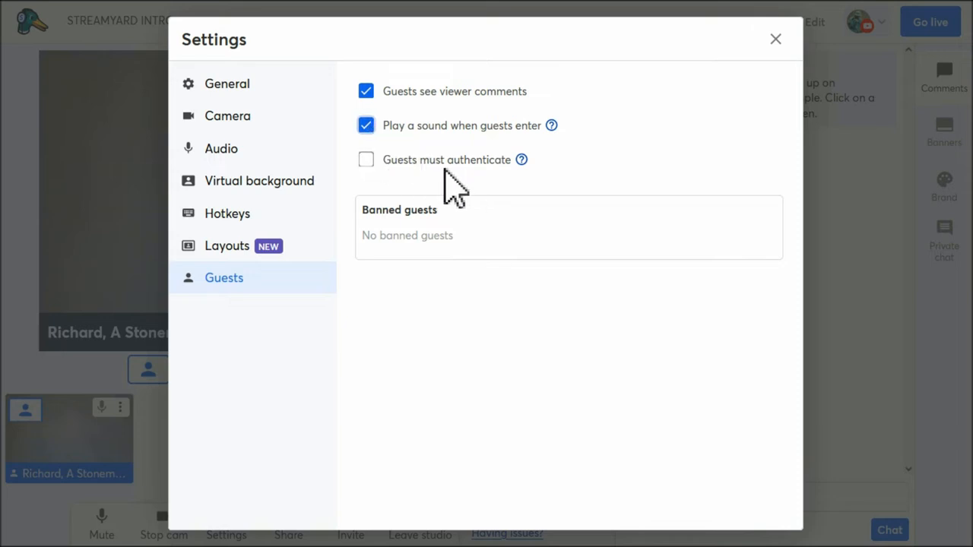
{"action": "mouse_move", "coordinate": [522, 159]}
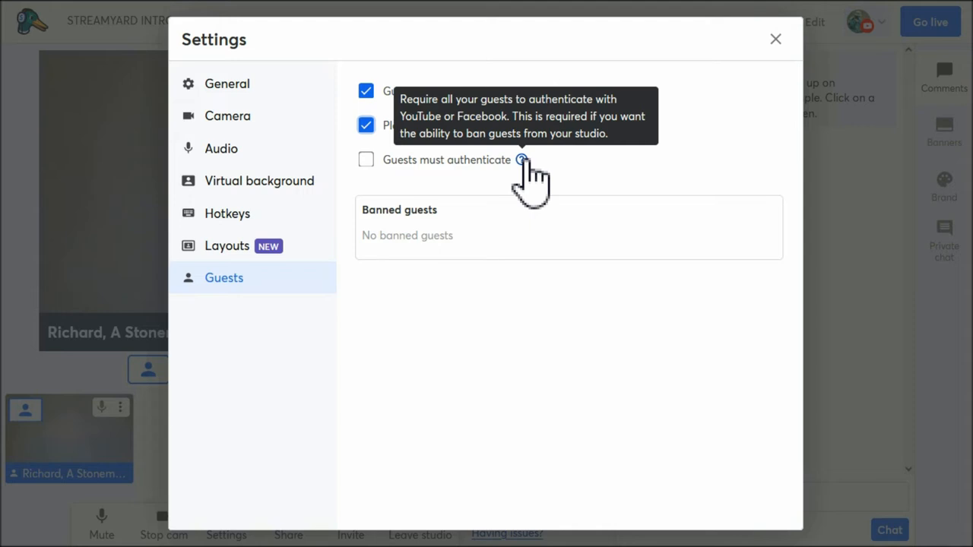
{"action": "mouse_move", "coordinate": [499, 240]}
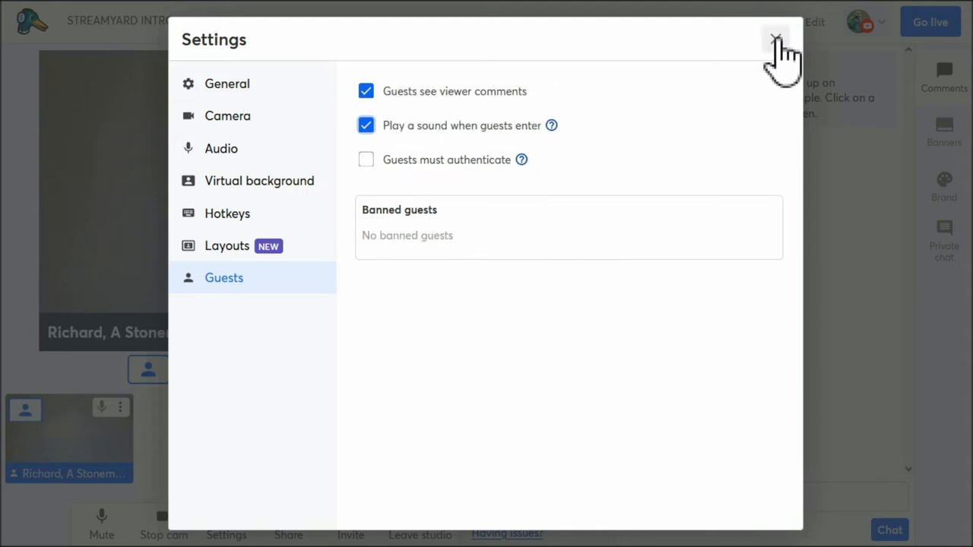
{"action": "left_click", "coordinate": [776, 38]}
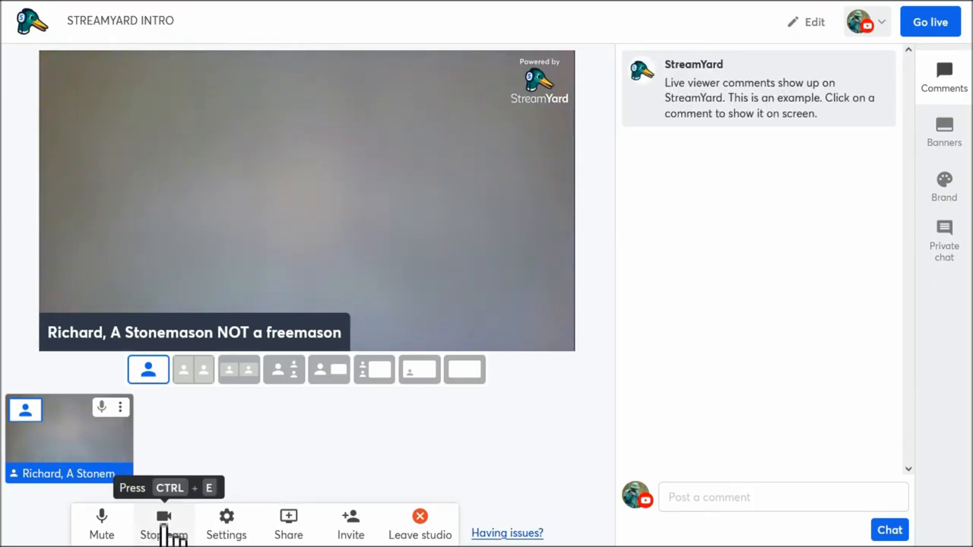
{"action": "left_click", "coordinate": [165, 525]}
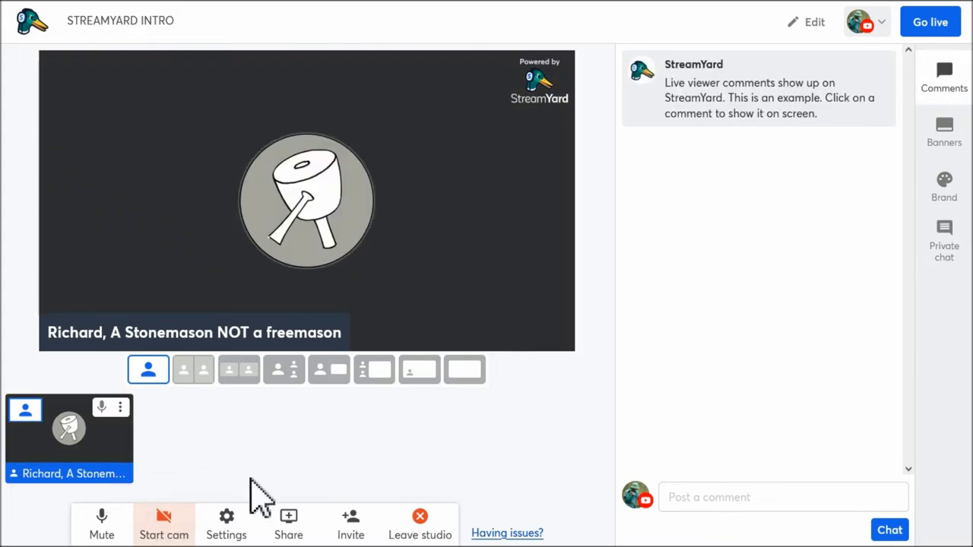
{"action": "mouse_move", "coordinate": [297, 274]}
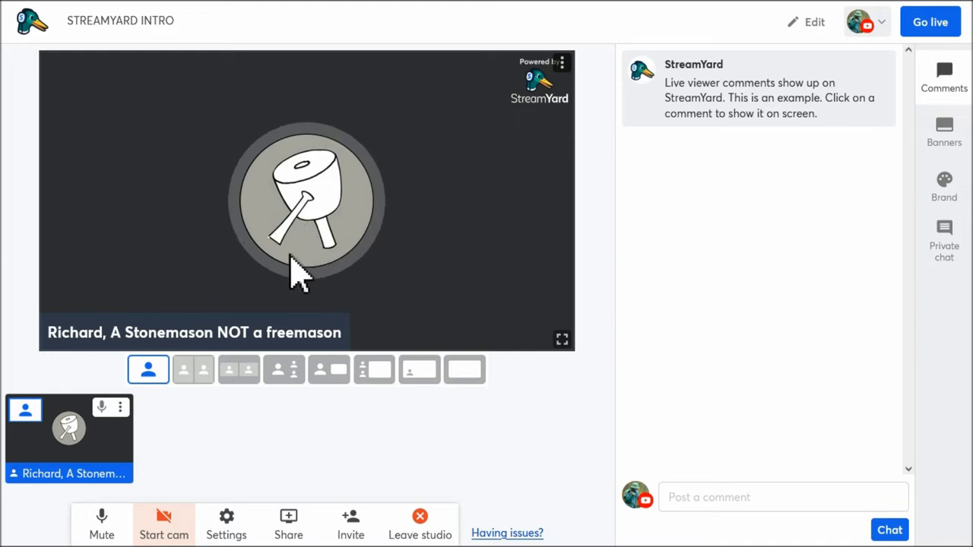
{"action": "mouse_move", "coordinate": [201, 510]}
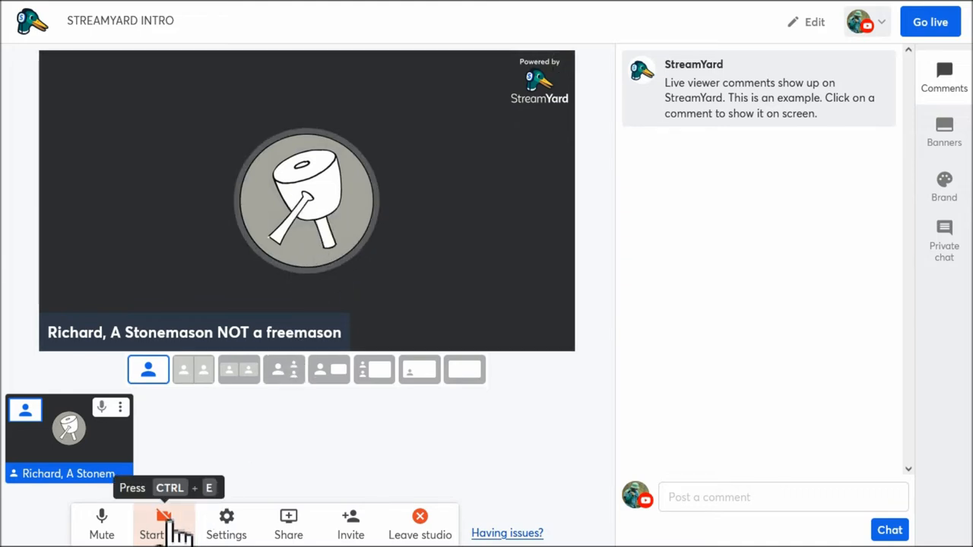
{"action": "left_click", "coordinate": [152, 524]}
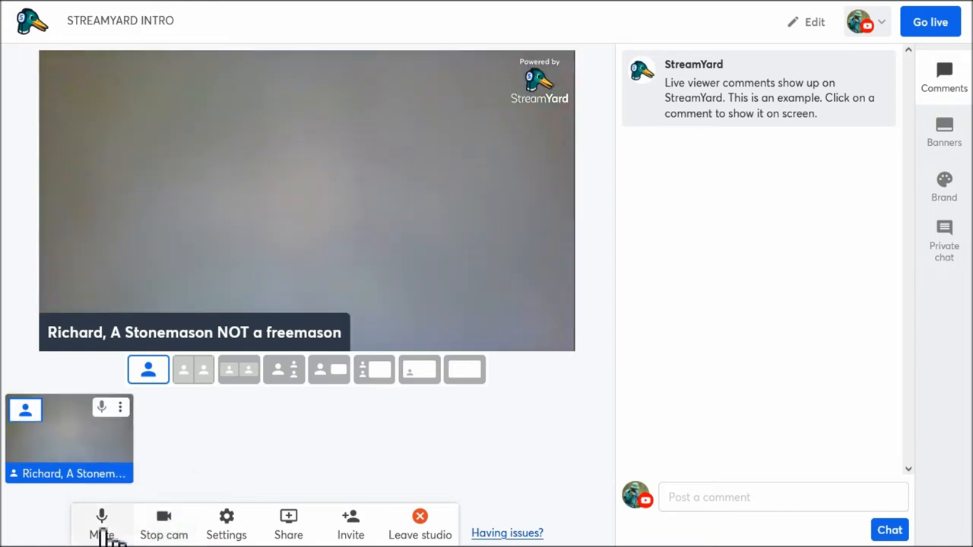
{"action": "left_click", "coordinate": [101, 524]}
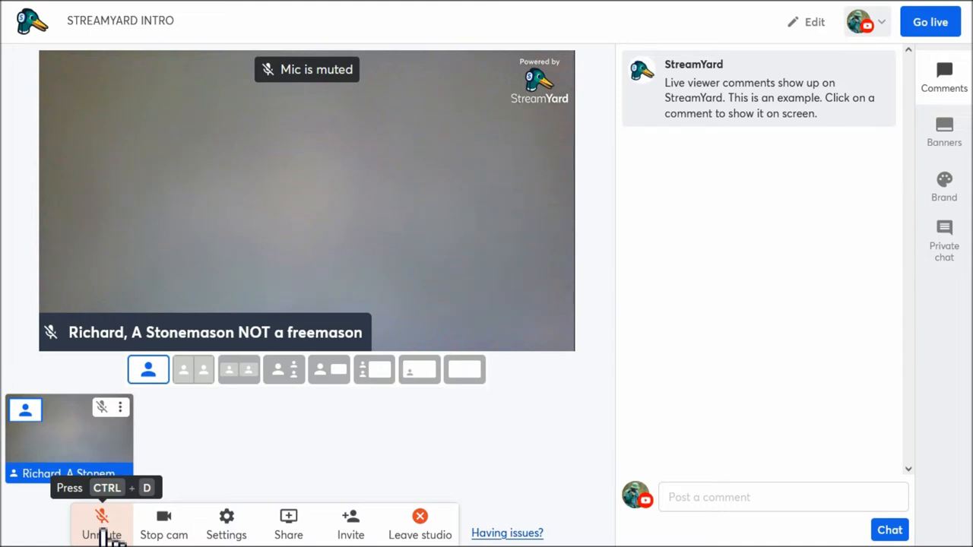
{"action": "left_click", "coordinate": [101, 525]}
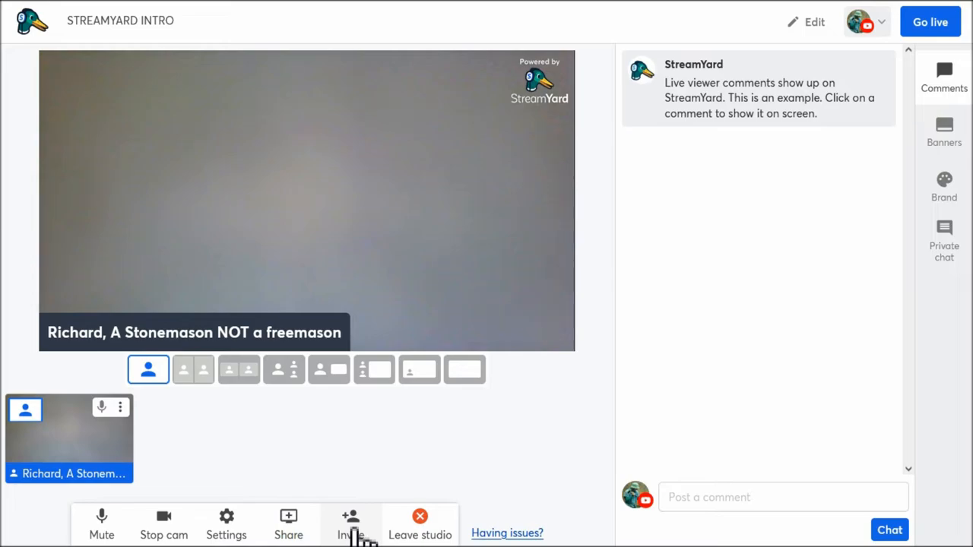
{"action": "left_click", "coordinate": [350, 525]}
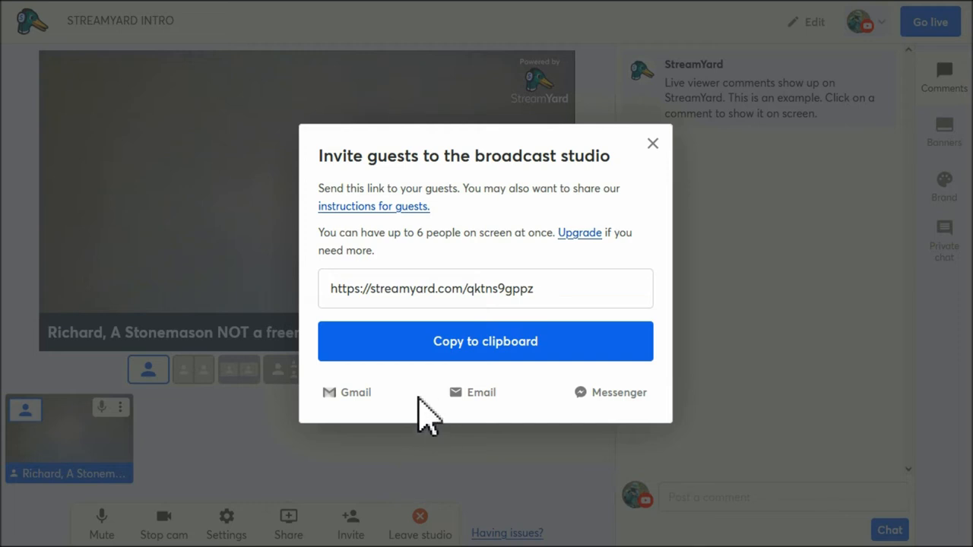
{"action": "mouse_move", "coordinate": [426, 304]}
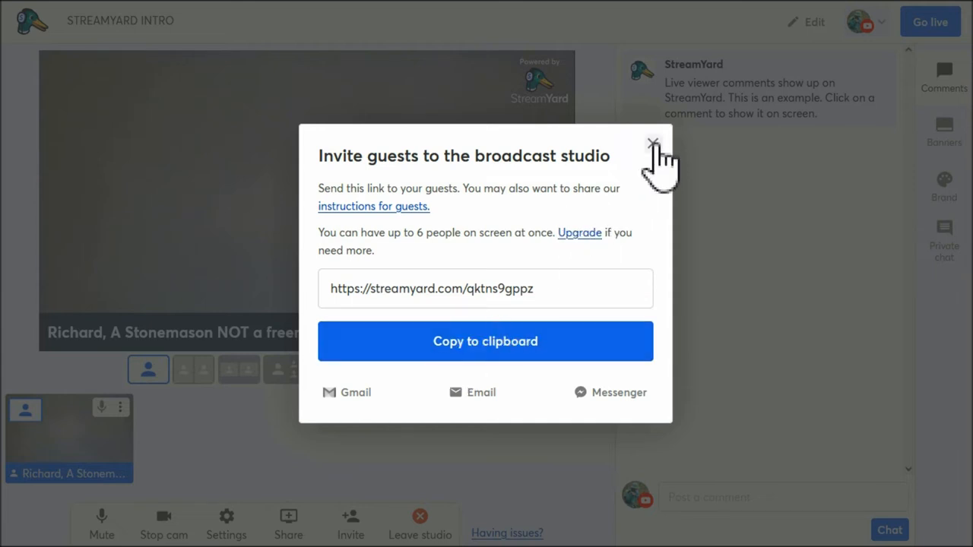
{"action": "left_click", "coordinate": [652, 143]}
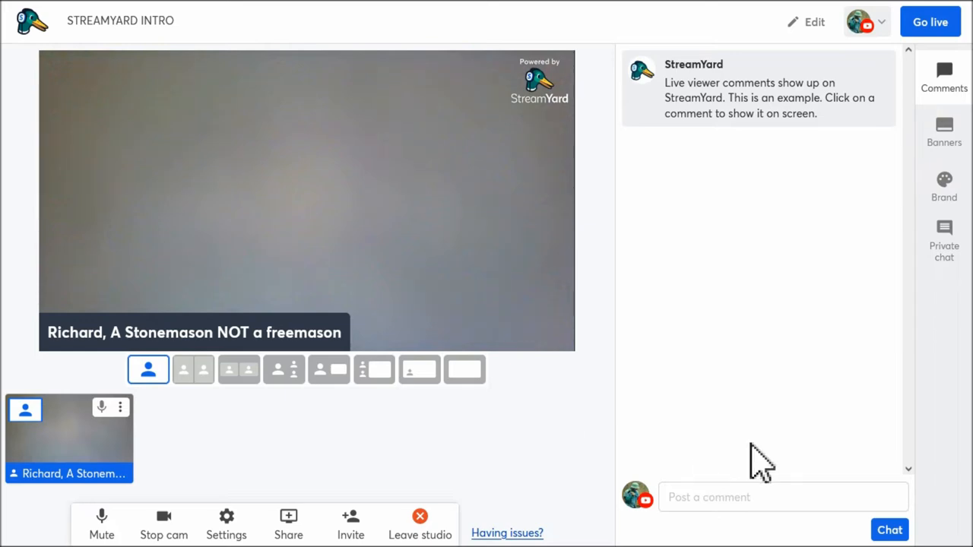
- Post the streamyard.com invite link as a chat comment and show it on the broadcast stage
{"action": "left_click", "coordinate": [768, 498]}
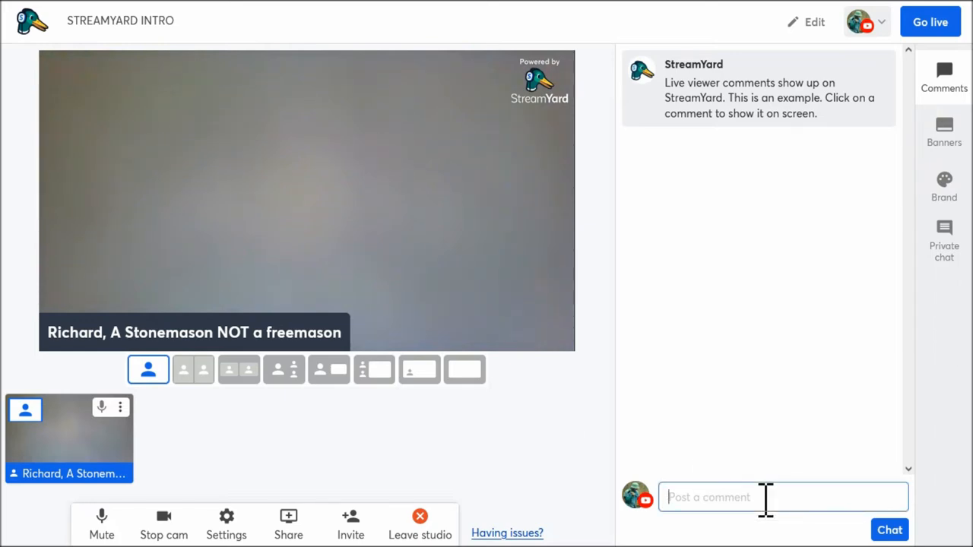
{"action": "right_click", "coordinate": [766, 497]}
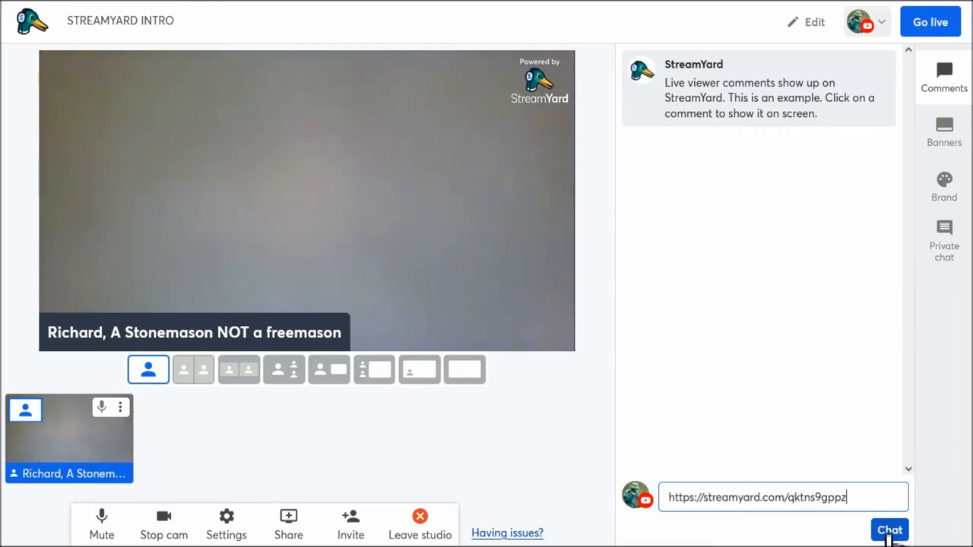
{"action": "left_click", "coordinate": [888, 529]}
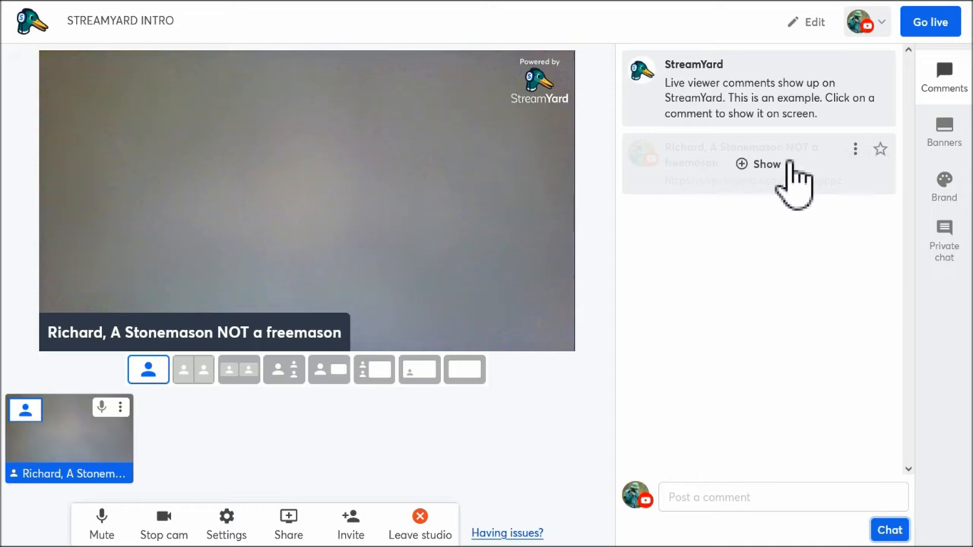
{"action": "mouse_move", "coordinate": [748, 175]}
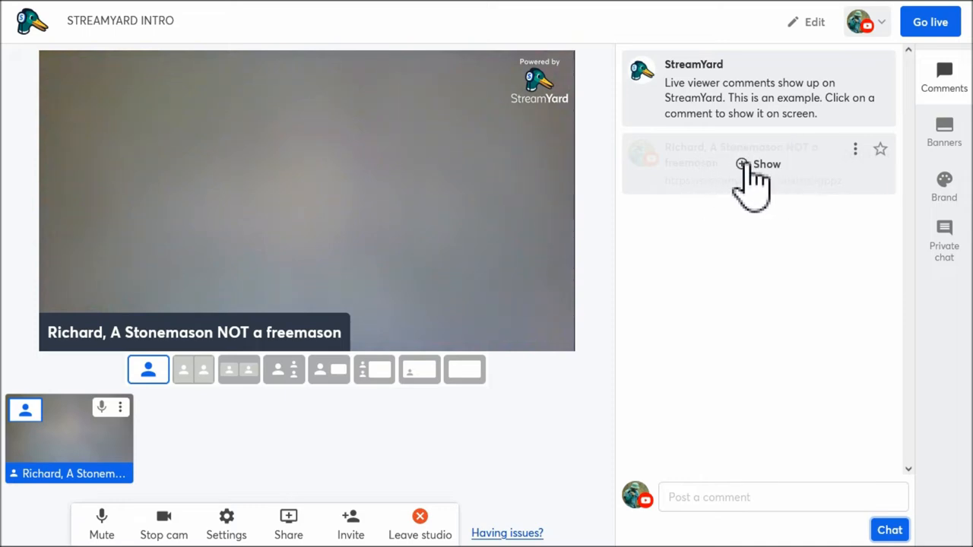
{"action": "left_click", "coordinate": [767, 164]}
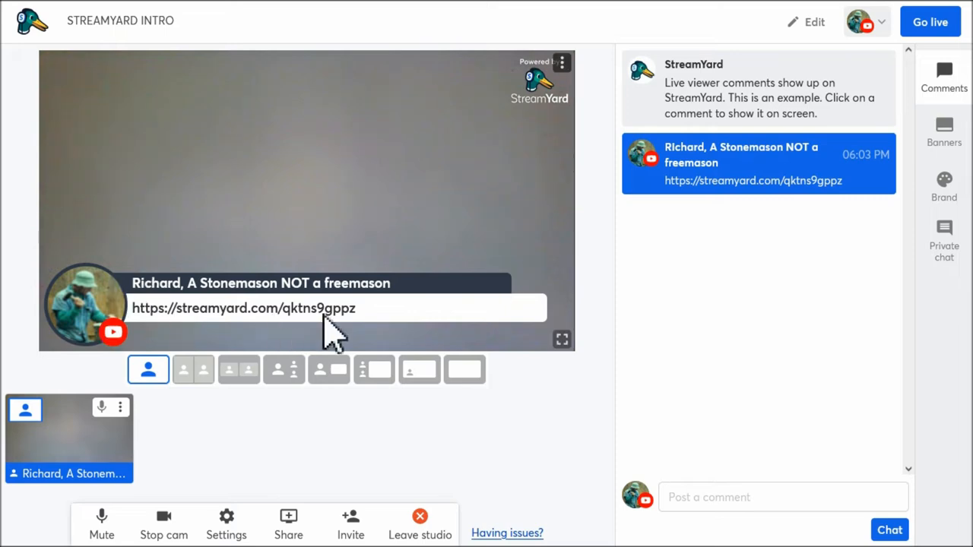
{"action": "mouse_move", "coordinate": [403, 307]}
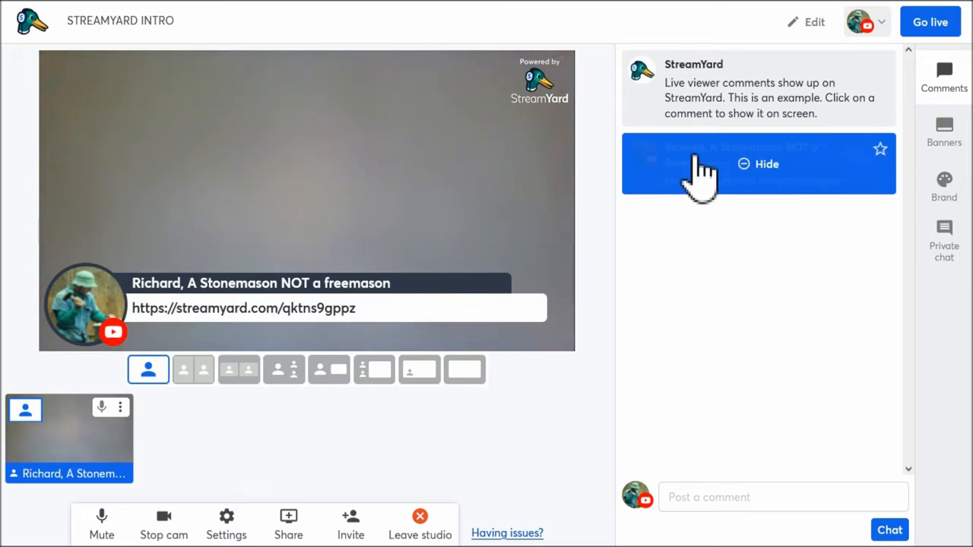
{"action": "mouse_move", "coordinate": [79, 335]}
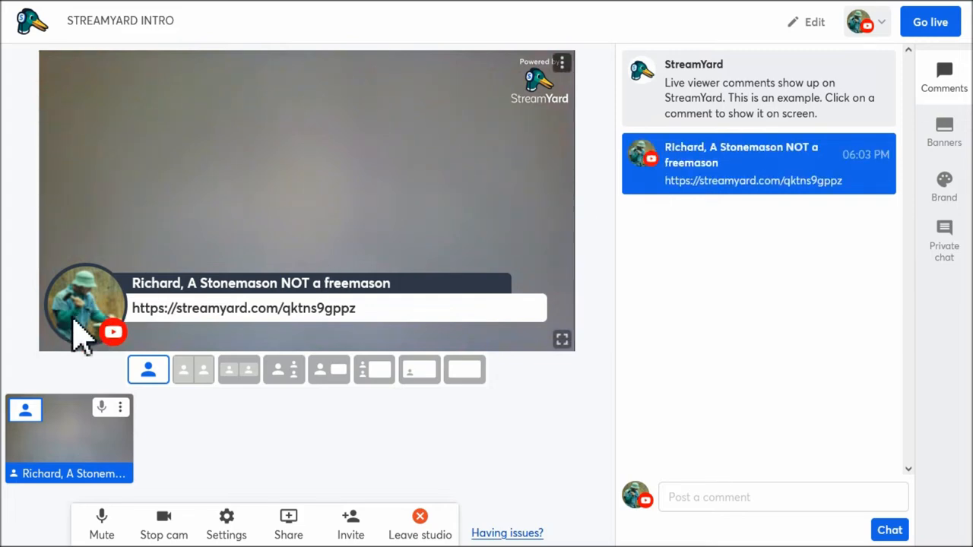
{"action": "mouse_move", "coordinate": [474, 441]}
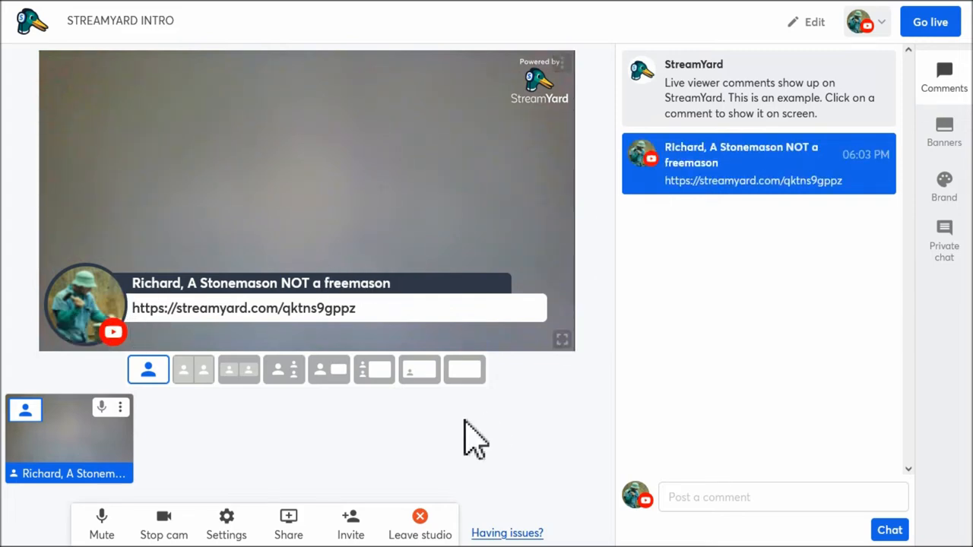
{"action": "mouse_move", "coordinate": [197, 438]}
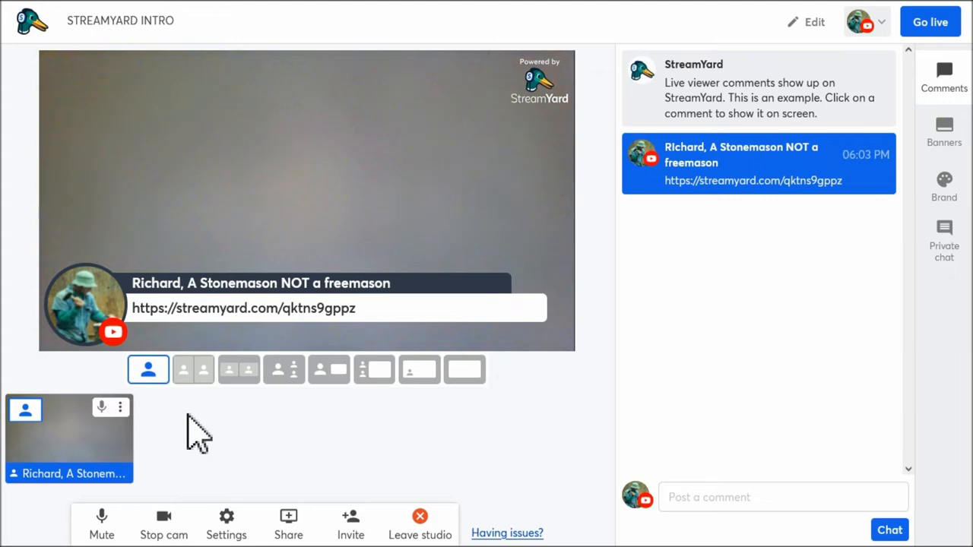
{"action": "mouse_move", "coordinate": [164, 414]}
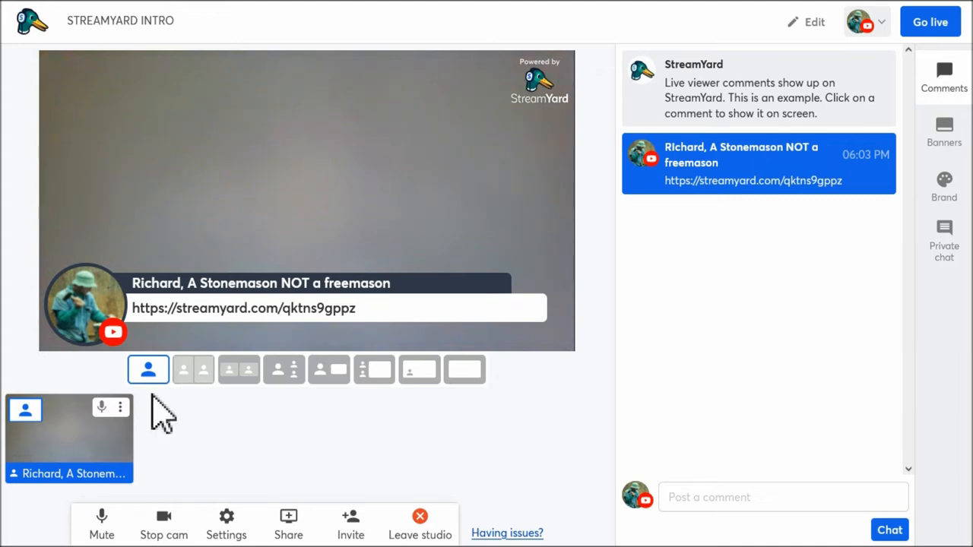
{"action": "mouse_move", "coordinate": [149, 369]}
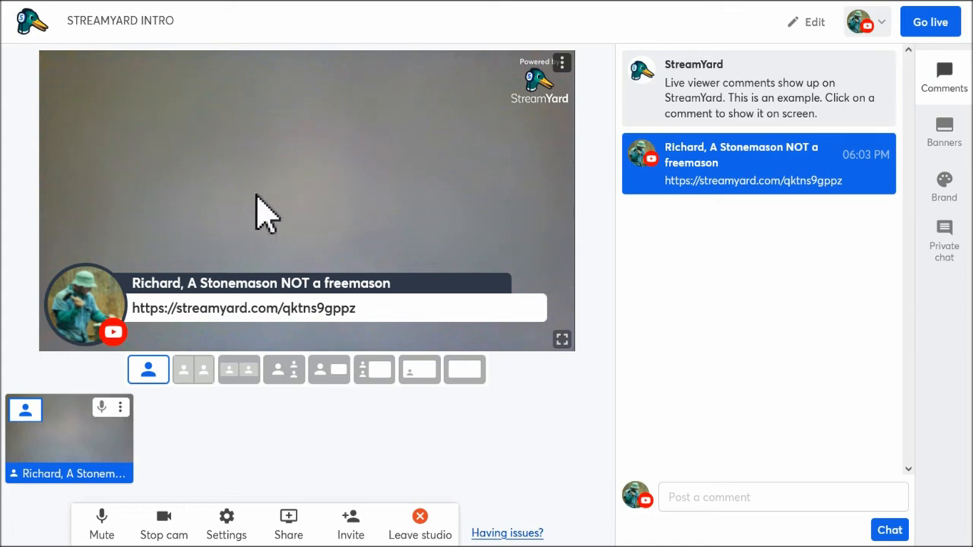
{"action": "mouse_move", "coordinate": [246, 472]}
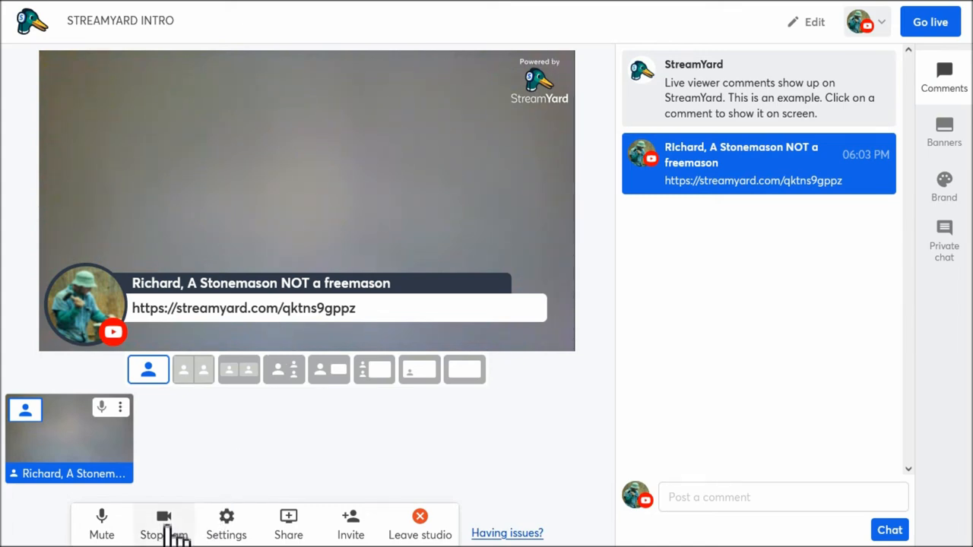
- Stop the camera so the sketched avatar shows on stage instead of live video
{"action": "left_click", "coordinate": [164, 525]}
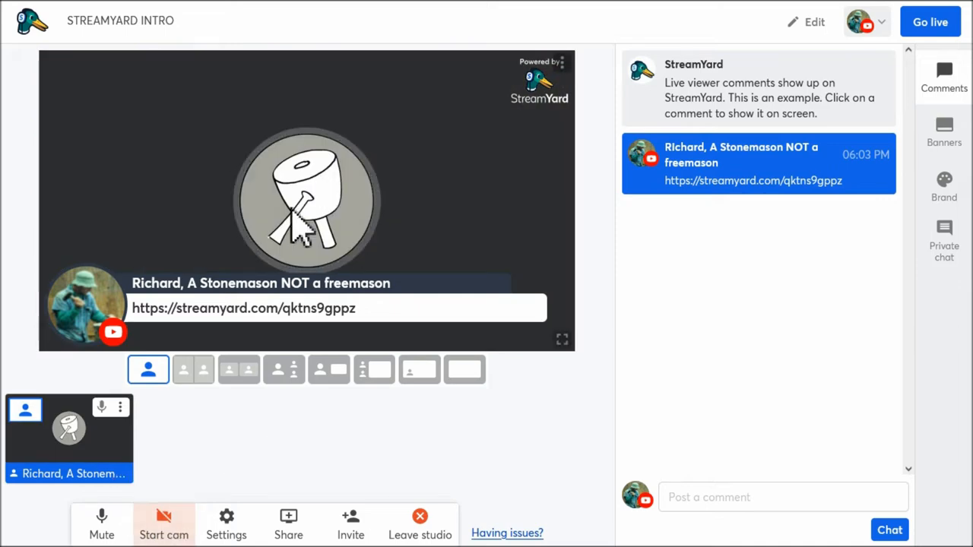
{"action": "mouse_move", "coordinate": [368, 221]}
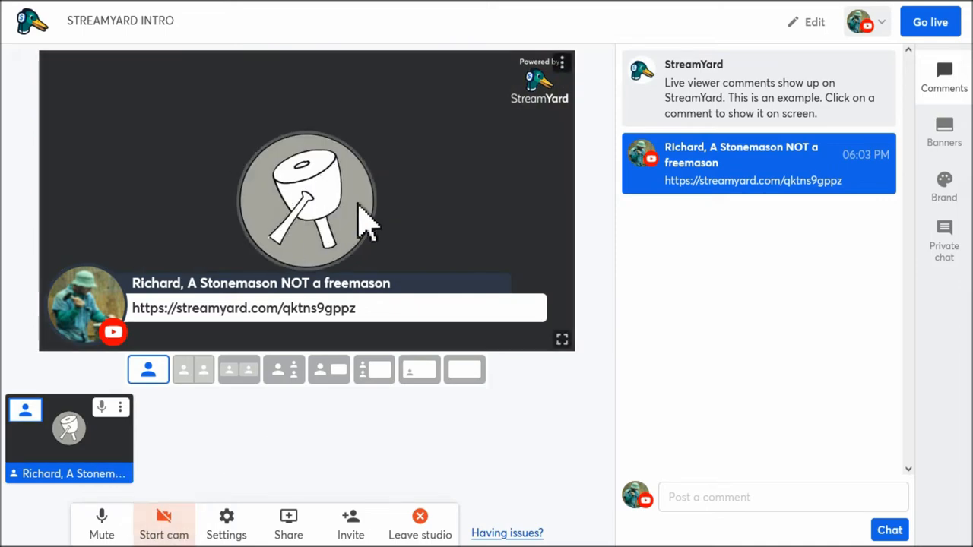
{"action": "mouse_move", "coordinate": [398, 213]}
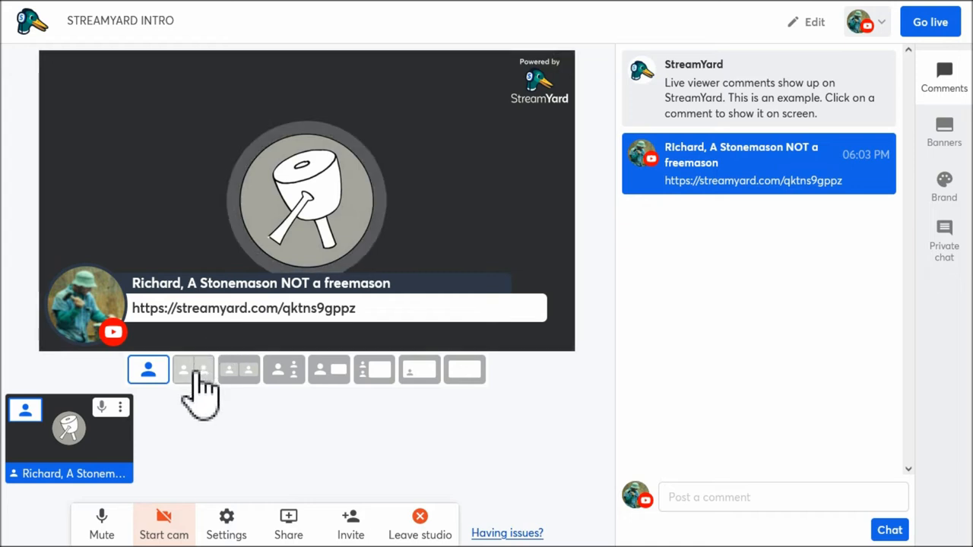
{"action": "left_click", "coordinate": [193, 369]}
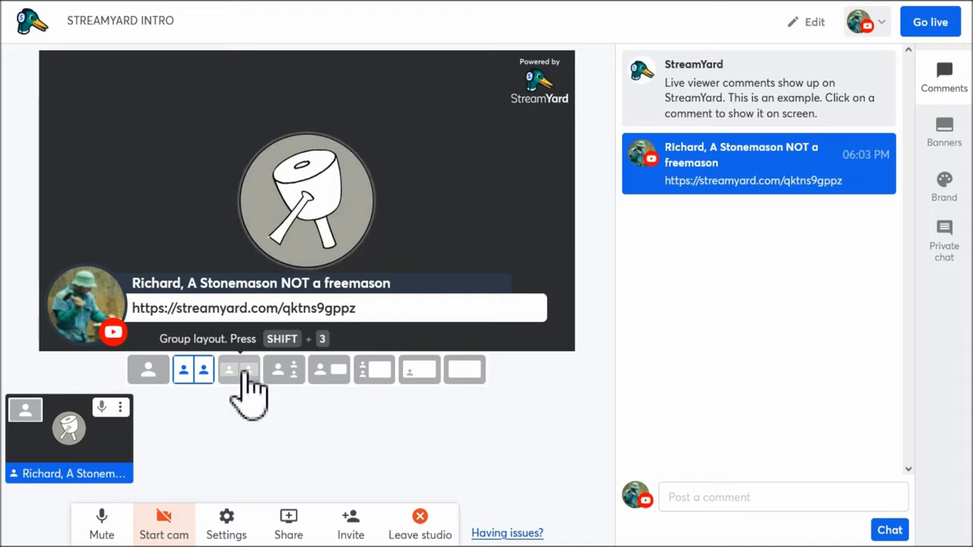
{"action": "left_click", "coordinate": [239, 370]}
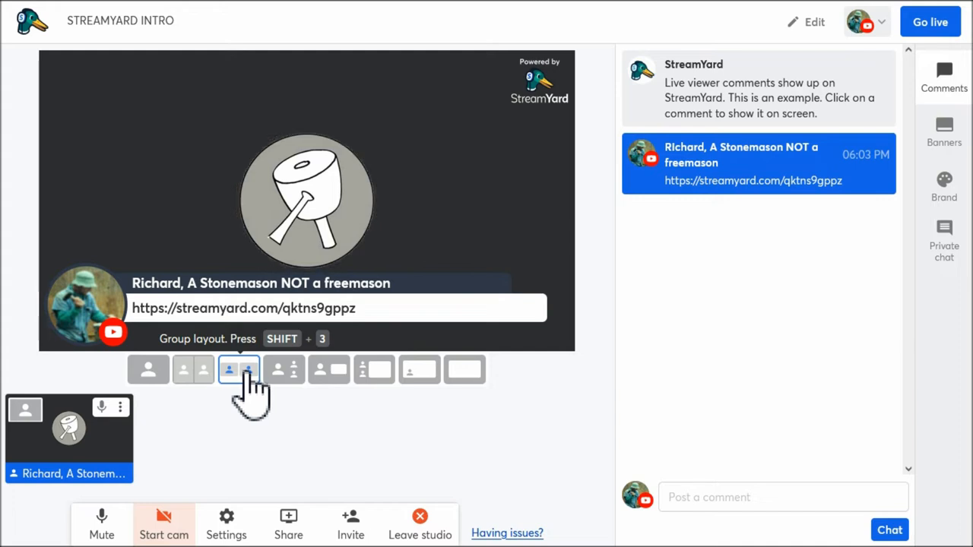
{"action": "left_click", "coordinate": [283, 370]}
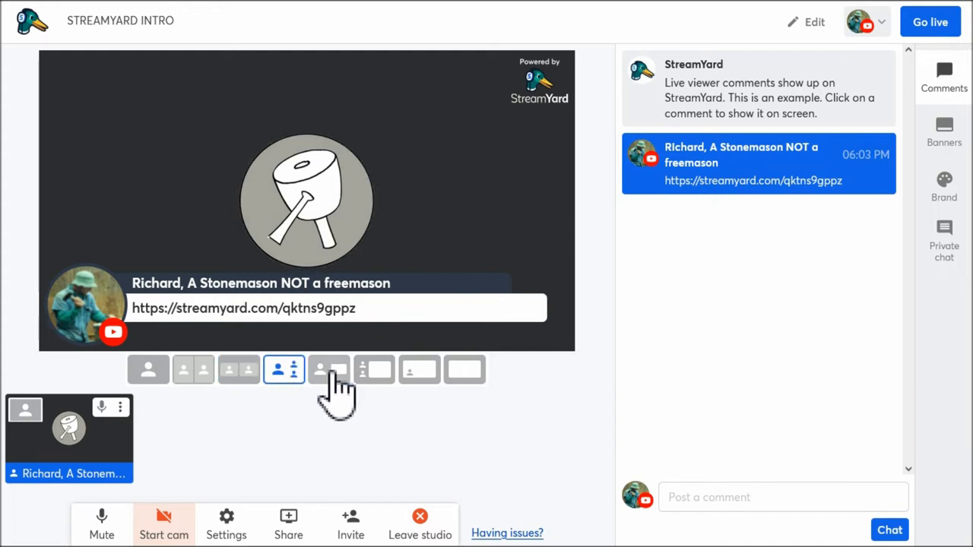
{"action": "left_click", "coordinate": [328, 369]}
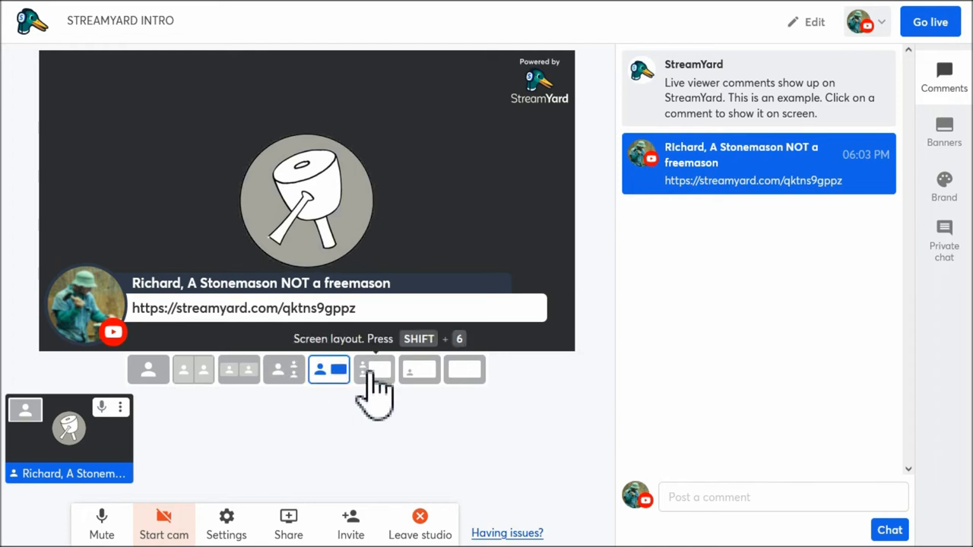
{"action": "left_click", "coordinate": [374, 370]}
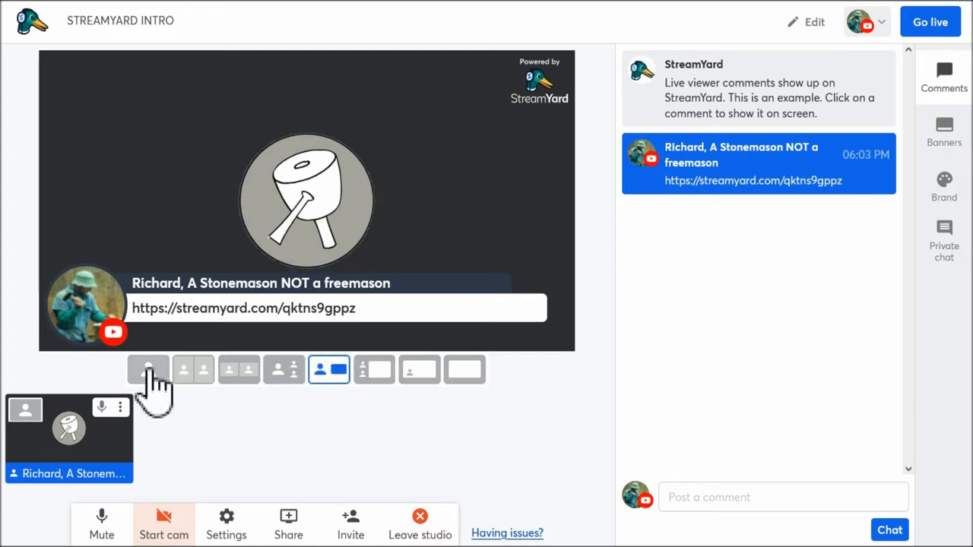
{"action": "left_click", "coordinate": [149, 369]}
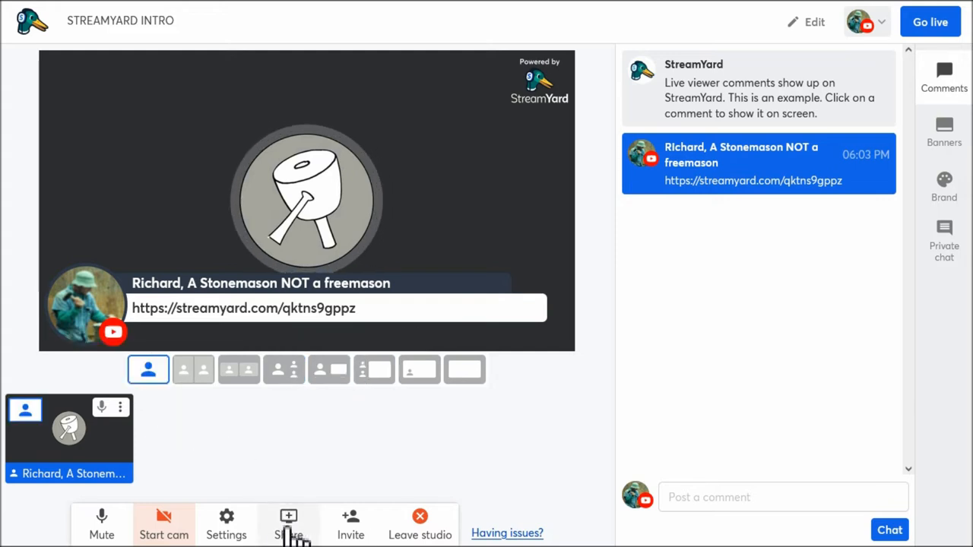
- Share the entire screen with the studio, granting Firefox permission for Entire screen
{"action": "left_click", "coordinate": [289, 524]}
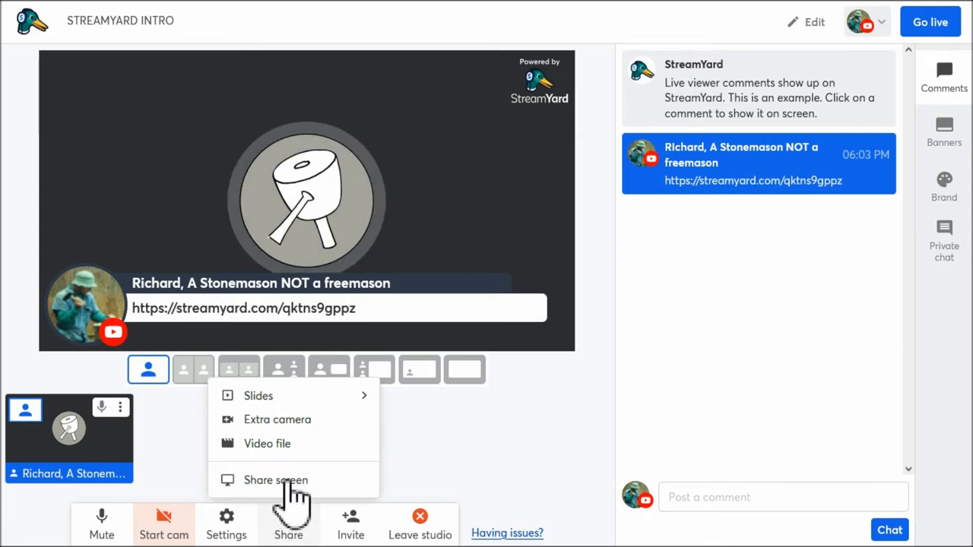
{"action": "left_click", "coordinate": [275, 480]}
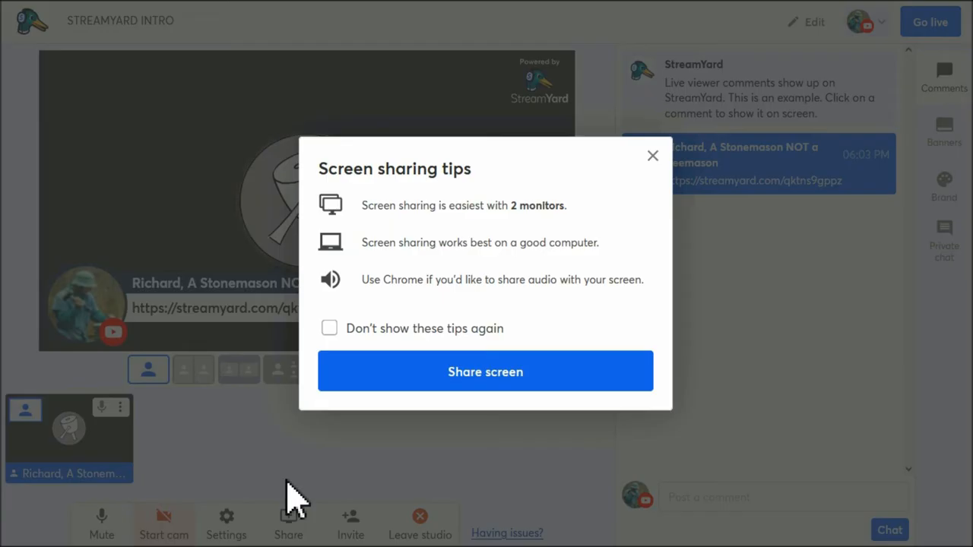
{"action": "mouse_move", "coordinate": [384, 240]}
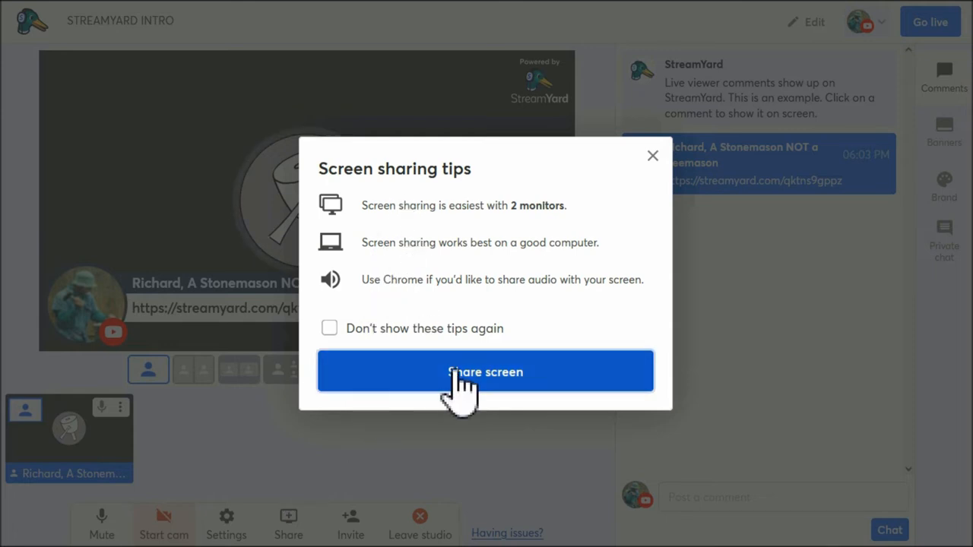
{"action": "left_click", "coordinate": [485, 371]}
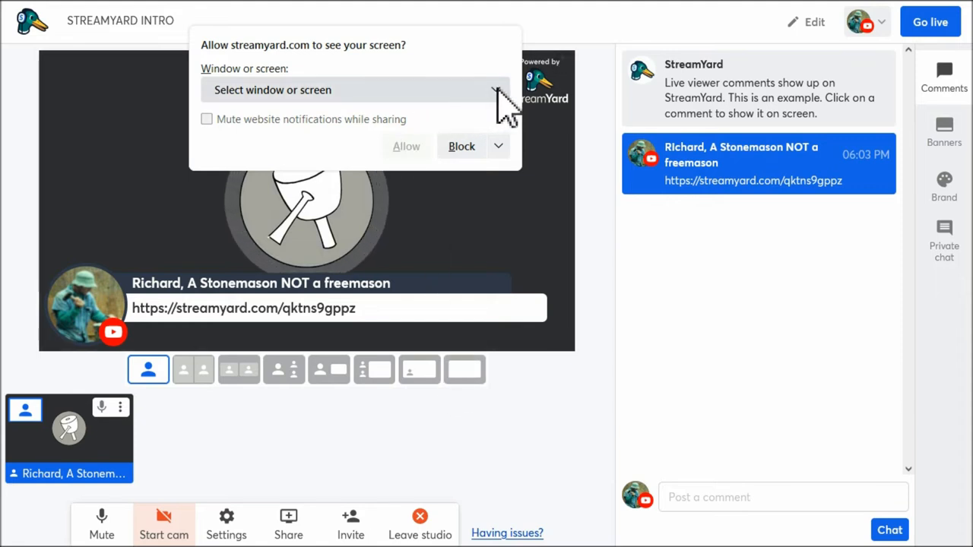
{"action": "left_click", "coordinate": [352, 90]}
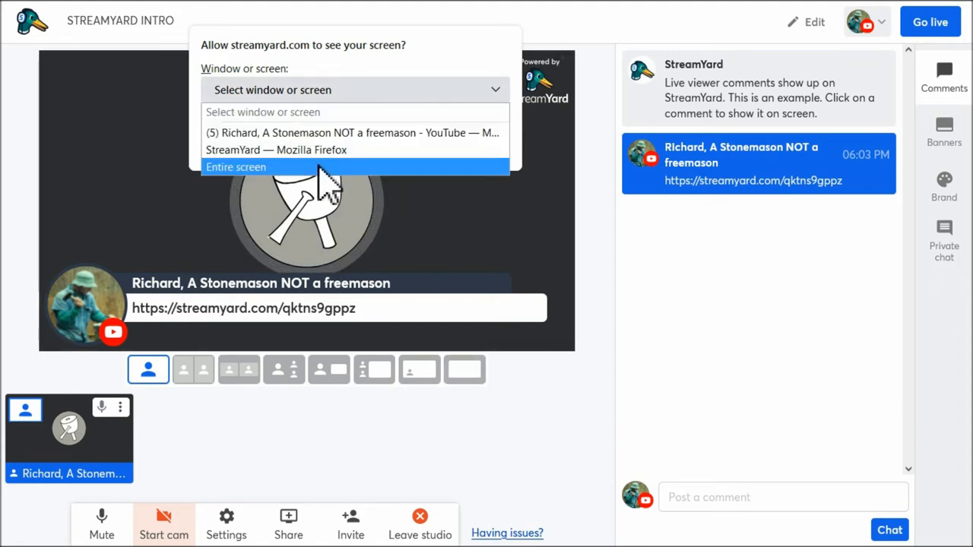
{"action": "left_click", "coordinate": [236, 165]}
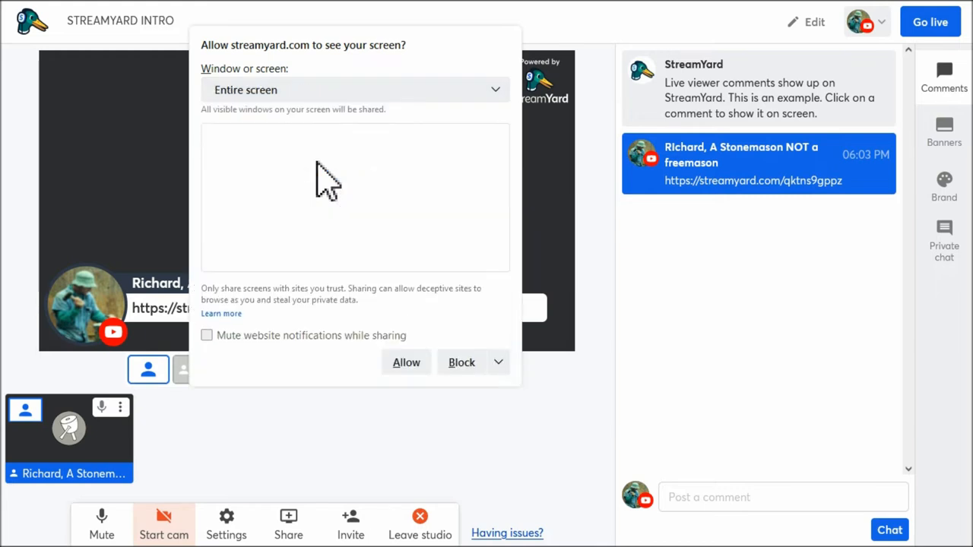
{"action": "mouse_move", "coordinate": [406, 361]}
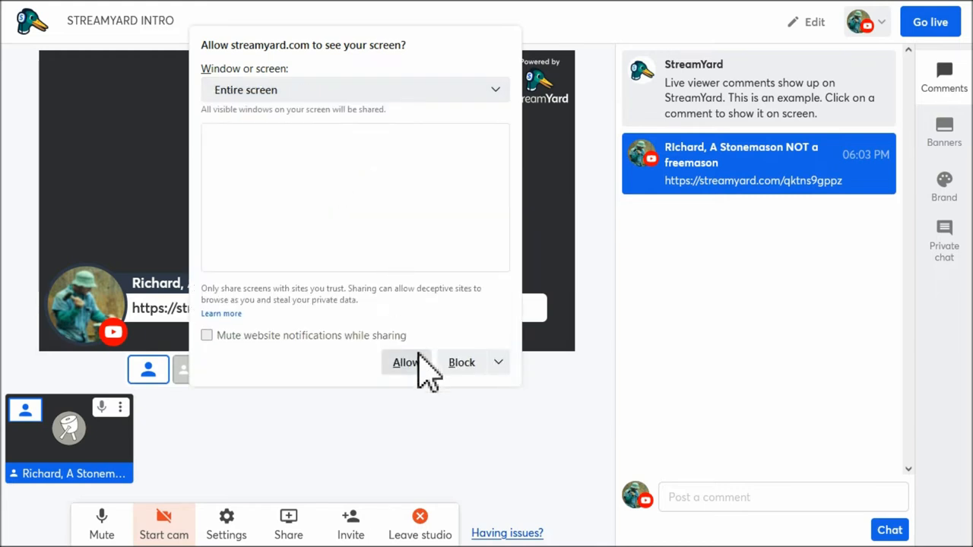
{"action": "left_click", "coordinate": [404, 362]}
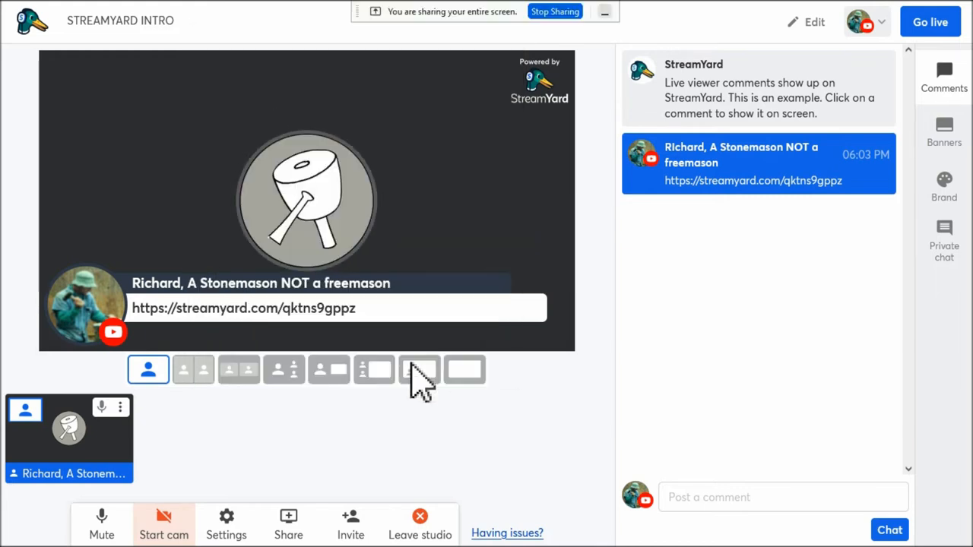
- Put the shared screen on stage, then try the solo and two-person layouts
{"action": "left_click", "coordinate": [289, 525]}
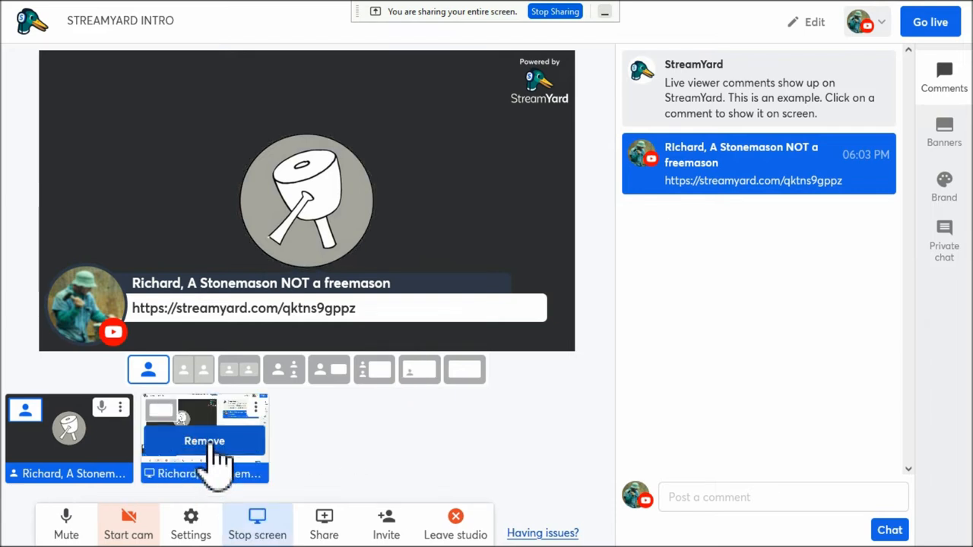
{"action": "left_click", "coordinate": [374, 369]}
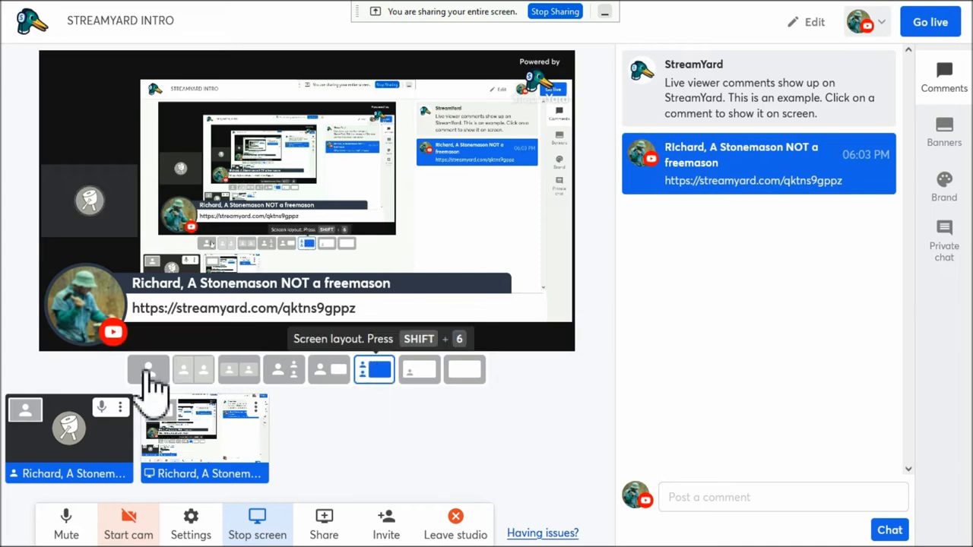
{"action": "mouse_move", "coordinate": [147, 369]}
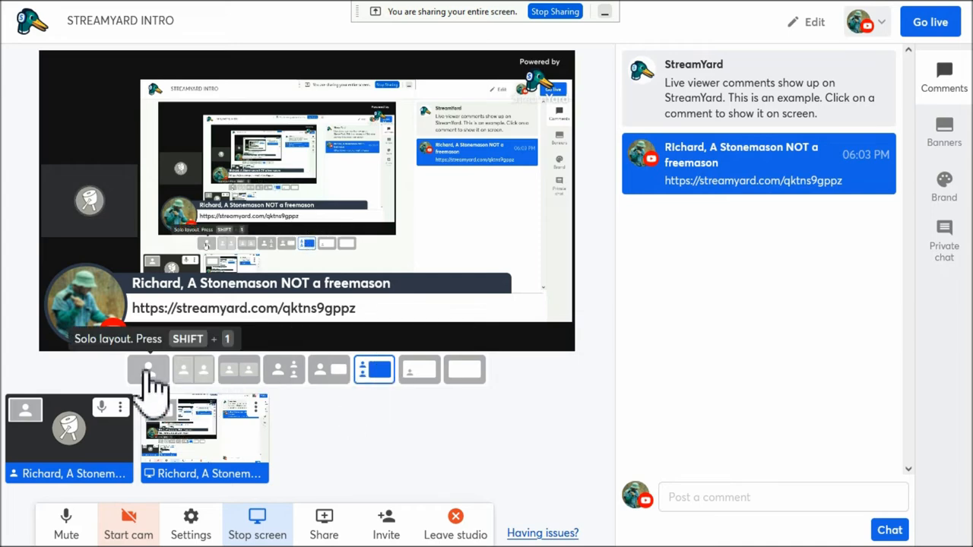
{"action": "left_click", "coordinate": [149, 370]}
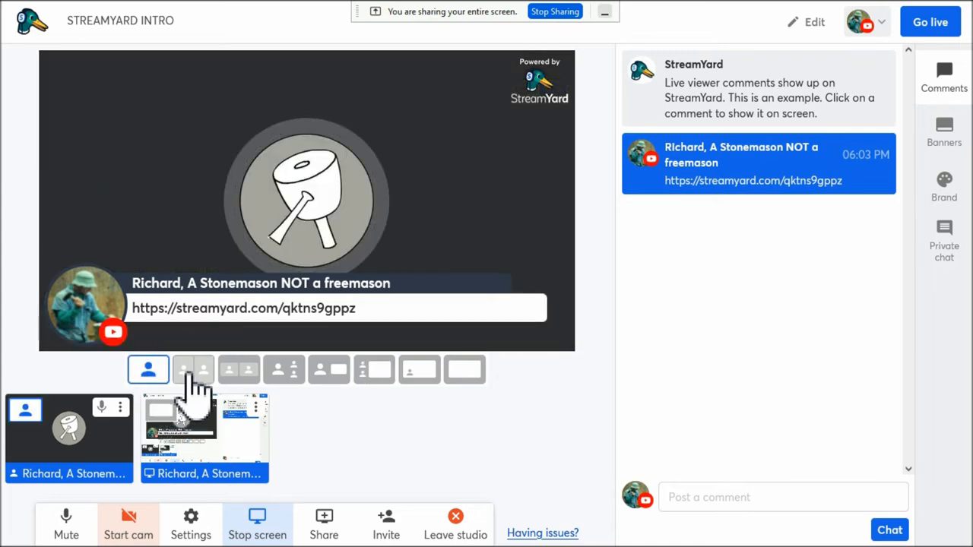
{"action": "left_click", "coordinate": [193, 370]}
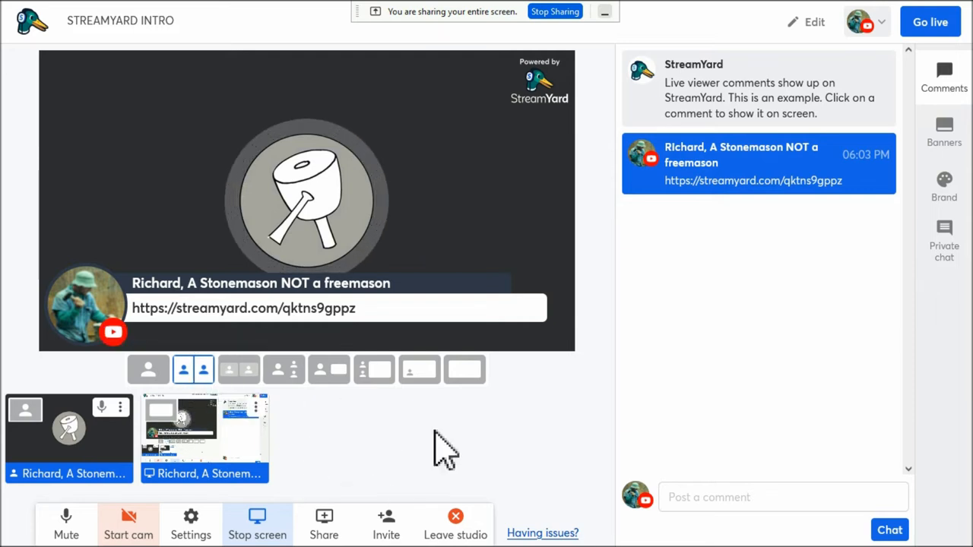
{"action": "mouse_move", "coordinate": [358, 468]}
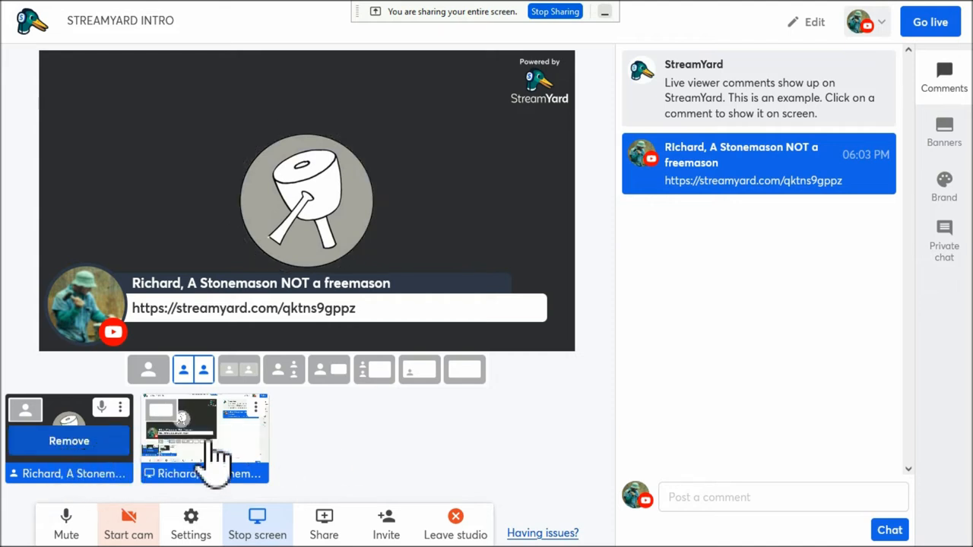
{"action": "mouse_move", "coordinate": [203, 441]}
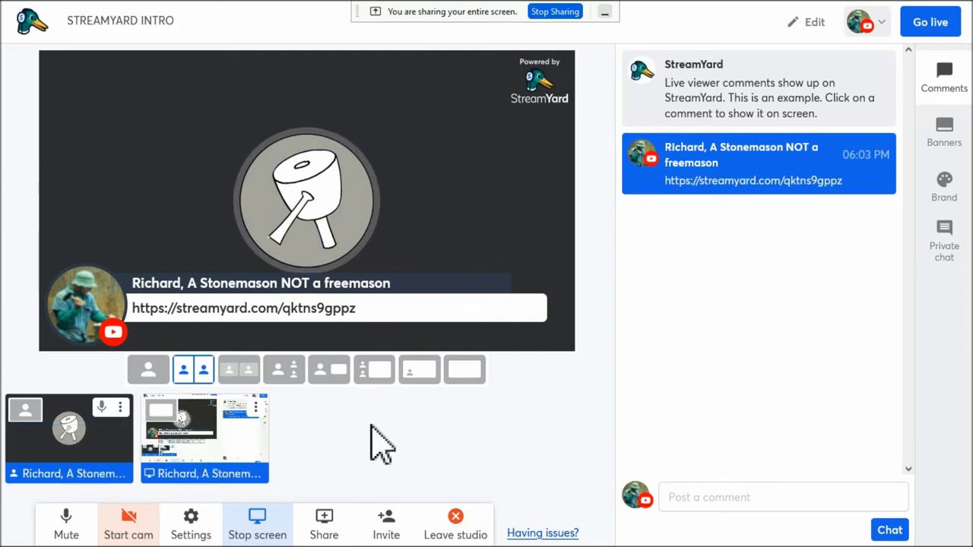
{"action": "mouse_move", "coordinate": [237, 371]}
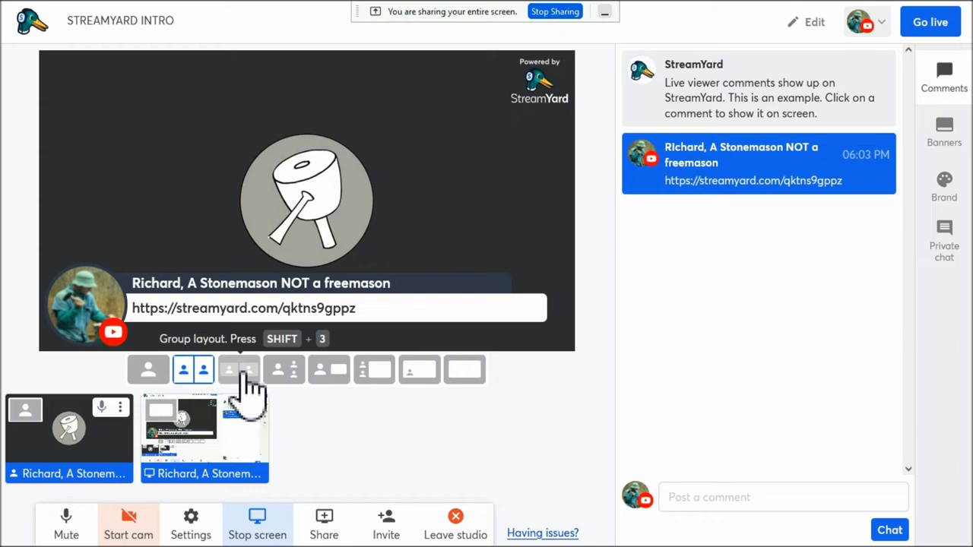
- Try the Group and News layouts, ending on Picture-in-picture with the camera as a small inset
{"action": "left_click", "coordinate": [239, 369]}
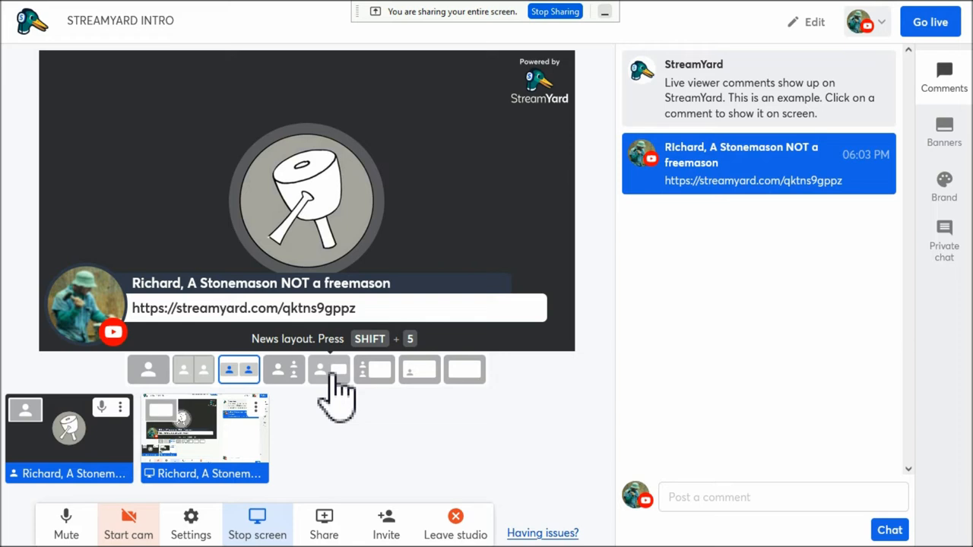
{"action": "left_click", "coordinate": [329, 369]}
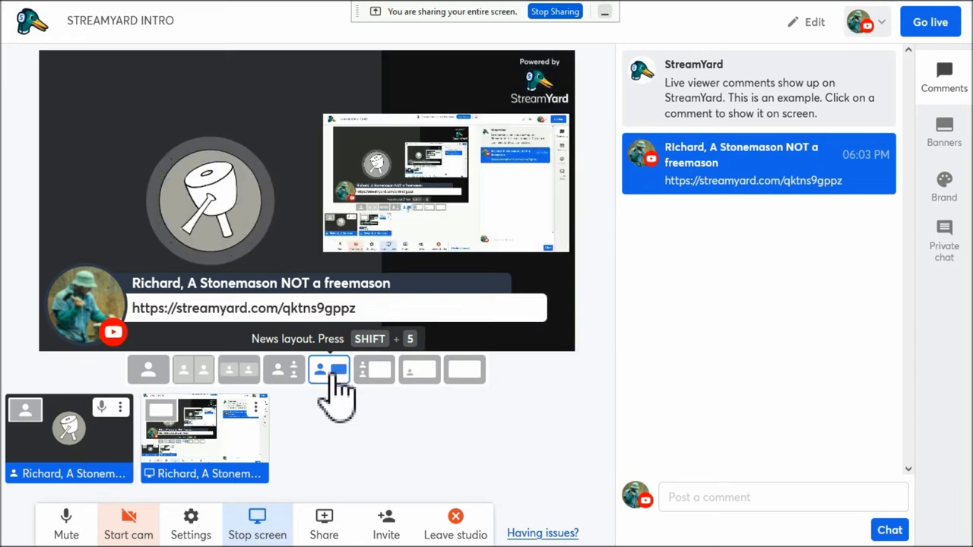
{"action": "left_click", "coordinate": [329, 370]}
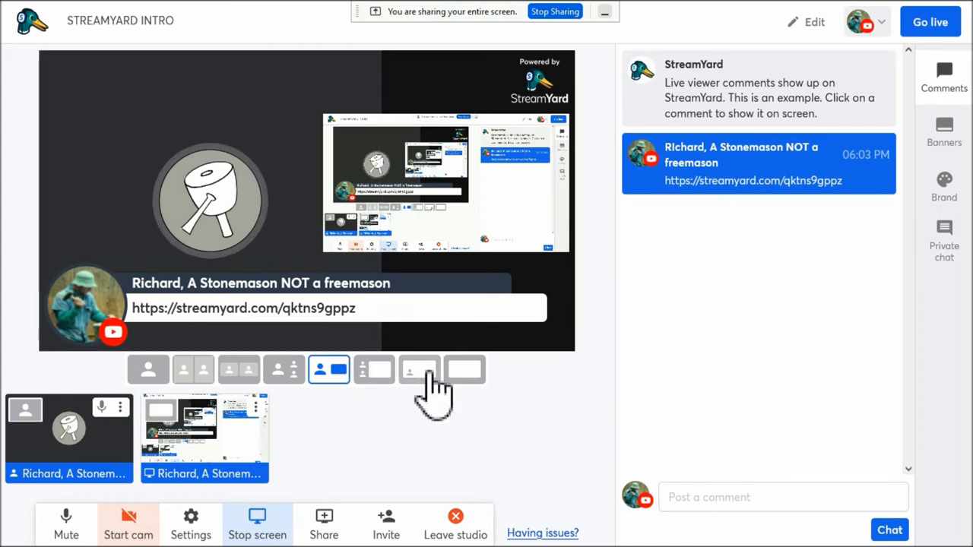
{"action": "mouse_move", "coordinate": [420, 370]}
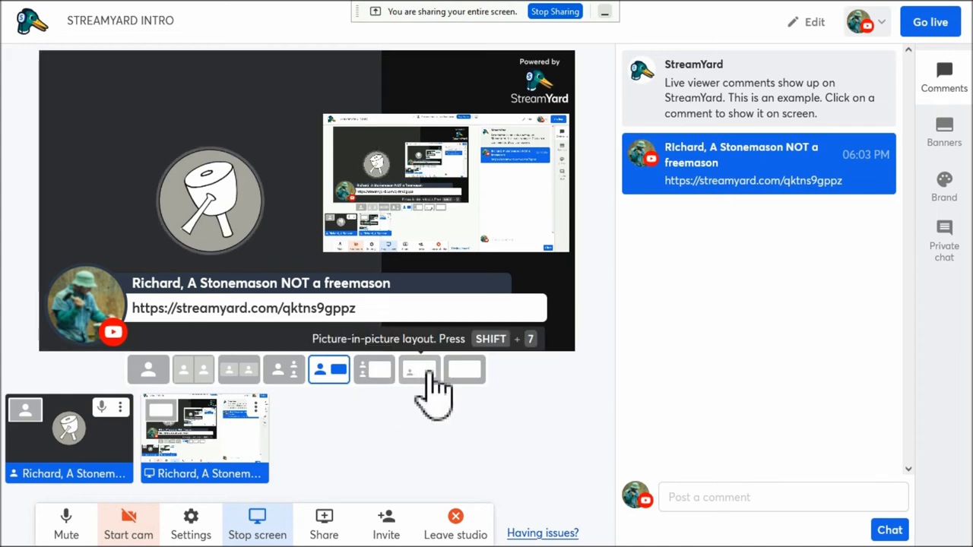
{"action": "left_click", "coordinate": [419, 369]}
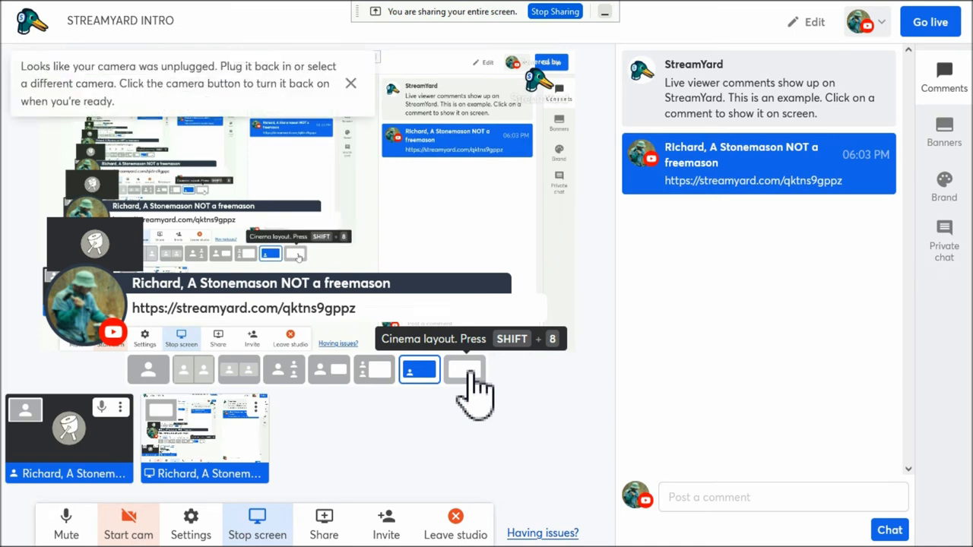
- Try the Cinema layout, dismiss the camera-unplugged warning, return to Solo layout and close the DriverUpdate popup
{"action": "left_click", "coordinate": [466, 370]}
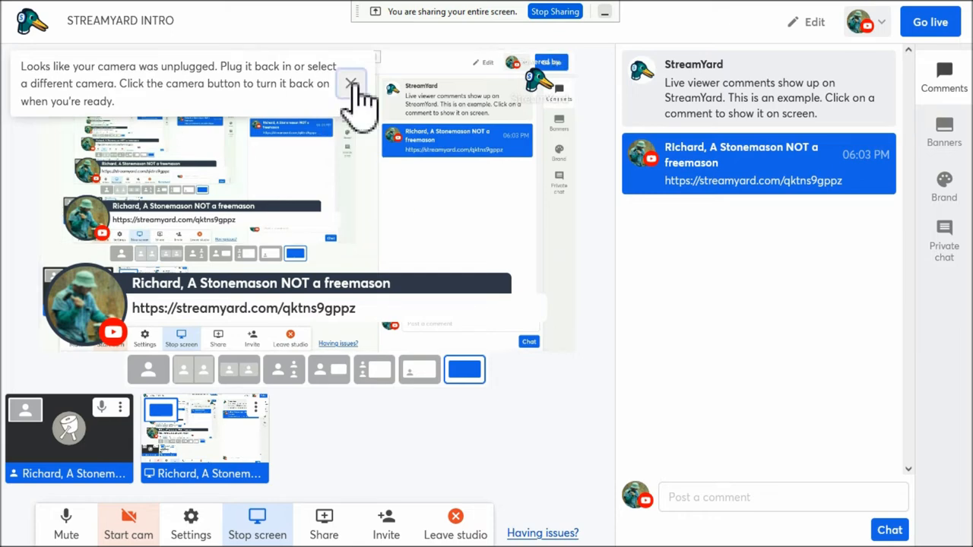
{"action": "left_click", "coordinate": [350, 82]}
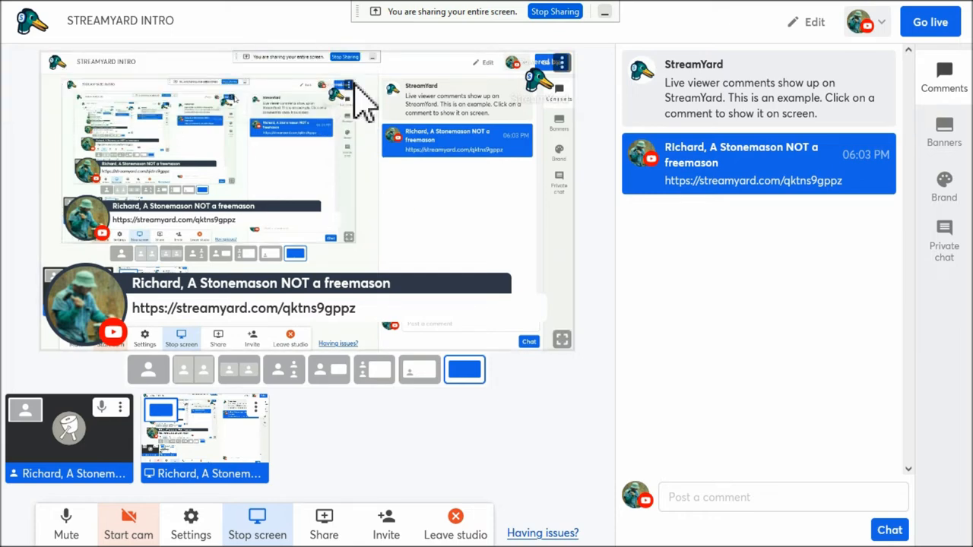
{"action": "mouse_move", "coordinate": [707, 403]}
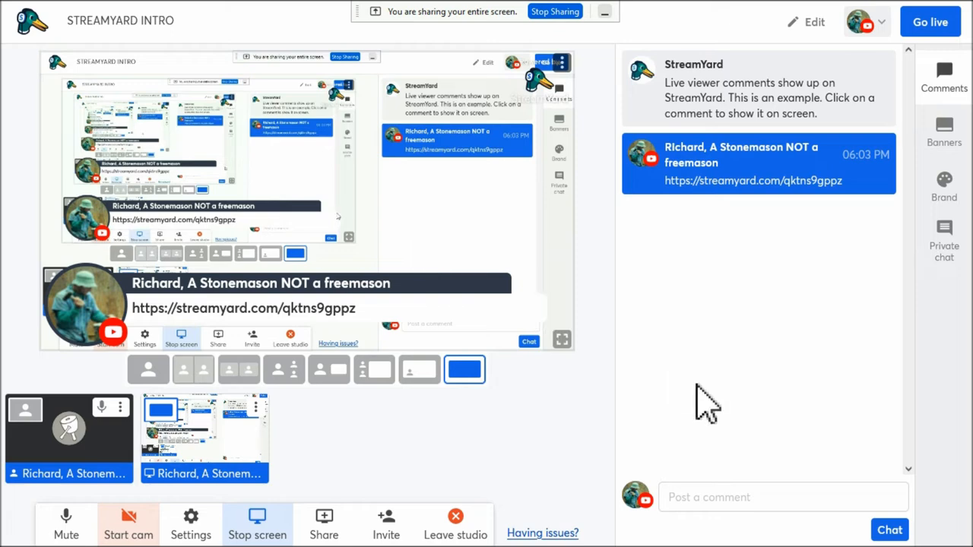
{"action": "mouse_move", "coordinate": [748, 426]}
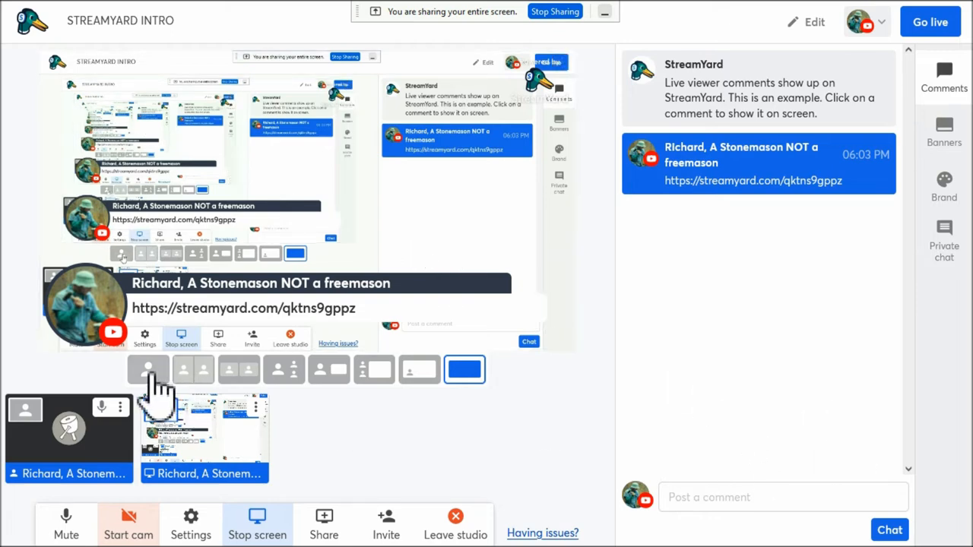
{"action": "left_click", "coordinate": [149, 370]}
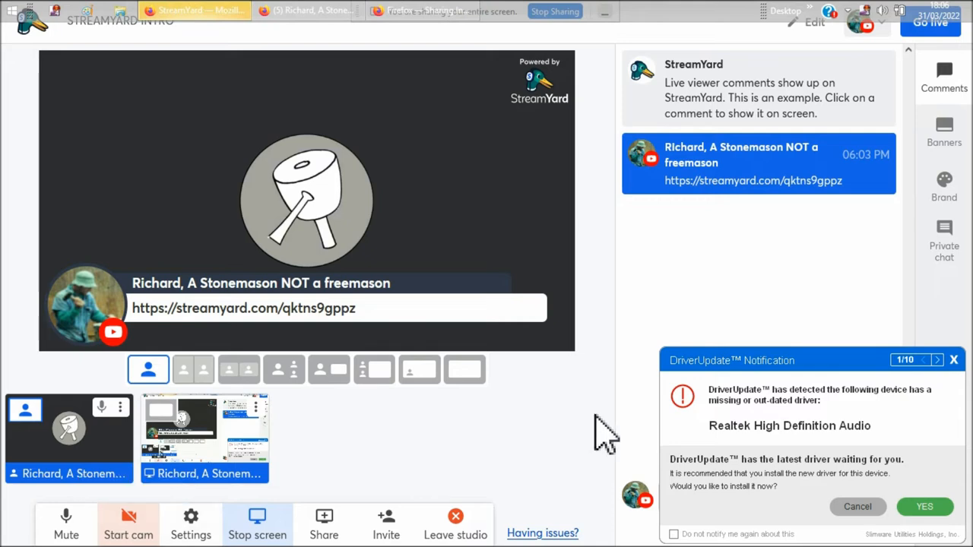
{"action": "mouse_move", "coordinate": [779, 410]}
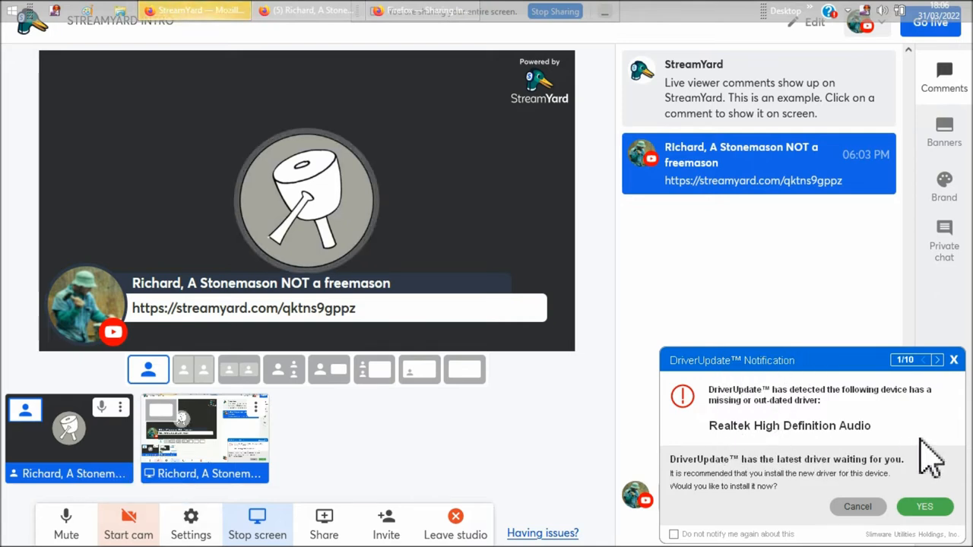
{"action": "mouse_move", "coordinate": [717, 453]}
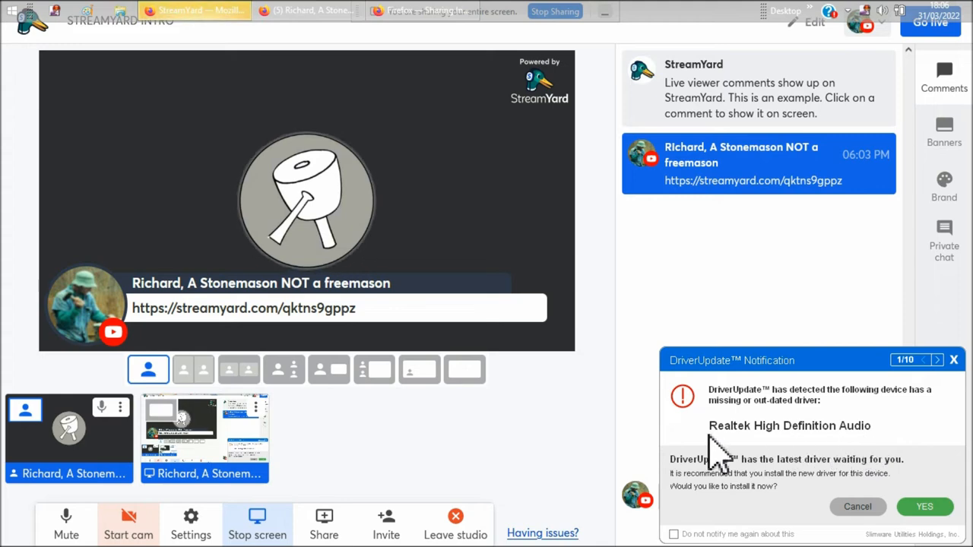
{"action": "mouse_move", "coordinate": [867, 517]}
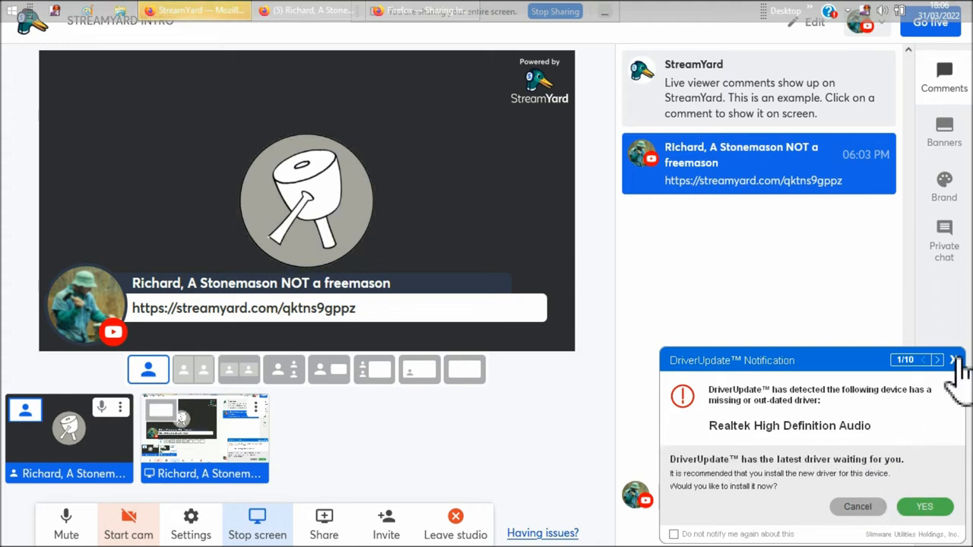
{"action": "left_click", "coordinate": [952, 359]}
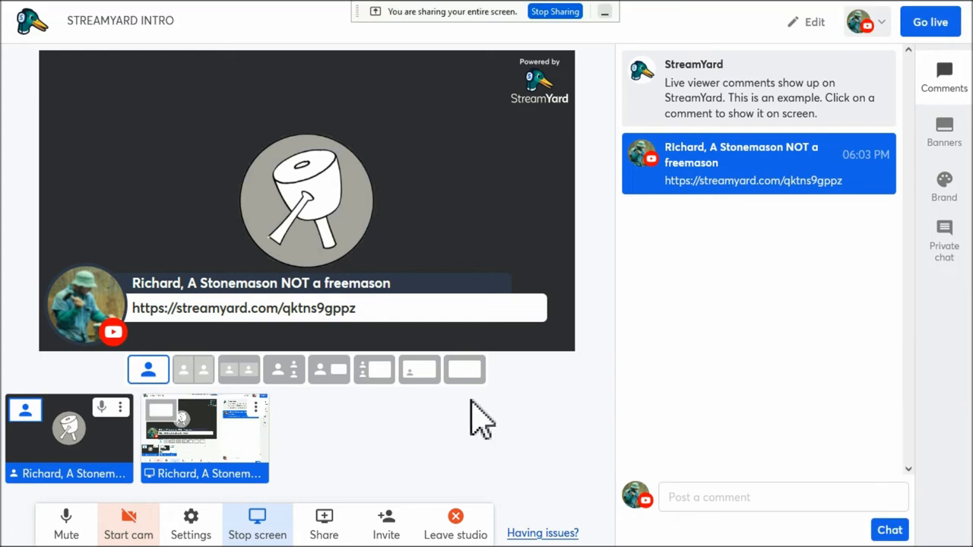
- Start the webcam again and confirm HP Truevision HD is the selected camera in Settings
{"action": "left_click", "coordinate": [128, 525]}
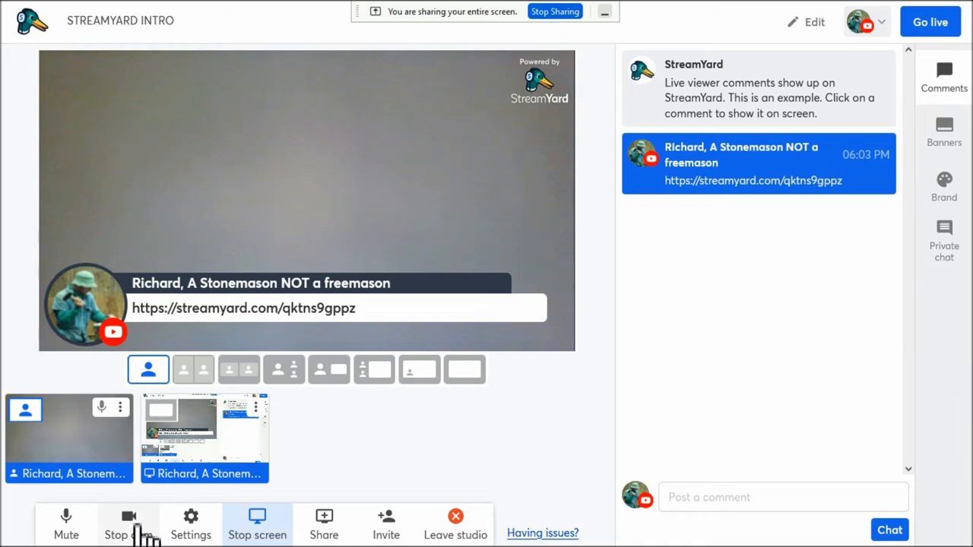
{"action": "mouse_move", "coordinate": [191, 525]}
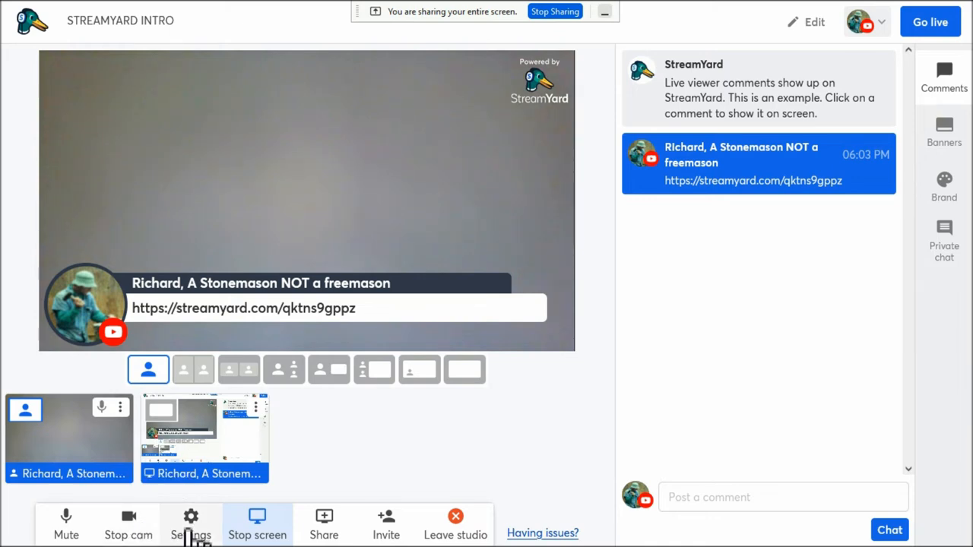
{"action": "left_click", "coordinate": [191, 524]}
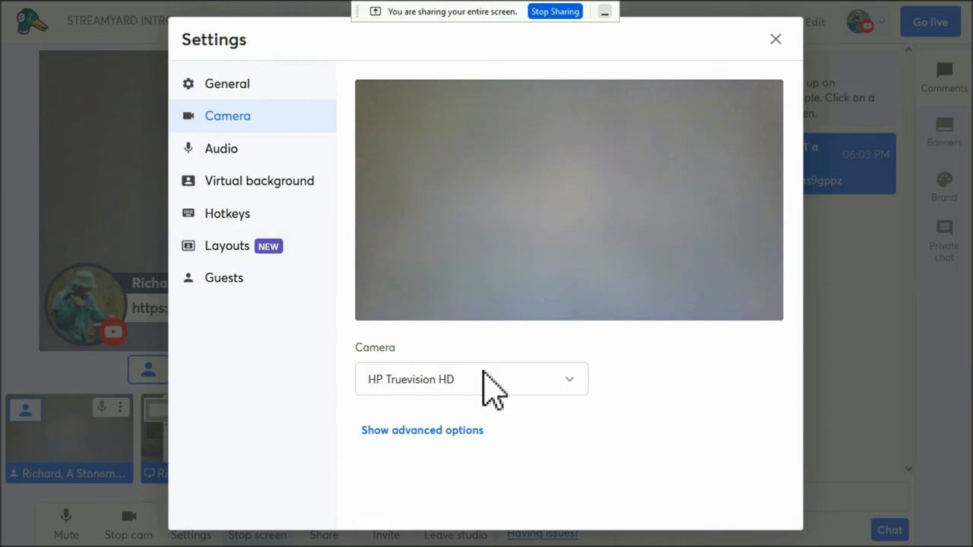
{"action": "mouse_move", "coordinate": [259, 152]}
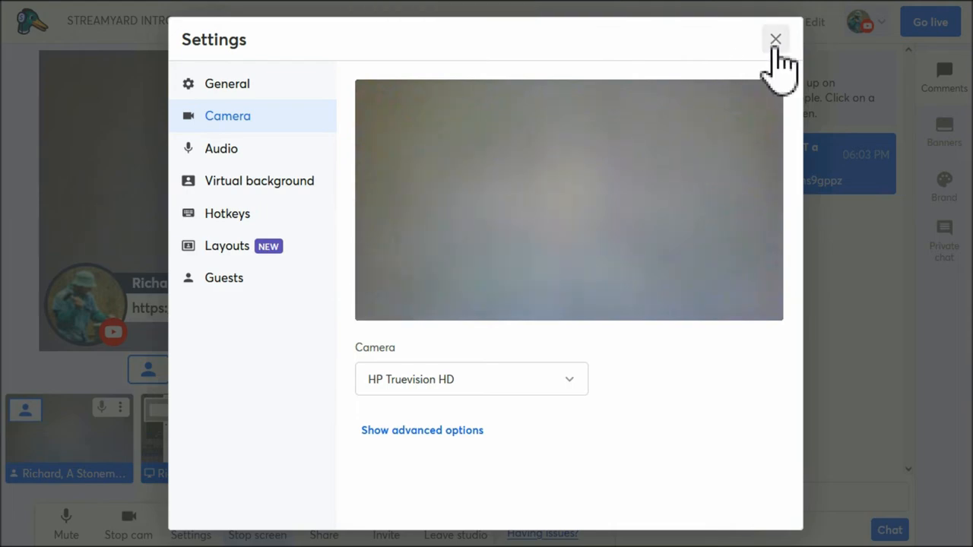
{"action": "left_click", "coordinate": [775, 40]}
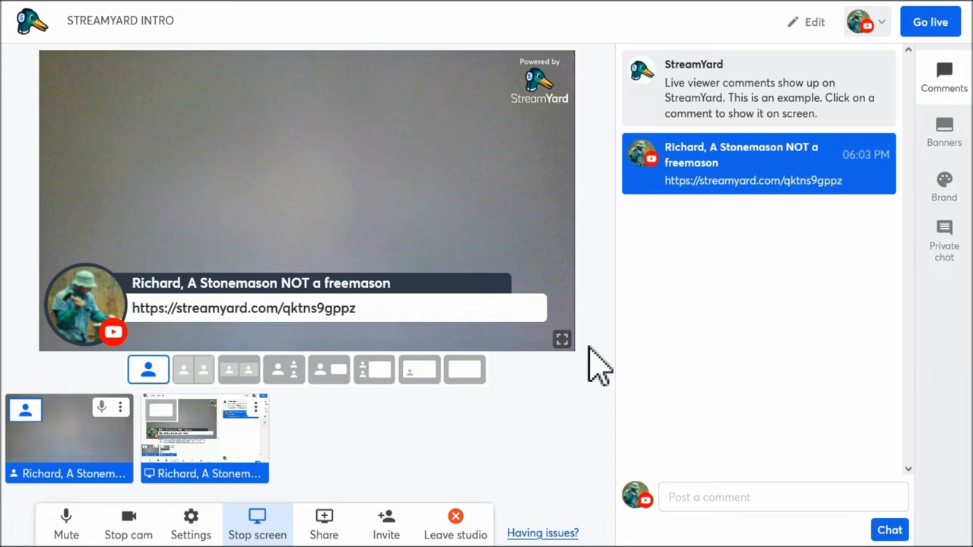
{"action": "mouse_move", "coordinate": [544, 410]}
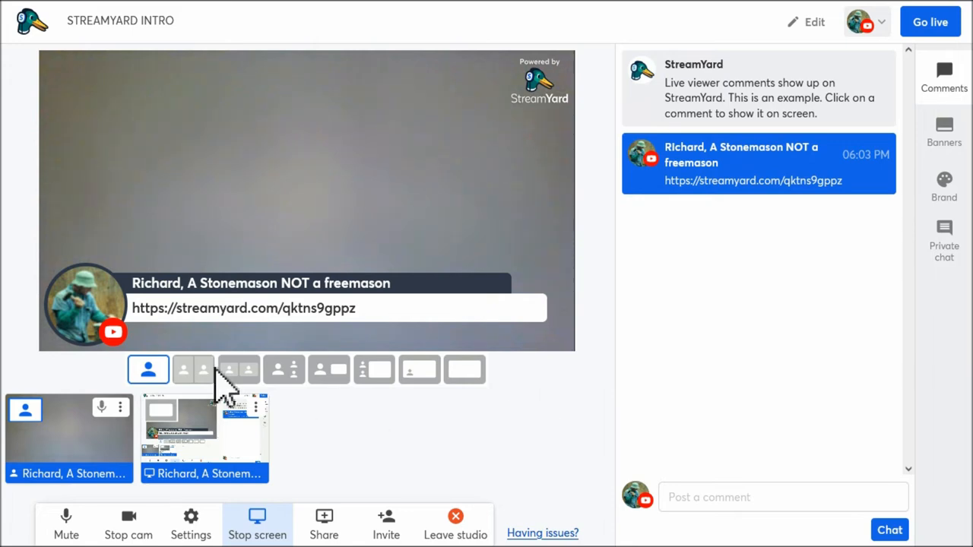
{"action": "mouse_move", "coordinate": [395, 426]}
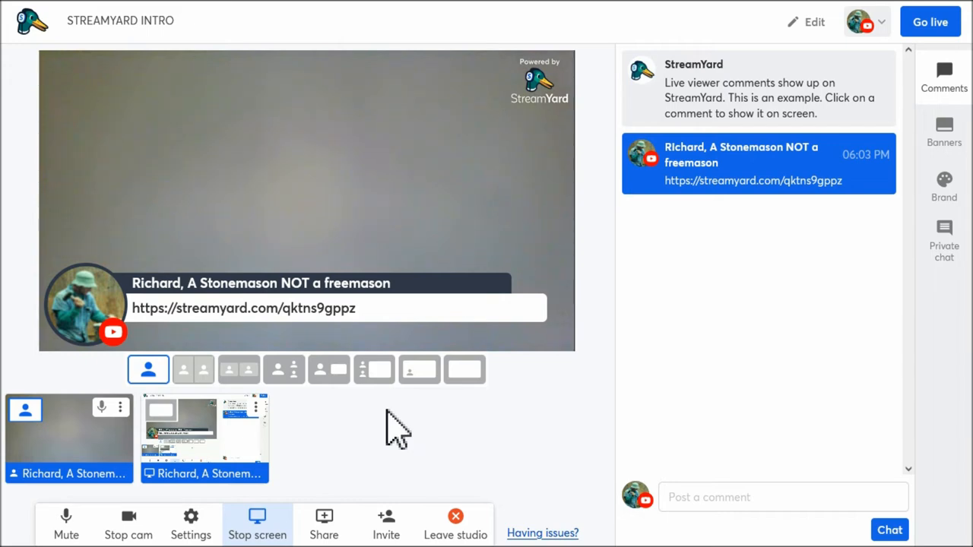
{"action": "mouse_move", "coordinate": [434, 426]}
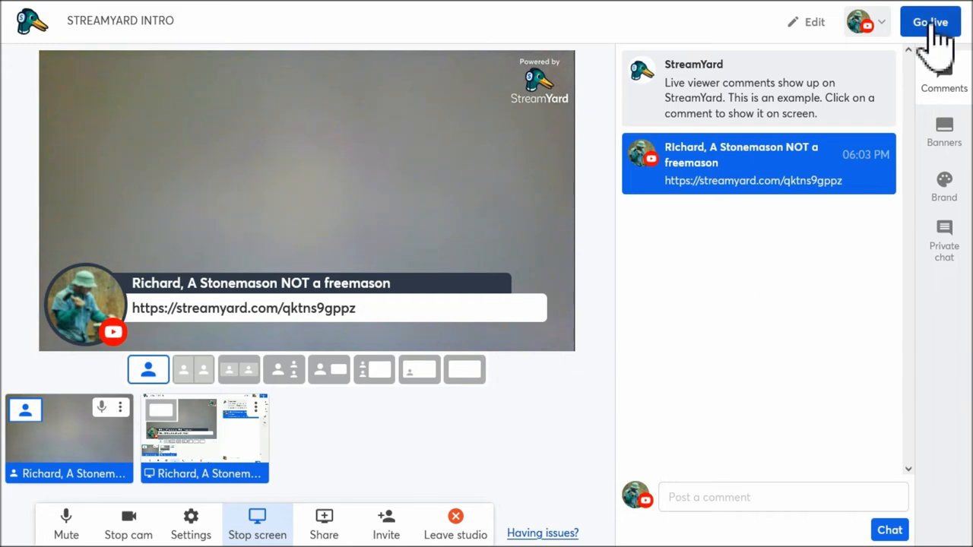
- Go live with the STREAMYARD INTRO broadcast and confirm in the Ready to go live? popup
{"action": "left_click", "coordinate": [931, 22]}
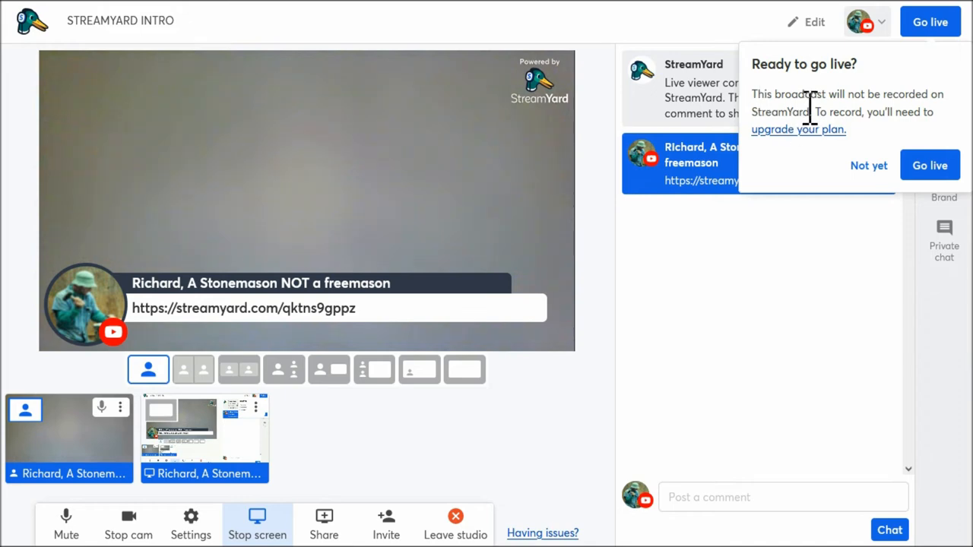
{"action": "mouse_move", "coordinate": [758, 338]}
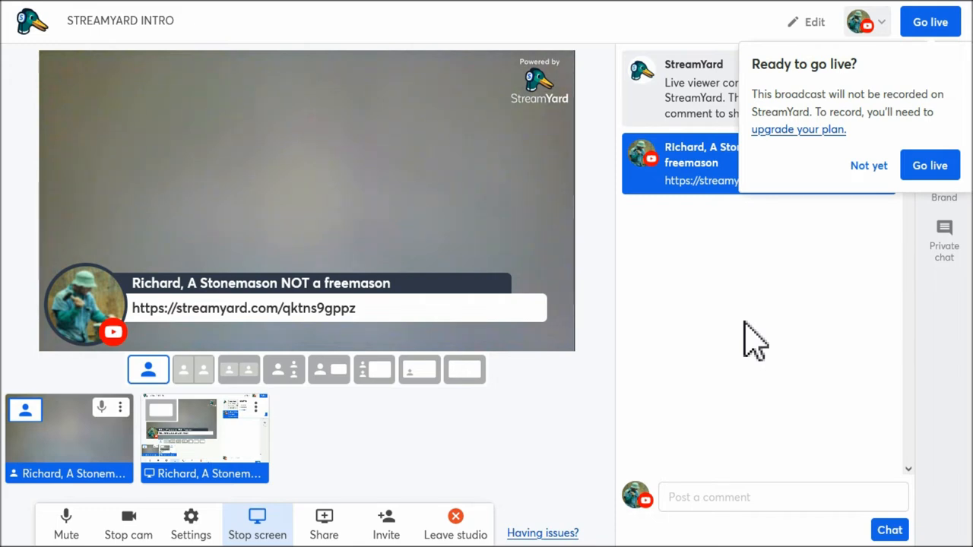
{"action": "mouse_move", "coordinate": [803, 305]}
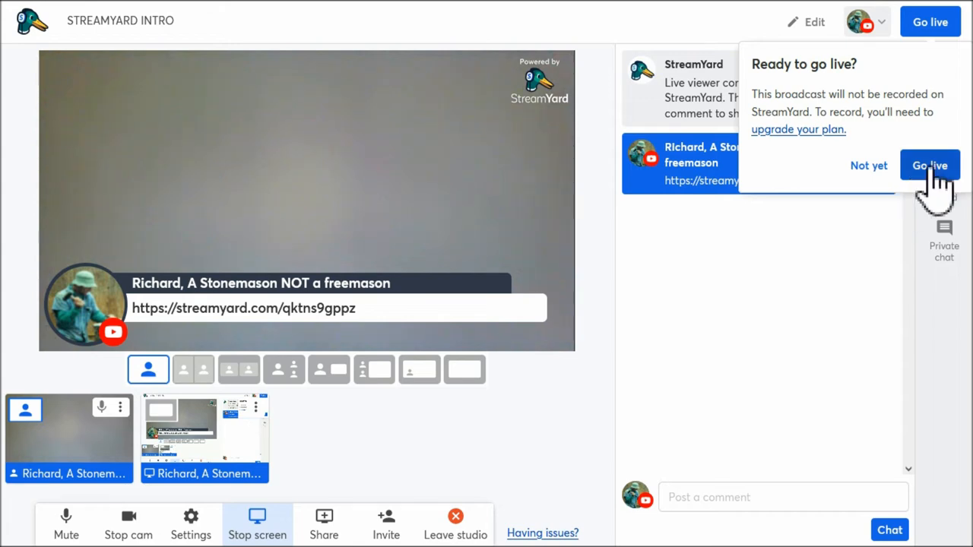
{"action": "mouse_move", "coordinate": [764, 319]}
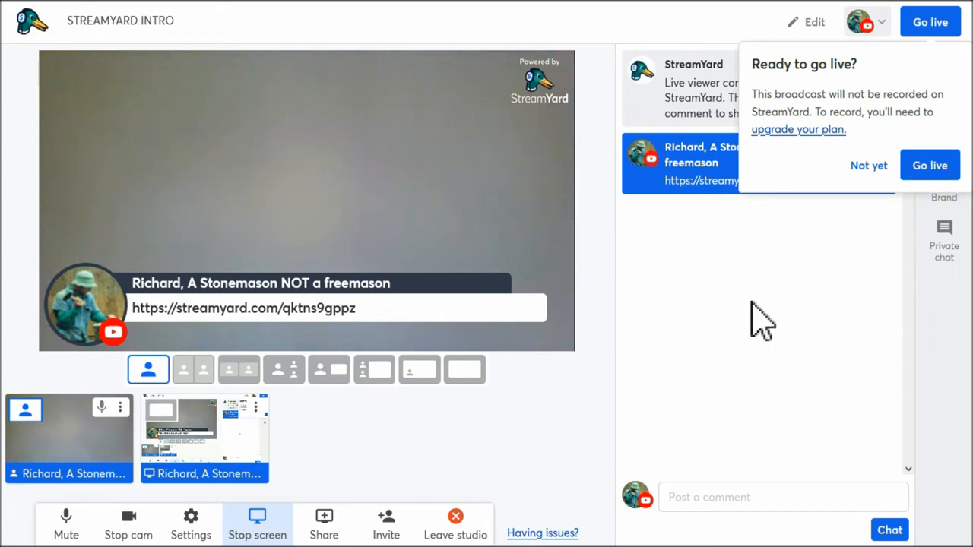
{"action": "mouse_move", "coordinate": [788, 311]}
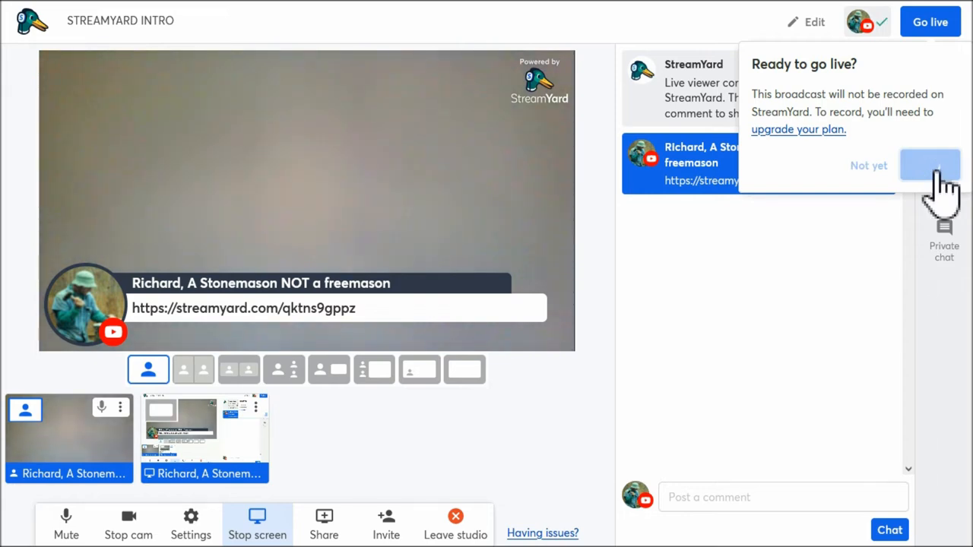
{"action": "left_click", "coordinate": [930, 164]}
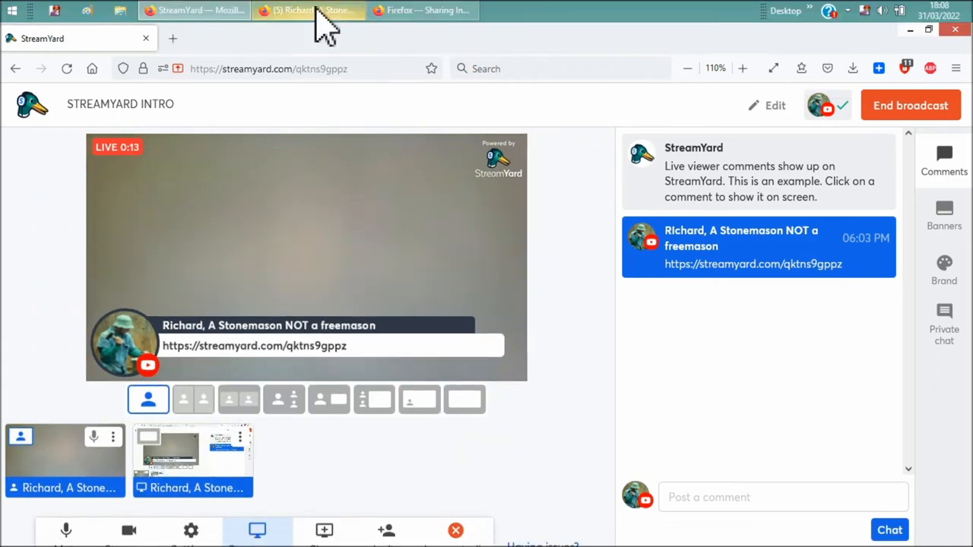
- Filter the channel's Videos tab to Past live streams, return to Home, then enter channel customisation
{"action": "left_click", "coordinate": [307, 10]}
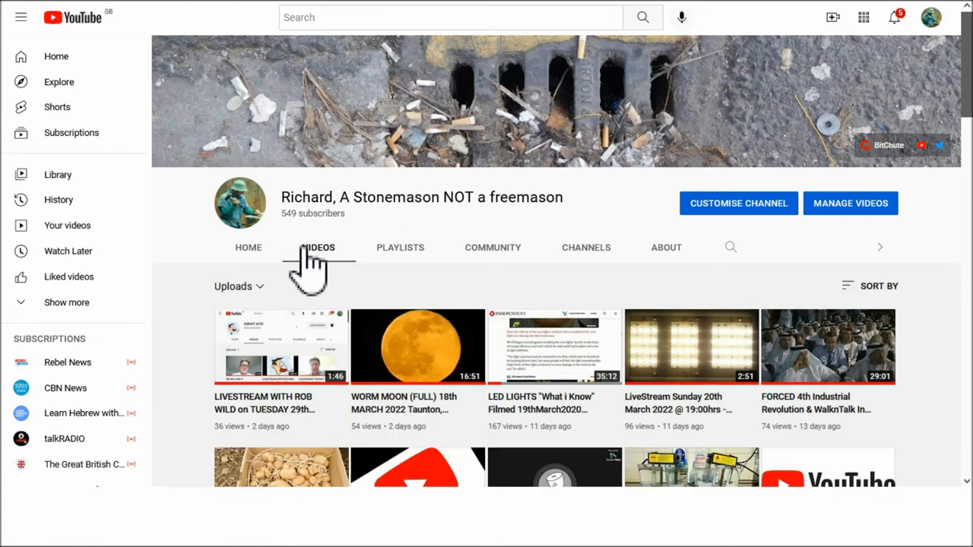
{"action": "left_click", "coordinate": [320, 246]}
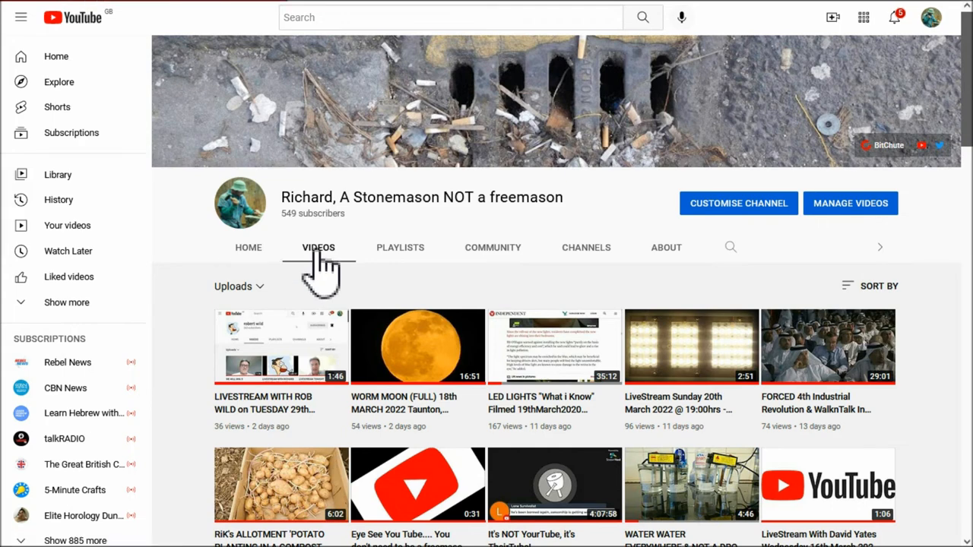
{"action": "left_click", "coordinate": [239, 286]}
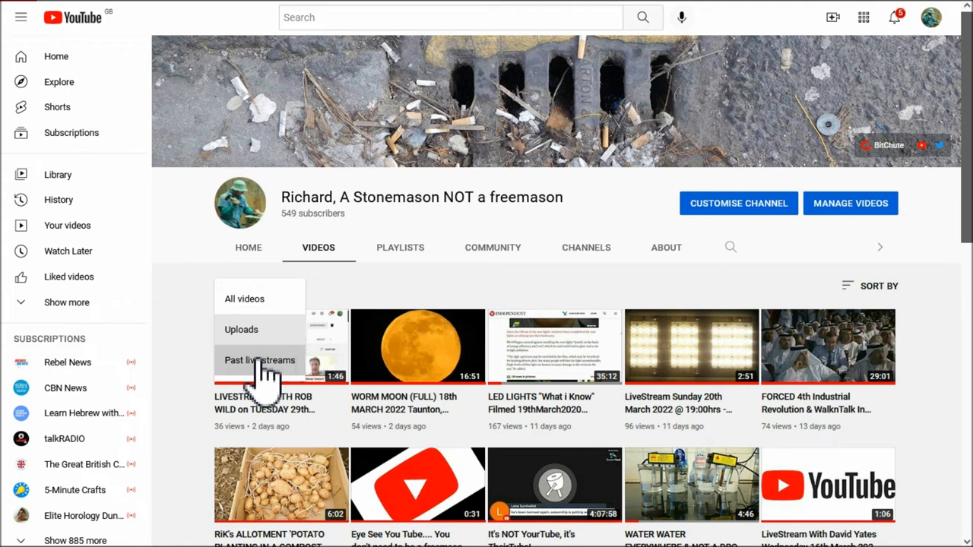
{"action": "left_click", "coordinate": [259, 358]}
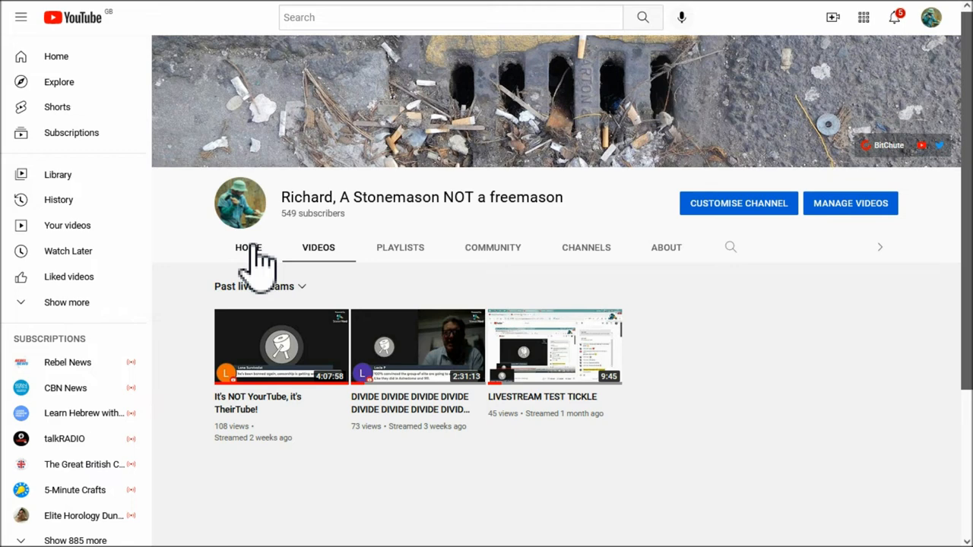
{"action": "left_click", "coordinate": [248, 246]}
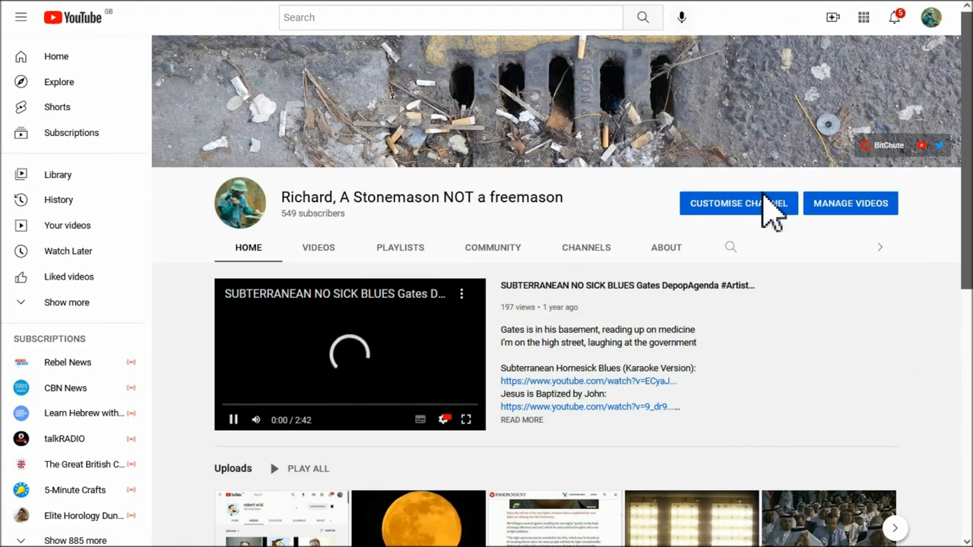
{"action": "left_click", "coordinate": [737, 204]}
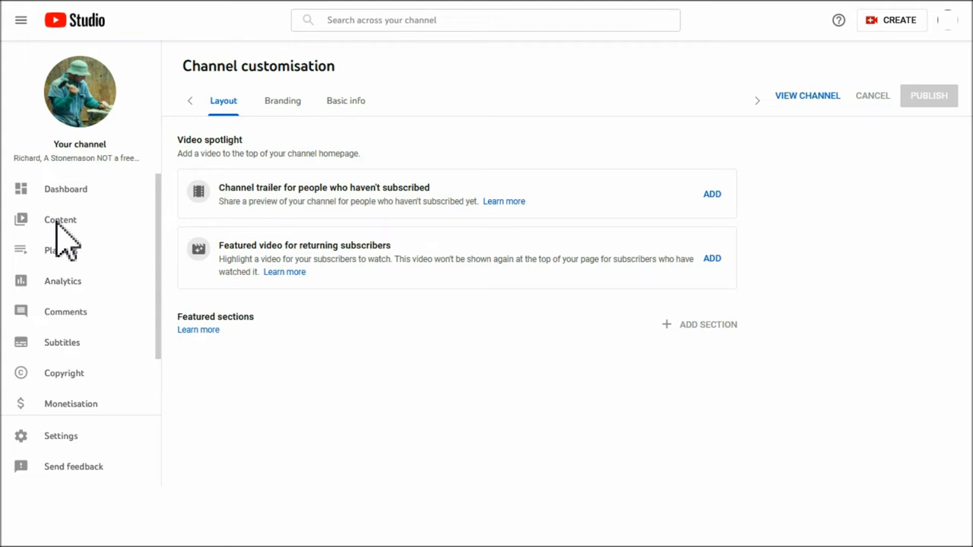
- Show the channel's live streams list in YouTube Studio Content
{"action": "left_click", "coordinate": [61, 219]}
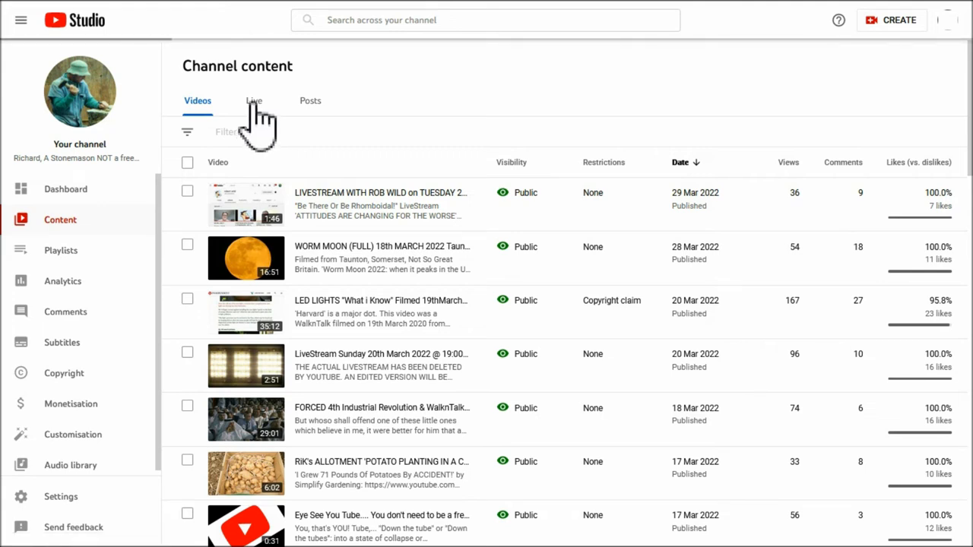
{"action": "left_click", "coordinate": [254, 100]}
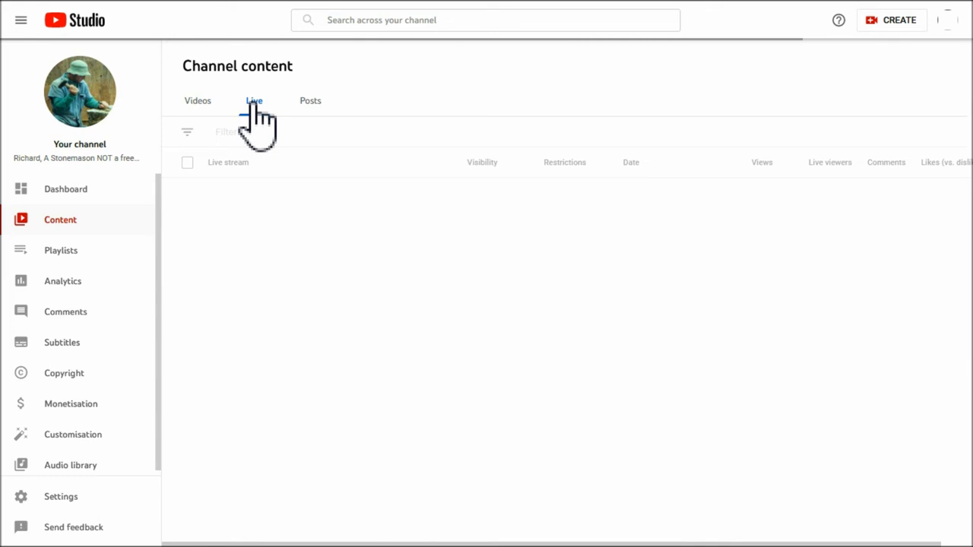
{"action": "left_click", "coordinate": [254, 100]}
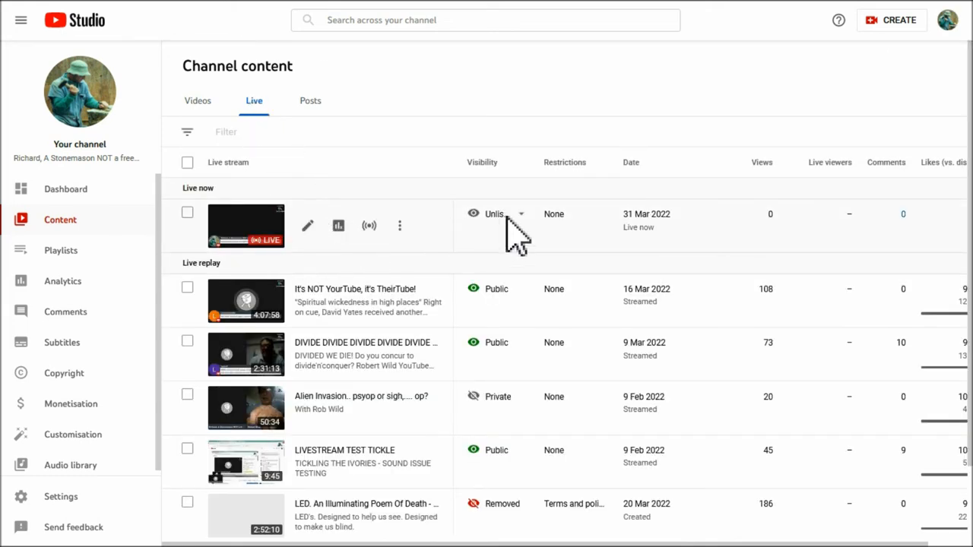
{"action": "mouse_move", "coordinate": [494, 213]}
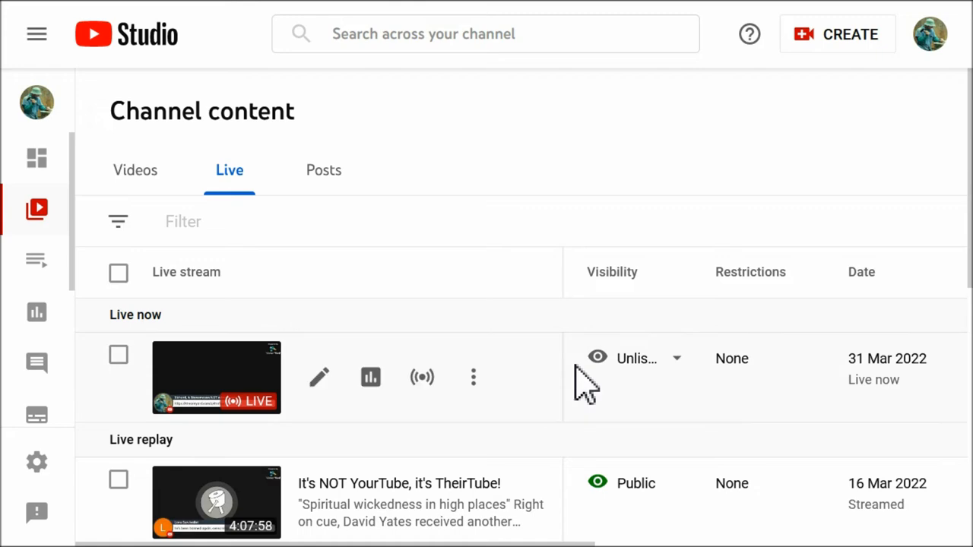
{"action": "scroll", "scroll_direction": "down", "scroll_amount": 3}
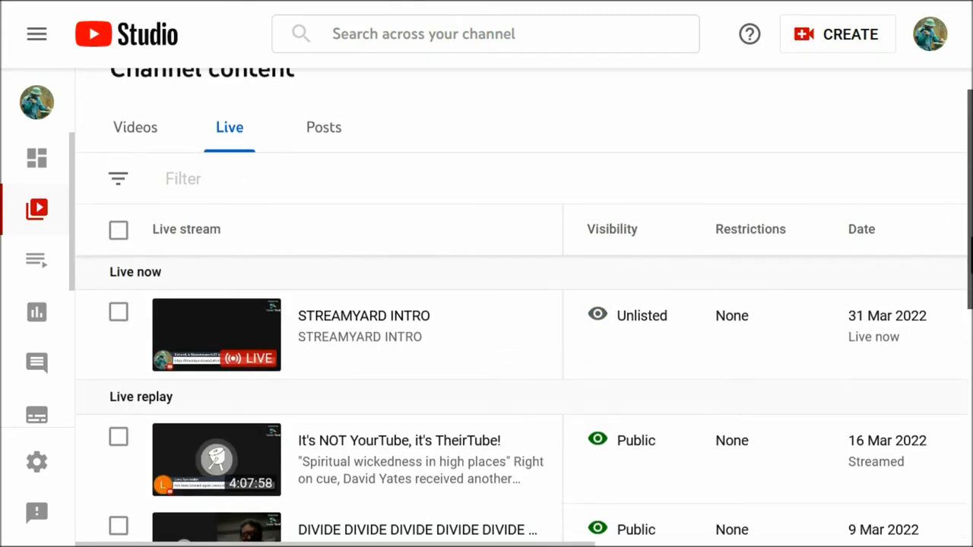
{"action": "mouse_move", "coordinate": [642, 314]}
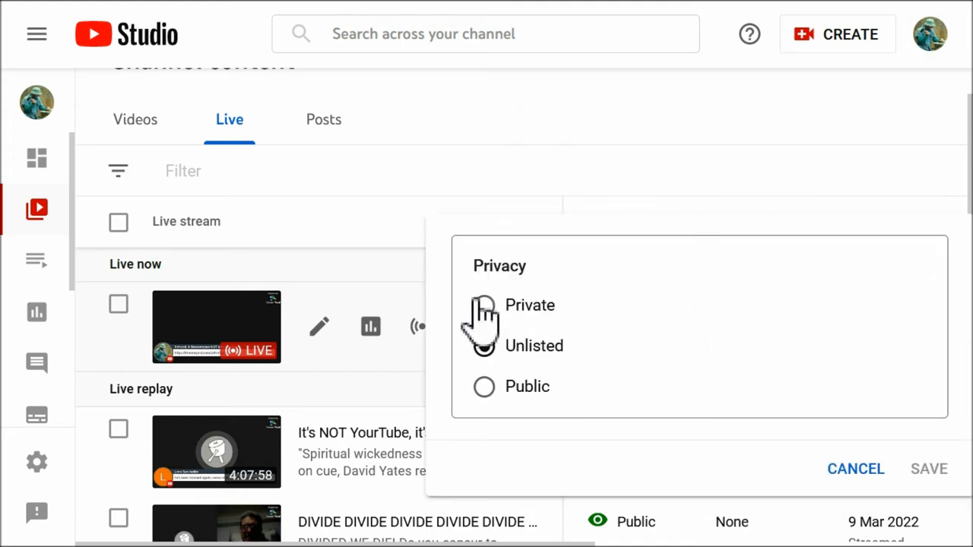
- Set the live STREAMYARD INTRO stream's visibility to Public and publish the change
{"action": "left_click", "coordinate": [484, 347]}
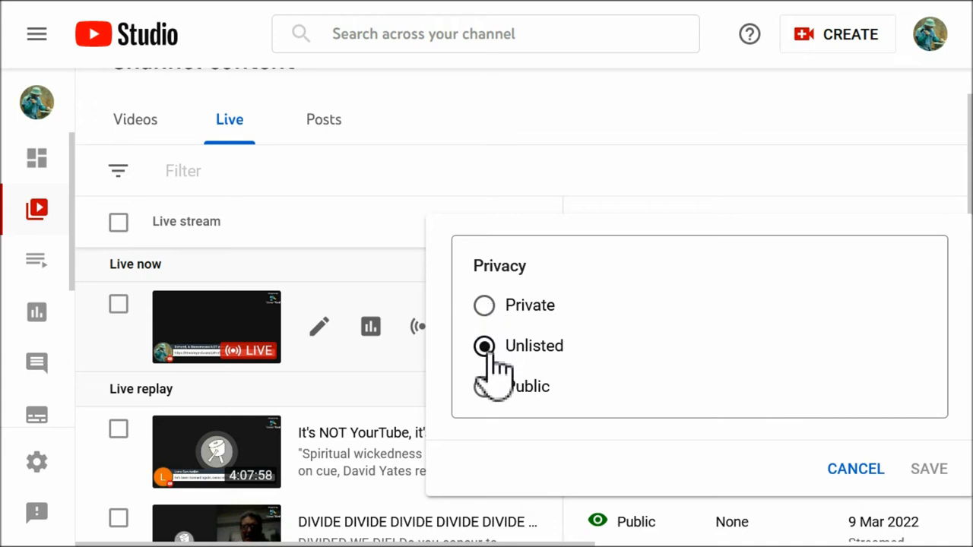
{"action": "mouse_move", "coordinate": [483, 388]}
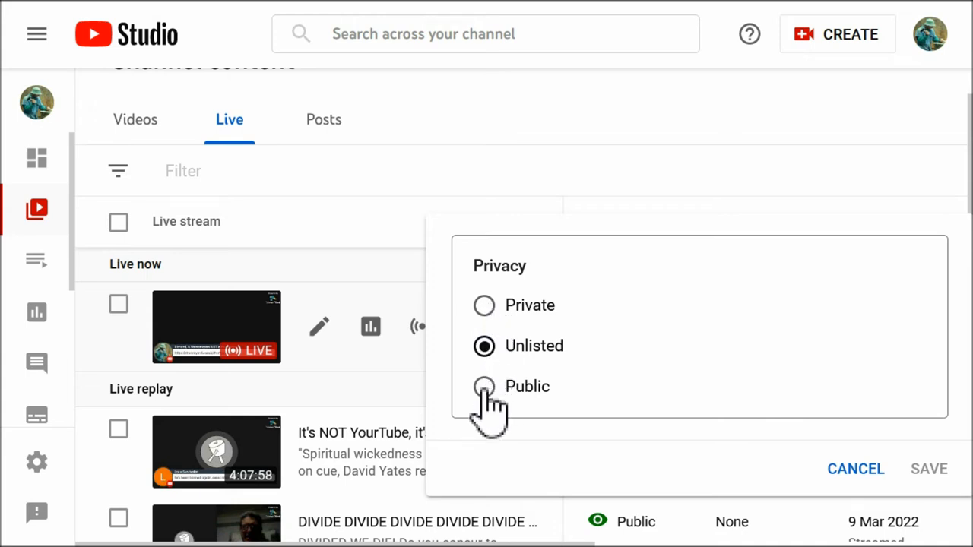
{"action": "left_click", "coordinate": [484, 386]}
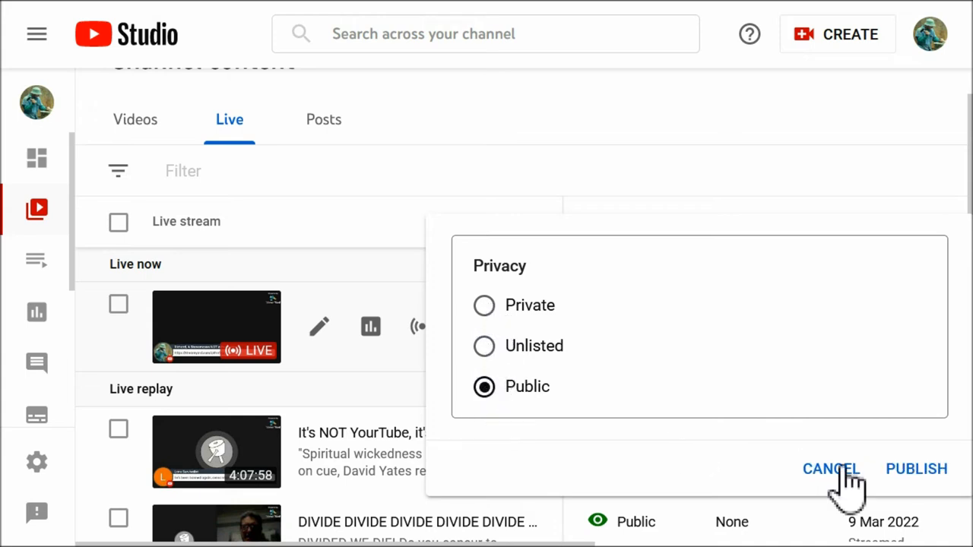
{"action": "mouse_move", "coordinate": [915, 469]}
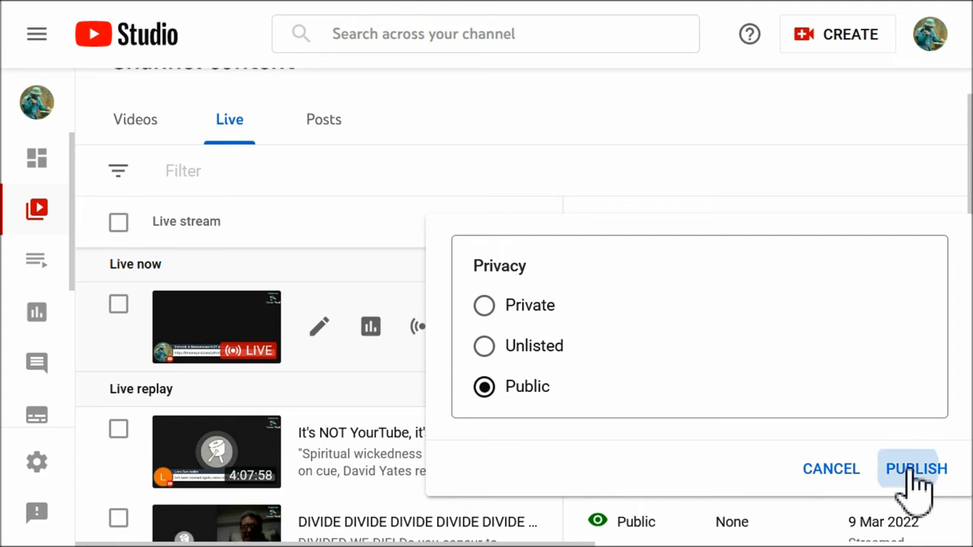
{"action": "left_click", "coordinate": [915, 468]}
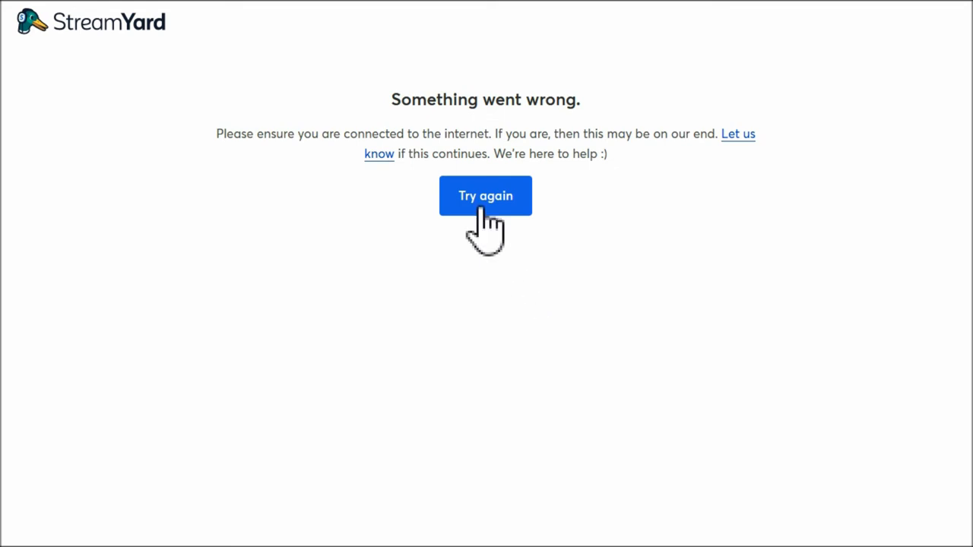
- Retry past the error page, start the camera preview and enter the live studio again
{"action": "left_click", "coordinate": [486, 195]}
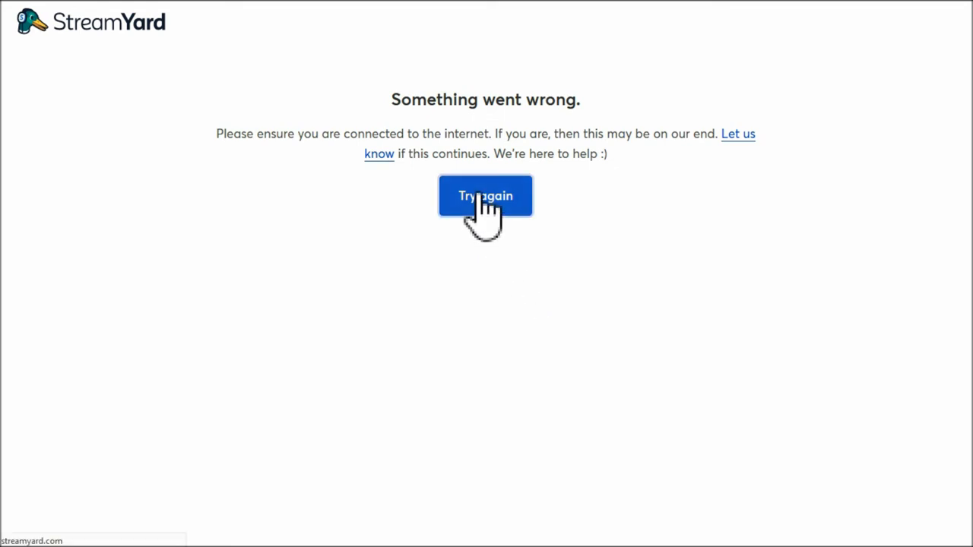
{"action": "left_click", "coordinate": [485, 195]}
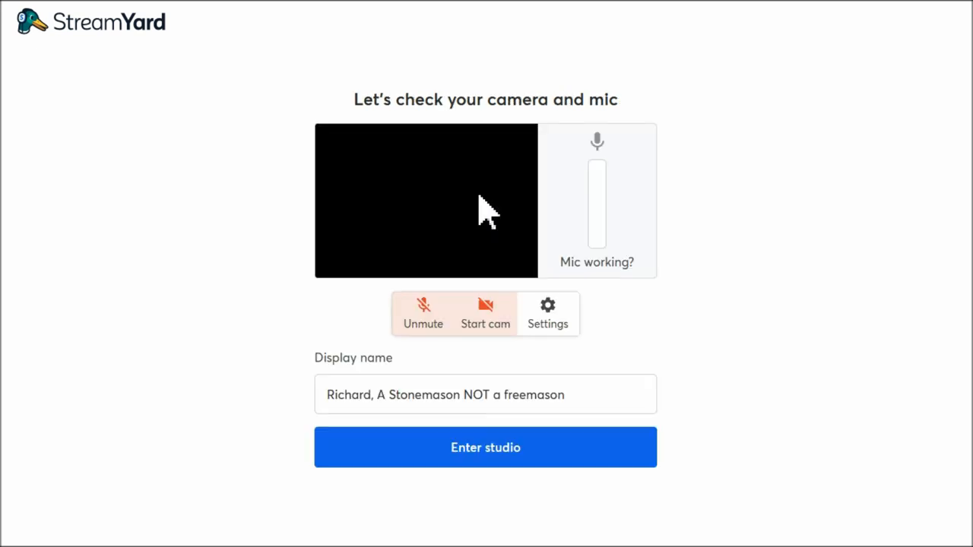
{"action": "left_click", "coordinate": [485, 314]}
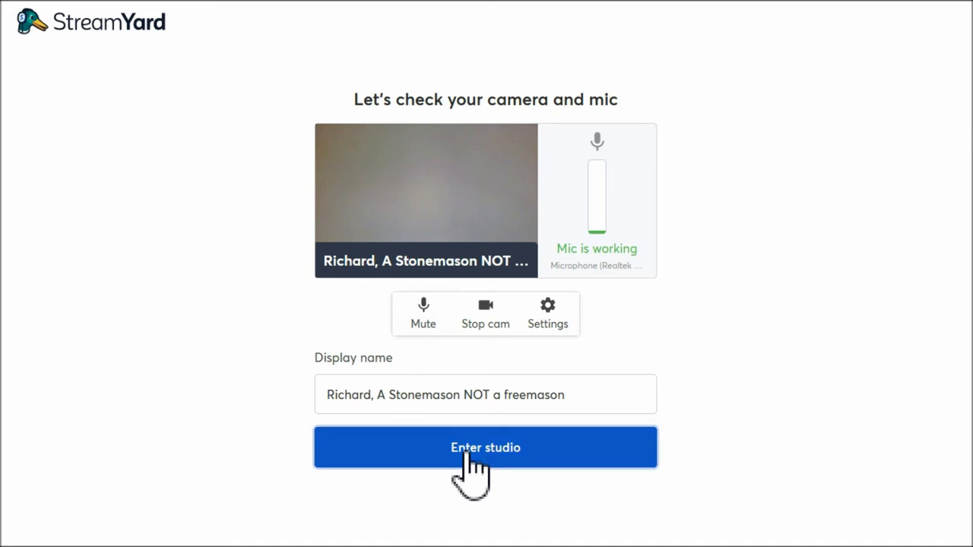
{"action": "left_click", "coordinate": [487, 447]}
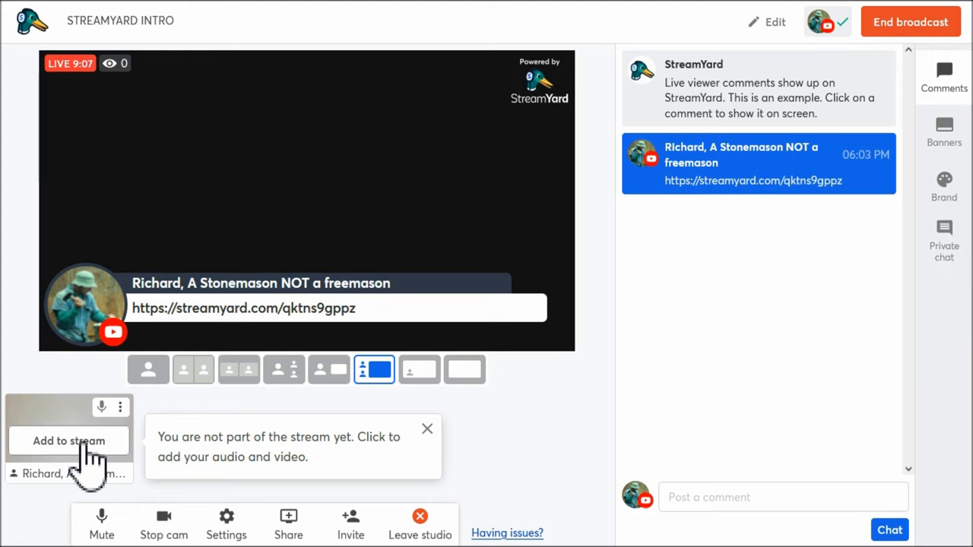
- Rejoin the stream with camera and audio and share the entire screen again
{"action": "left_click", "coordinate": [69, 441]}
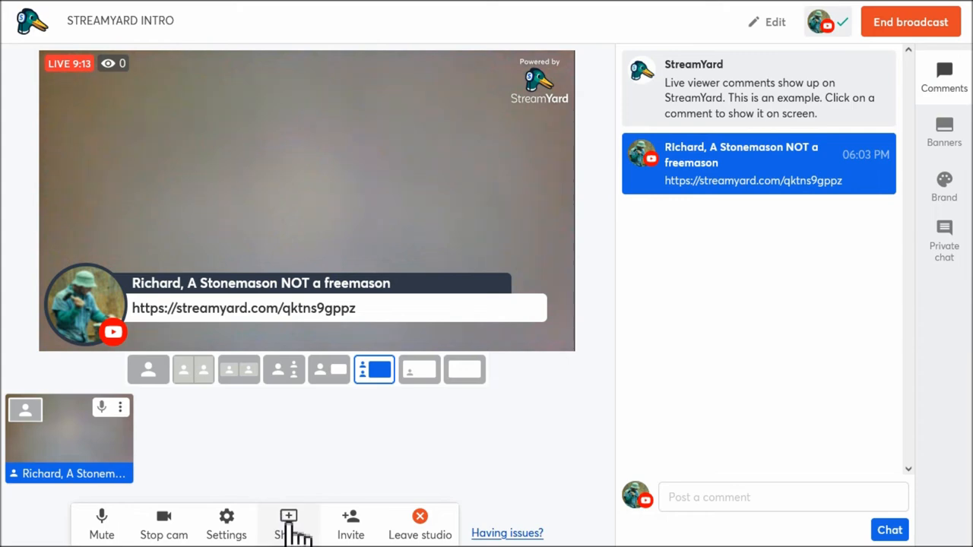
{"action": "left_click", "coordinate": [289, 520]}
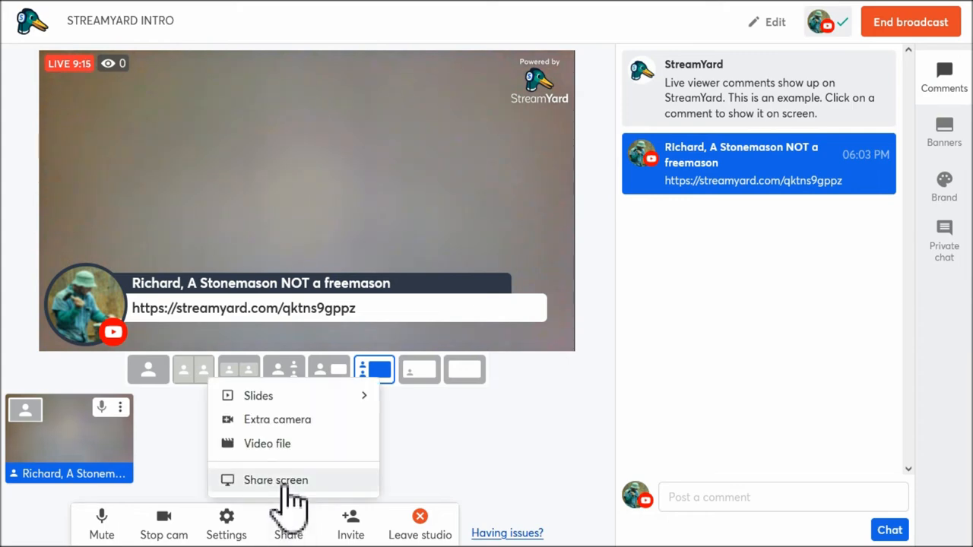
{"action": "left_click", "coordinate": [275, 480]}
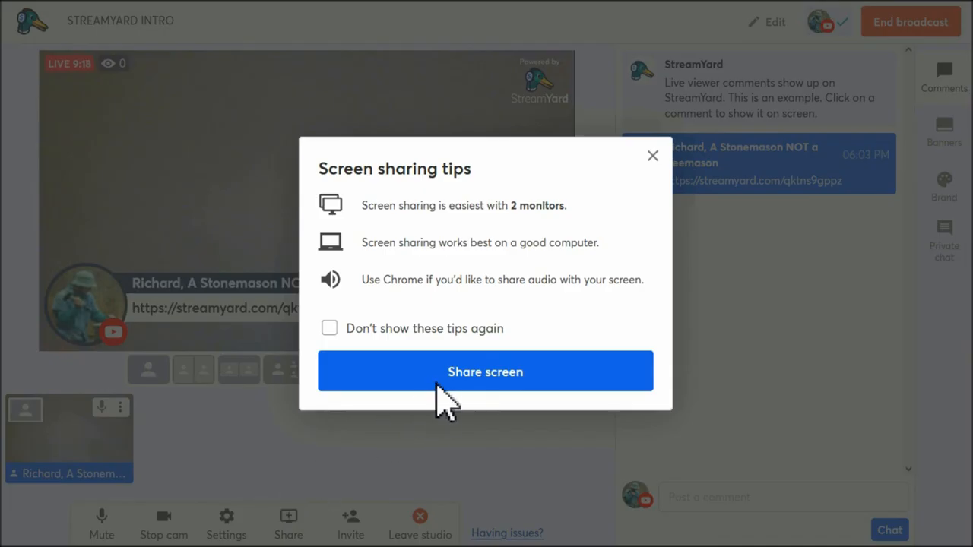
{"action": "left_click", "coordinate": [485, 371]}
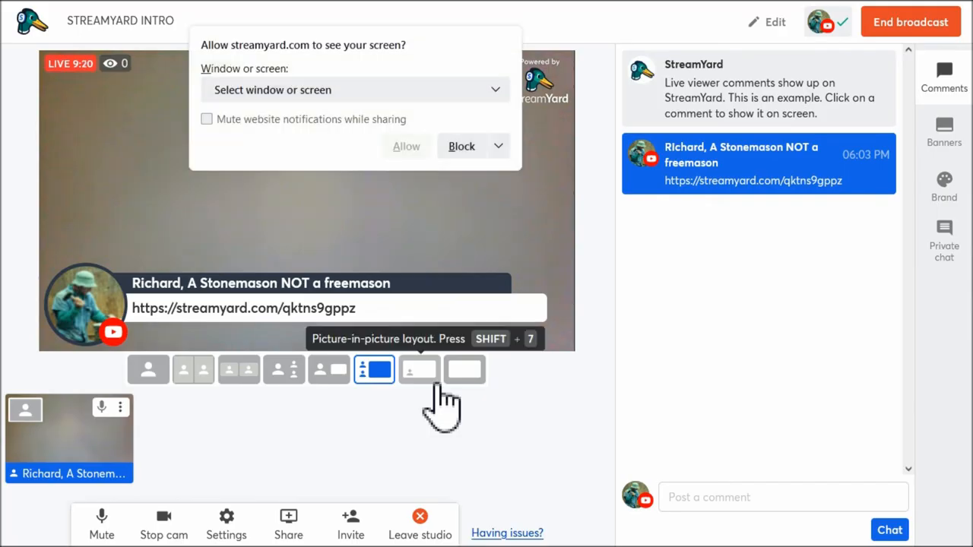
{"action": "left_click", "coordinate": [353, 90]}
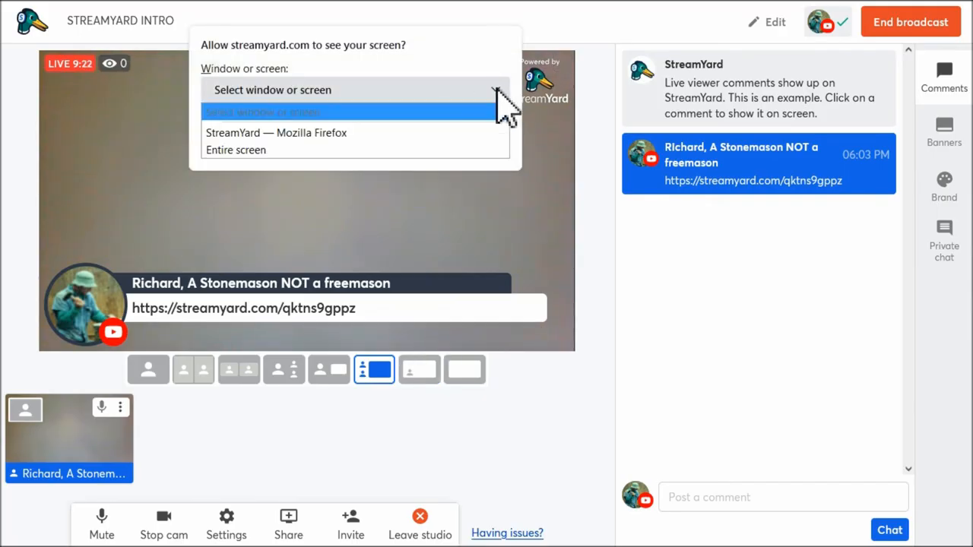
{"action": "left_click", "coordinate": [236, 151]}
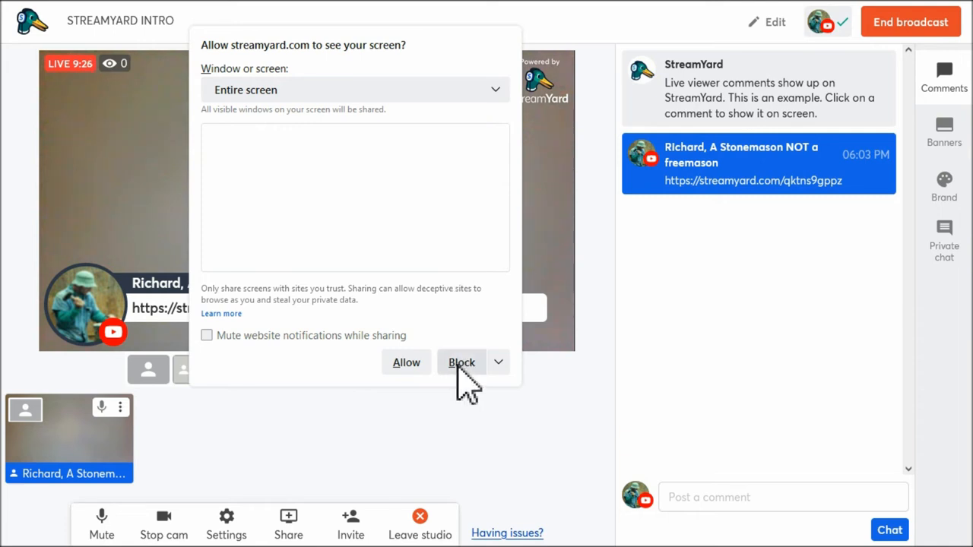
{"action": "left_click", "coordinate": [406, 362]}
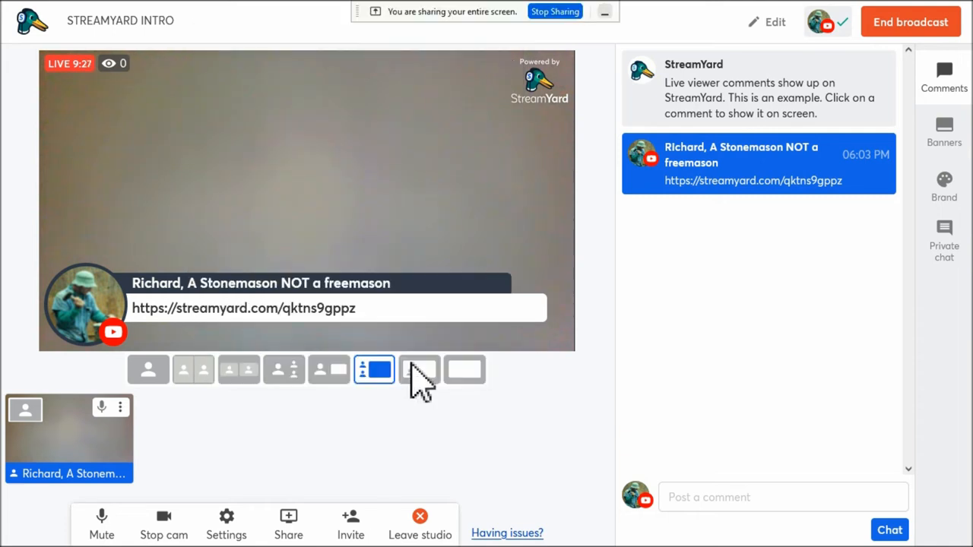
- Switch the stage through picture-in-picture to the Cinema layout so the shared screen fills it
{"action": "left_click", "coordinate": [289, 524]}
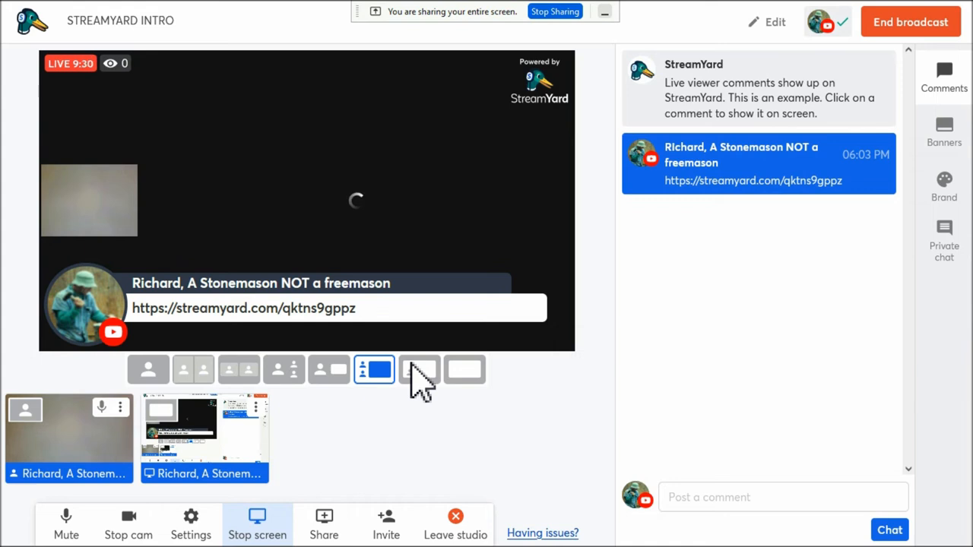
{"action": "left_click", "coordinate": [419, 371]}
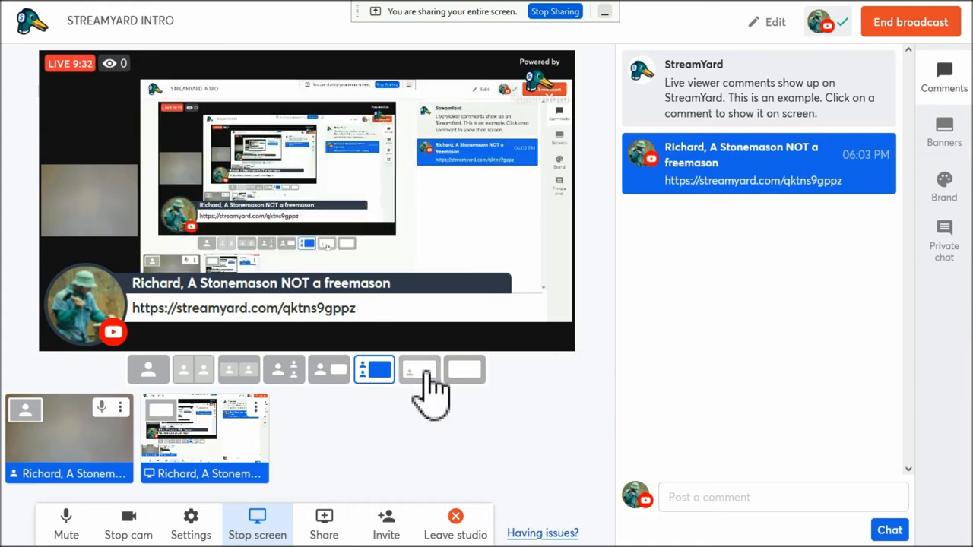
{"action": "mouse_move", "coordinate": [465, 371]}
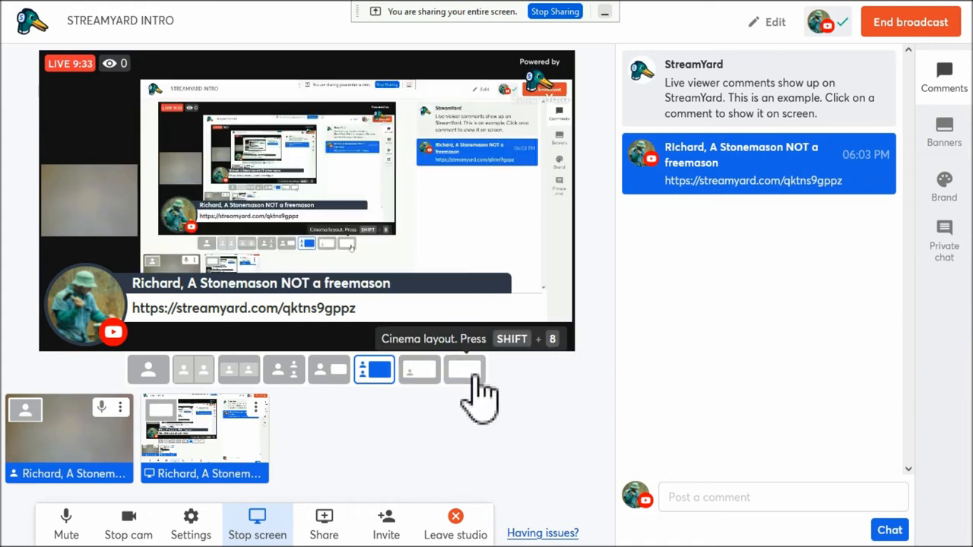
{"action": "left_click", "coordinate": [466, 370]}
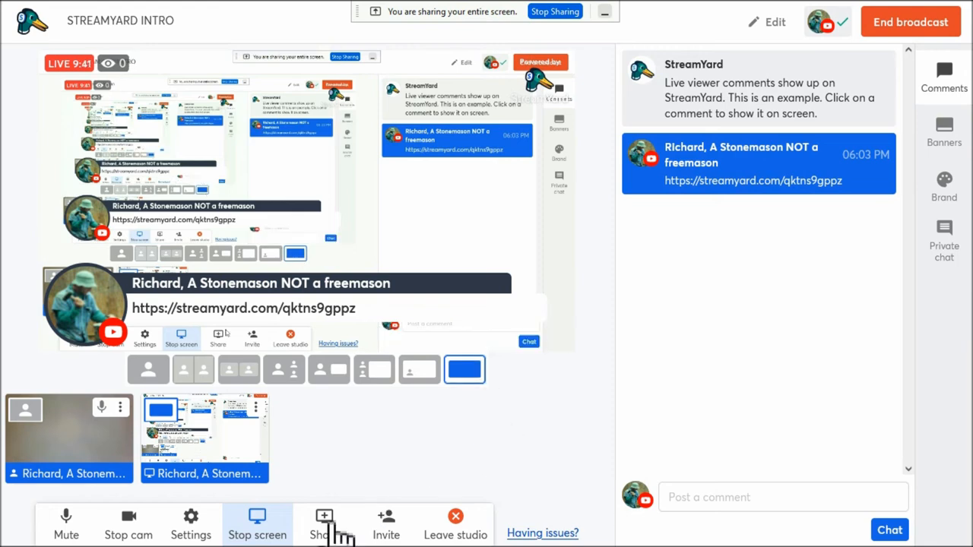
{"action": "left_click", "coordinate": [324, 524]}
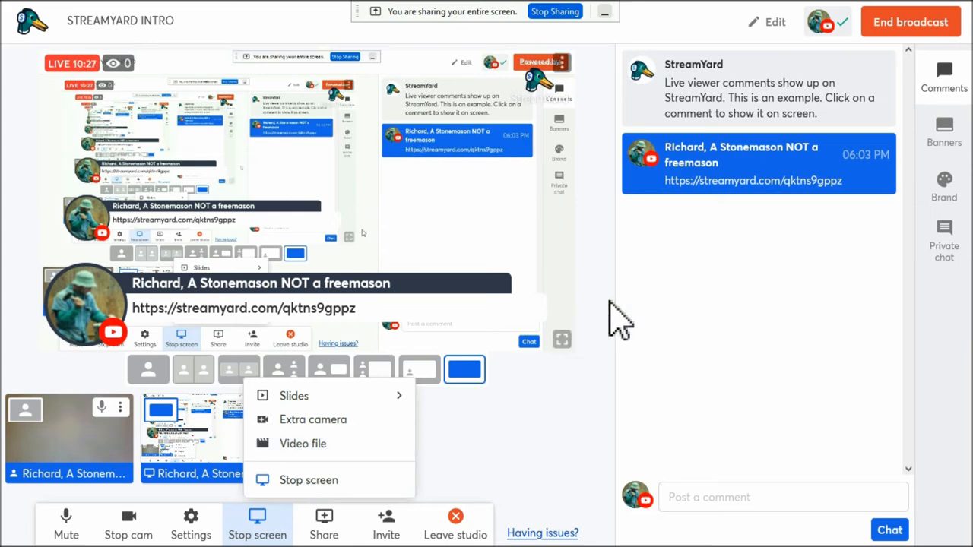
{"action": "mouse_move", "coordinate": [517, 304]}
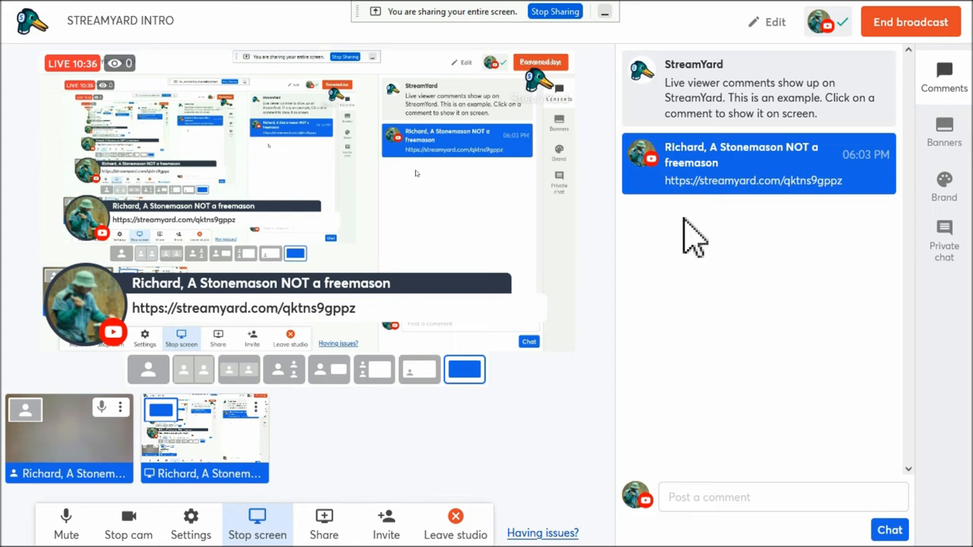
{"action": "mouse_move", "coordinate": [693, 58]}
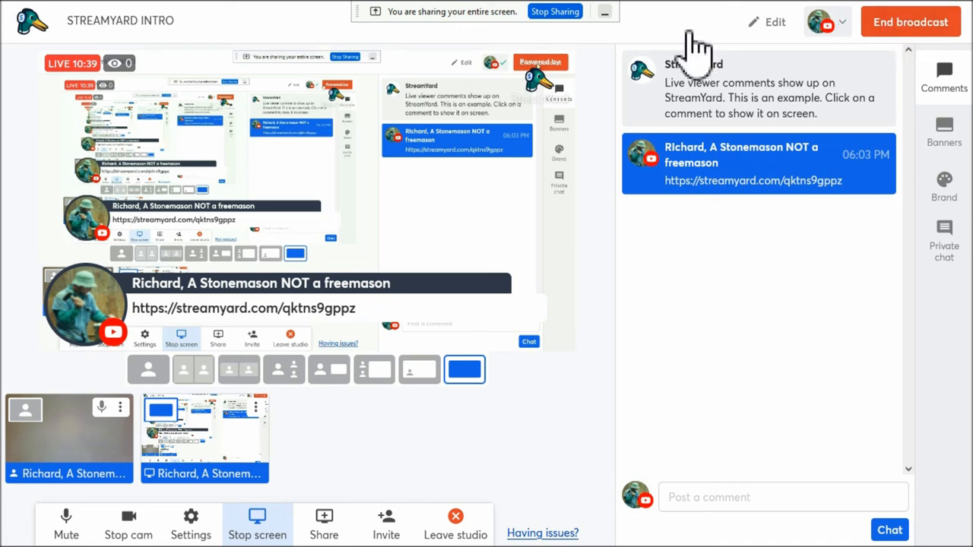
{"action": "mouse_move", "coordinate": [669, 38]}
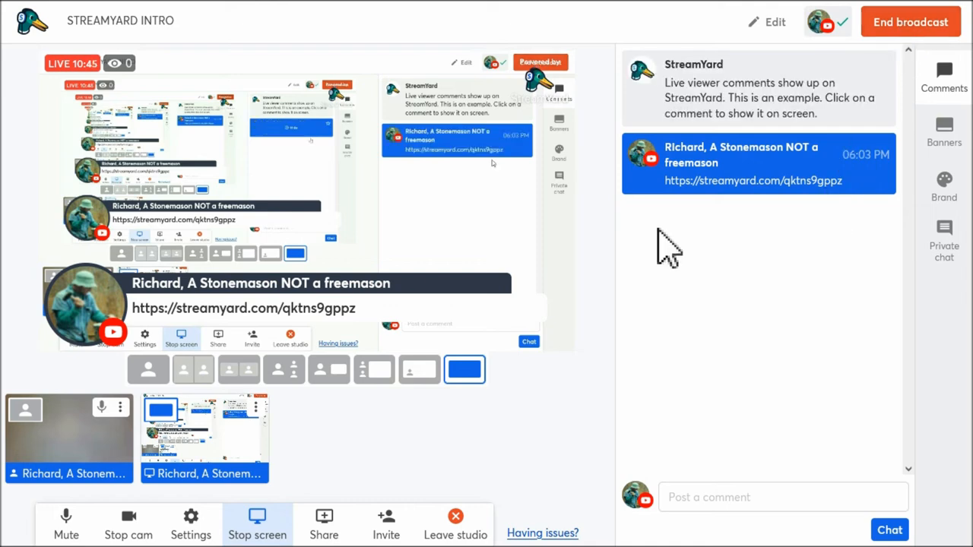
{"action": "left_click", "coordinate": [118, 64]}
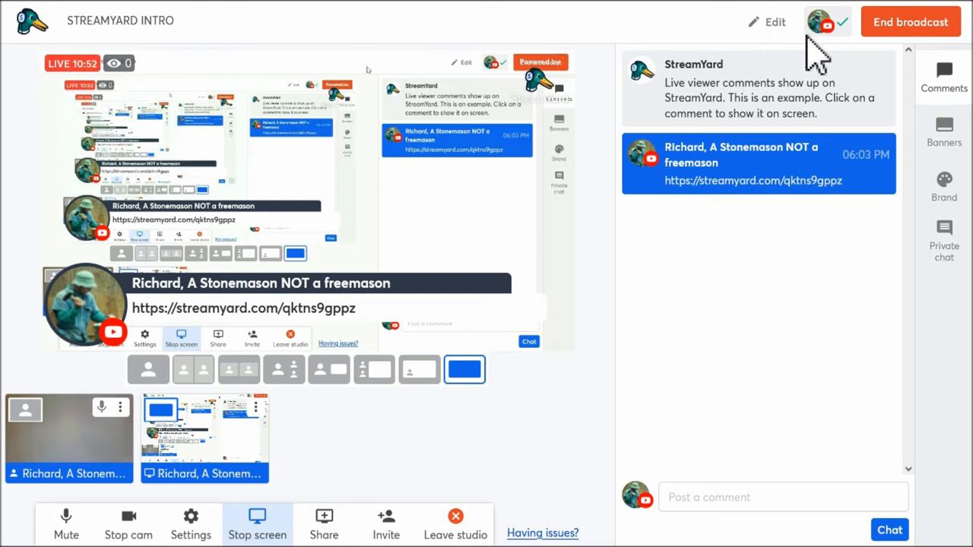
{"action": "mouse_move", "coordinate": [548, 350]}
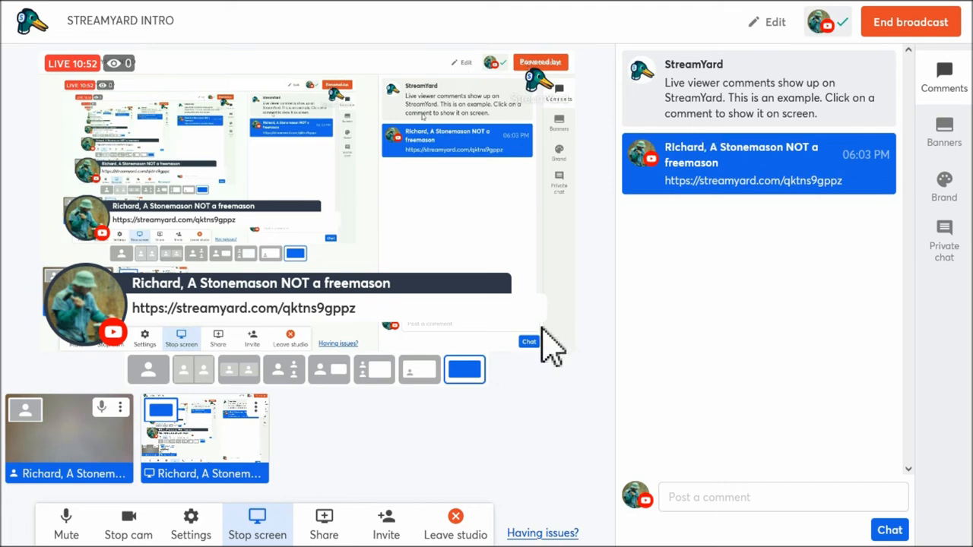
{"action": "mouse_move", "coordinate": [763, 286]}
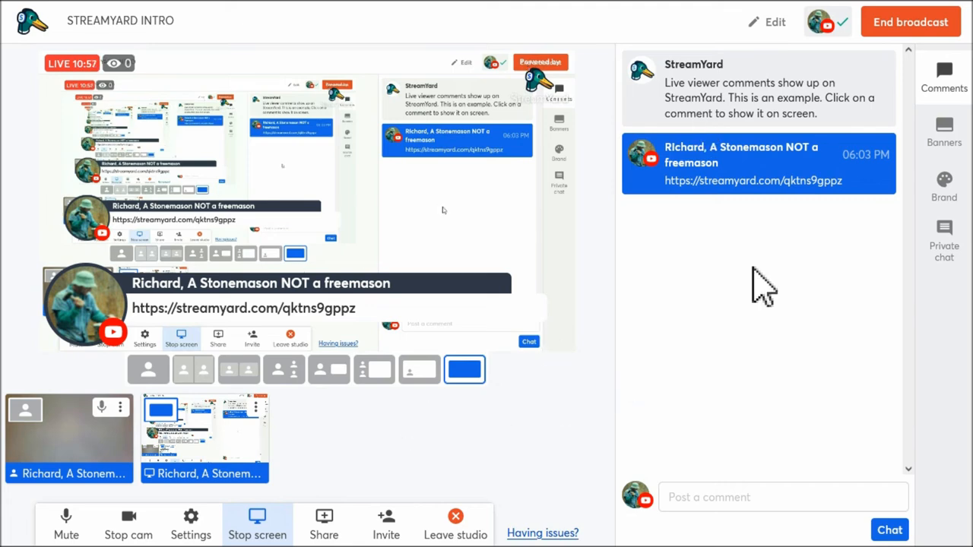
{"action": "mouse_move", "coordinate": [806, 243]}
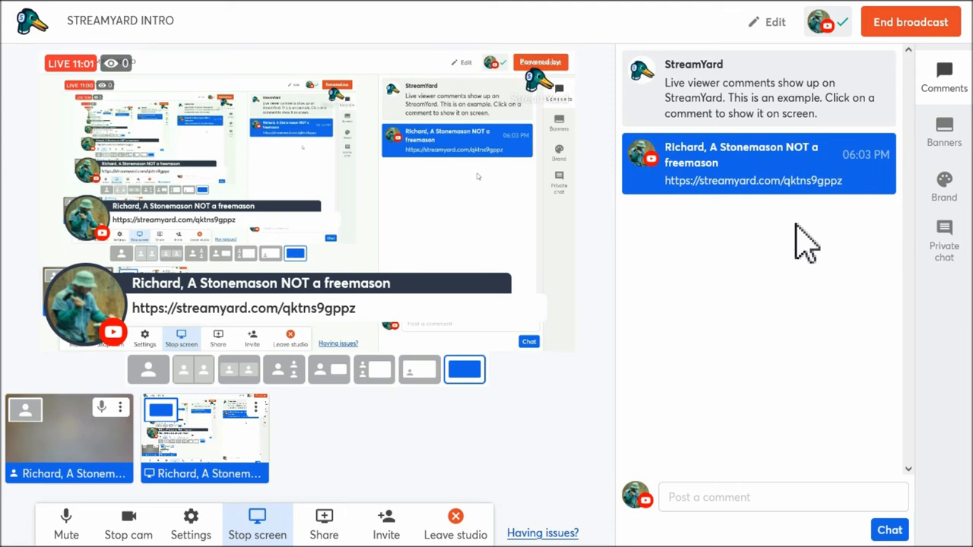
{"action": "mouse_move", "coordinate": [874, 236]}
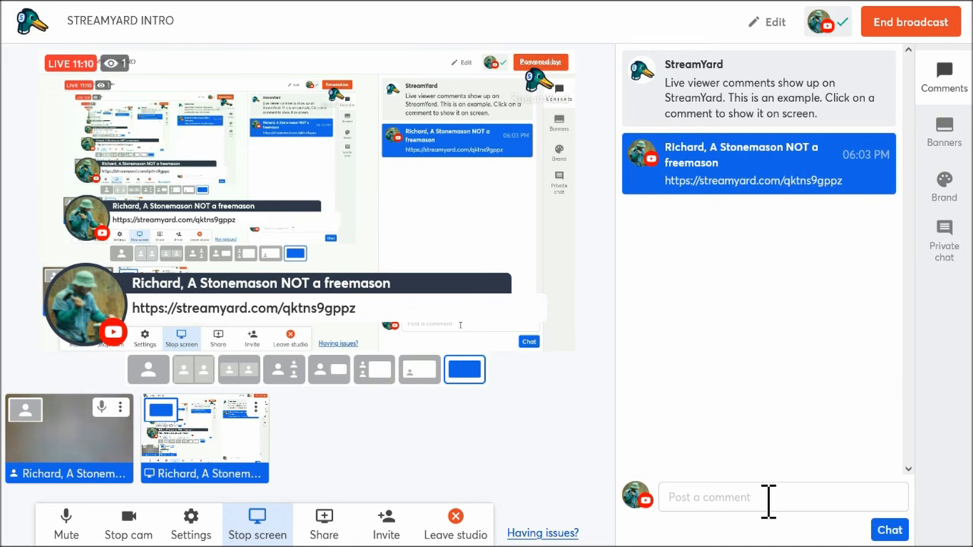
- Post the chat comment 'This Is A tEsT' and show it on the live stage
{"action": "left_click", "coordinate": [760, 498]}
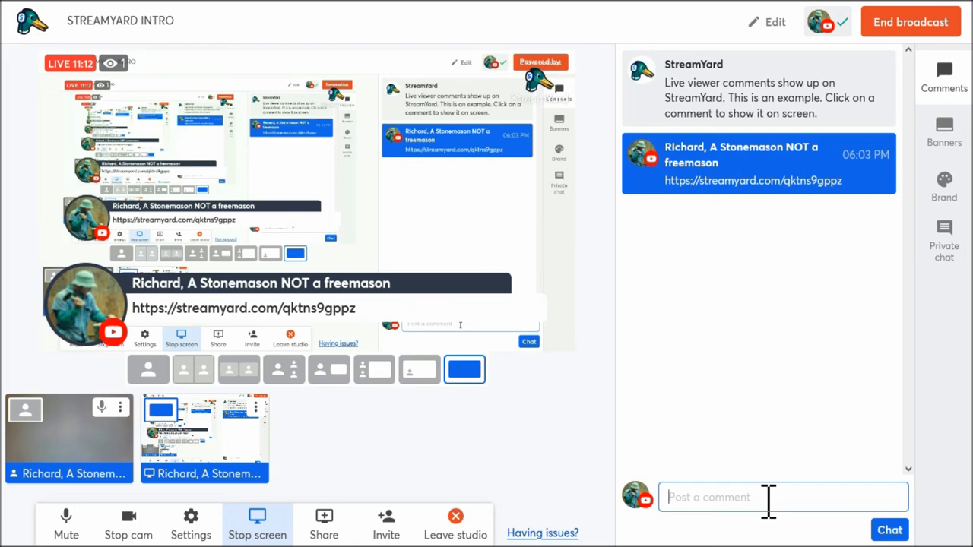
{"action": "type", "text": "This Is A t"}
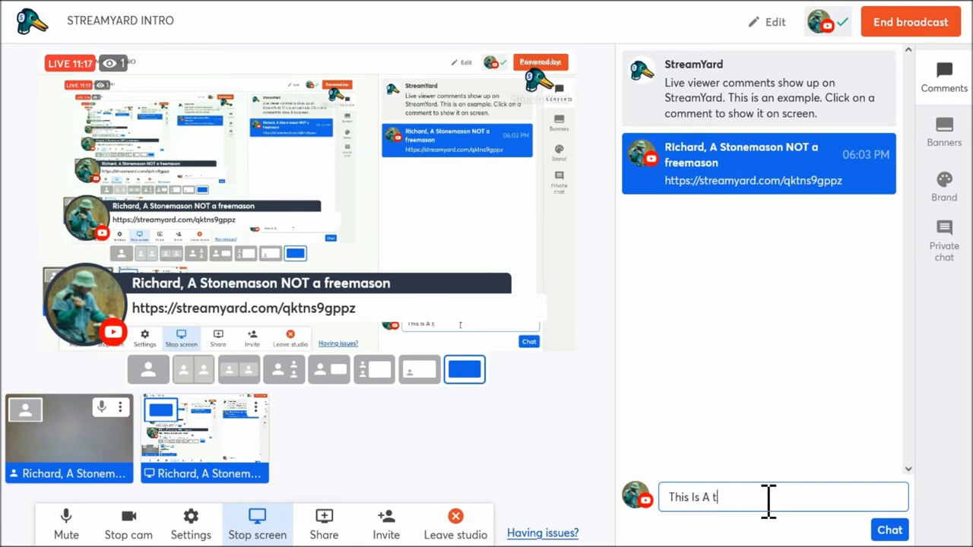
{"action": "type", "text": "Es"}
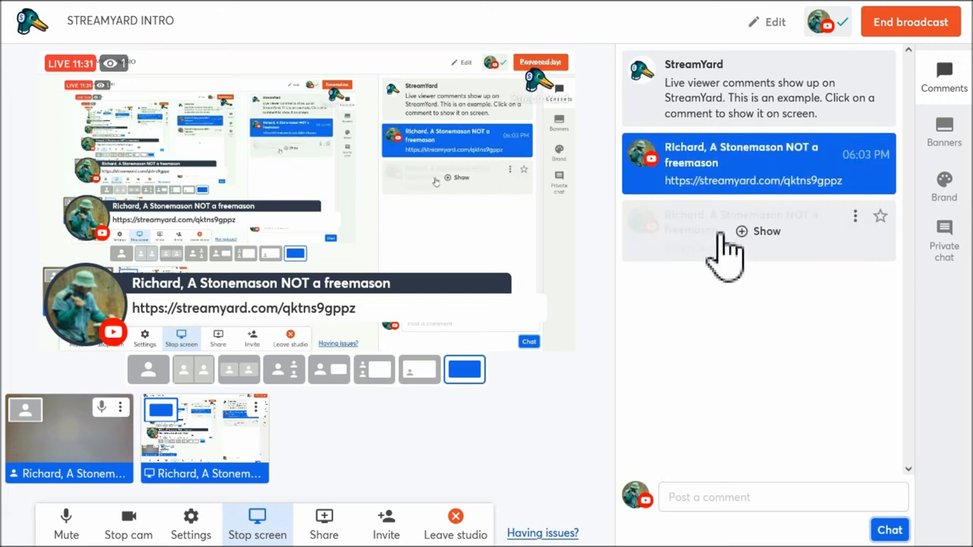
{"action": "left_click", "coordinate": [764, 231]}
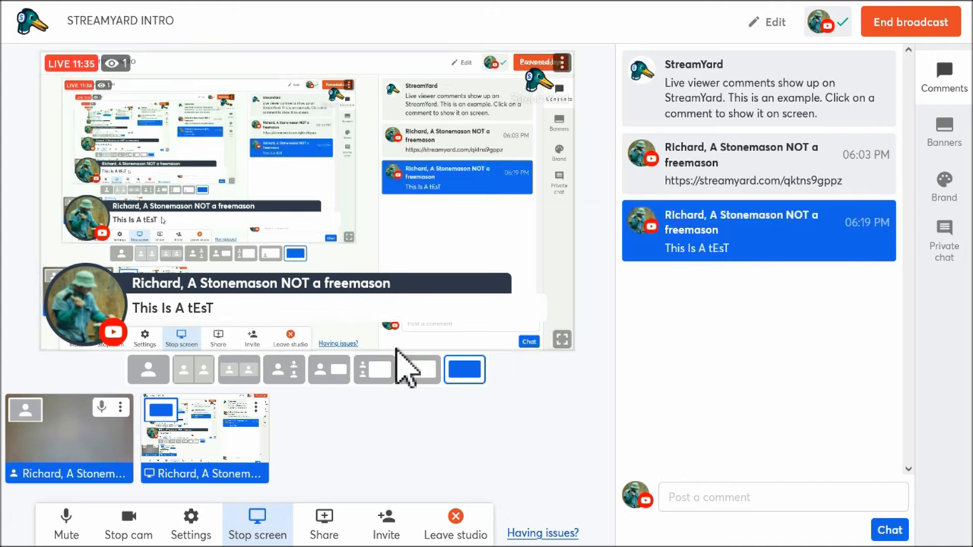
{"action": "mouse_move", "coordinate": [150, 370]}
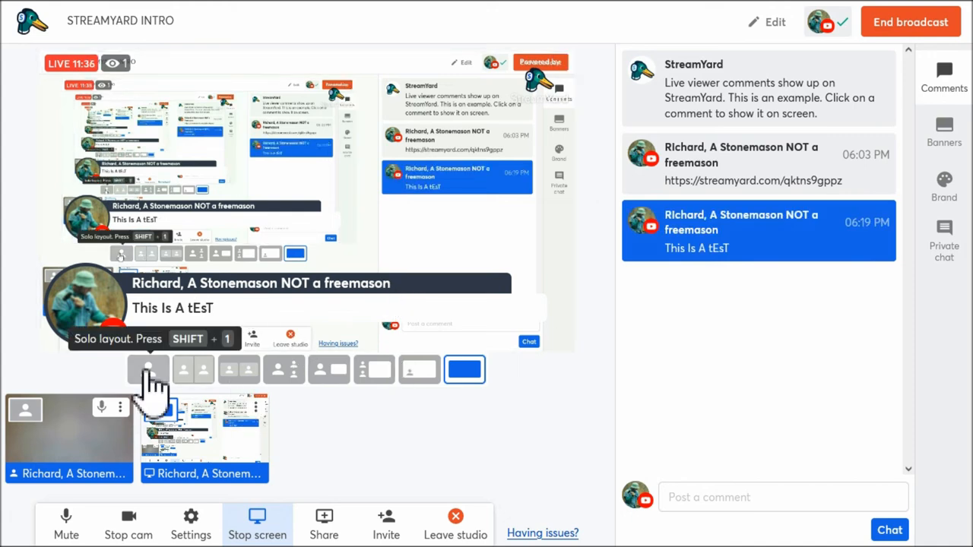
- Switch the live stage to the Solo layout showing only the camera feed
{"action": "left_click", "coordinate": [149, 370]}
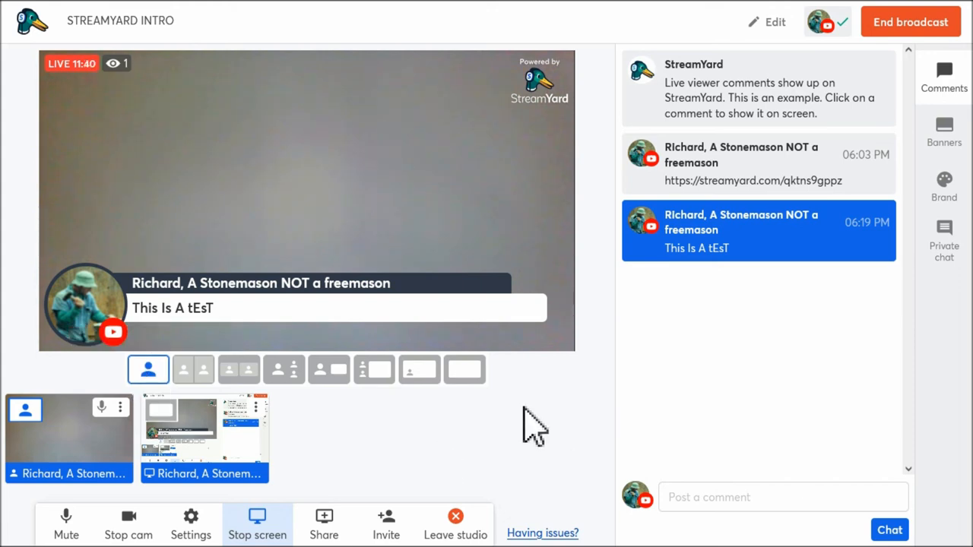
{"action": "mouse_move", "coordinate": [548, 426]}
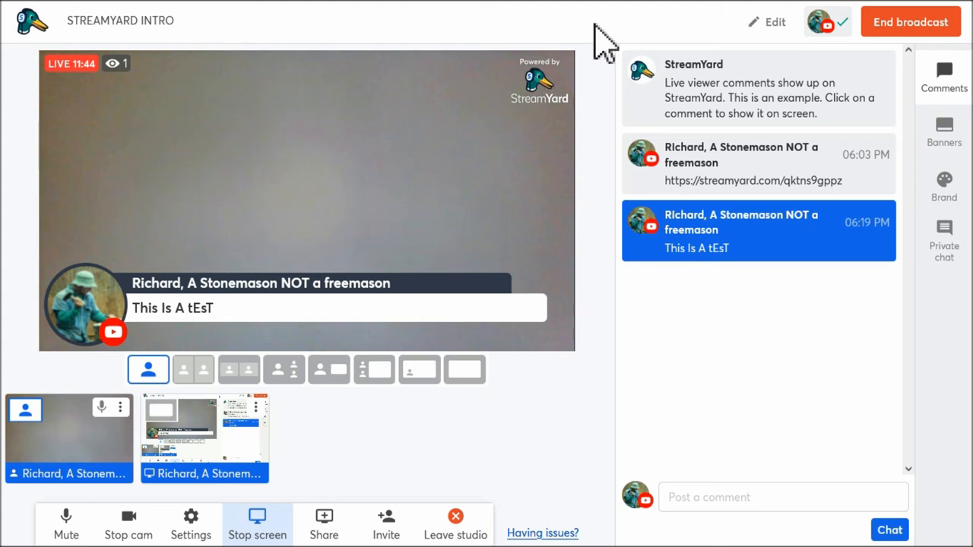
{"action": "mouse_move", "coordinate": [410, 46]}
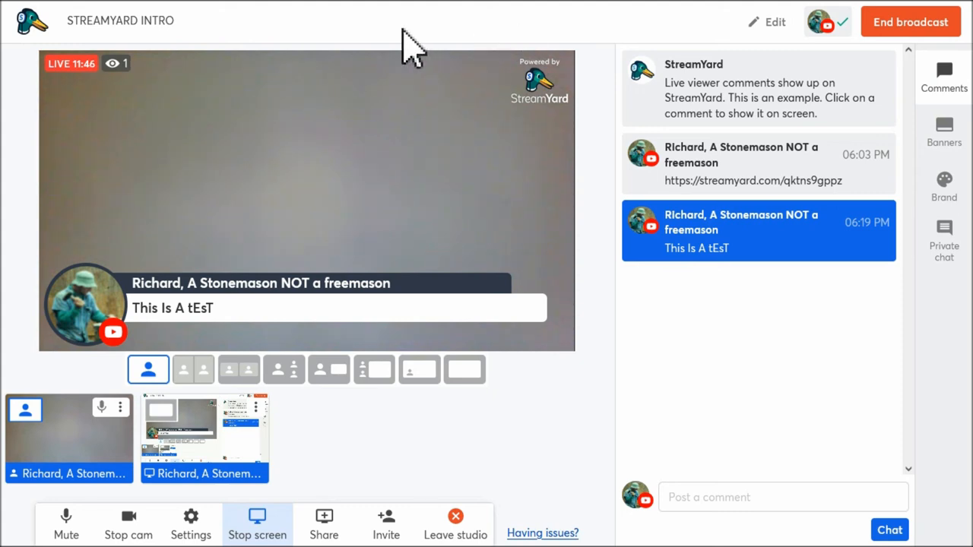
{"action": "mouse_move", "coordinate": [256, 45]}
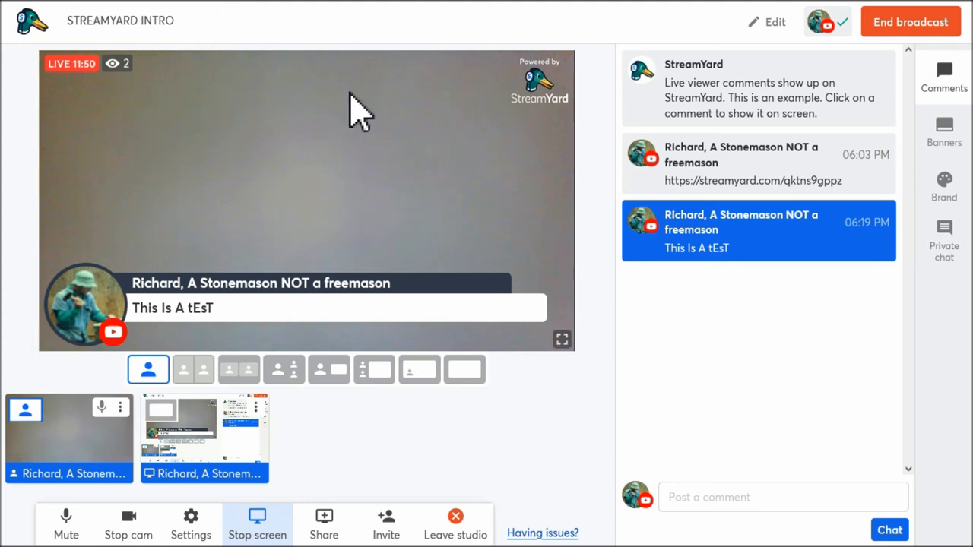
{"action": "mouse_move", "coordinate": [608, 365]}
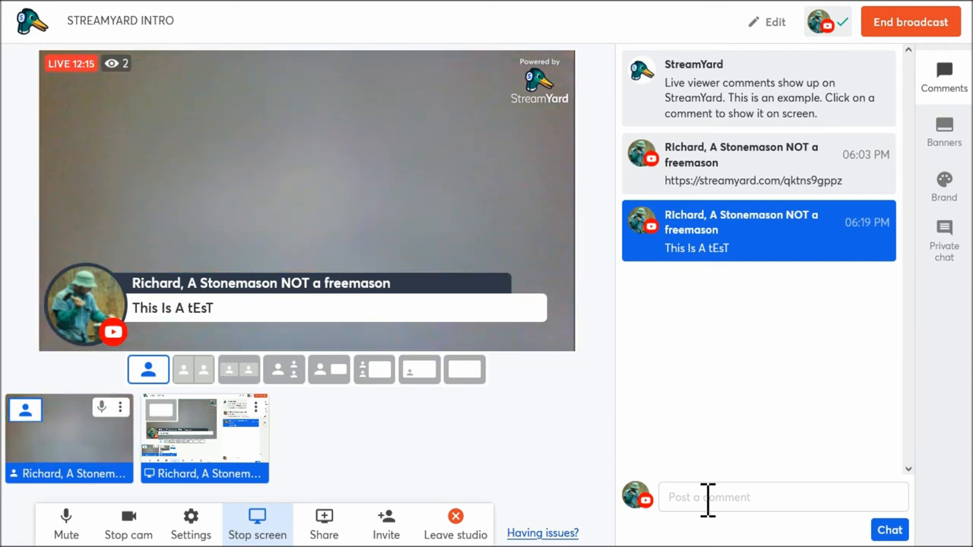
- Turn the camera off, close the camera-unplugged notice and cancel the DriverUpdate notification
{"action": "left_click", "coordinate": [127, 525]}
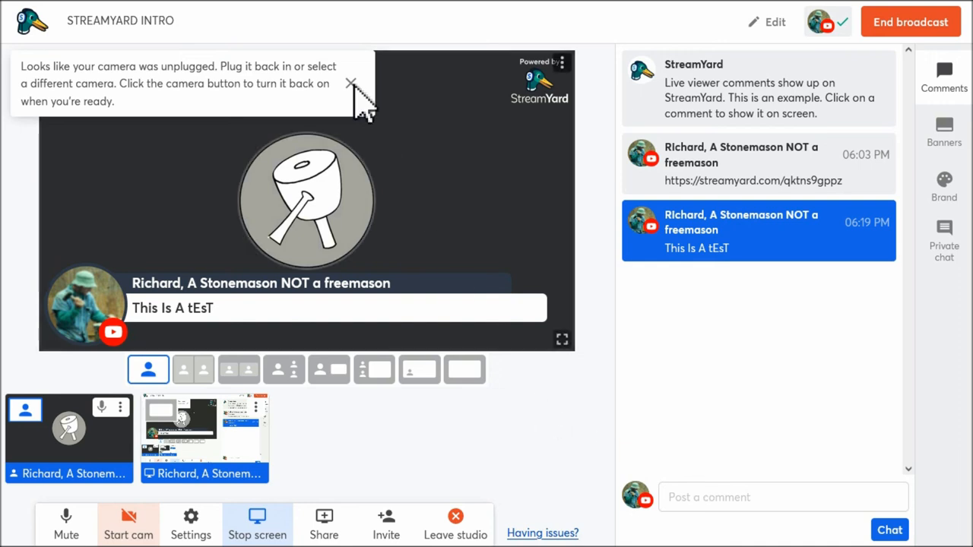
{"action": "left_click", "coordinate": [350, 82]}
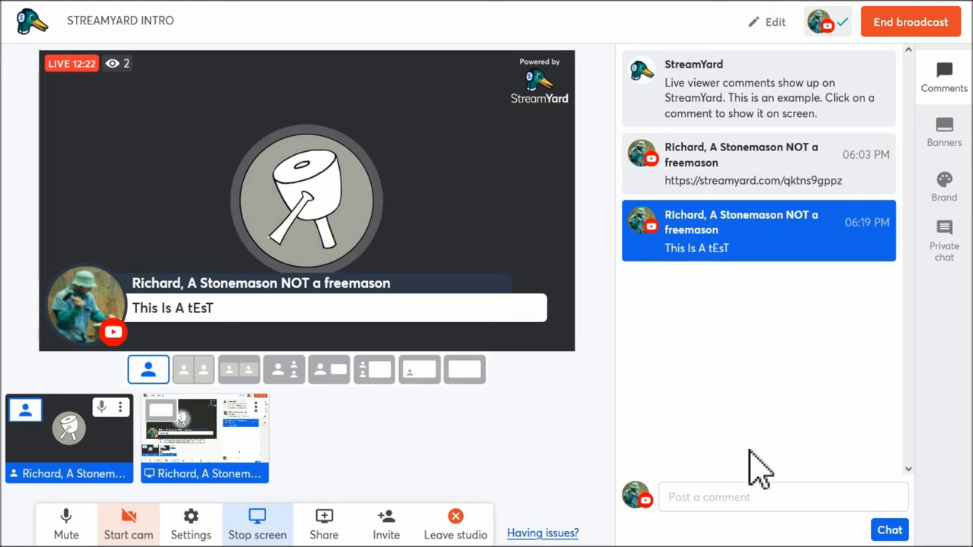
{"action": "mouse_move", "coordinate": [836, 327]}
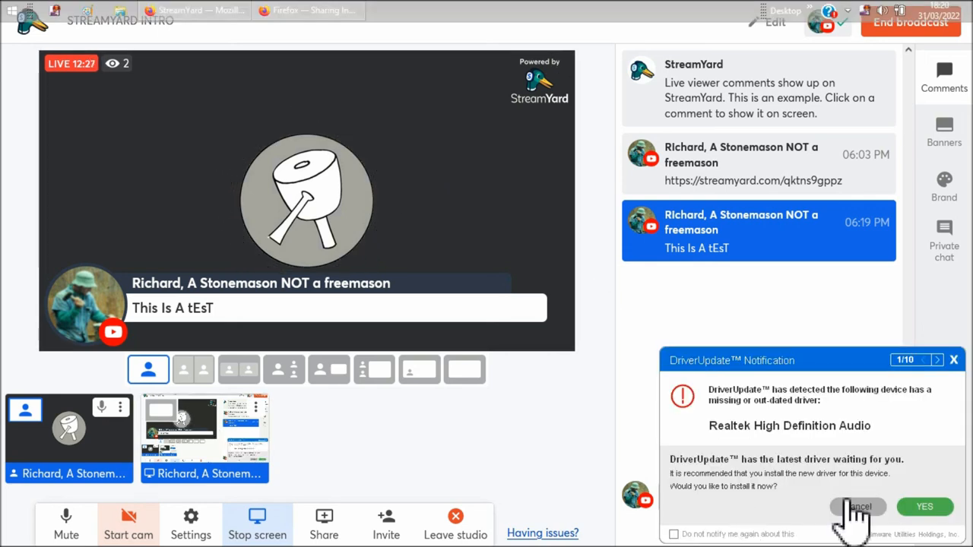
{"action": "left_click", "coordinate": [858, 507]}
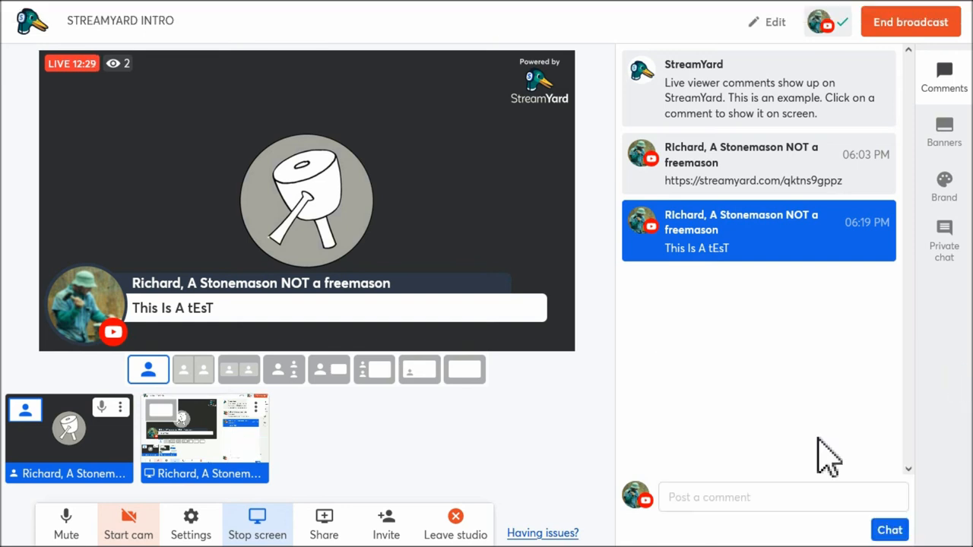
{"action": "left_click", "coordinate": [783, 496]}
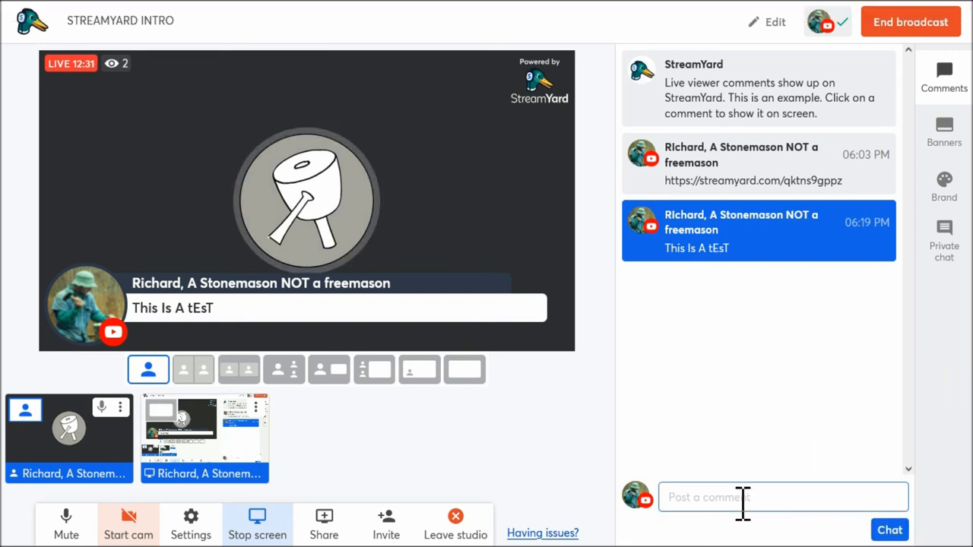
{"action": "type", "text": "SATAN"}
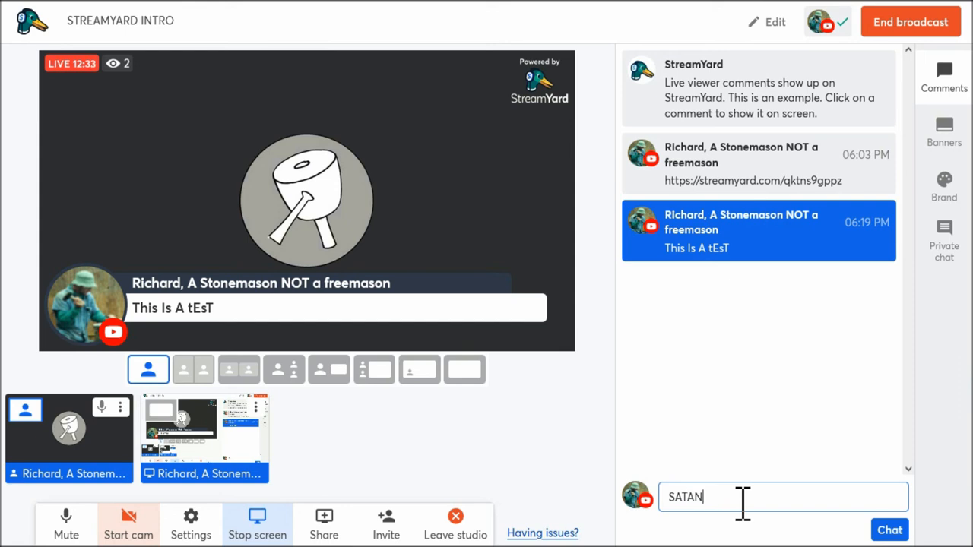
{"action": "type", "text": "IN THE"}
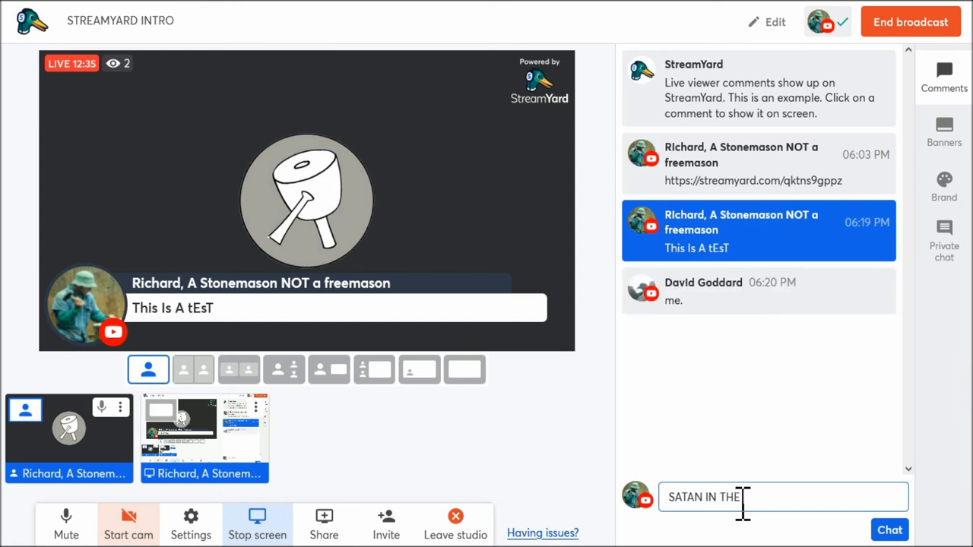
{"action": "type", "text": "CHURC"}
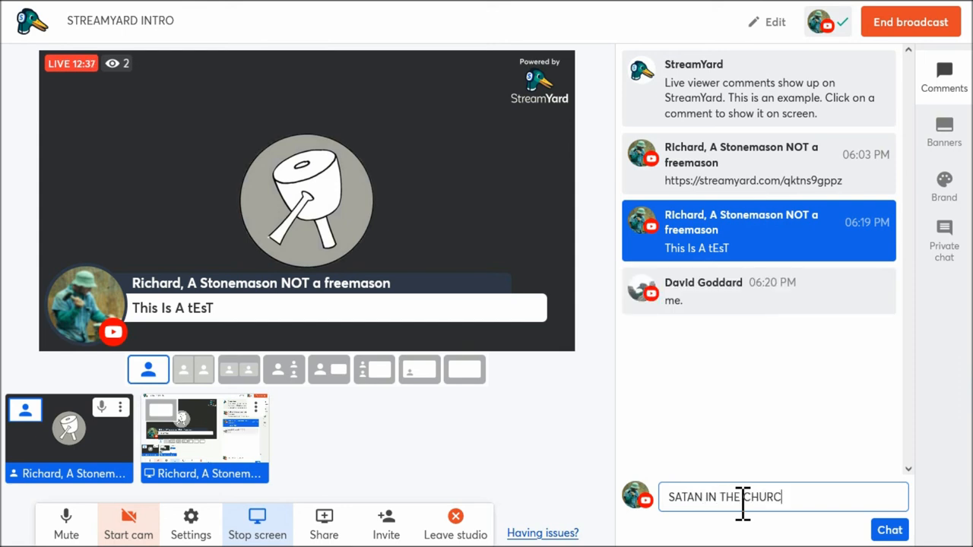
{"action": "type", "text": "H"}
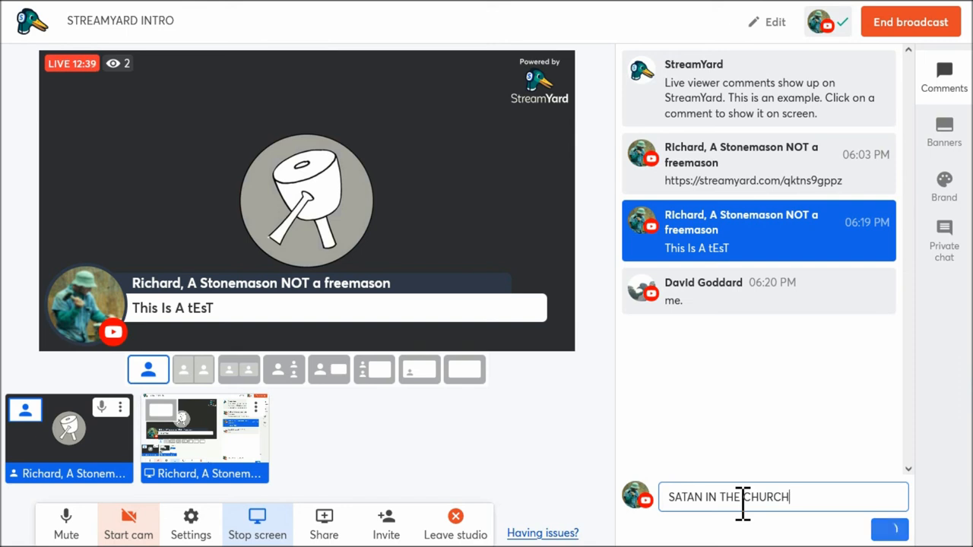
{"action": "left_click", "coordinate": [888, 530]}
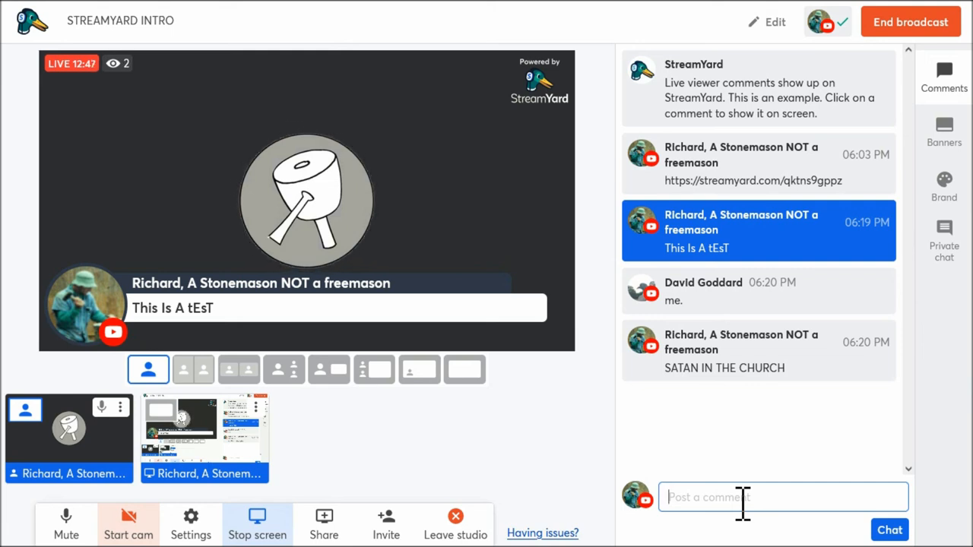
{"action": "mouse_move", "coordinate": [920, 418]}
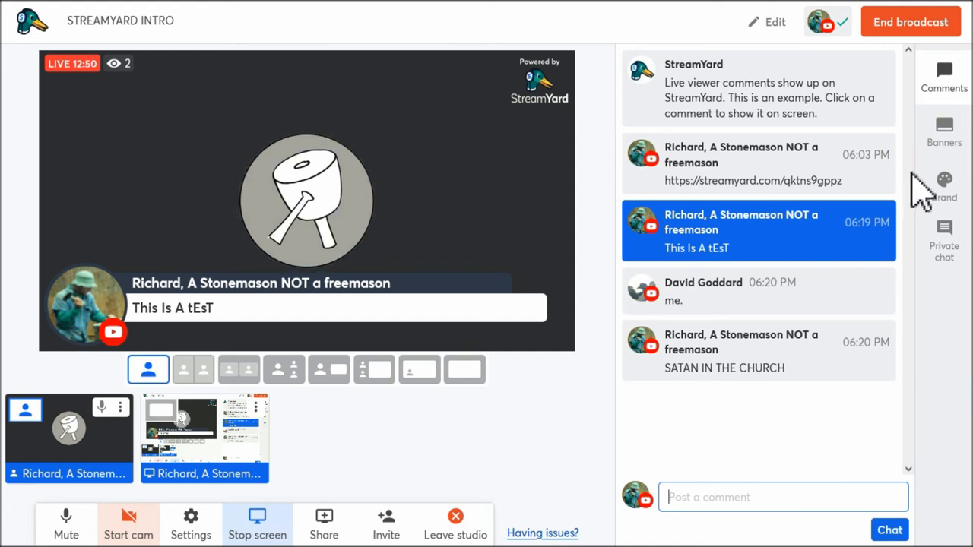
{"action": "mouse_move", "coordinate": [925, 175]}
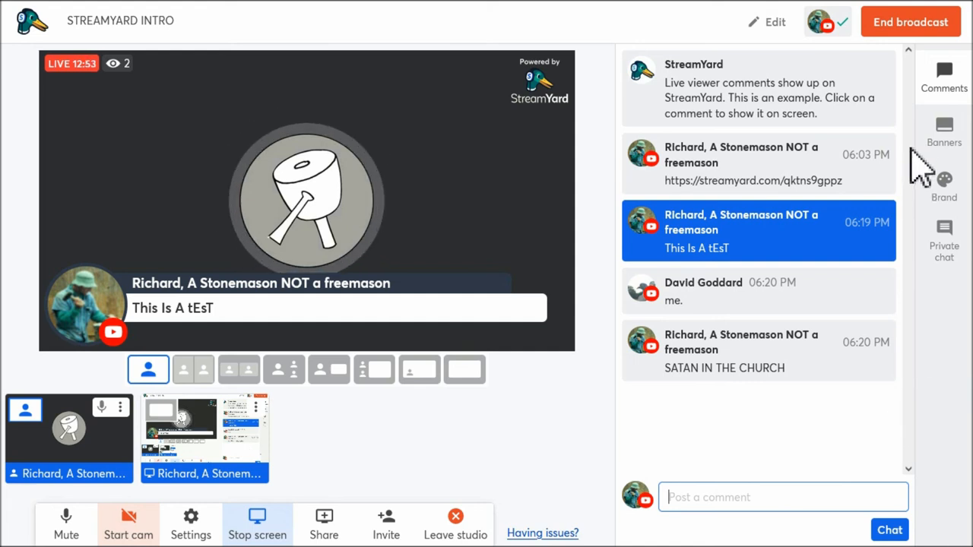
{"action": "mouse_move", "coordinate": [791, 456]}
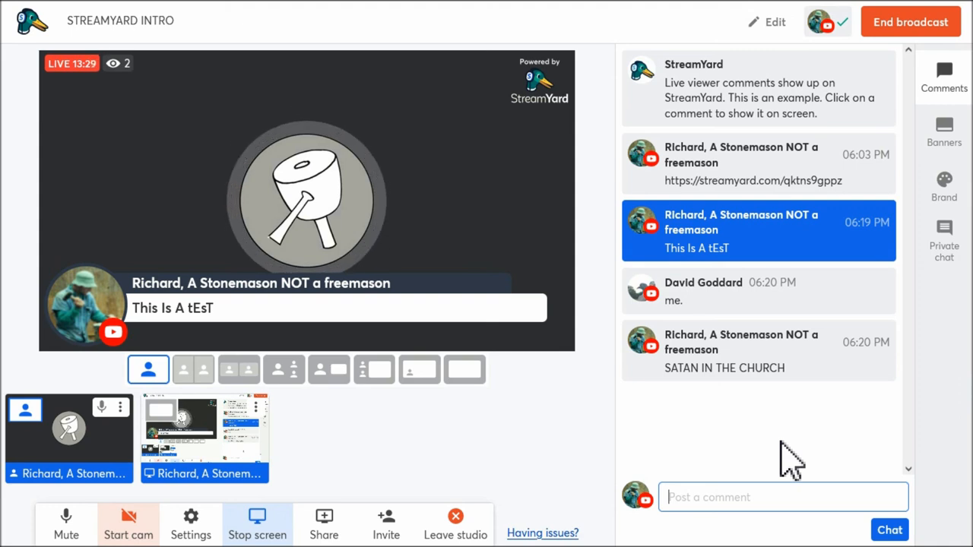
{"action": "mouse_move", "coordinate": [742, 164]}
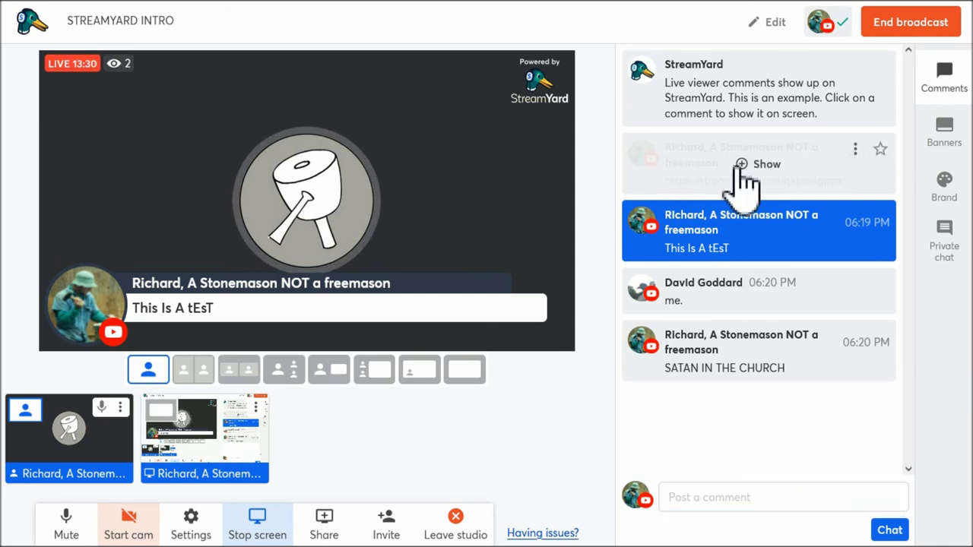
- Show the invite-link comment, then overlay the 'SATAN IN THE CHURCH' comment on the live stage
{"action": "left_click", "coordinate": [767, 164]}
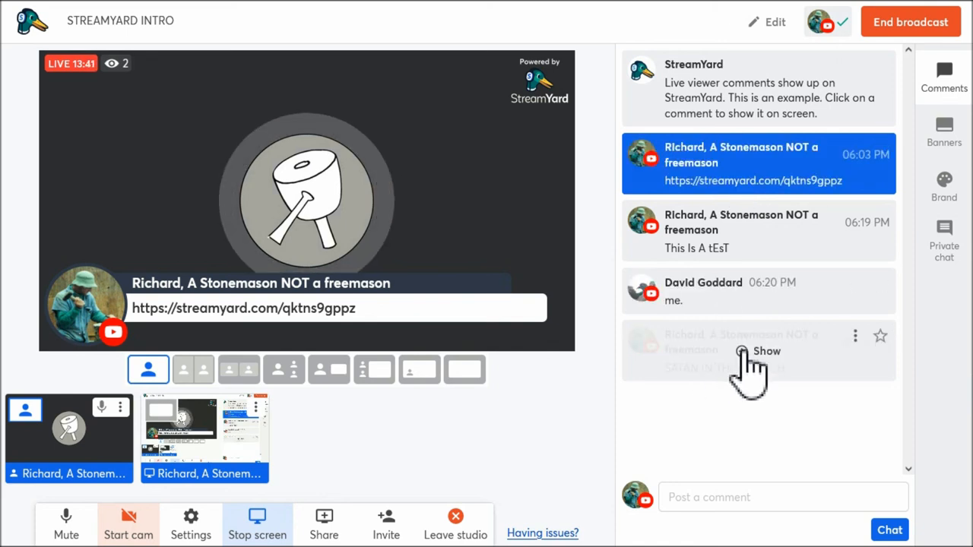
{"action": "left_click", "coordinate": [766, 350]}
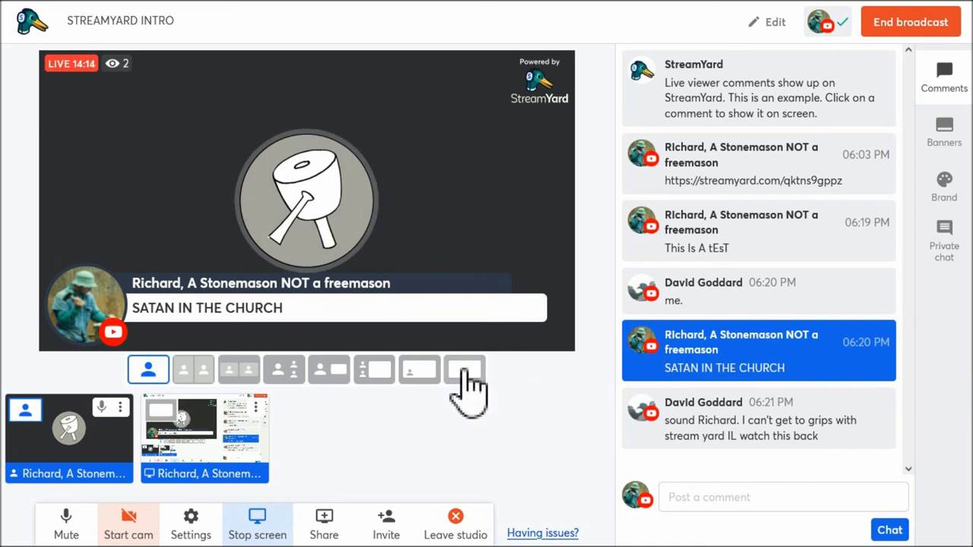
{"action": "mouse_move", "coordinate": [465, 369]}
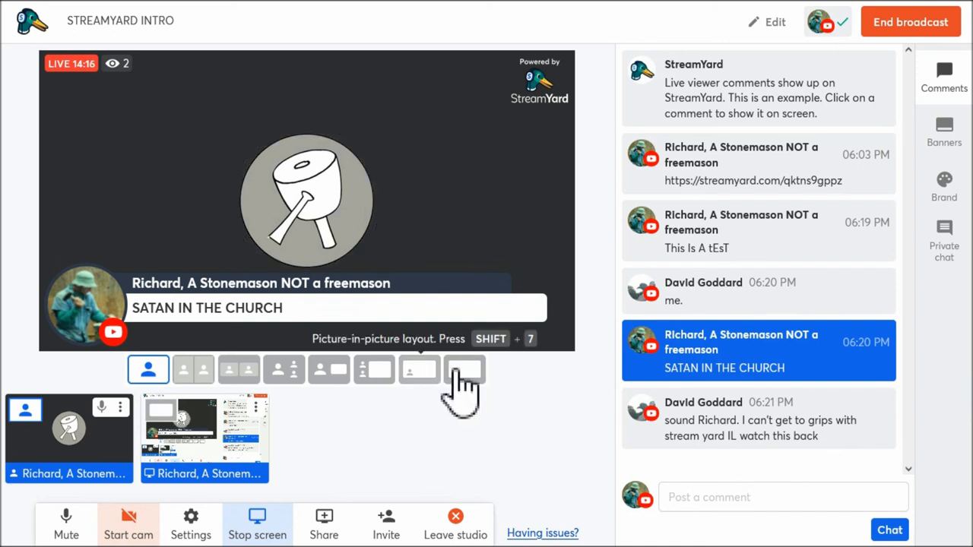
- Switch the stage to the Cinema layout so the shared screen fills the broadcast
{"action": "left_click", "coordinate": [419, 370]}
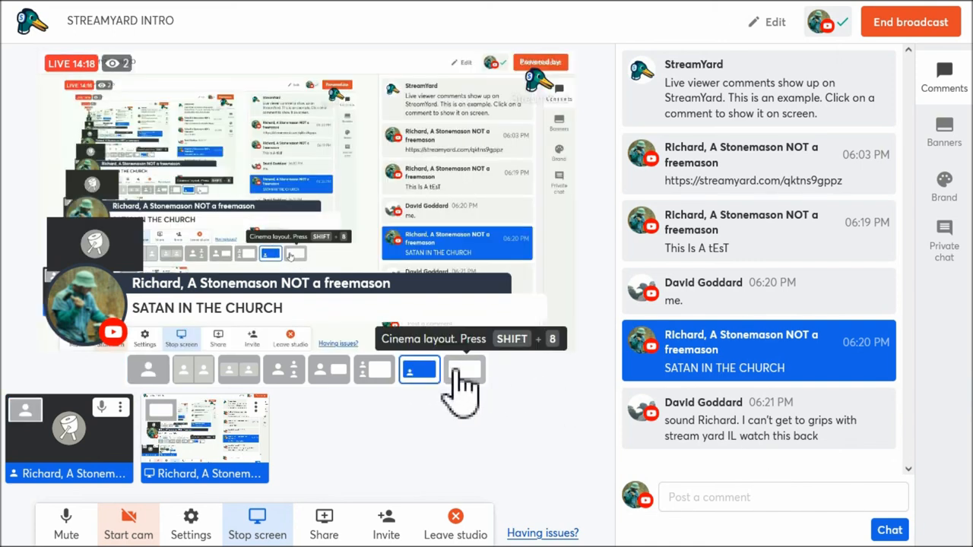
{"action": "left_click", "coordinate": [465, 369]}
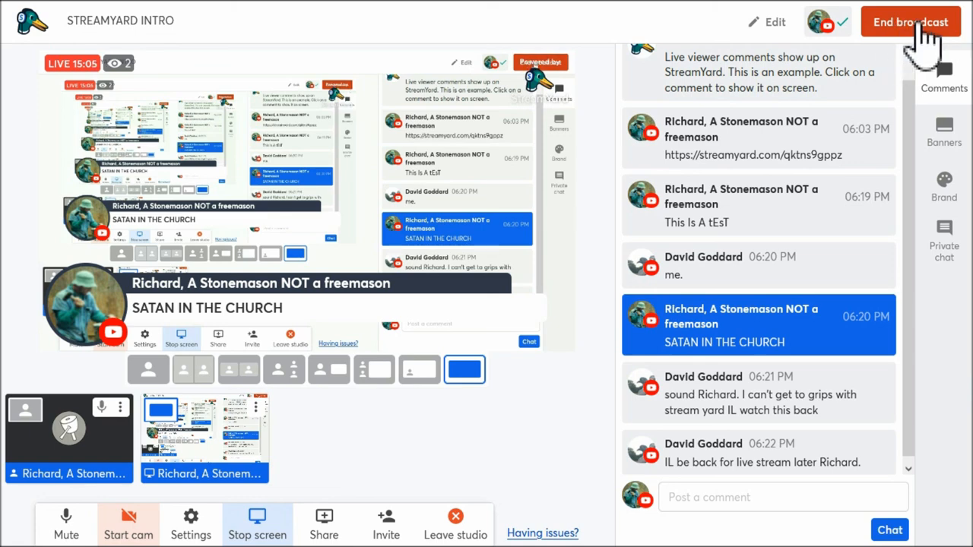
{"action": "mouse_move", "coordinate": [909, 53]}
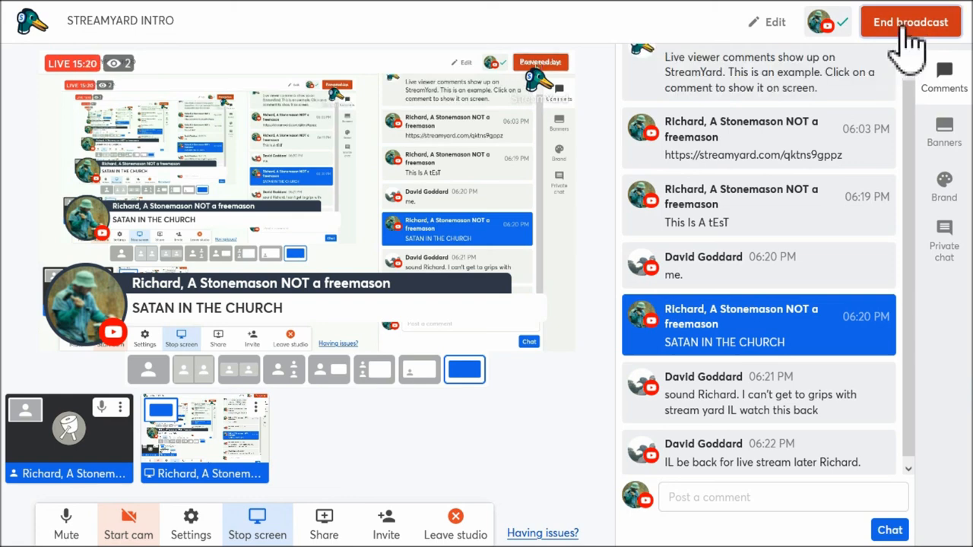
- End the live broadcast and confirm, reaching the 'How did it go?' prompt
{"action": "left_click", "coordinate": [910, 21]}
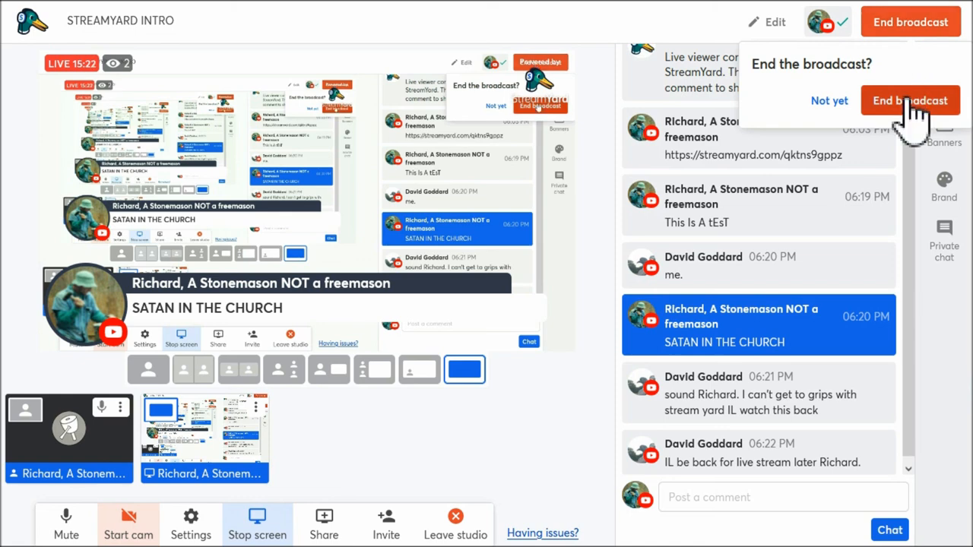
{"action": "left_click", "coordinate": [910, 100]}
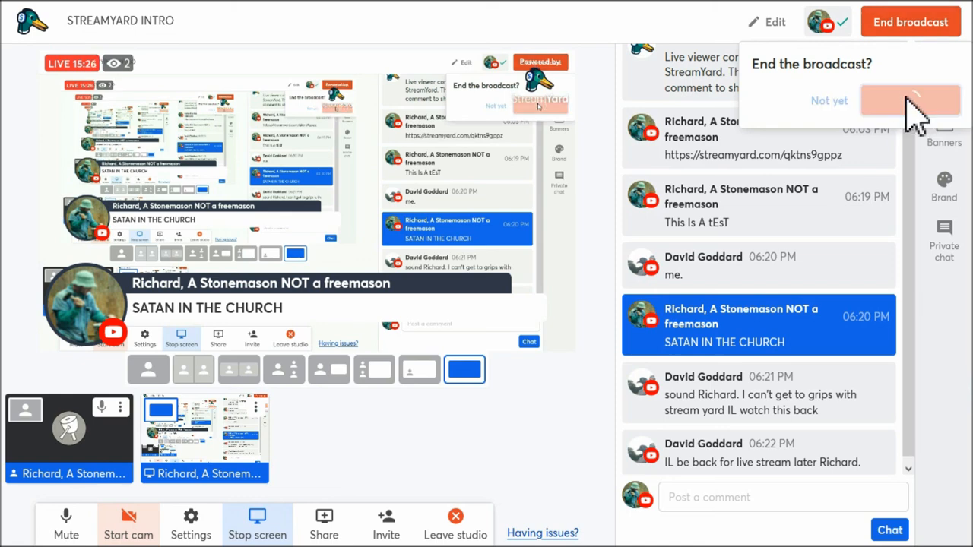
{"action": "left_click", "coordinate": [909, 101]}
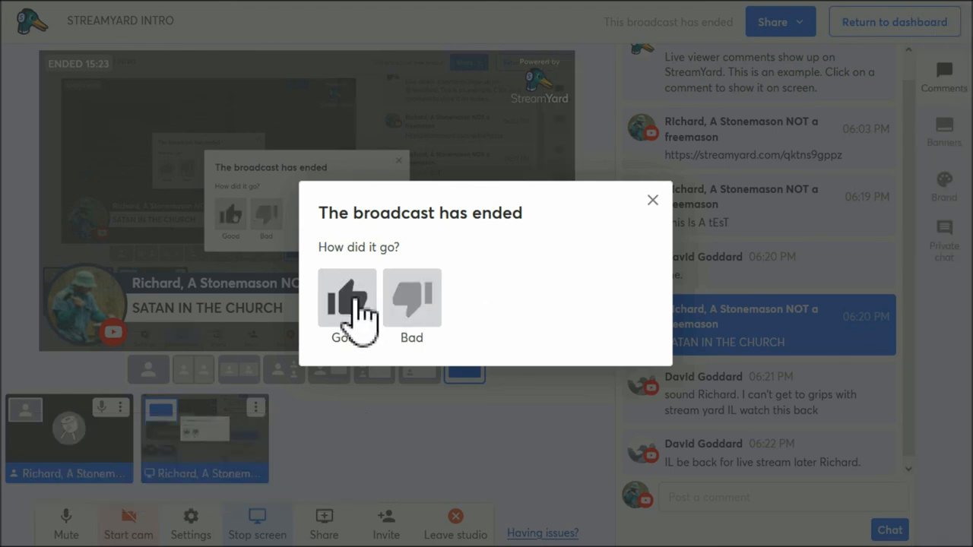
- Rate the broadcast Good and send feedback 'This was a test. Thanks for your excellent service. May God b...'
{"action": "left_click", "coordinate": [347, 298]}
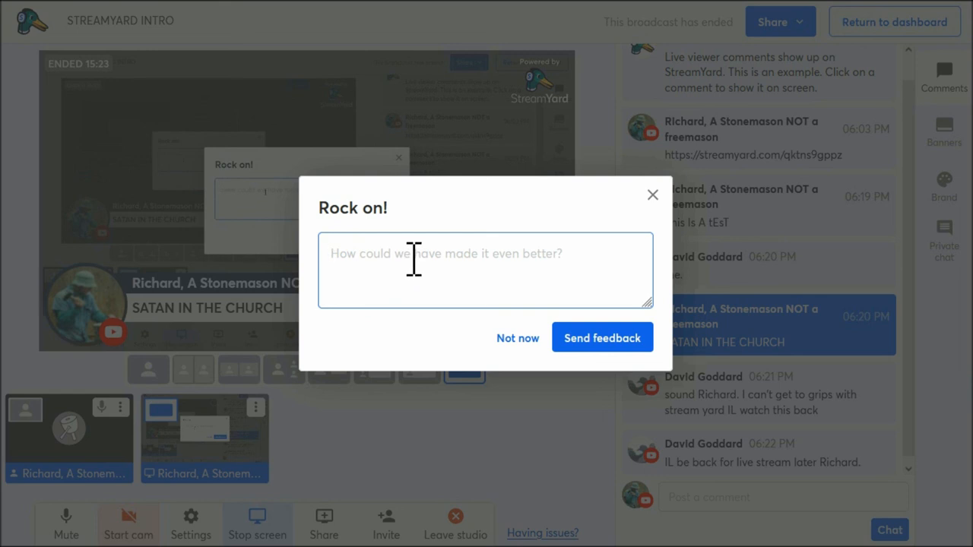
{"action": "type", "text": "This was"}
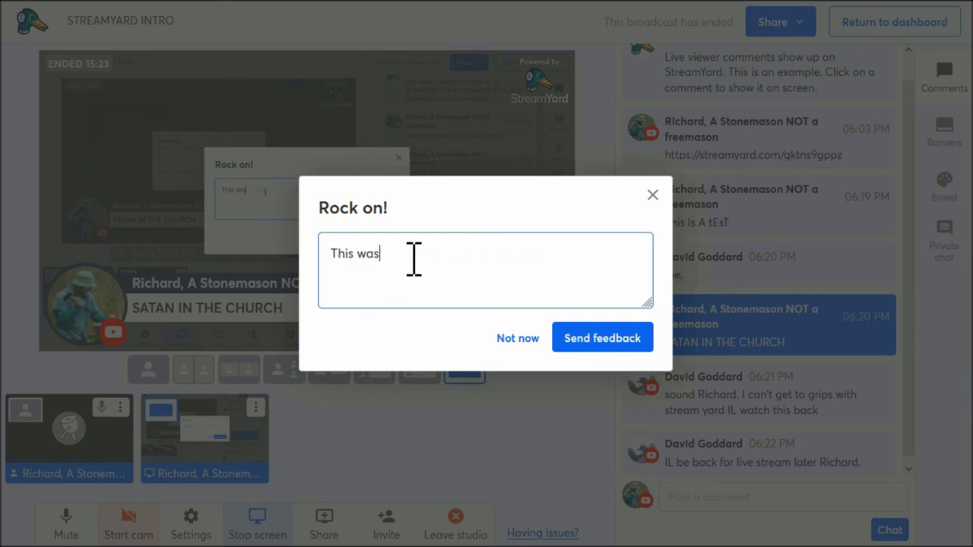
{"action": "type", "text": "a test. Many th"}
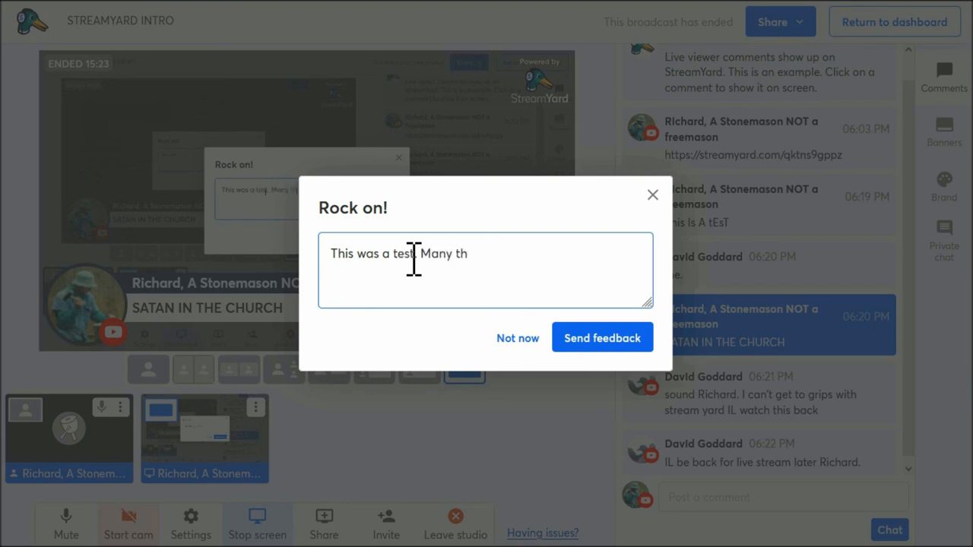
{"action": "type", "text": "anks for"}
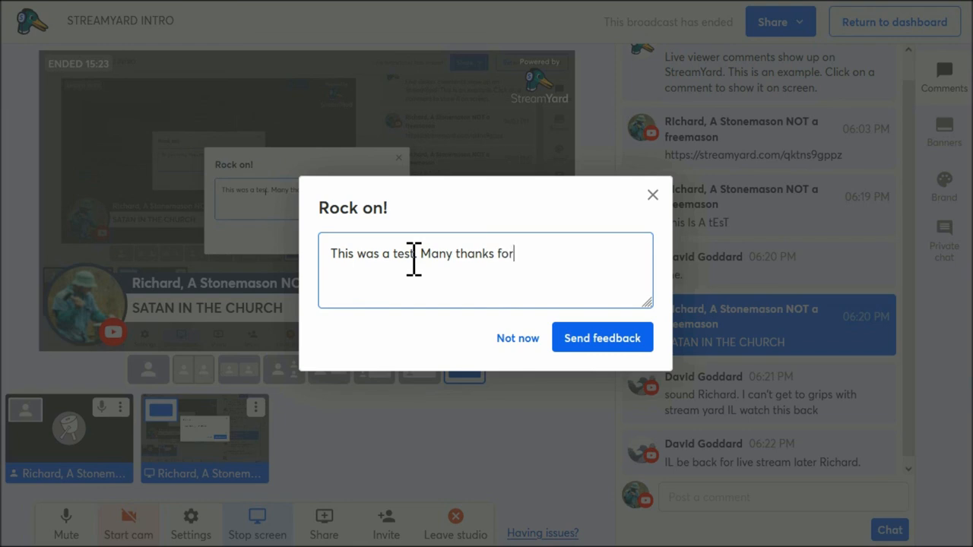
{"action": "type", "text": "your ex"}
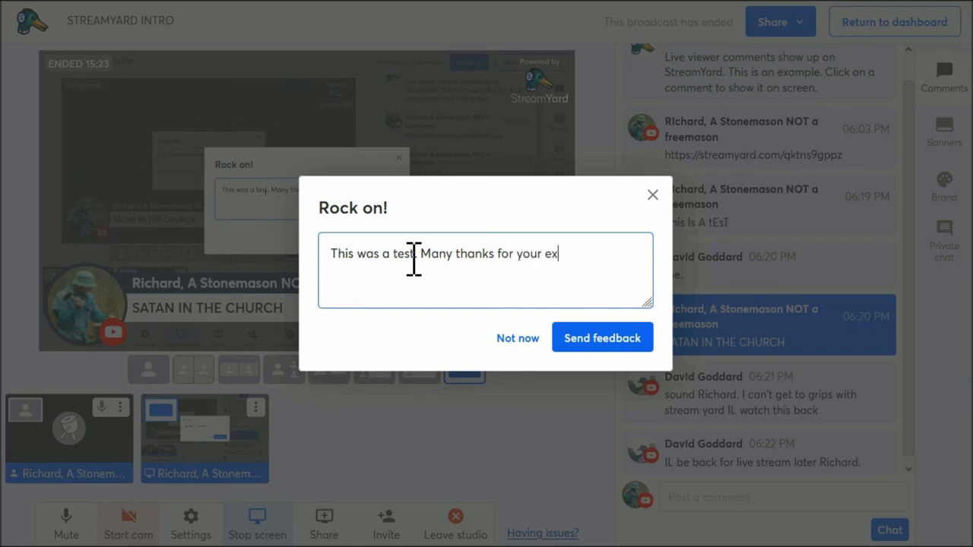
{"action": "type", "text": "cellent se"}
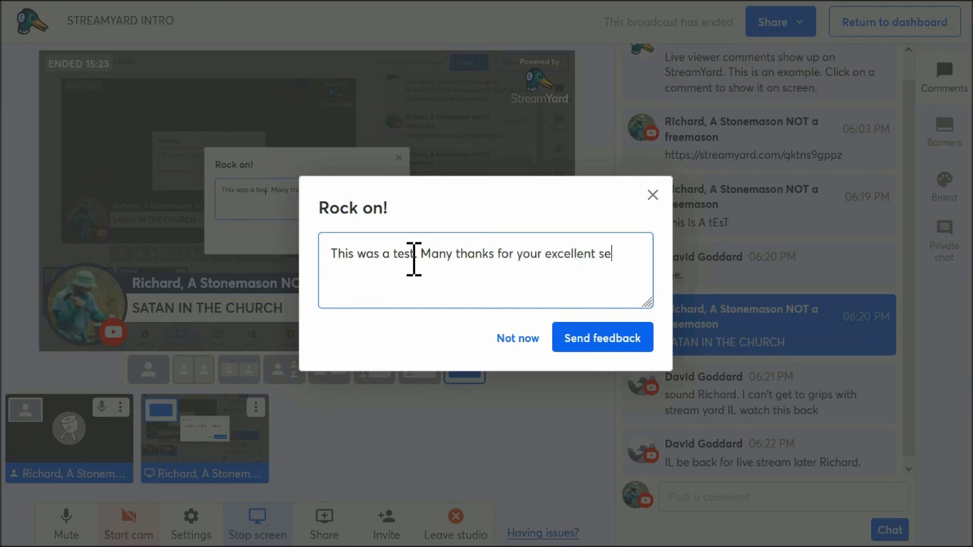
{"action": "type", "text": "rvice. M"}
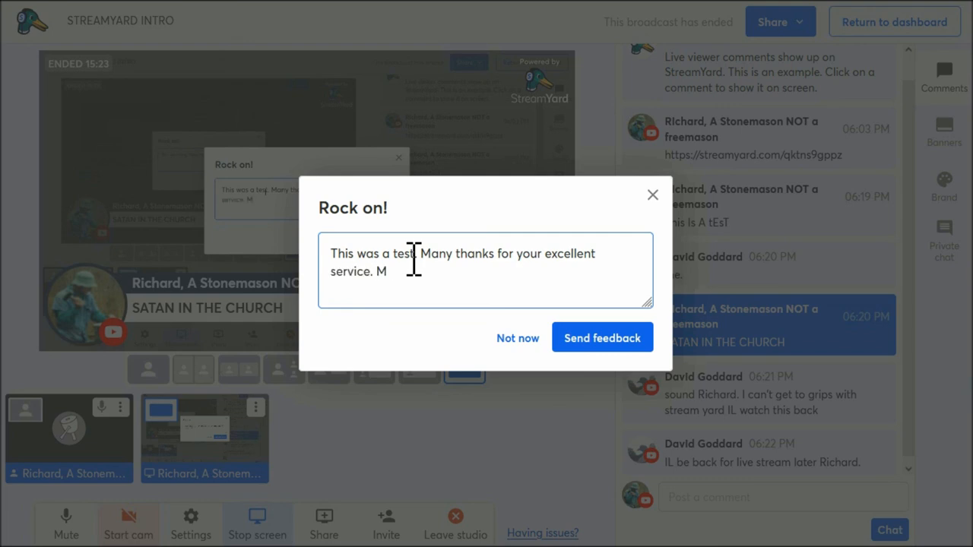
{"action": "type", "text": "ay God bless you all."}
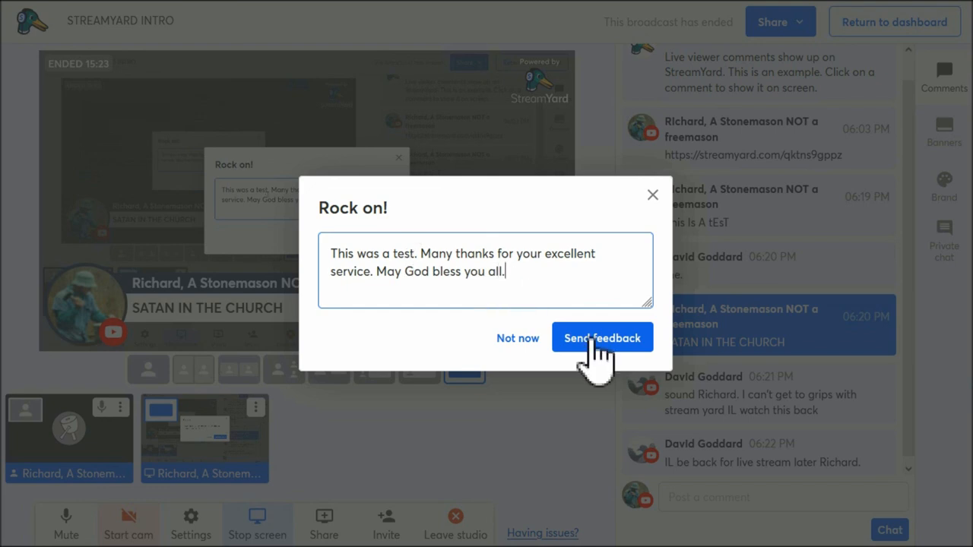
{"action": "left_click", "coordinate": [603, 338]}
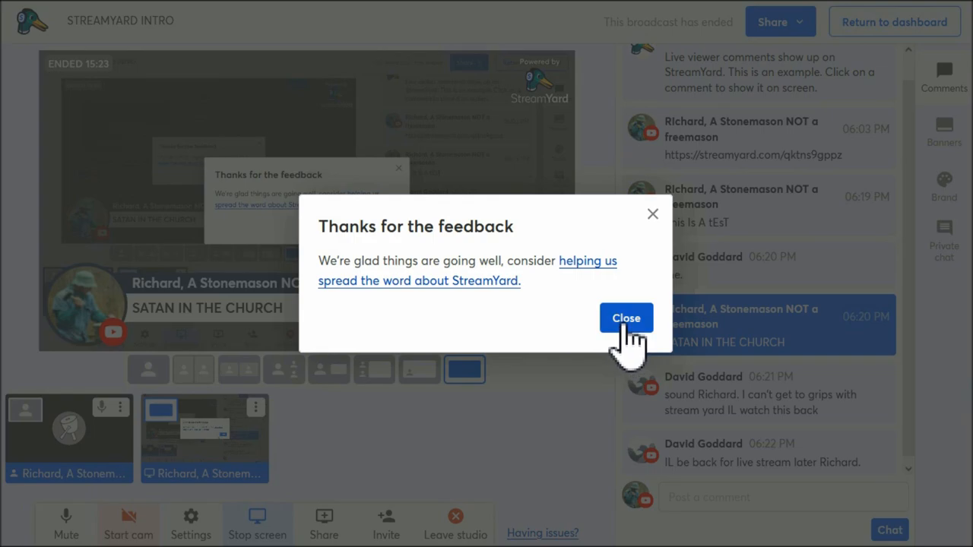
{"action": "left_click", "coordinate": [626, 317]}
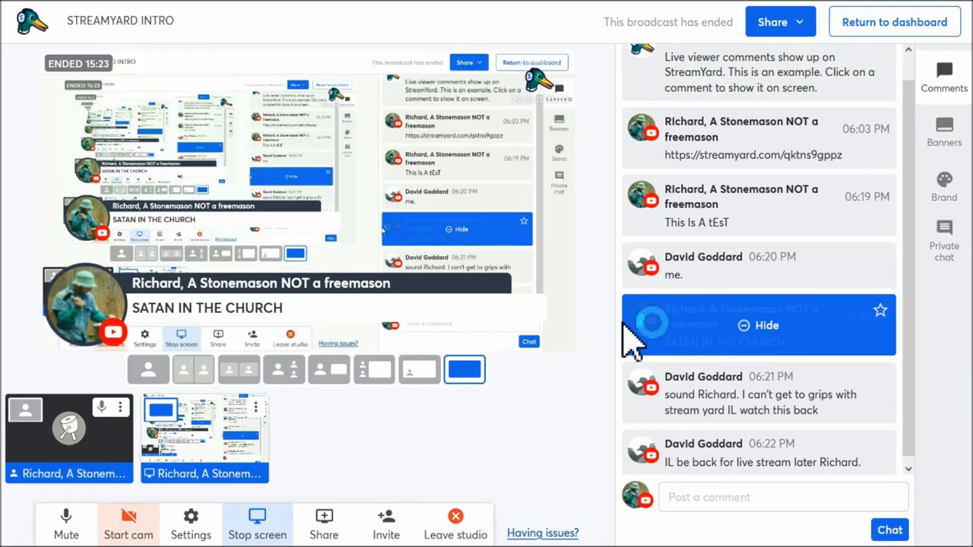
- Return to the dashboard and show Past broadcasts with STREAMYARD INTRO marked Ended
{"action": "left_click", "coordinate": [766, 325]}
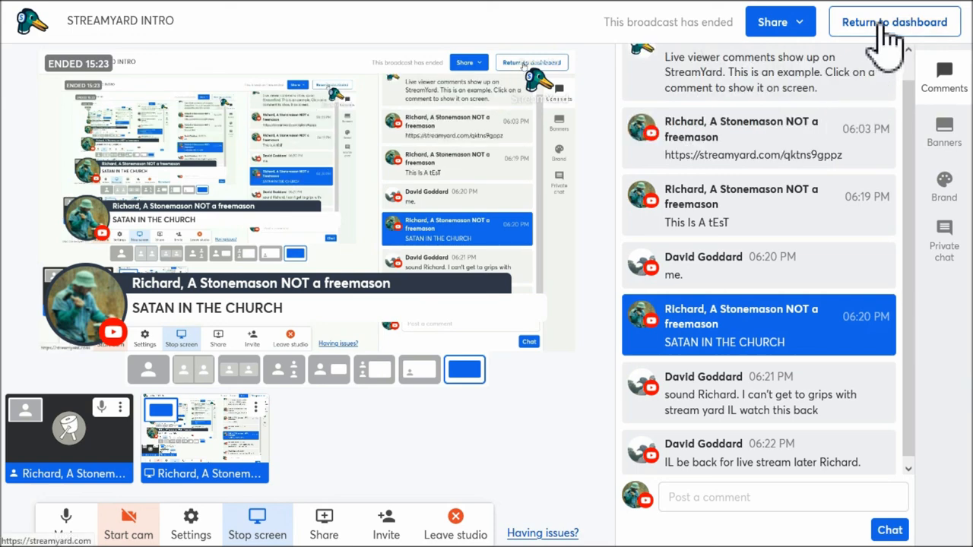
{"action": "left_click", "coordinate": [894, 21]}
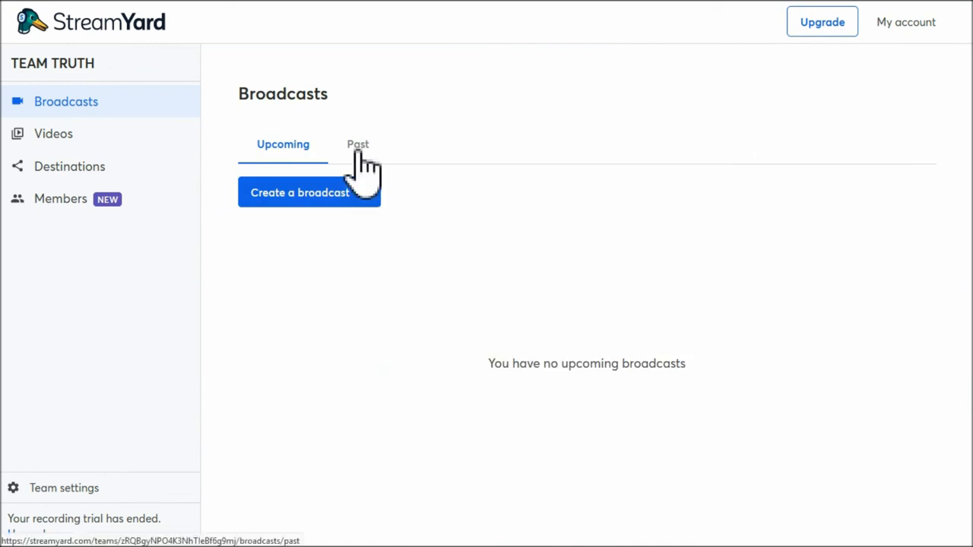
{"action": "left_click", "coordinate": [357, 144]}
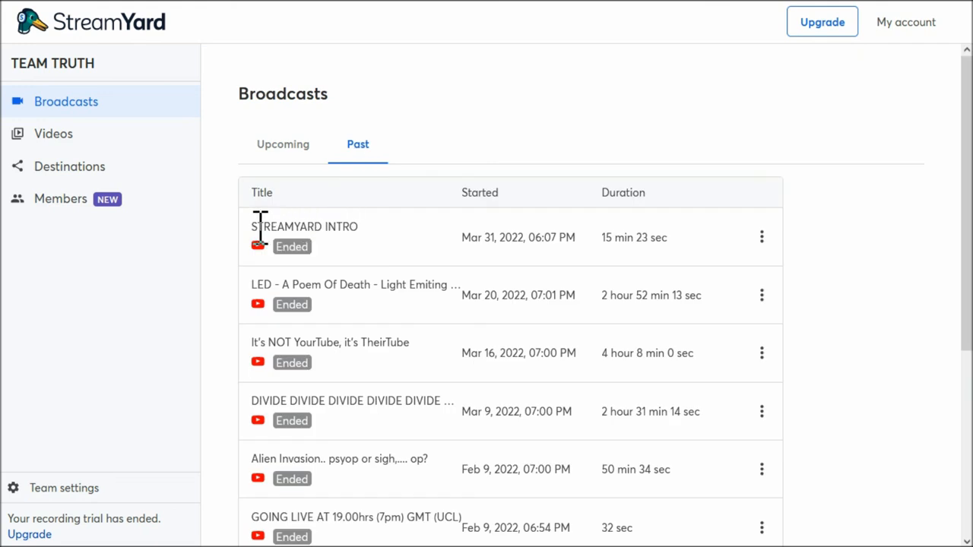
{"action": "mouse_move", "coordinate": [629, 237]}
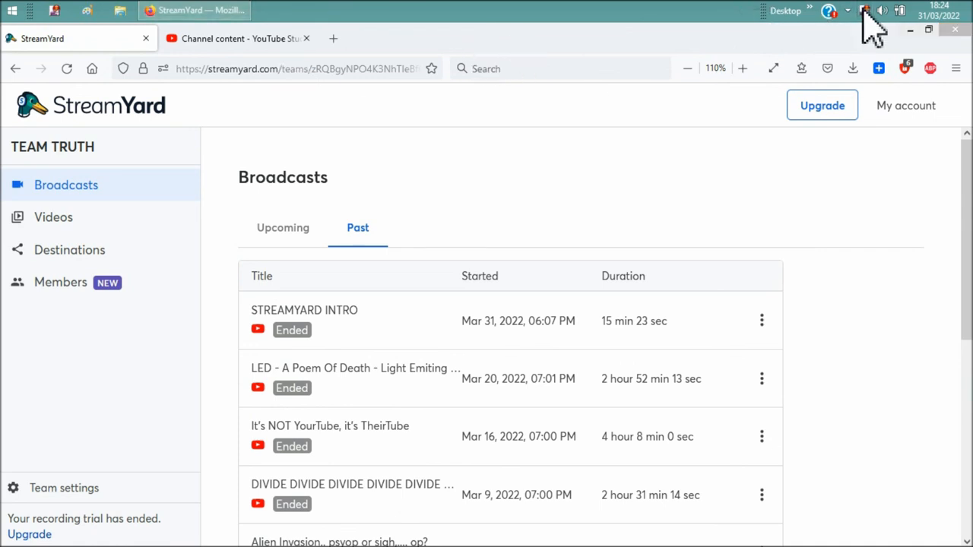
{"action": "left_click", "coordinate": [864, 9]}
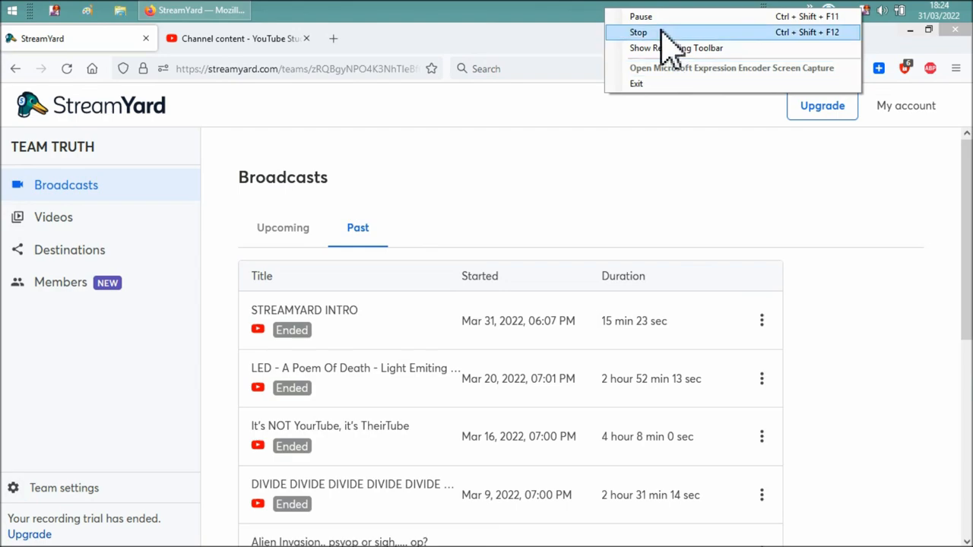